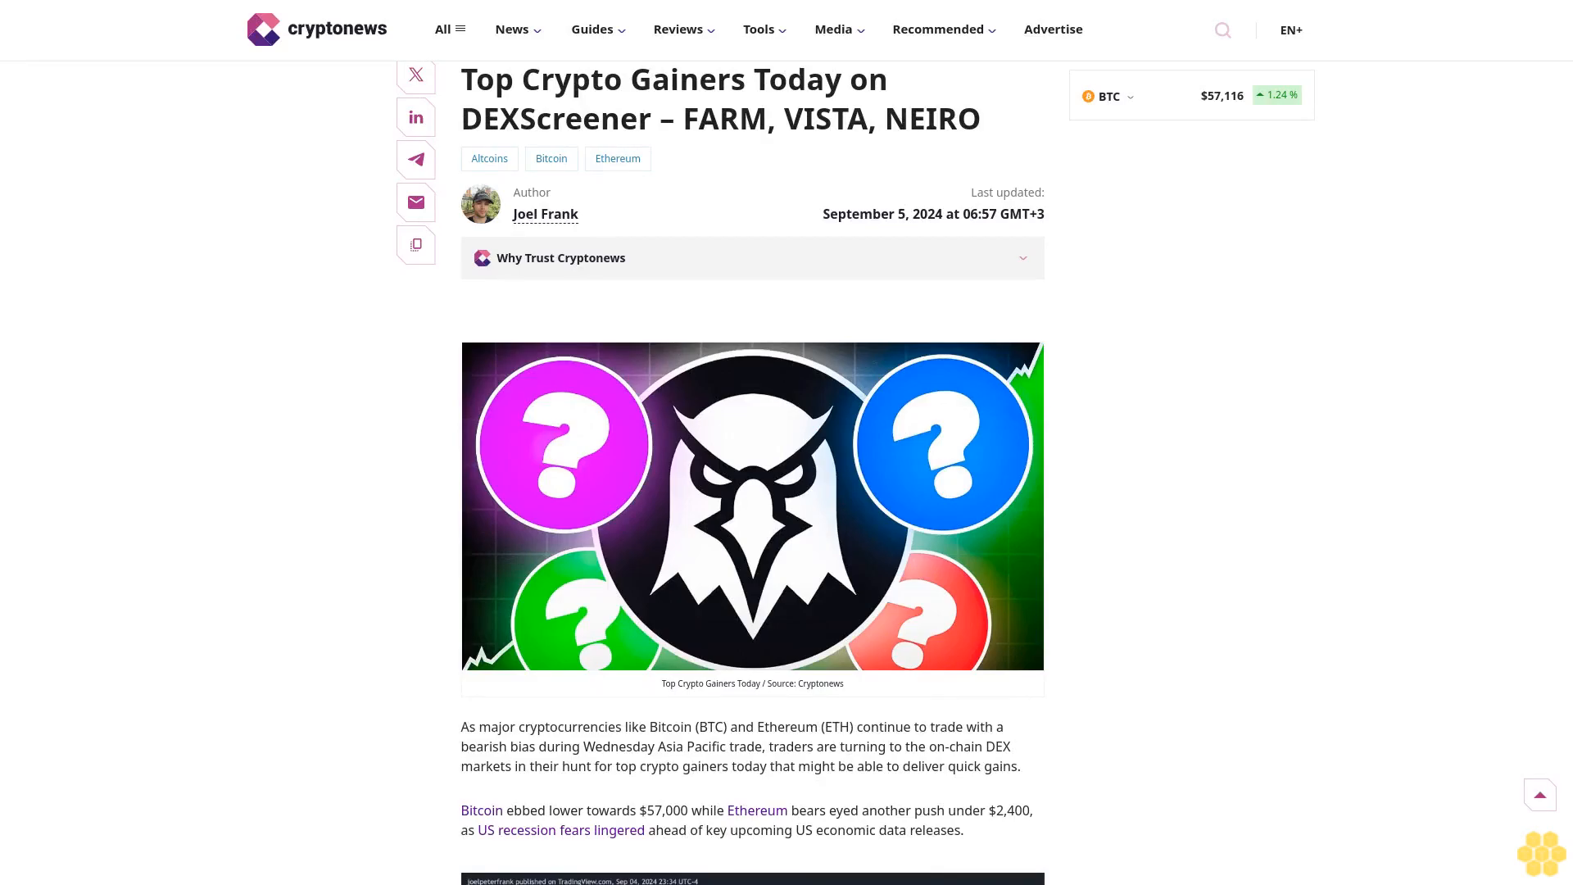
scroll("down", 3)
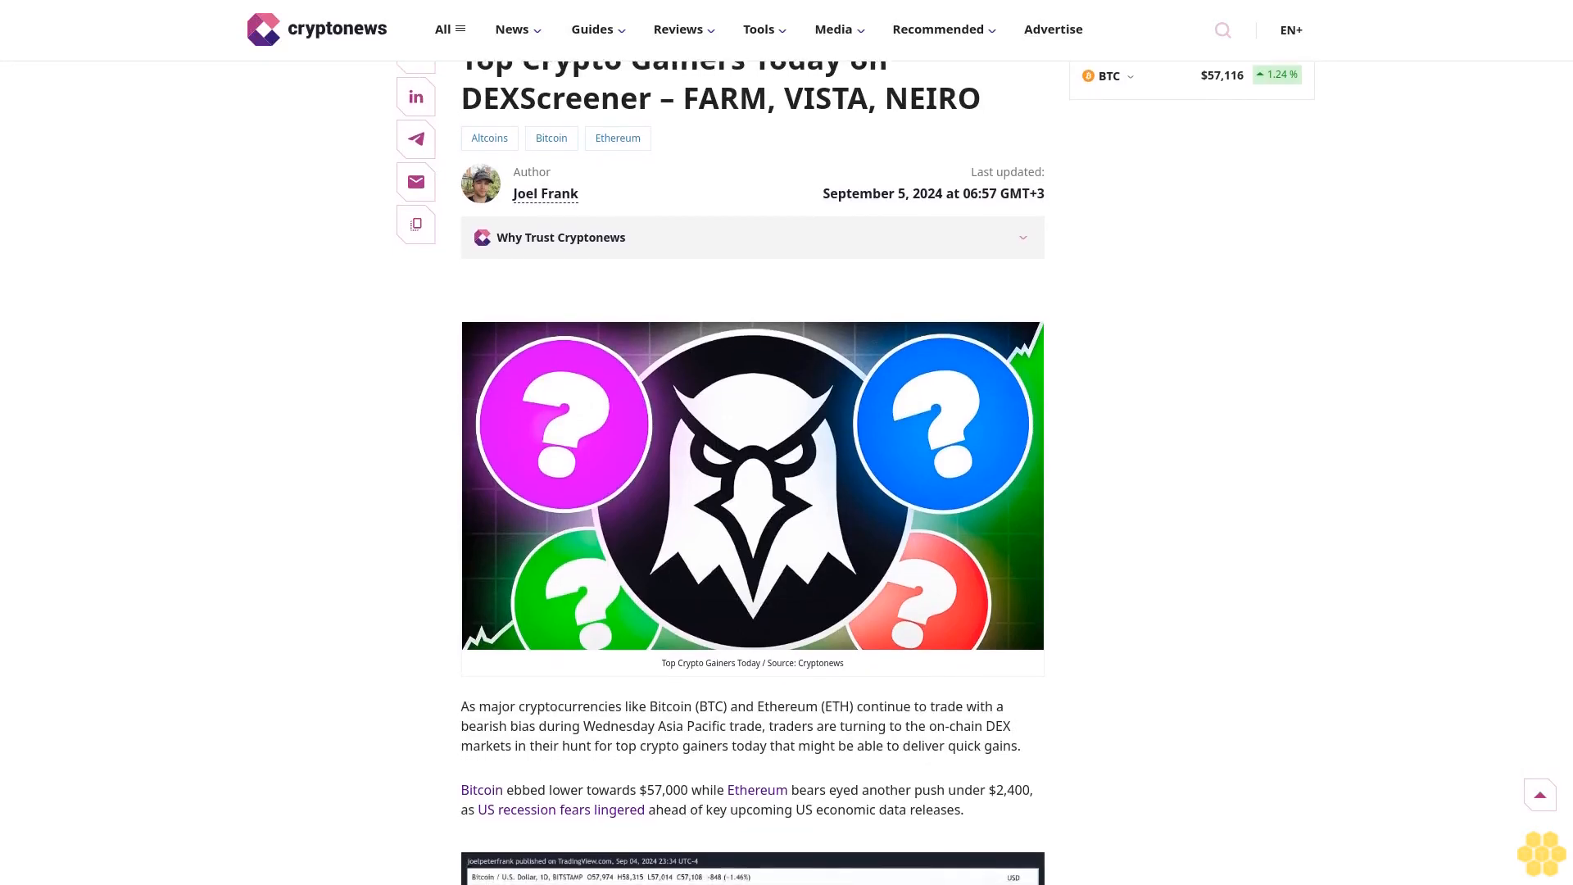
scroll("down", 3)
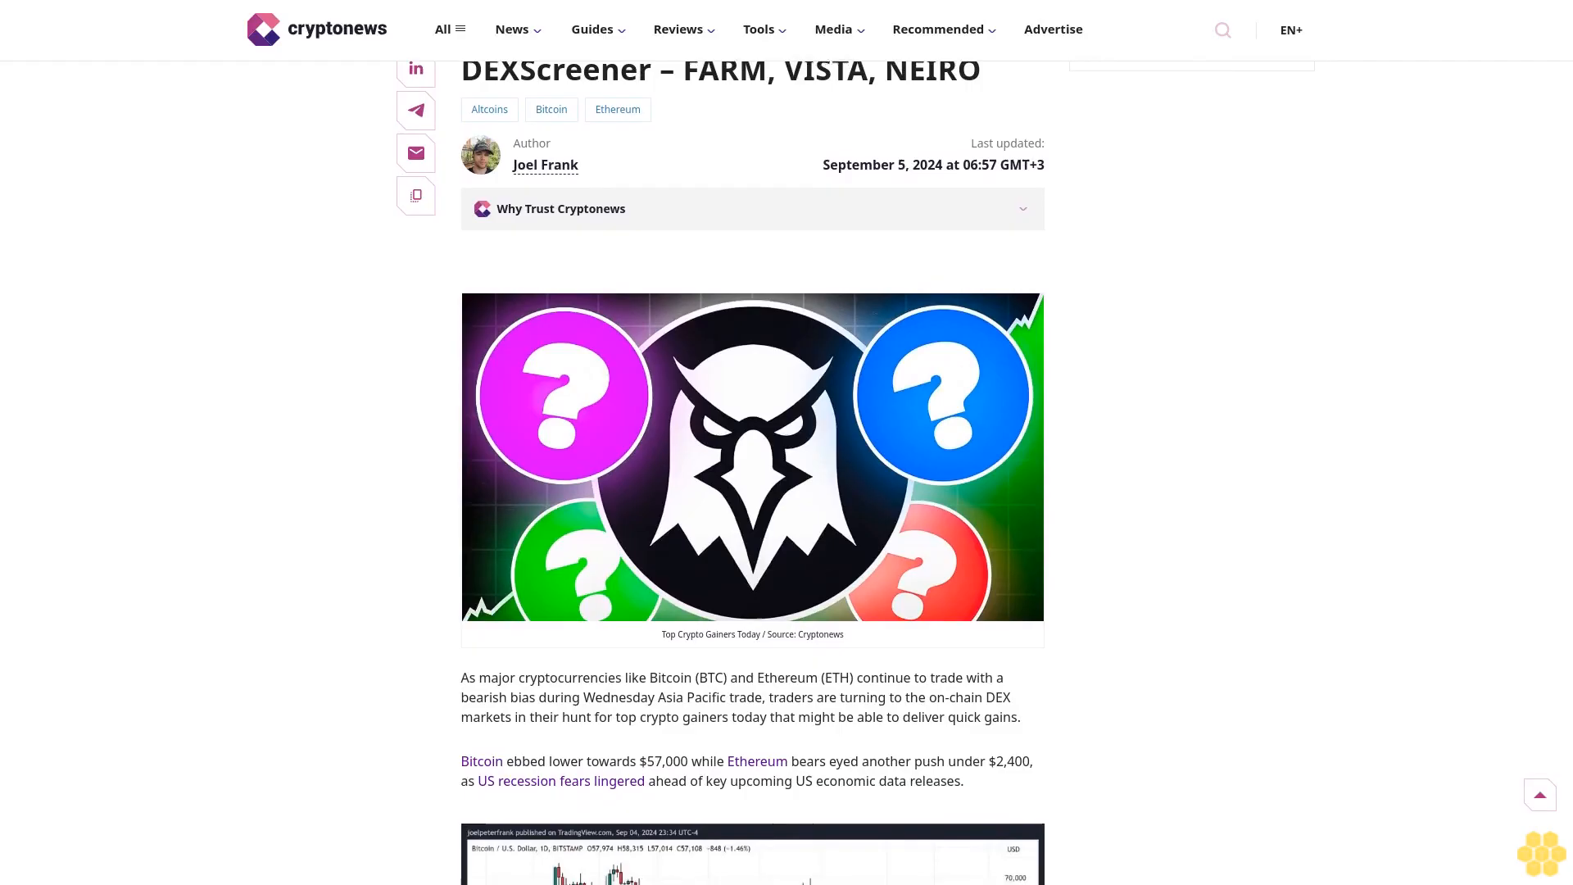
scroll("down", 3)
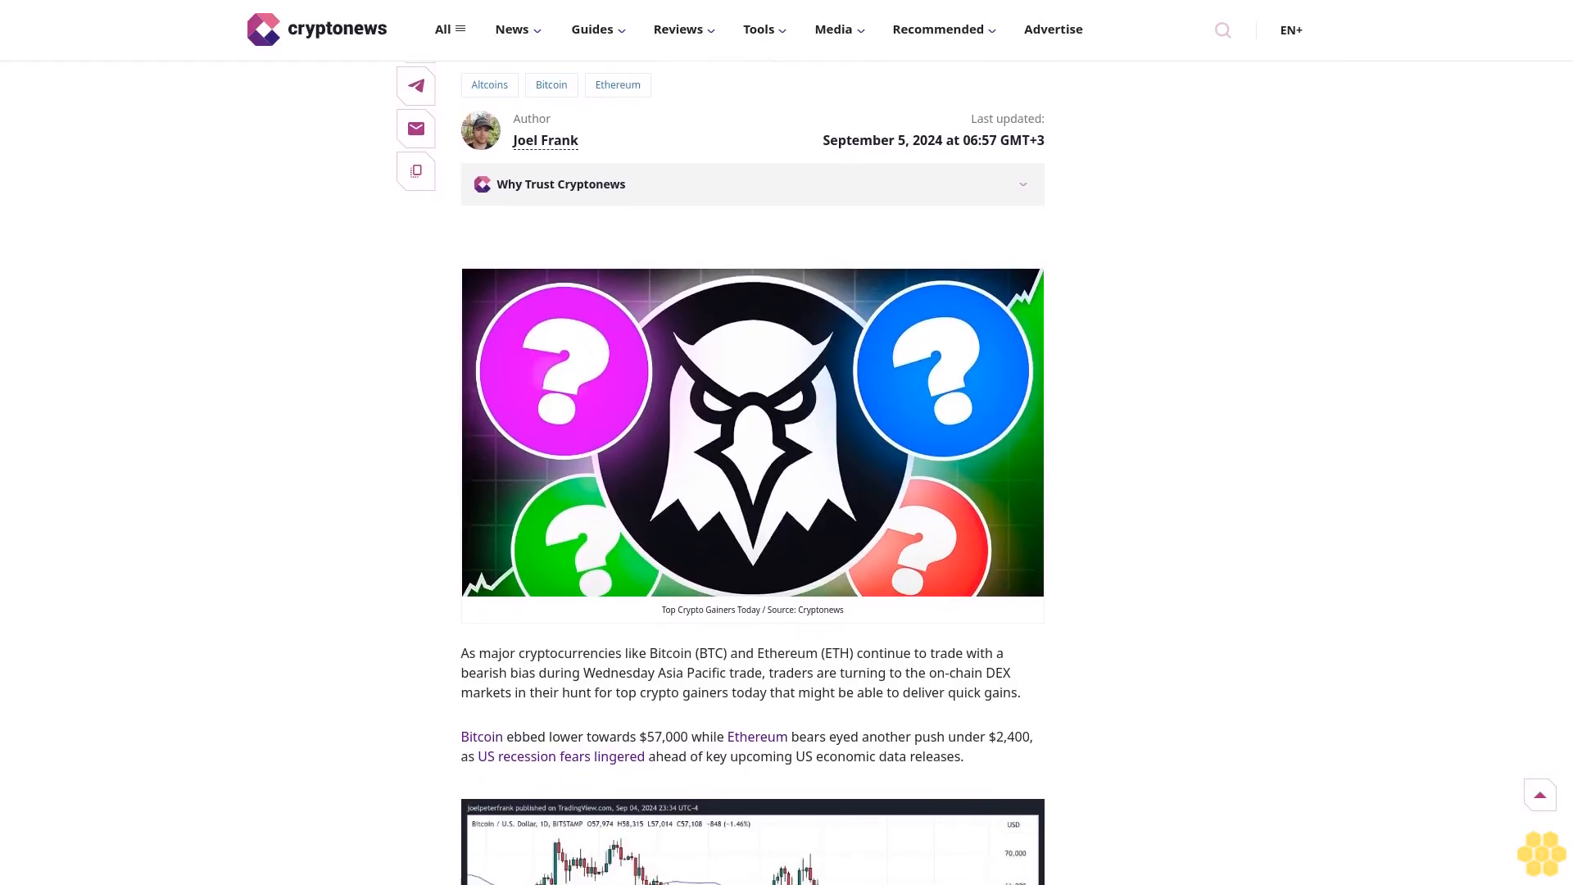
scroll("down", 3)
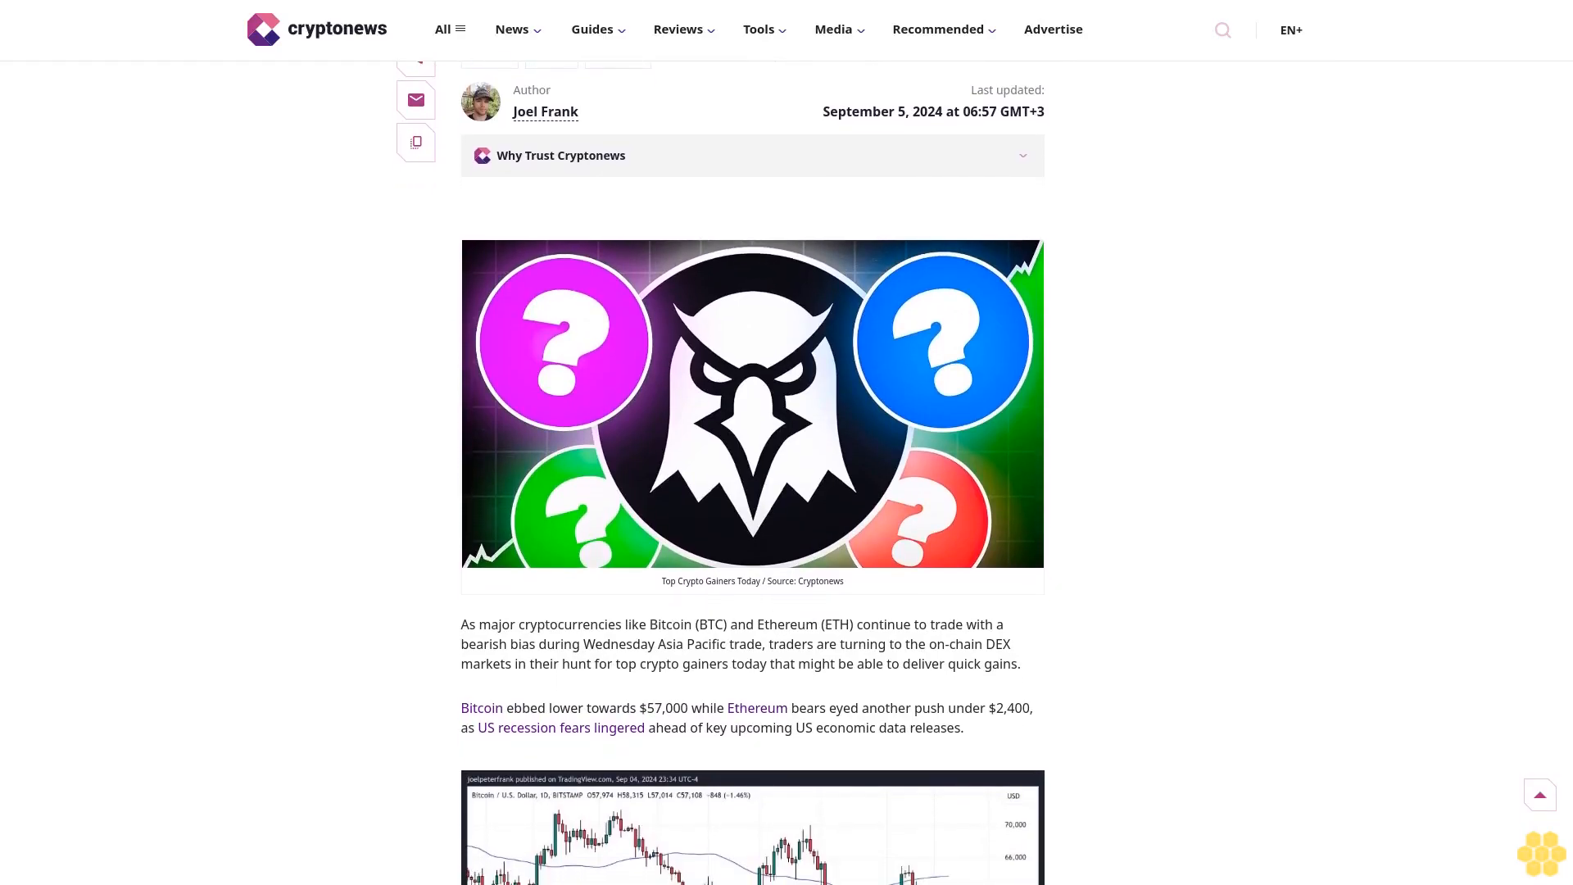
scroll("down", 3)
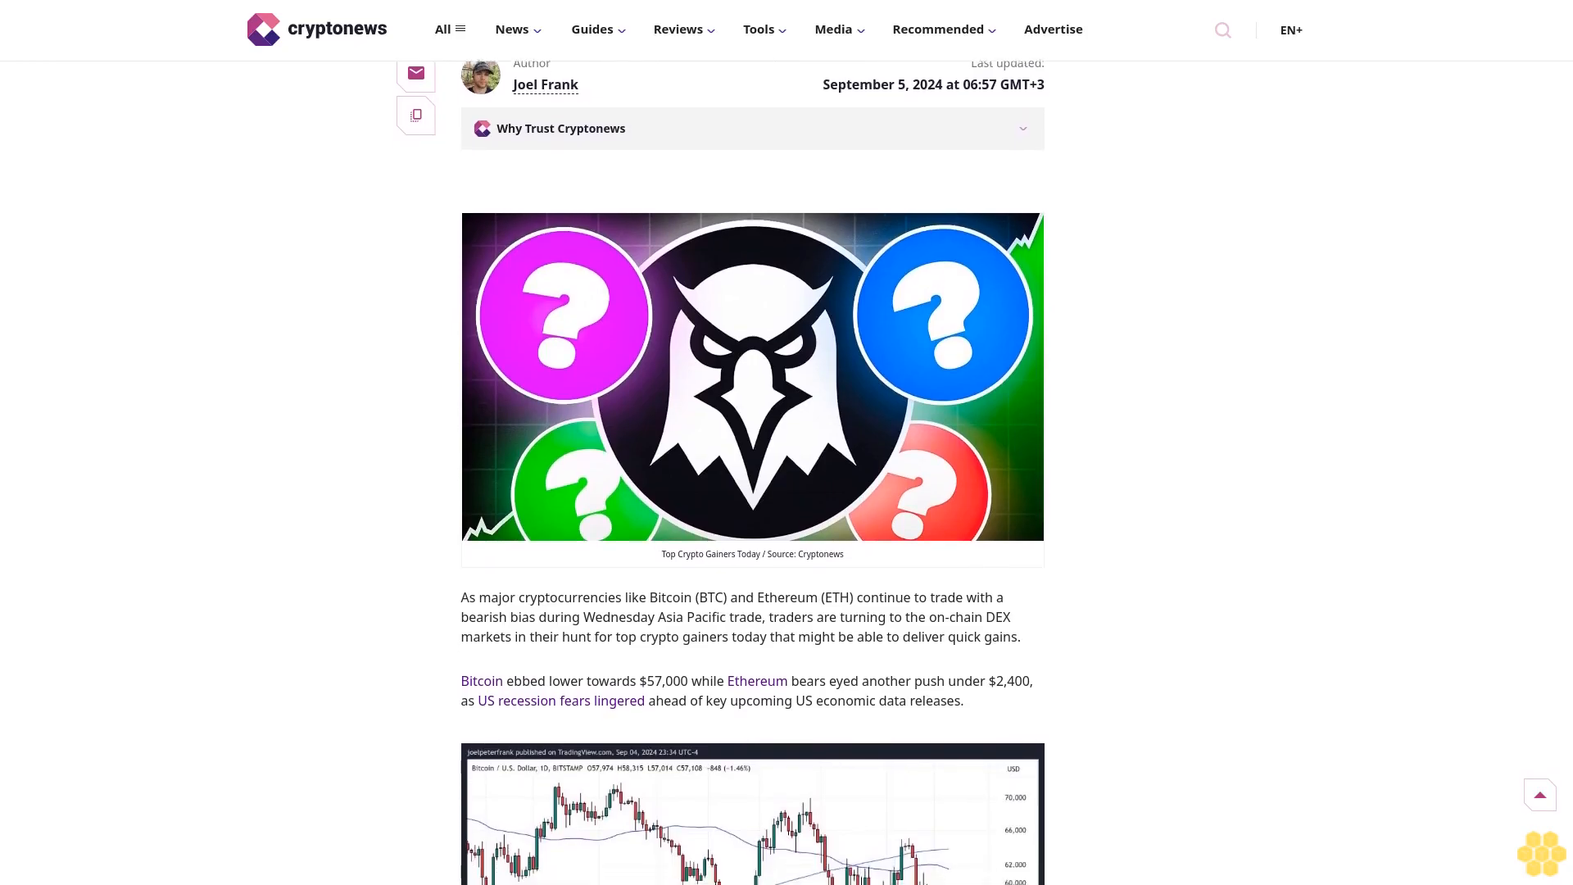
scroll("down", 3)
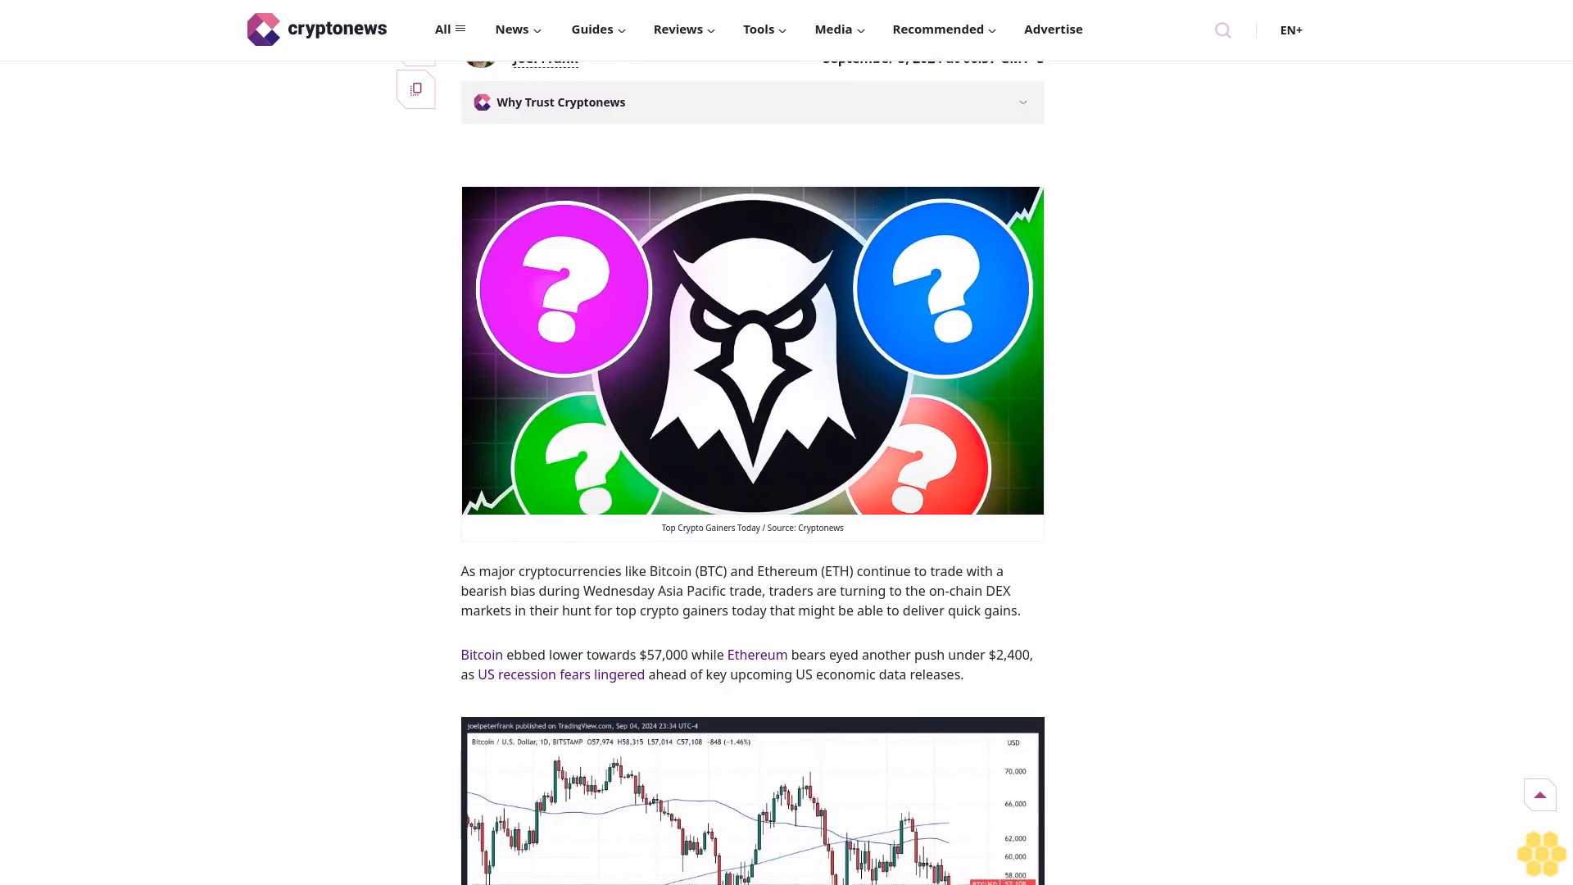
scroll("down", 3)
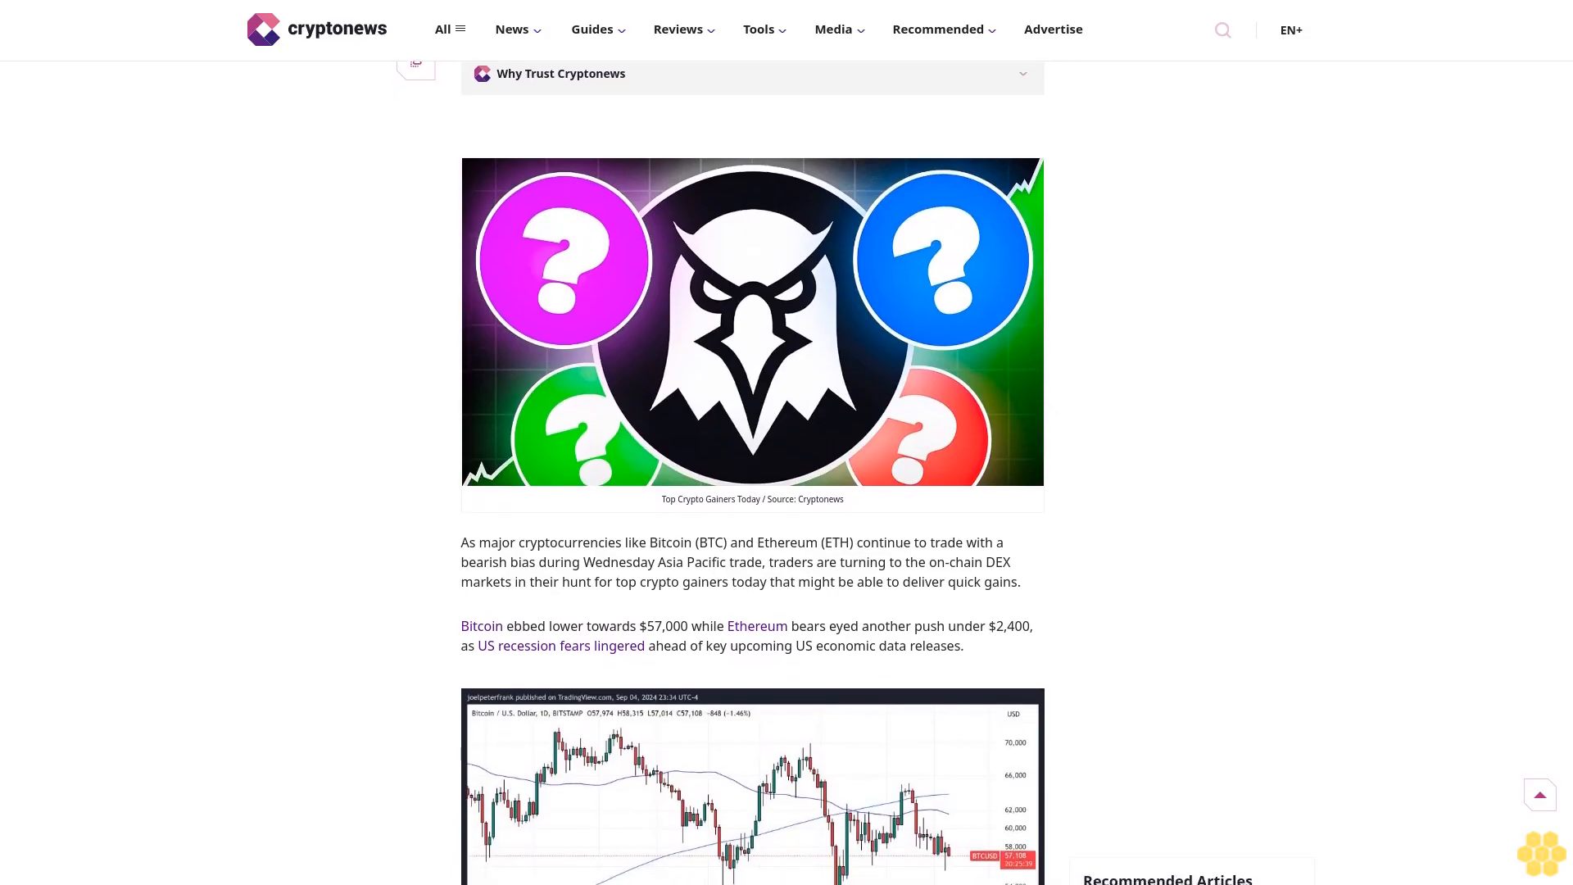
scroll("down", 3)
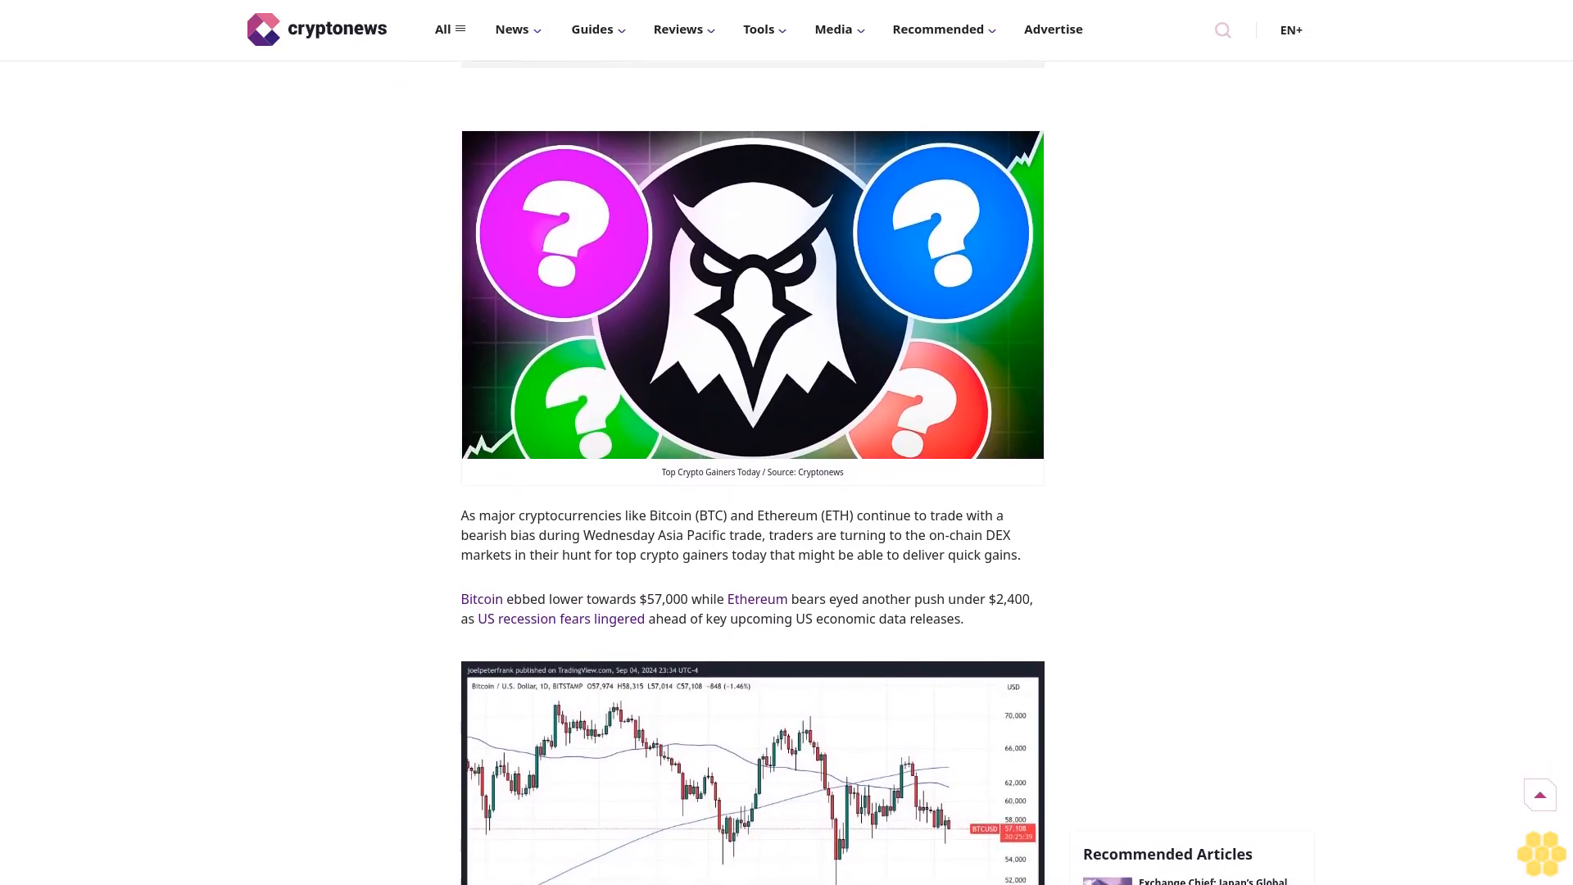
scroll("down", 3)
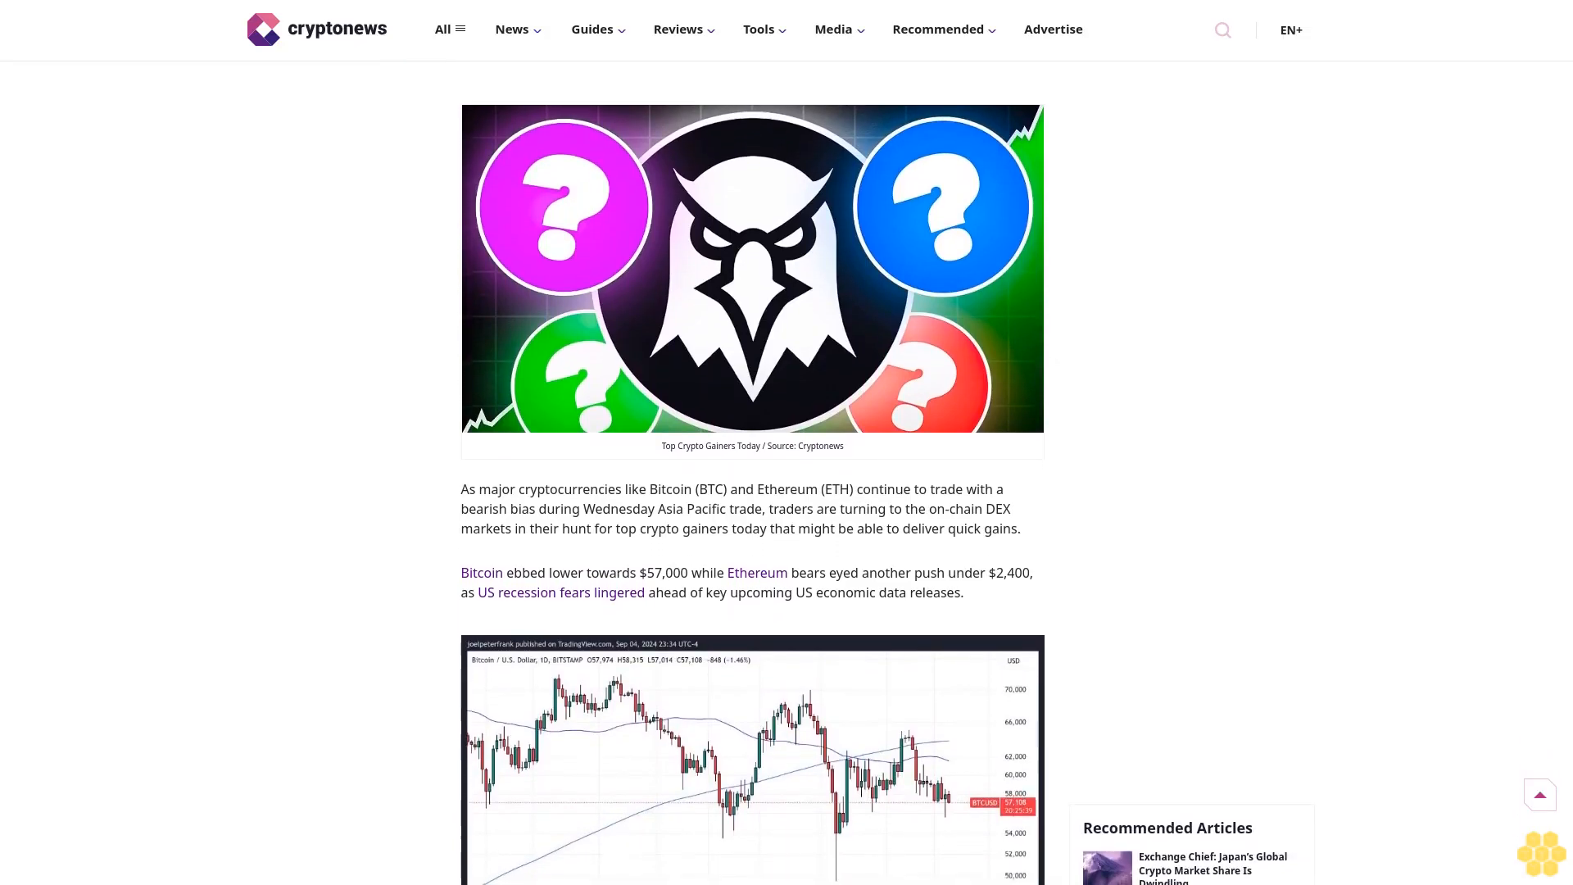
scroll("down", 3)
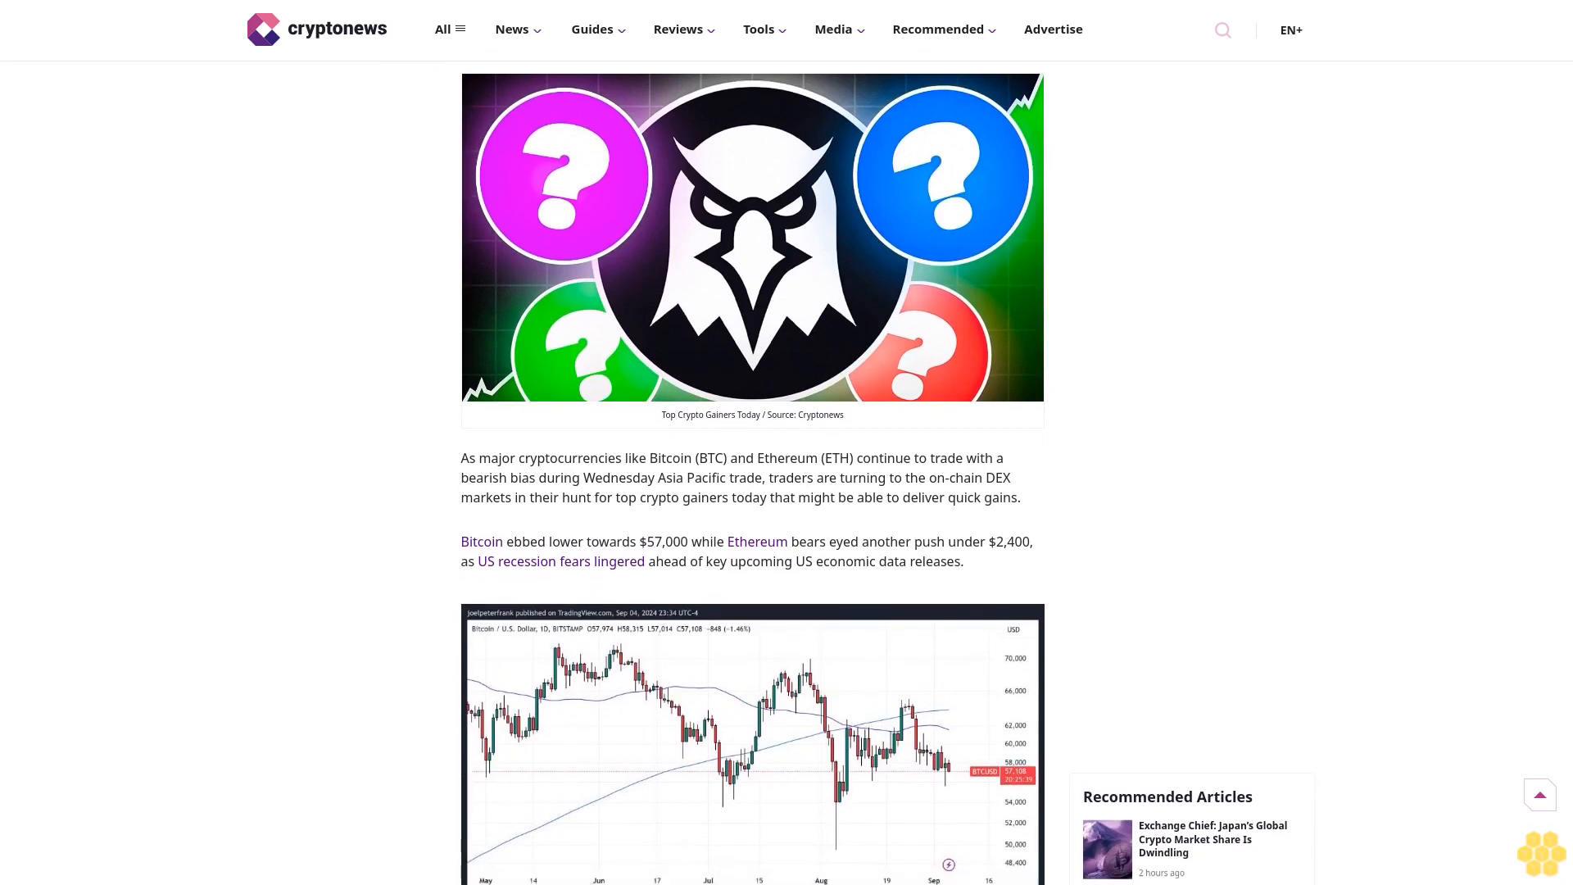
scroll("down", 3)
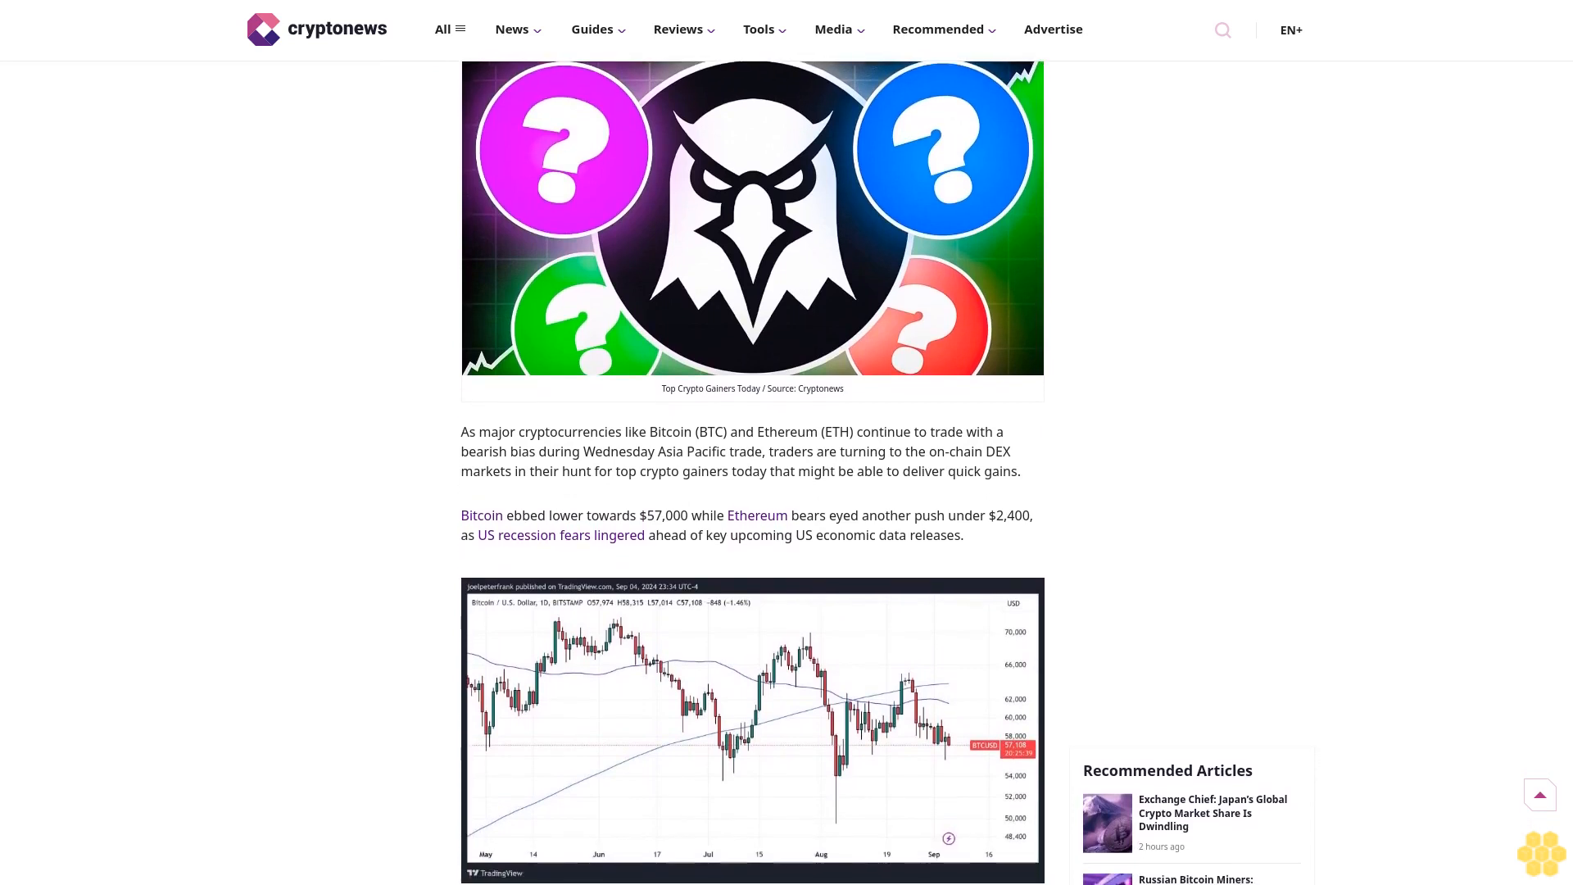
scroll("down", 3)
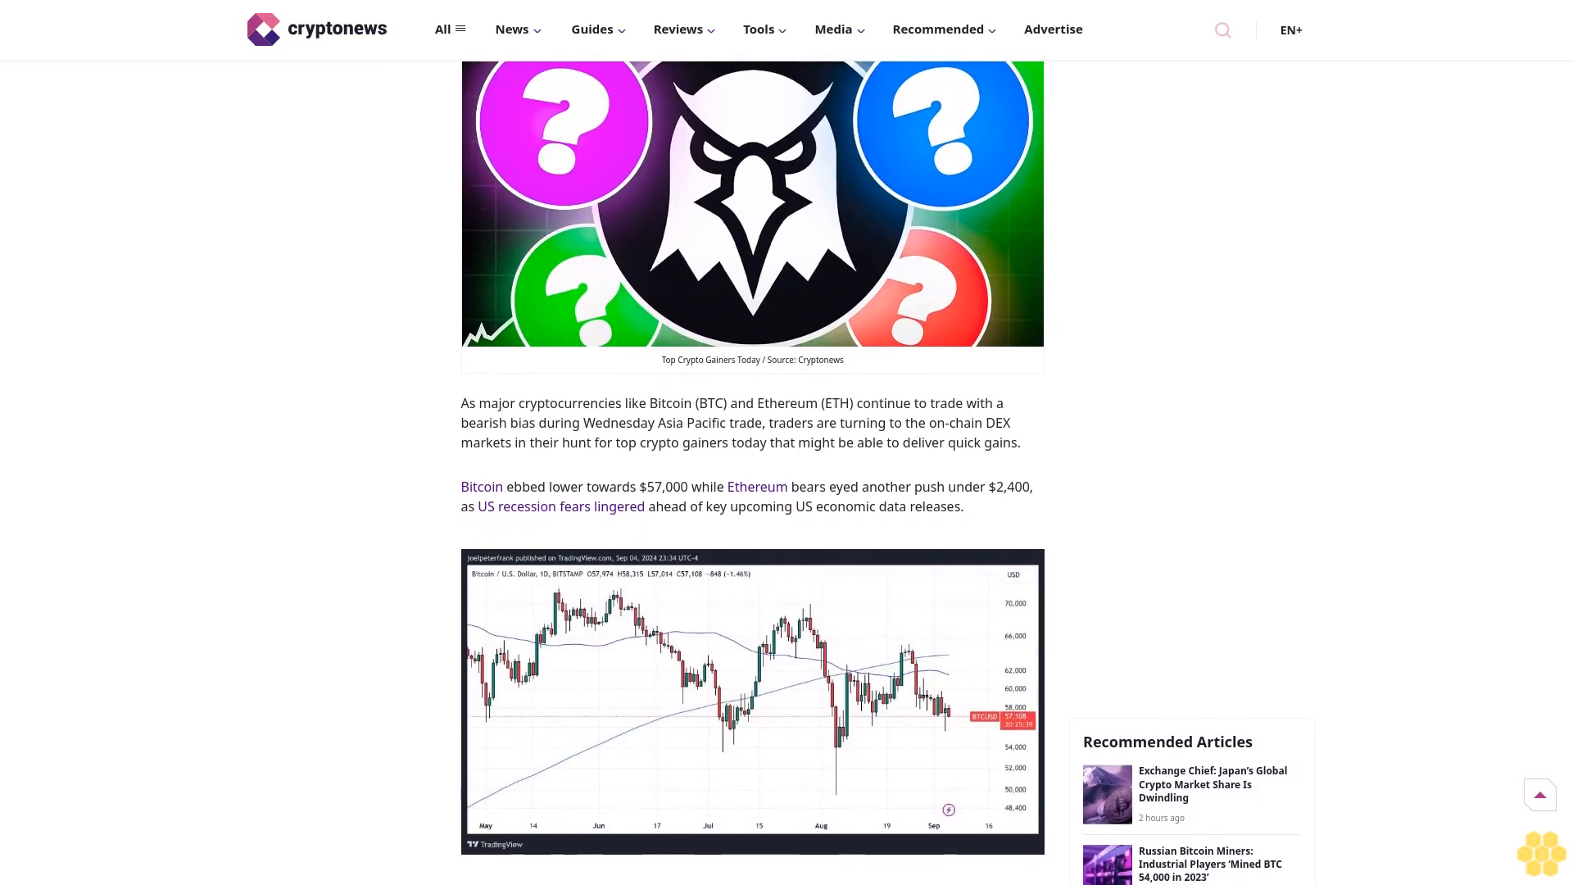
scroll("down", 3)
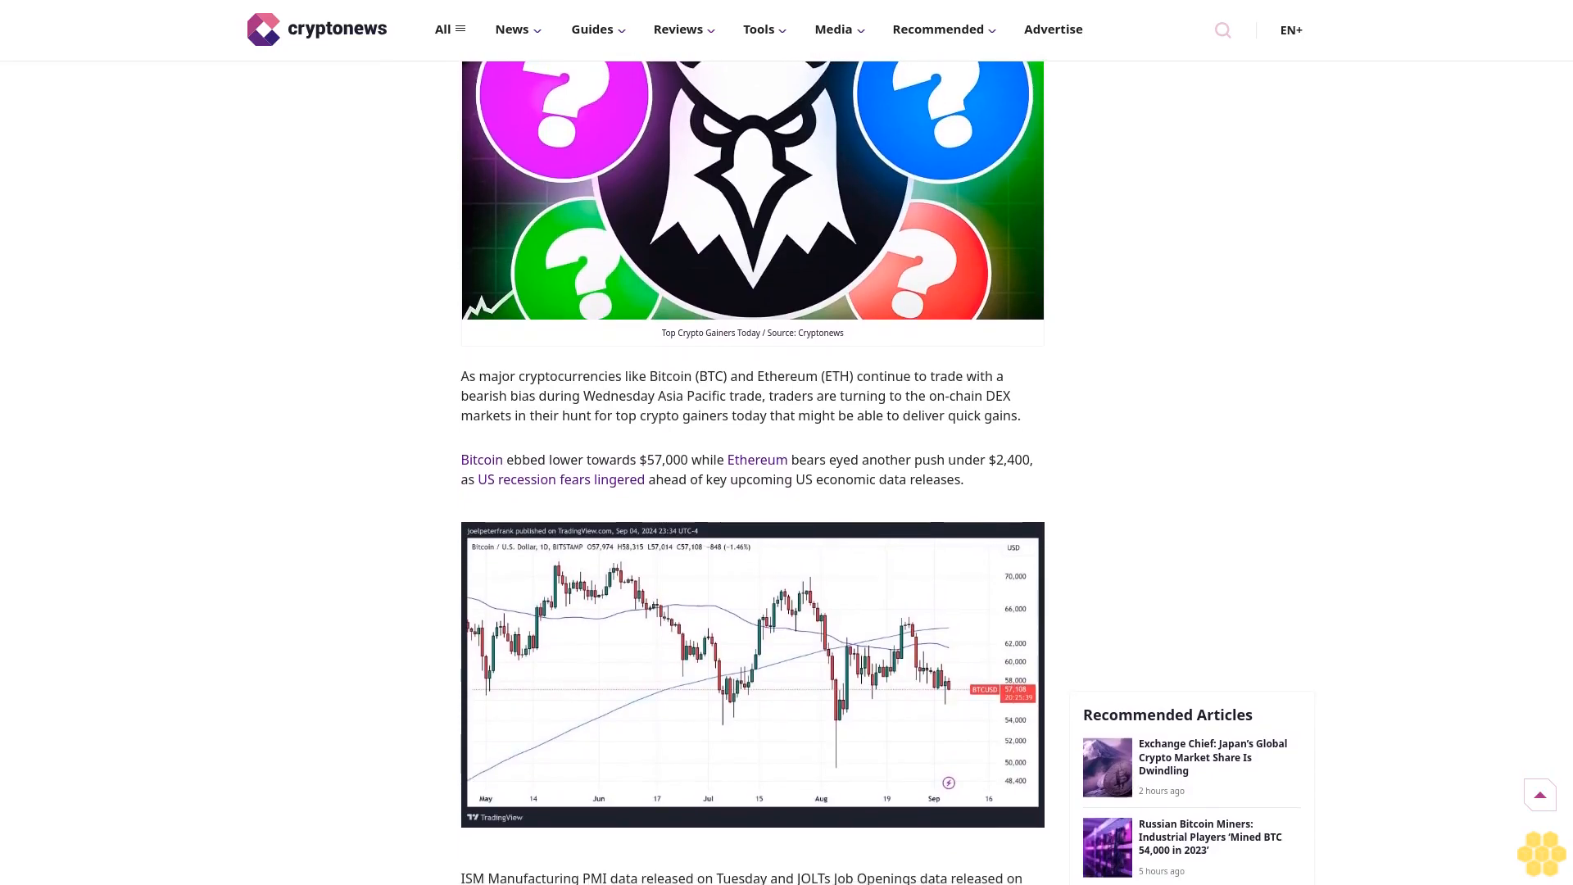
scroll("down", 3)
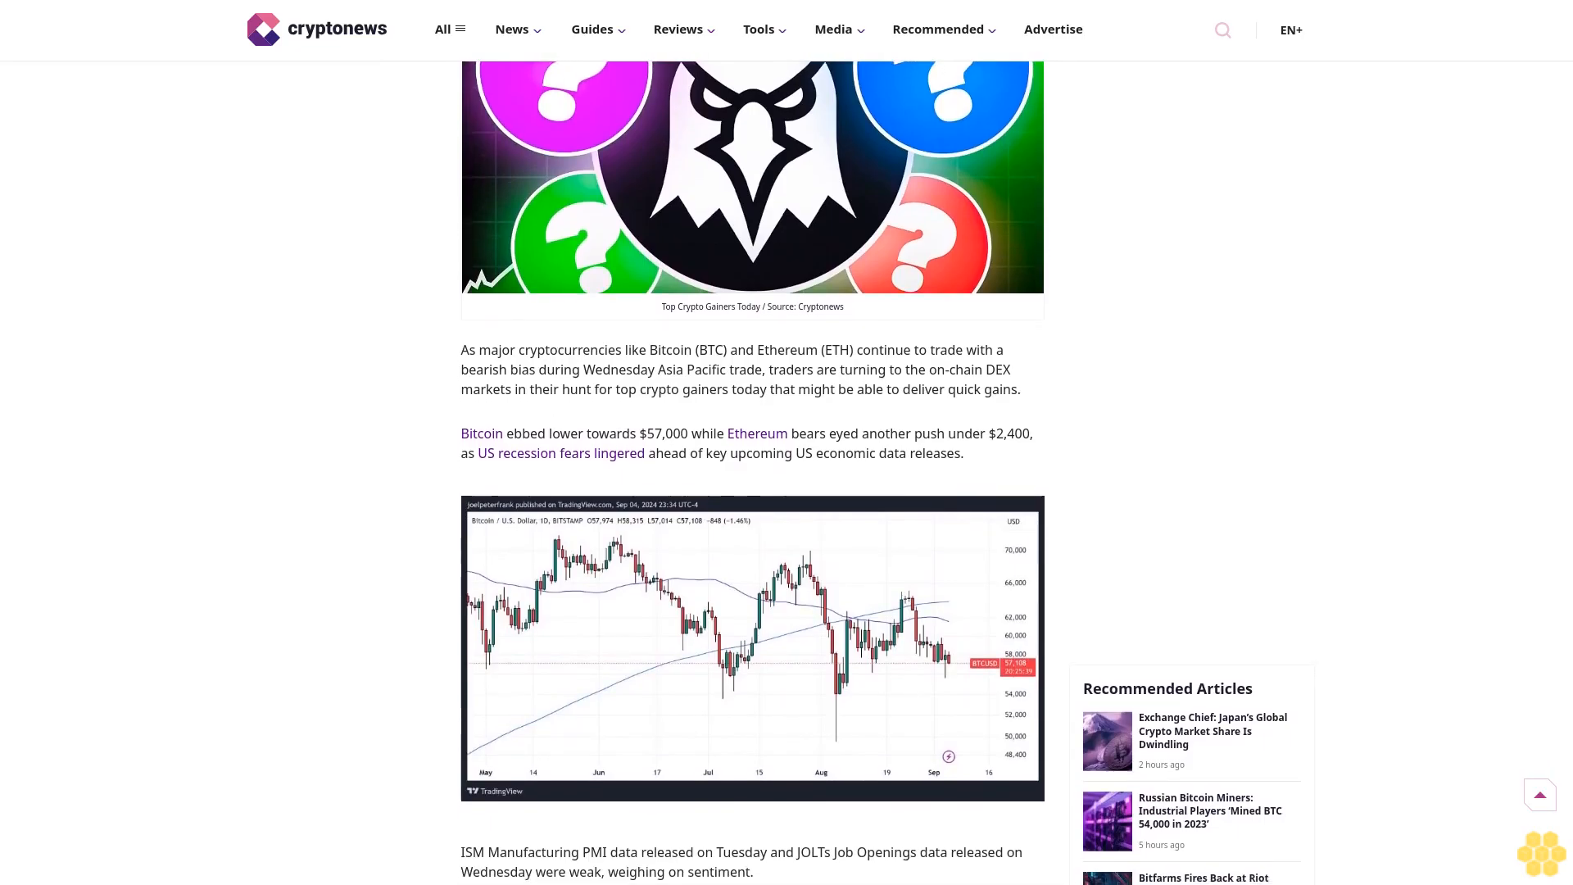
scroll("down", 3)
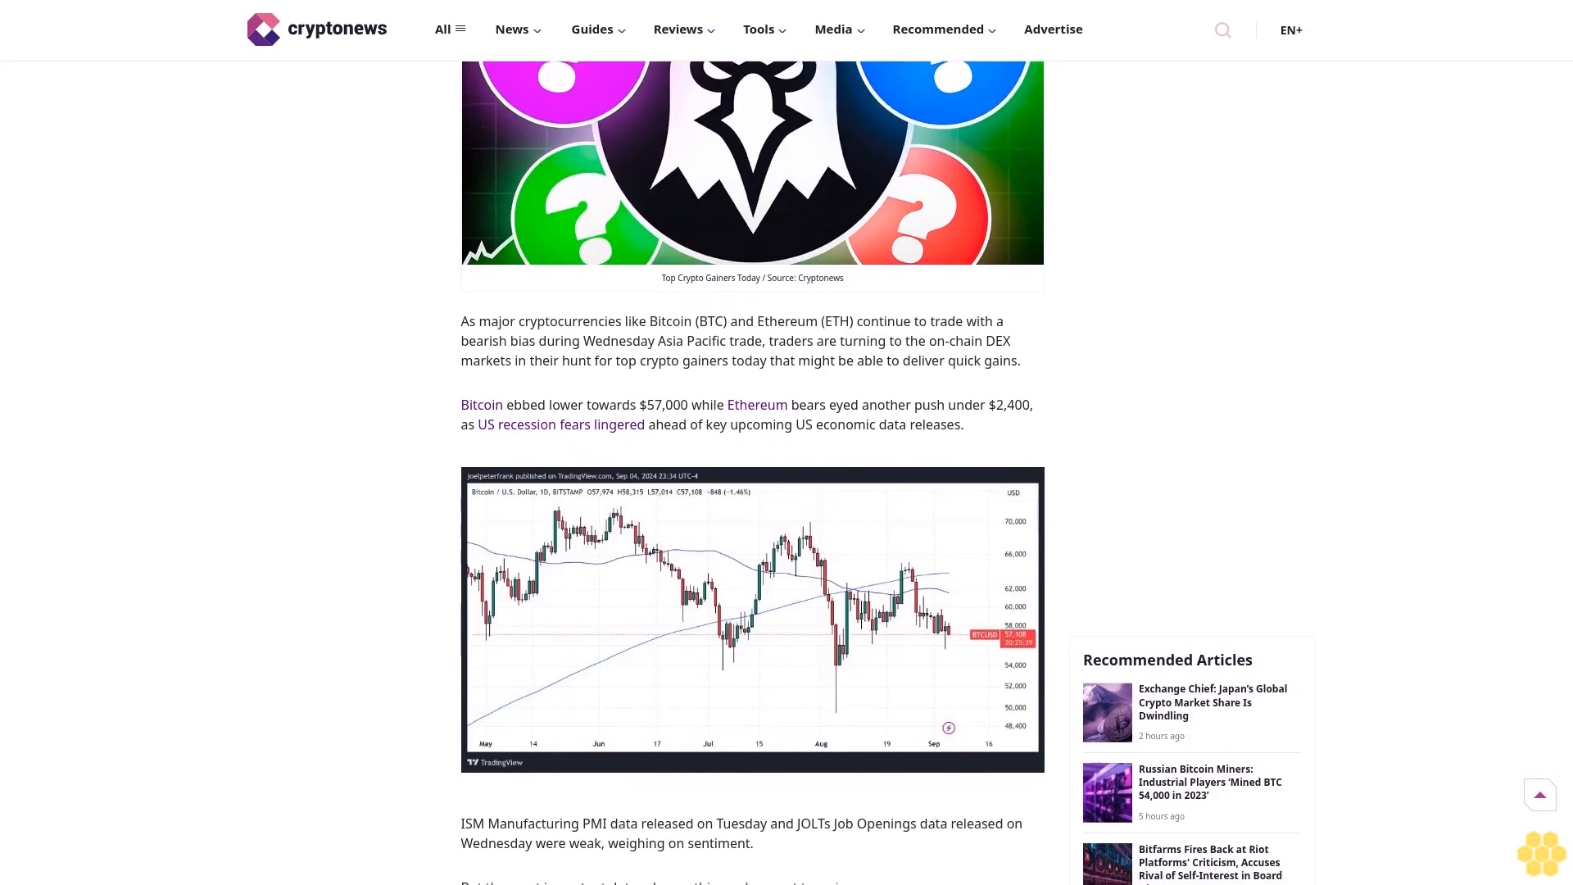
scroll("down", 3)
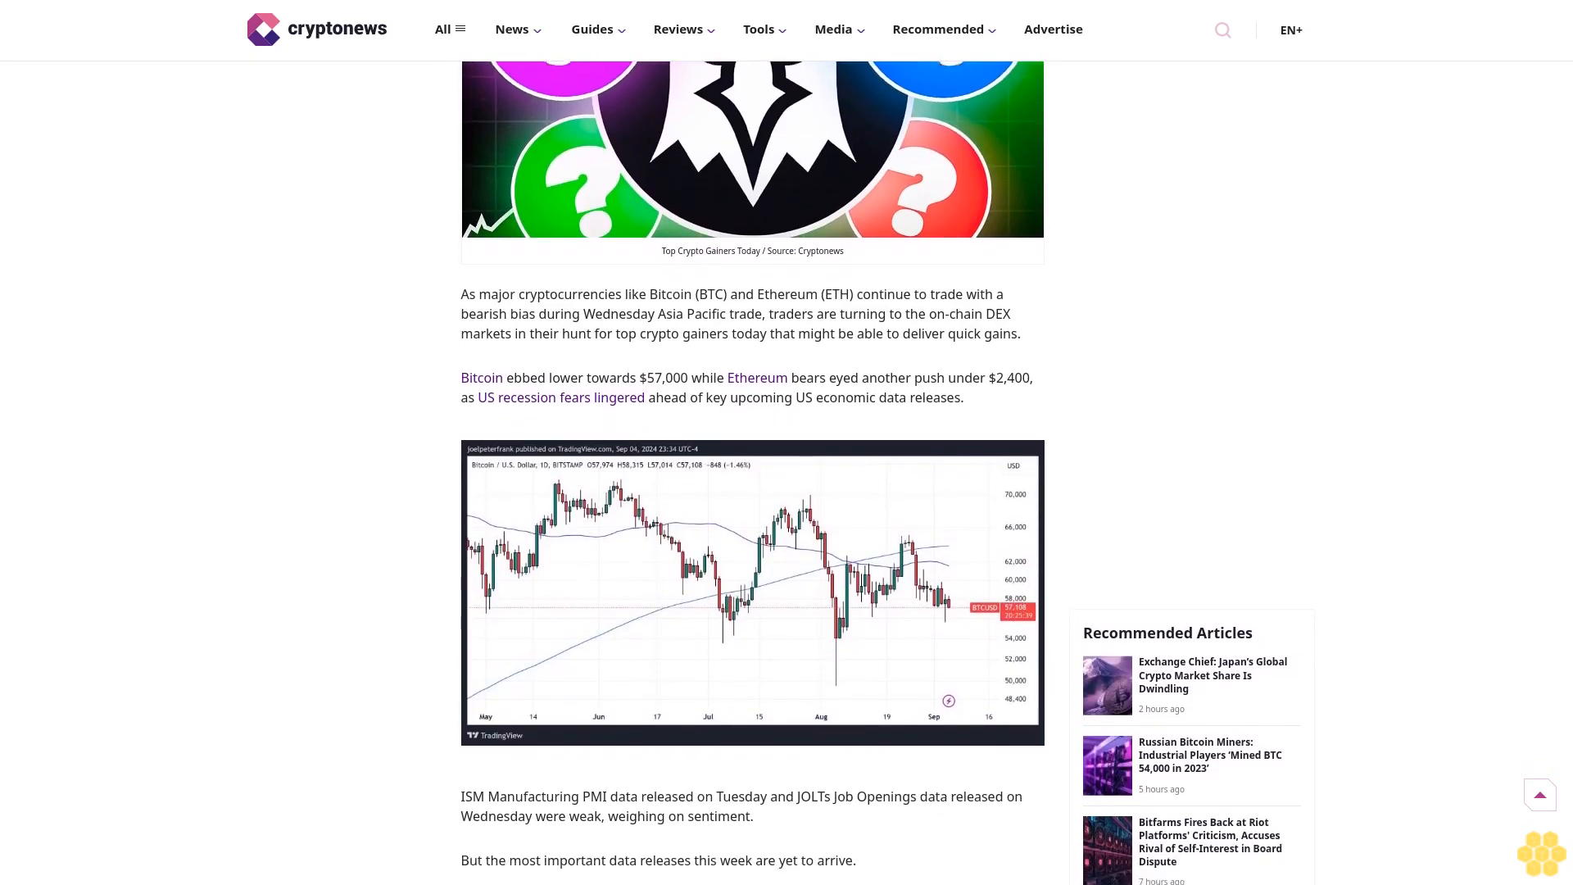
scroll("down", 3)
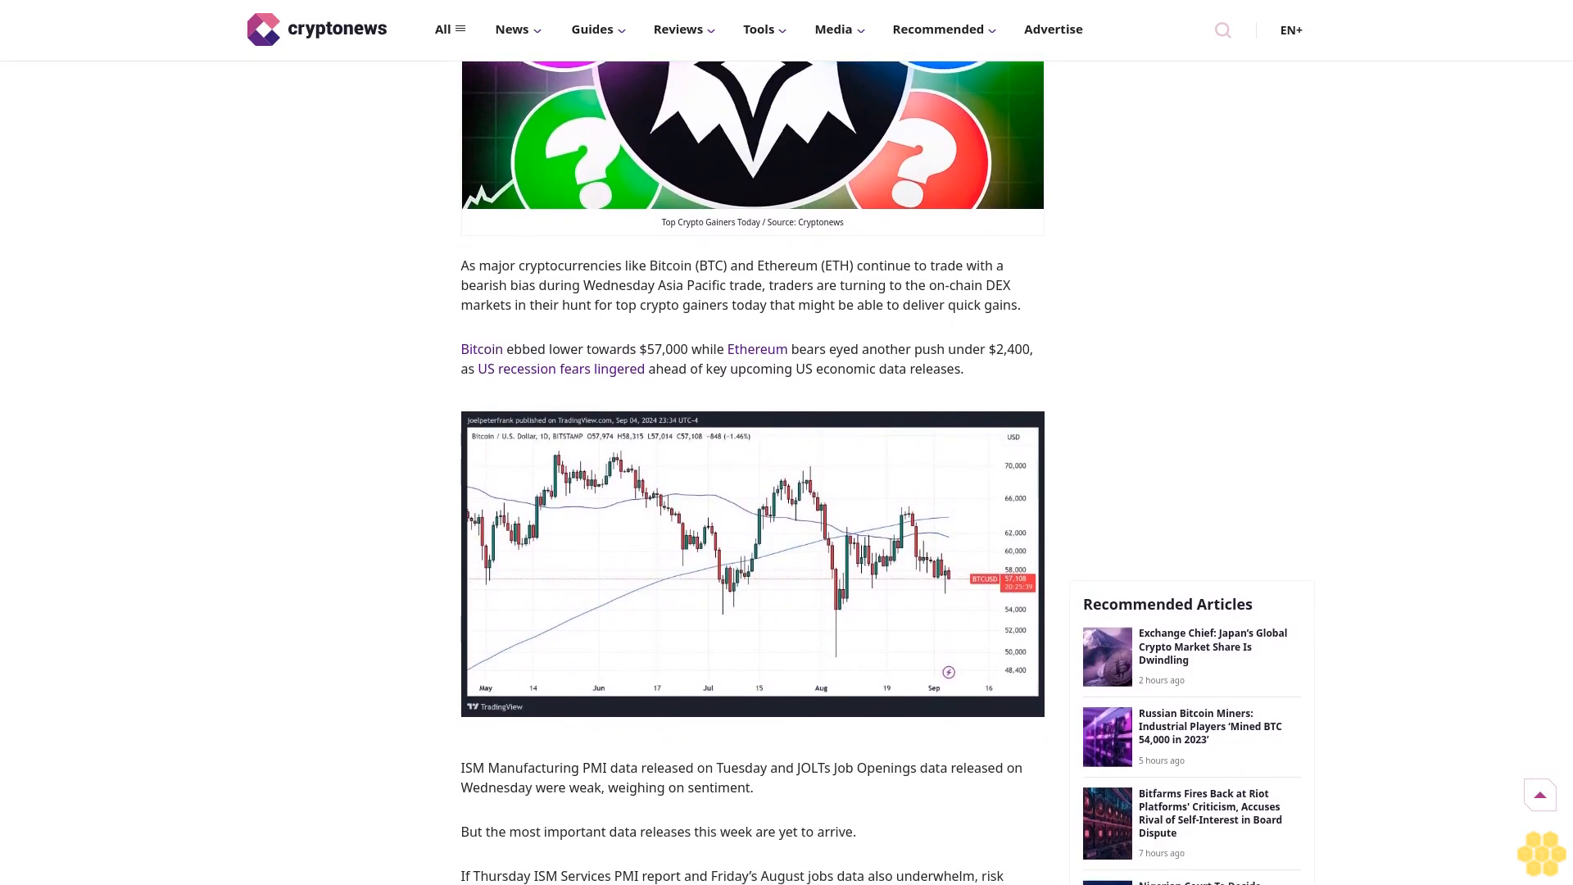
scroll("down", 3)
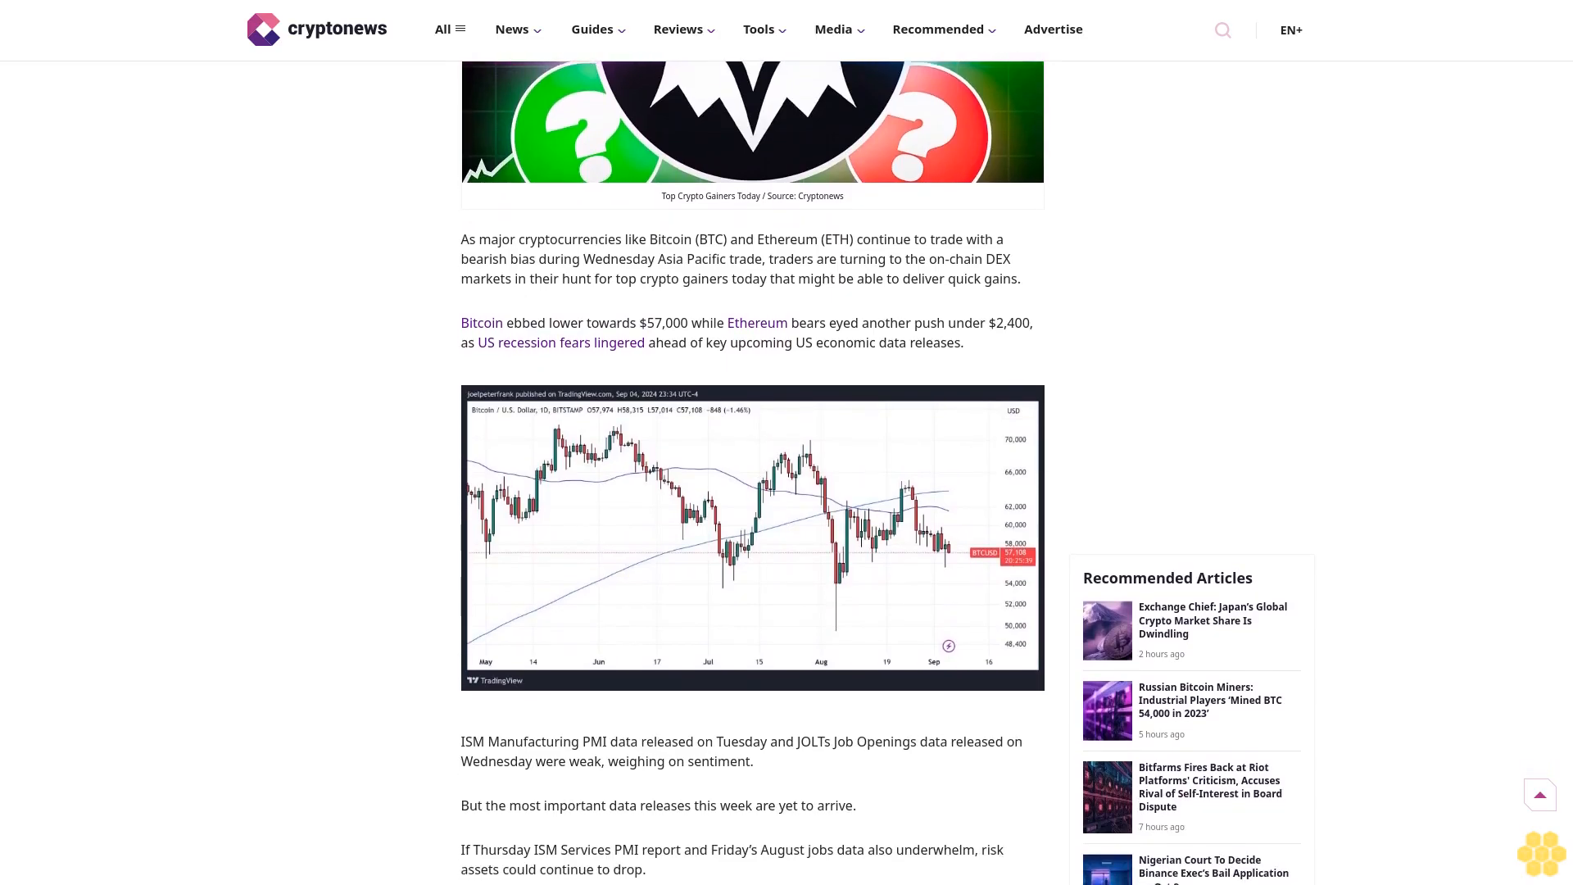
scroll("down", 3)
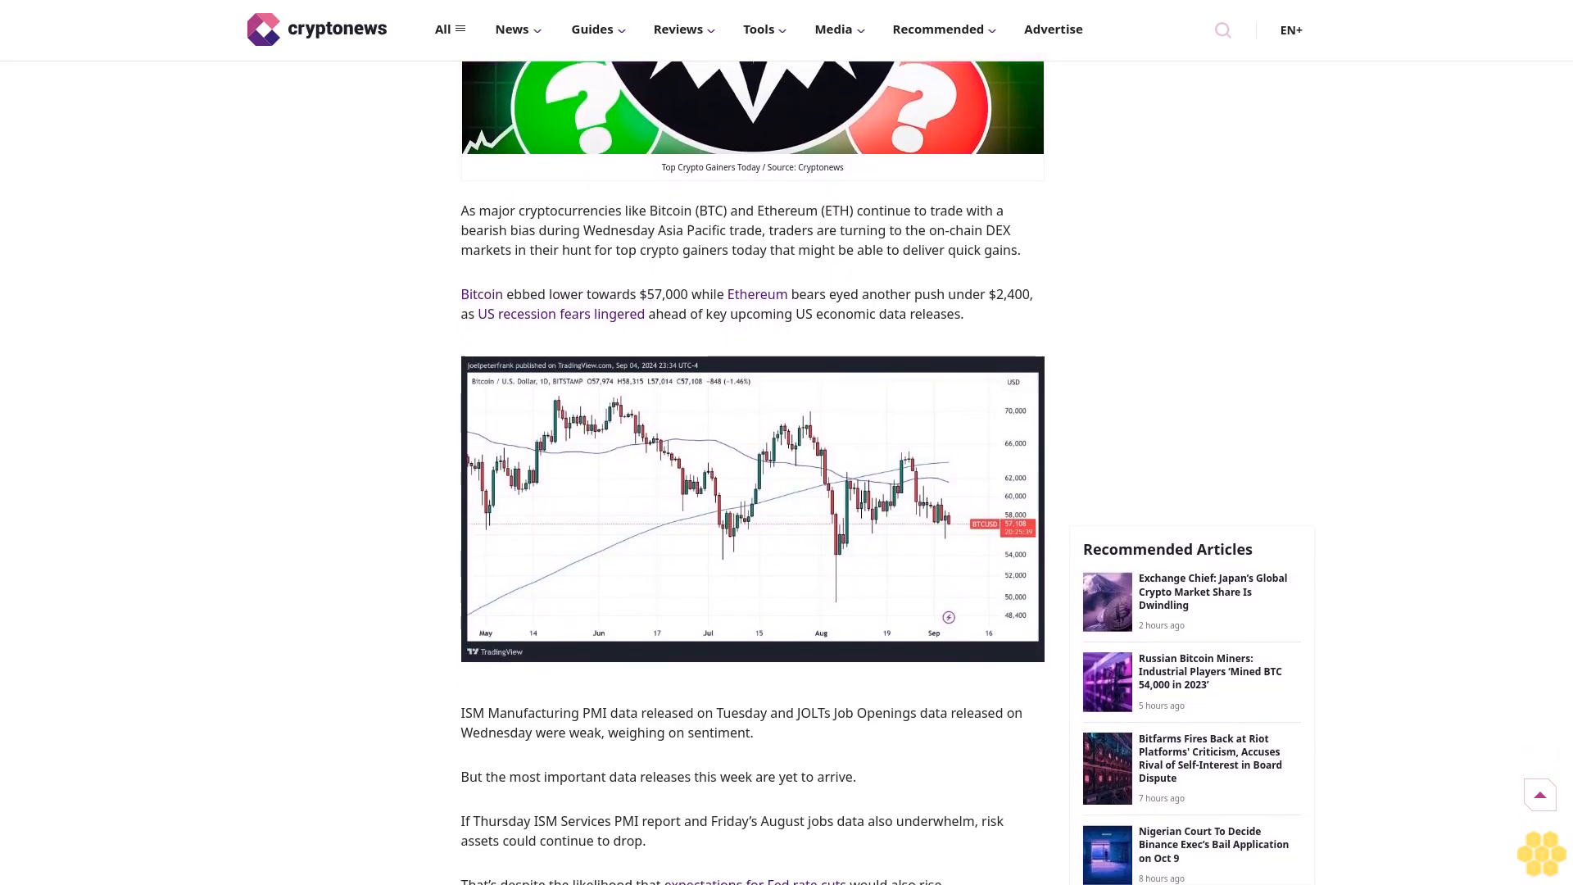
scroll("down", 3)
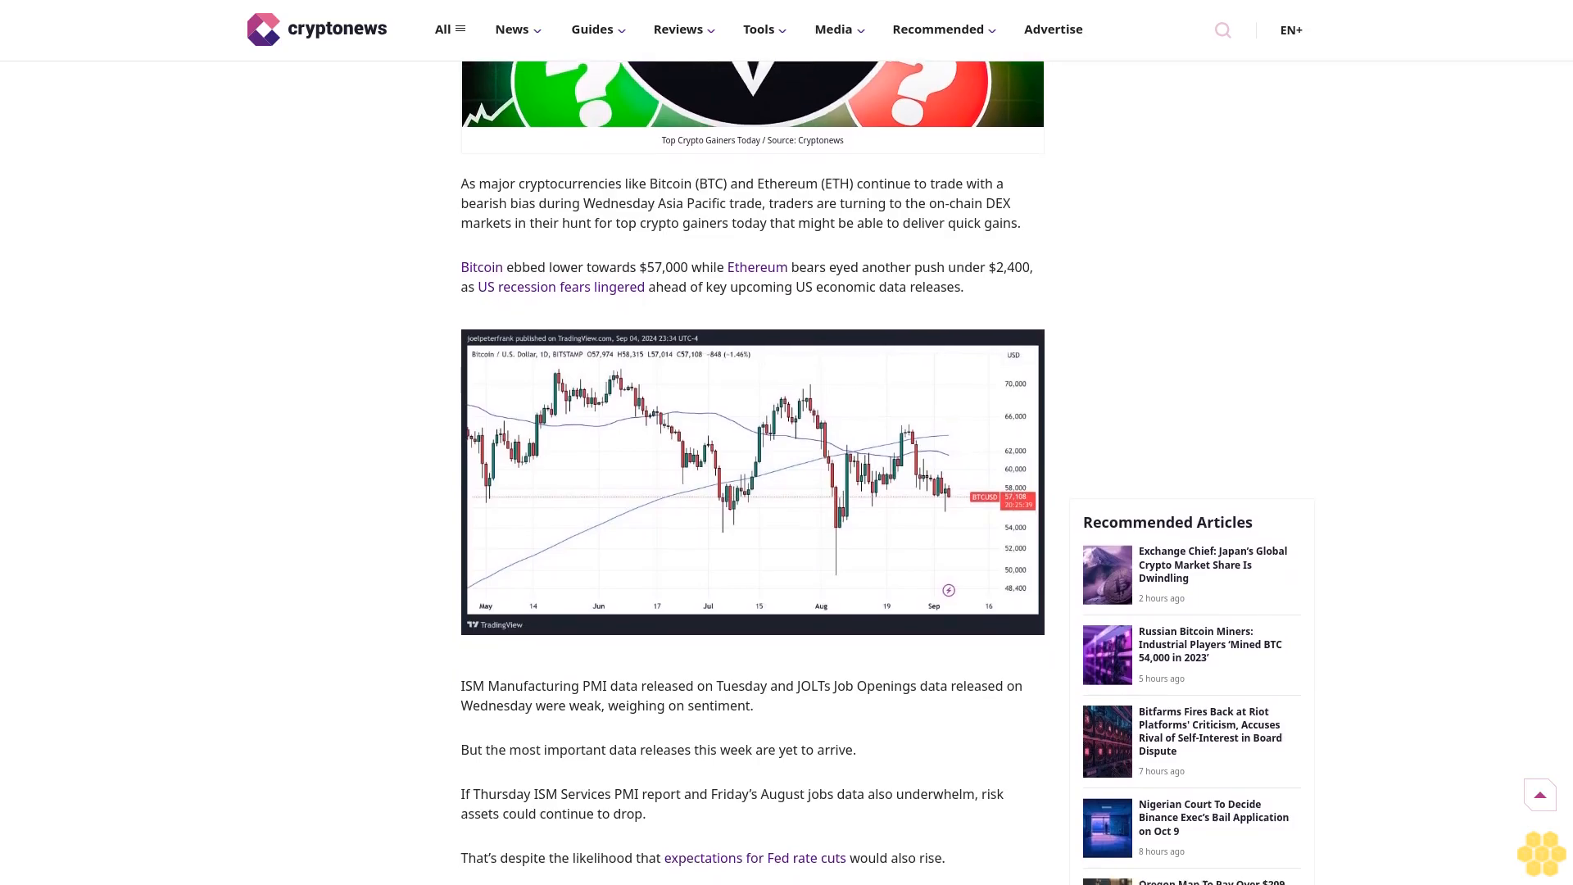
scroll("down", 3)
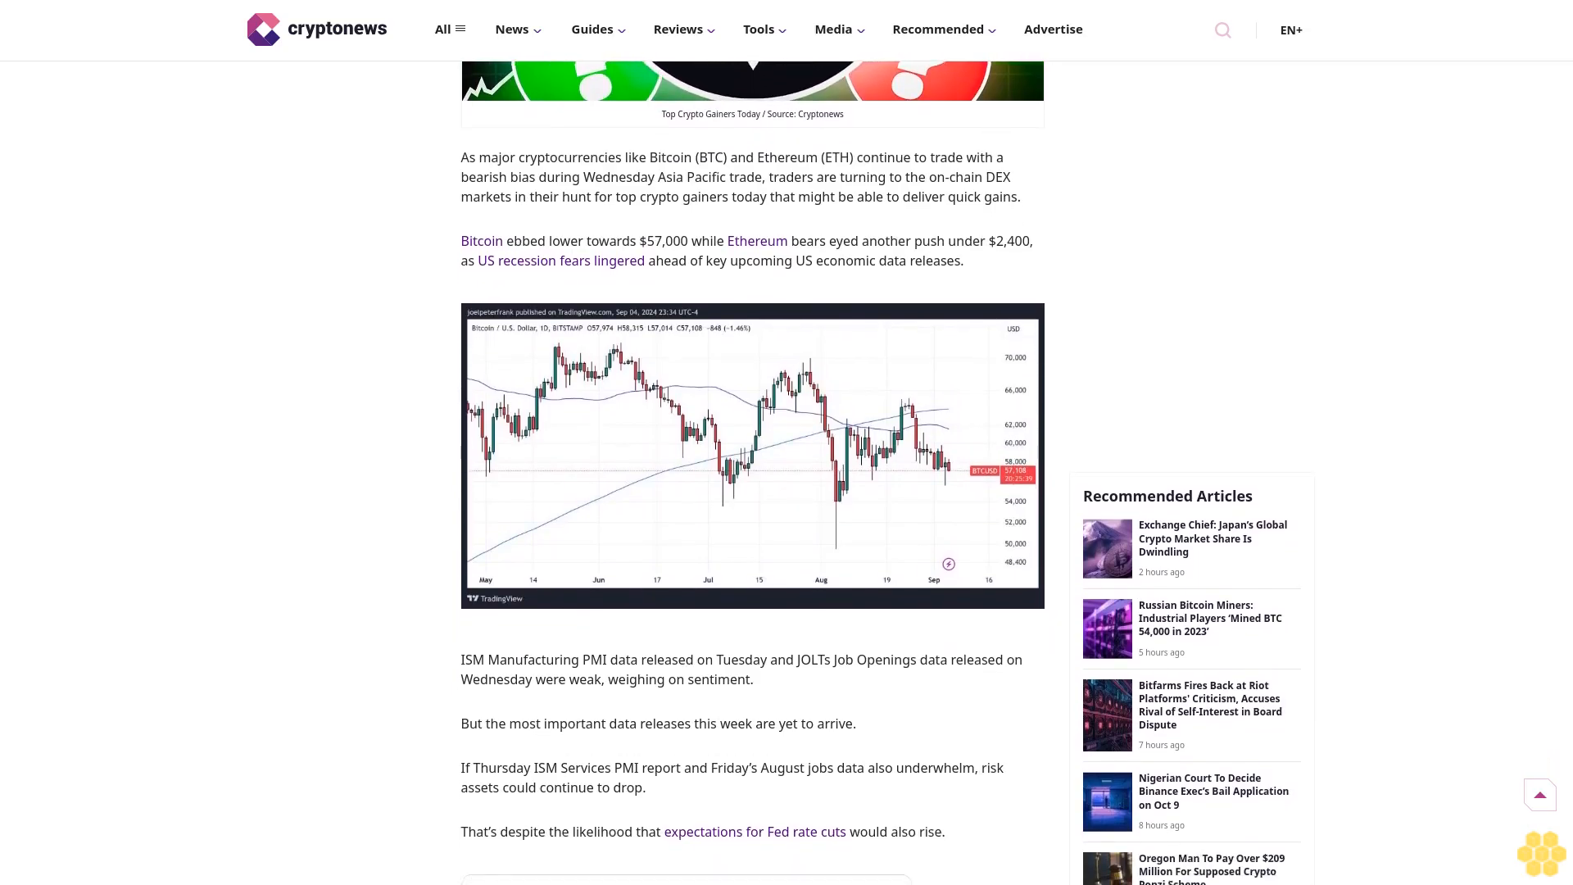
scroll("down", 3)
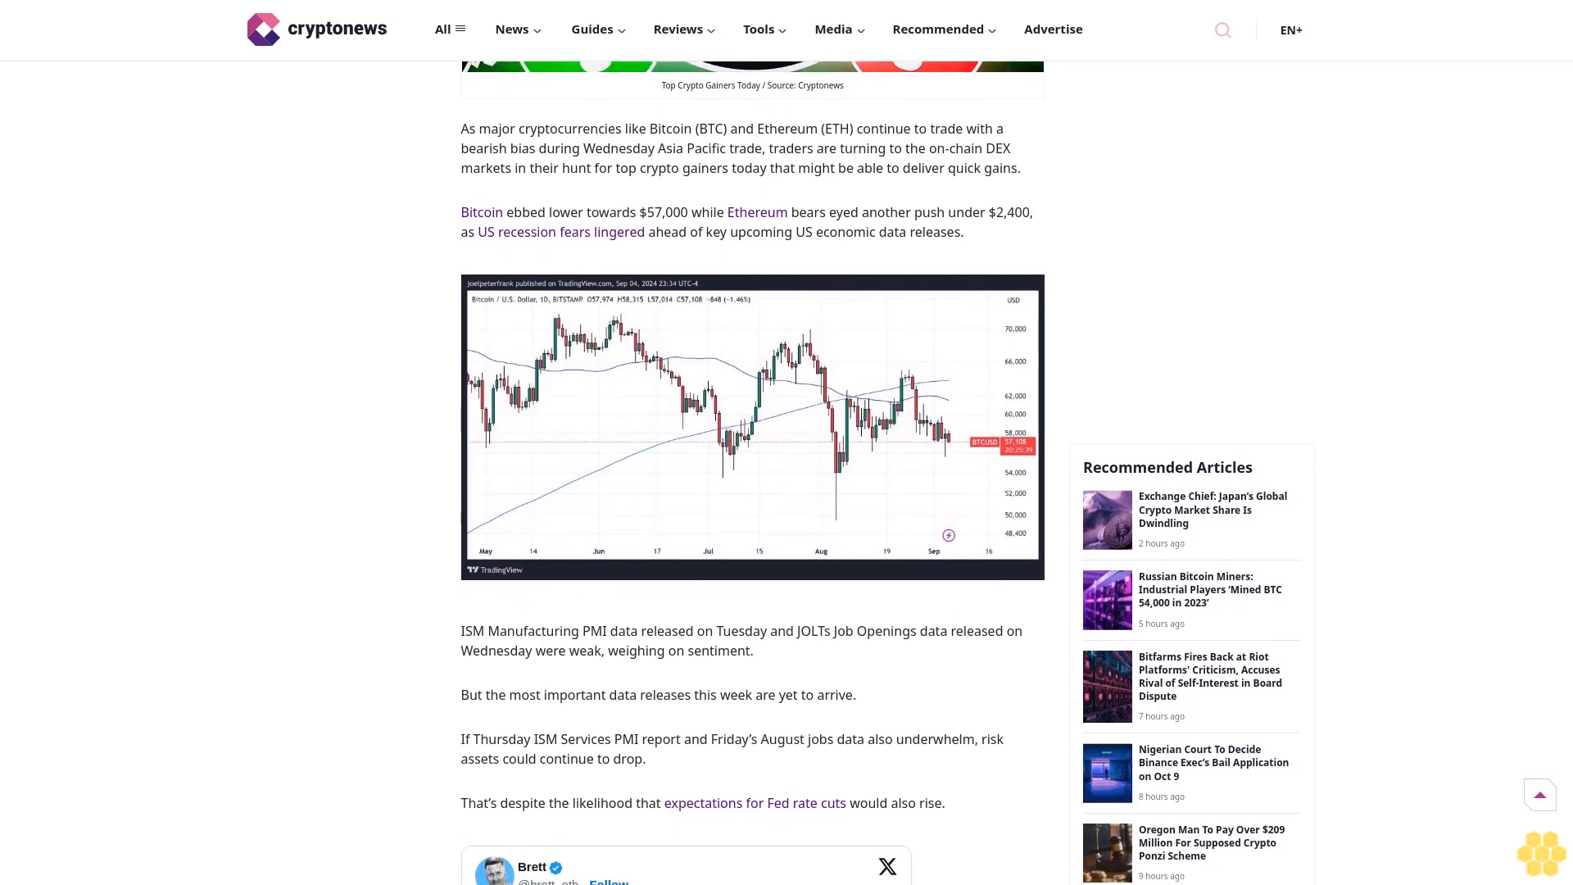
scroll("down", 3)
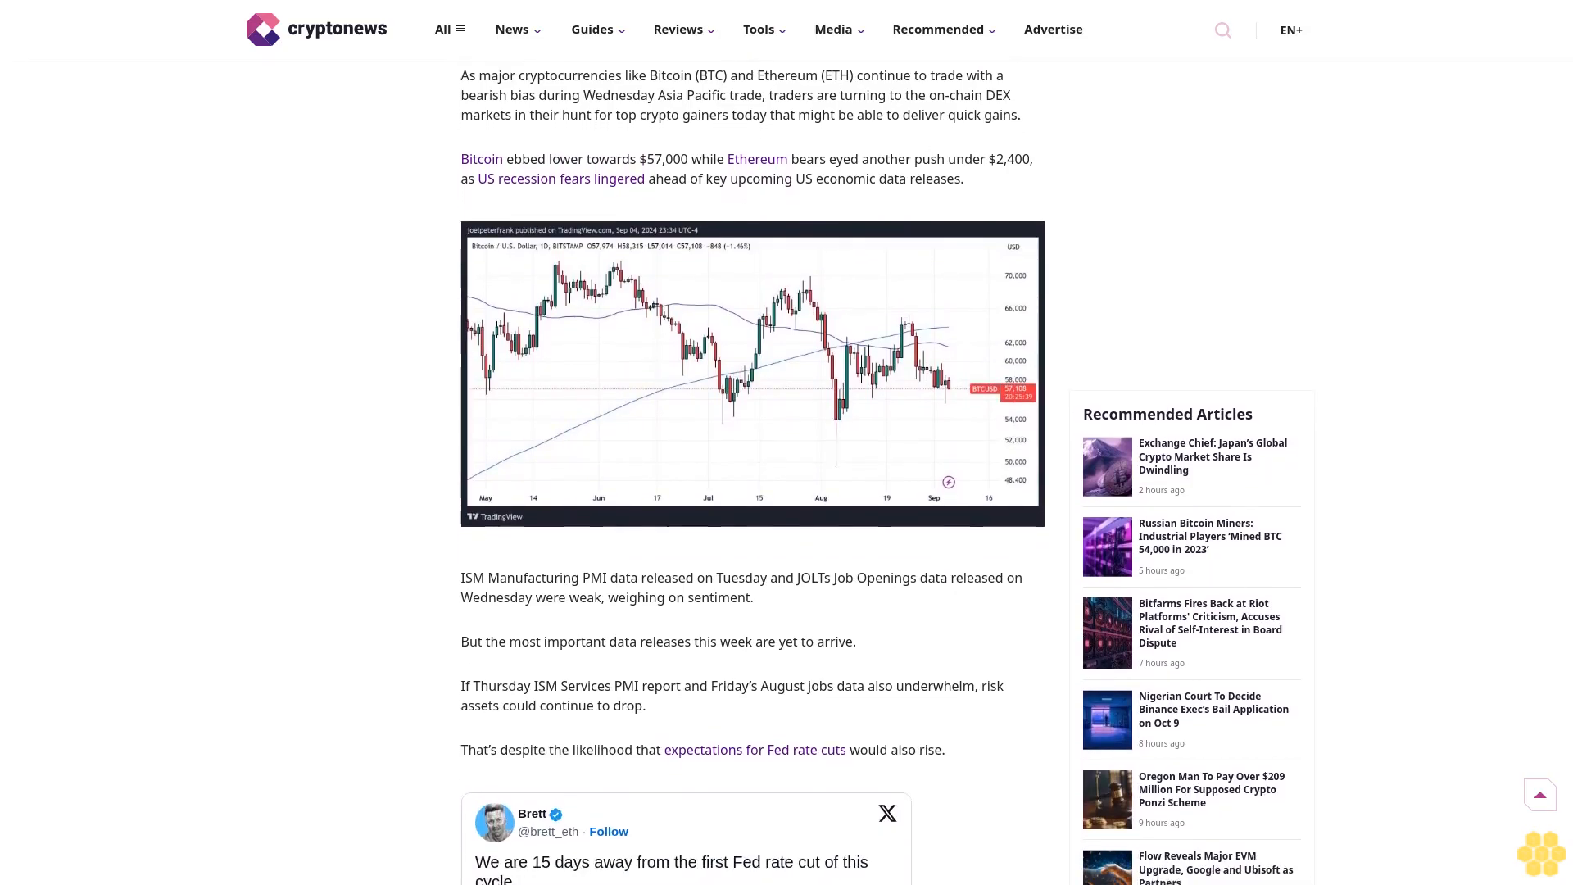
scroll("down", 3)
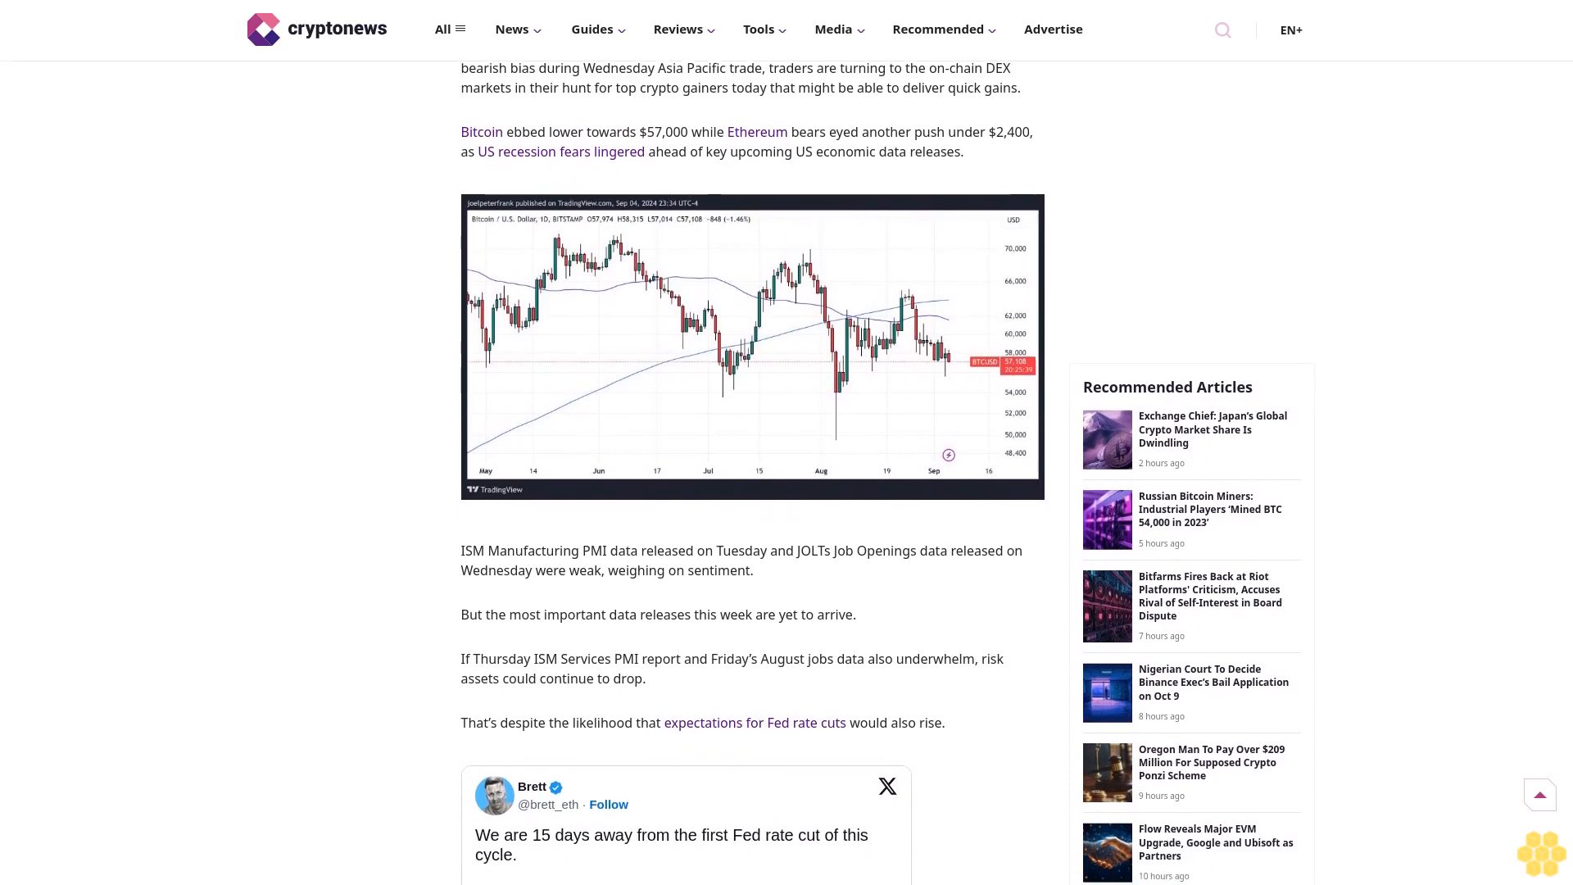
scroll("down", 3)
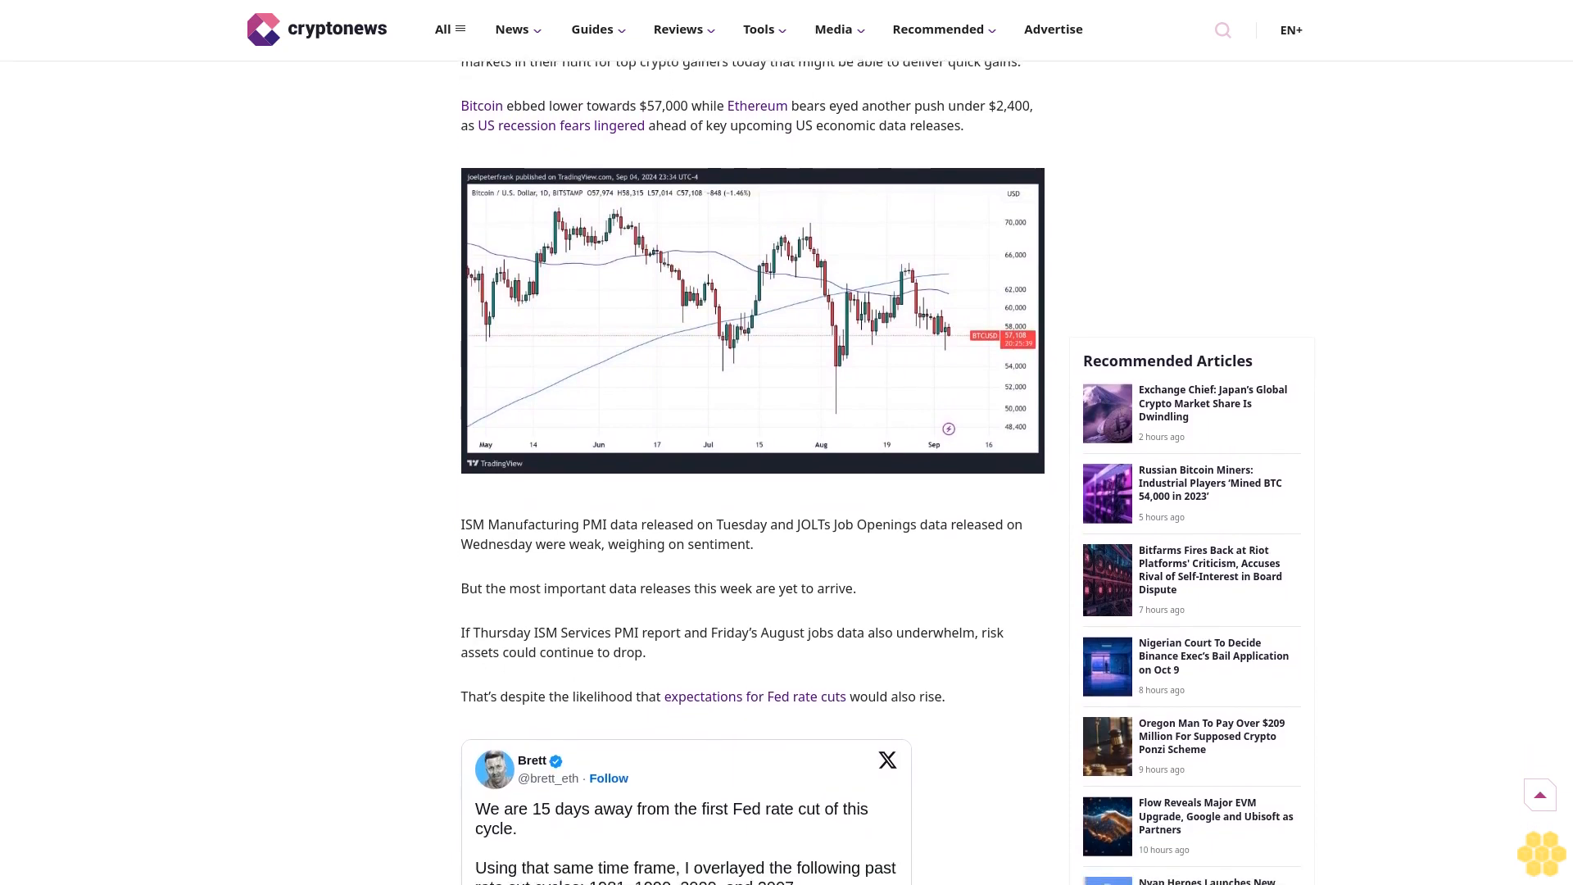
scroll("down", 3)
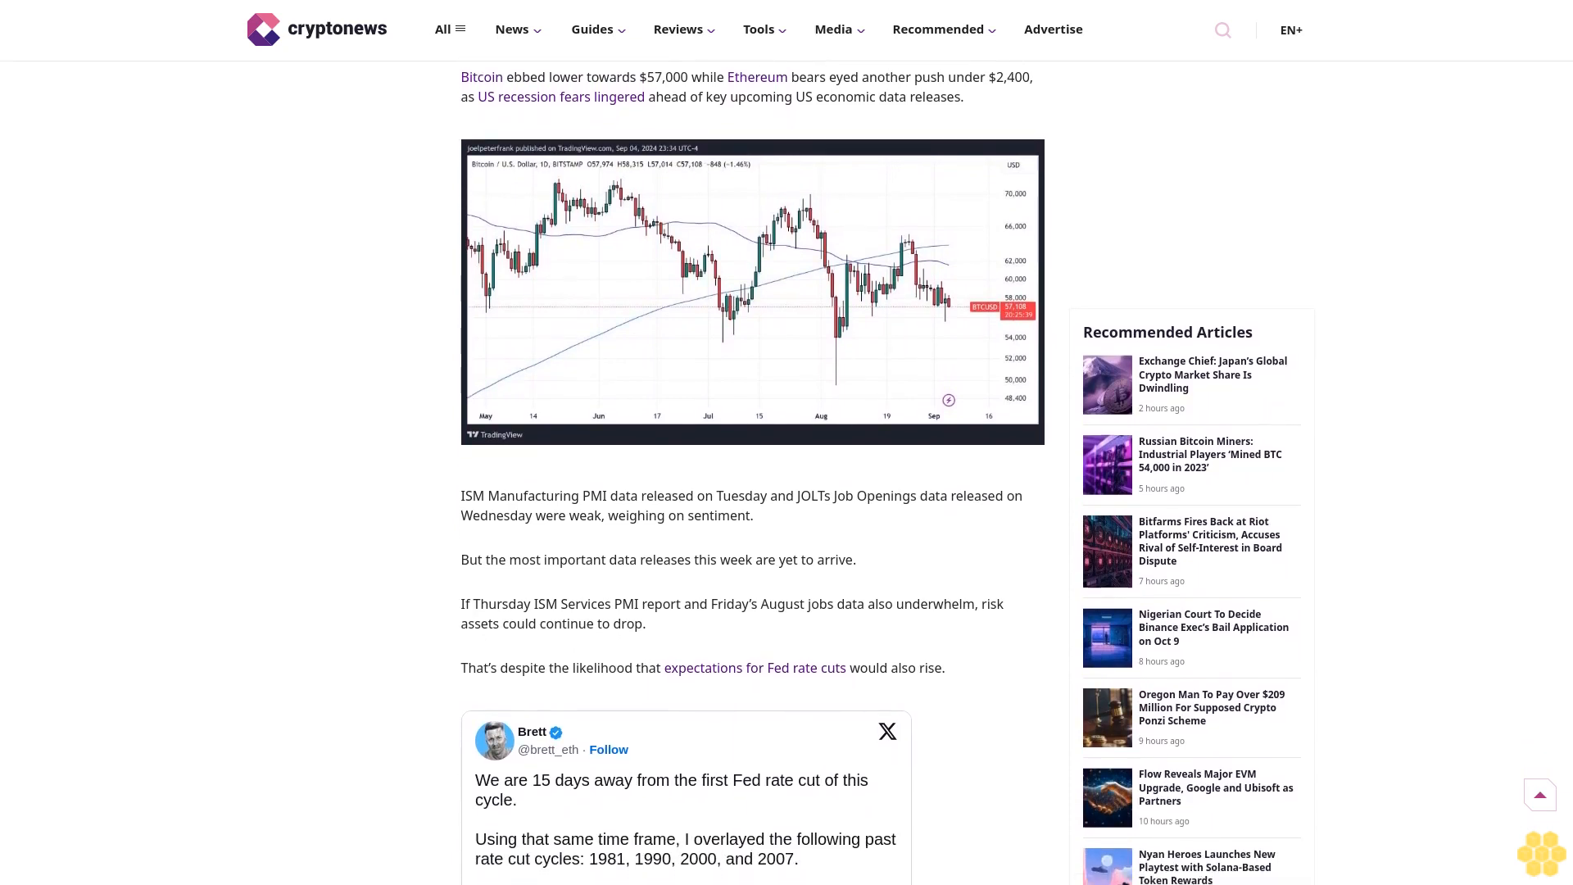
scroll("down", 3)
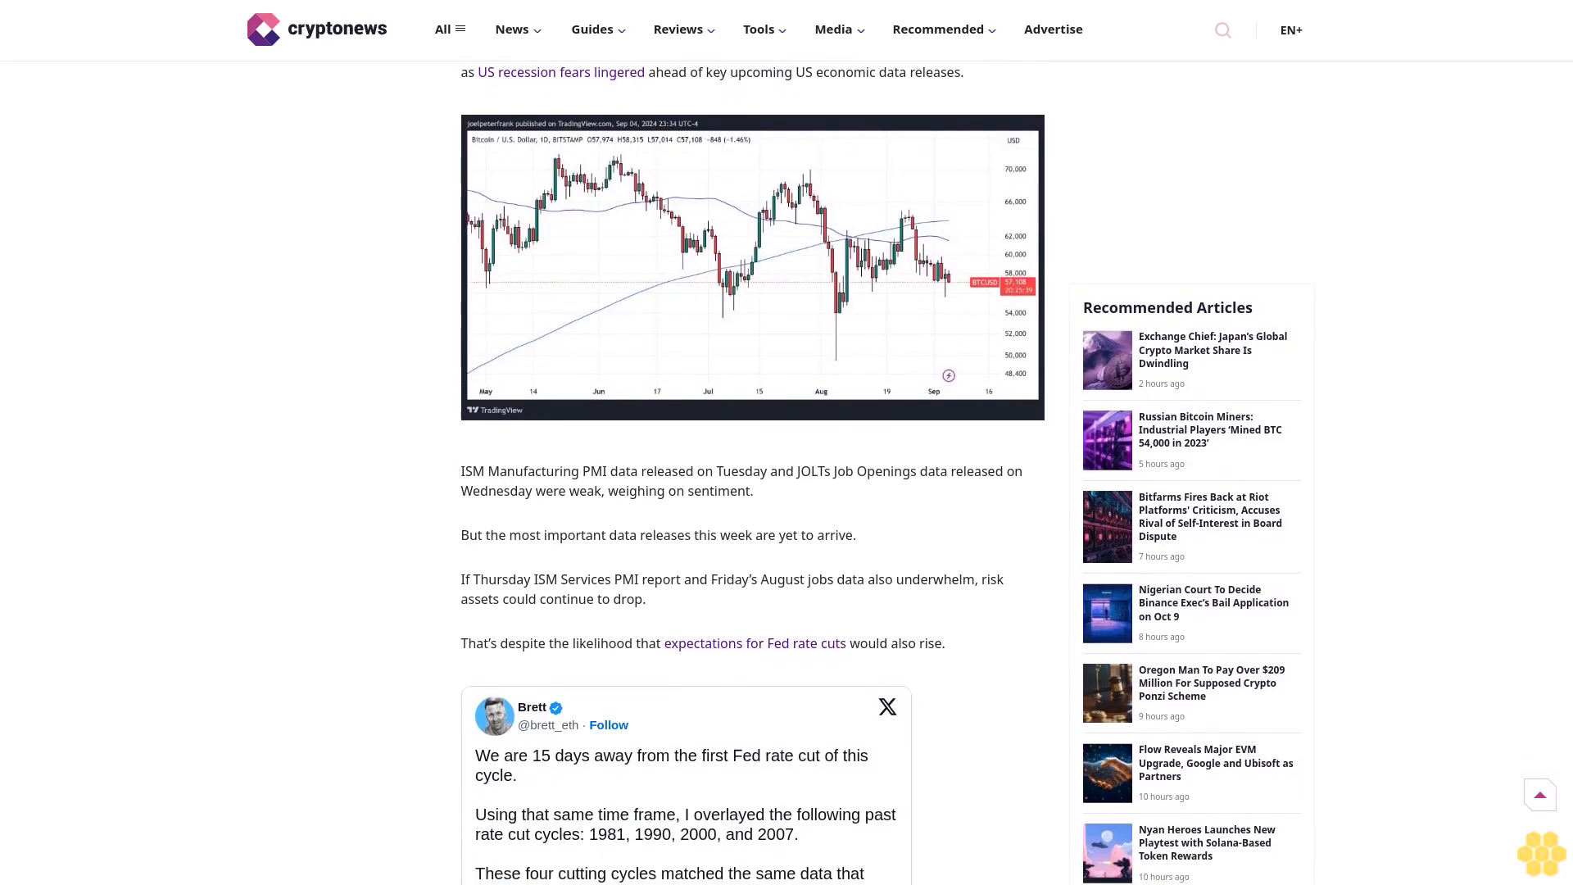
scroll("down", 3)
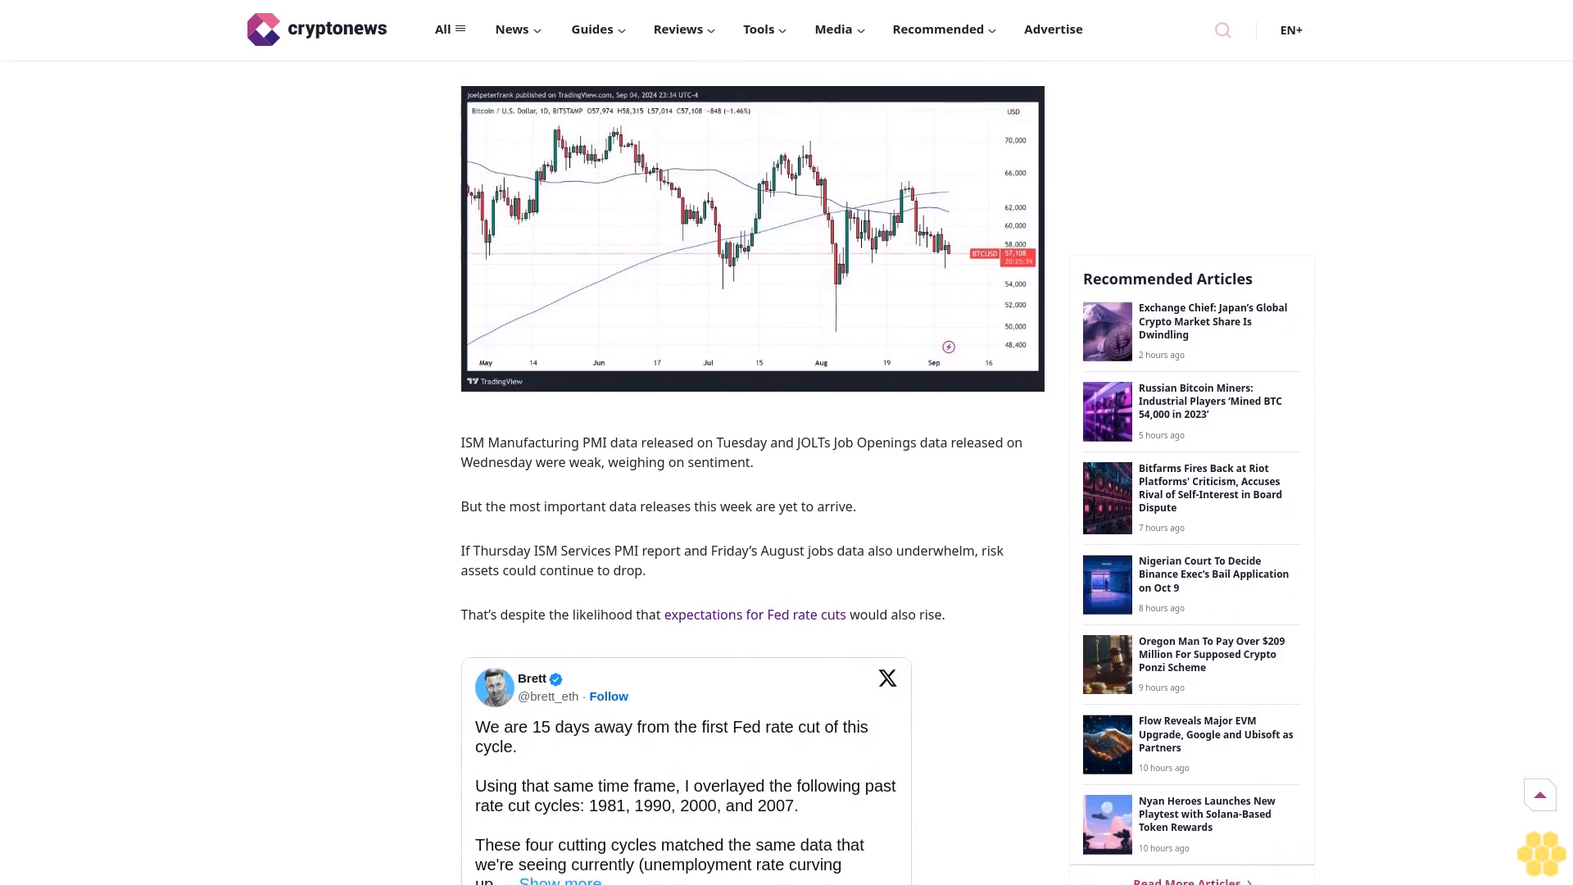
scroll("down", 3)
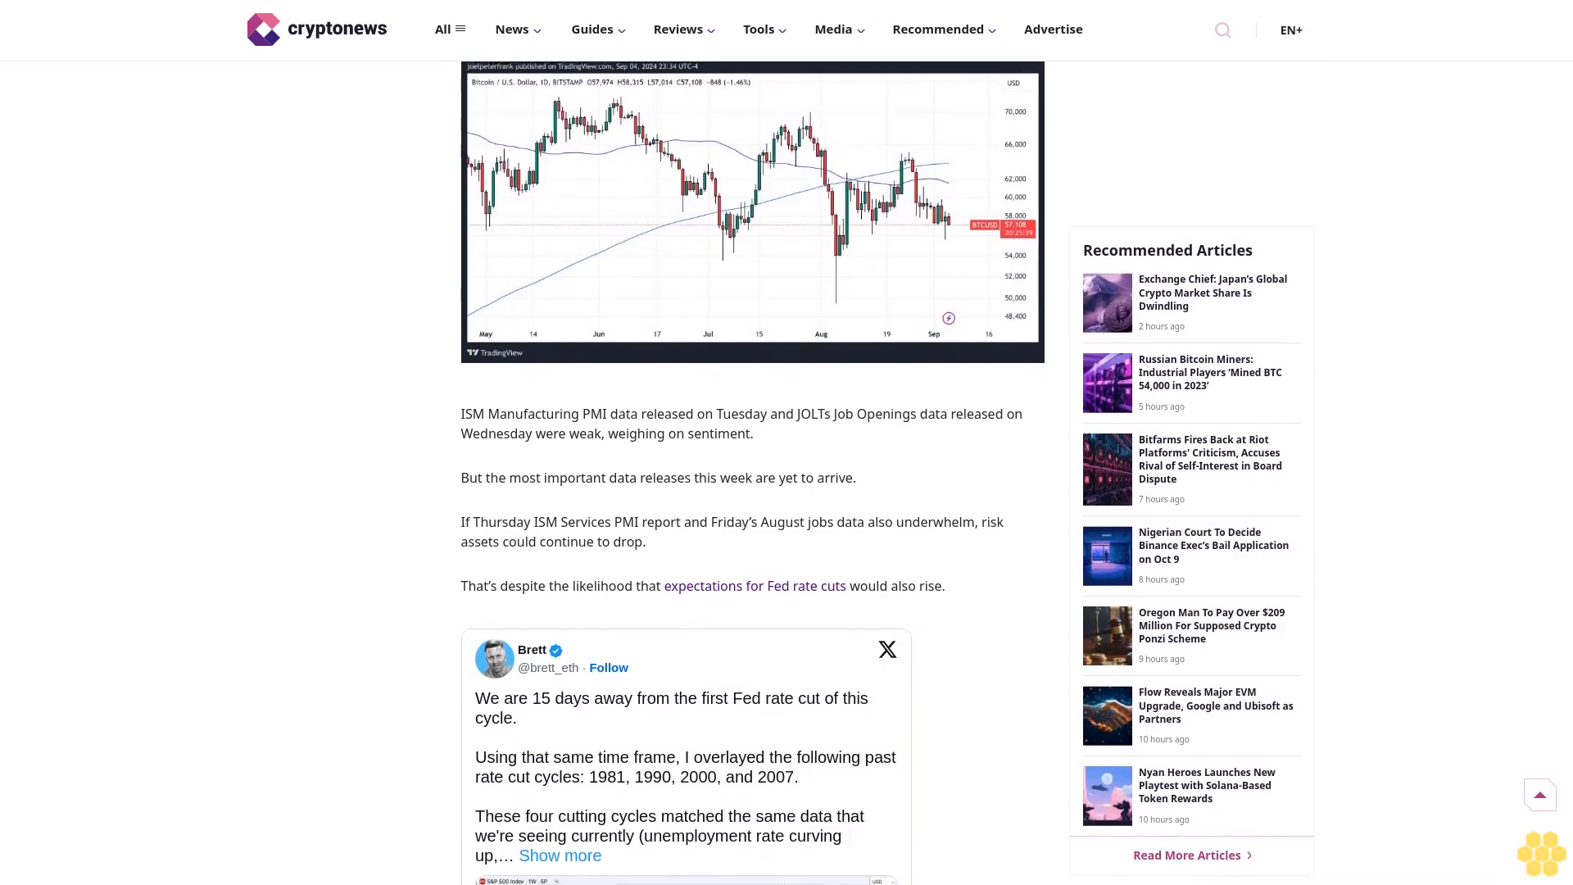
scroll("down", 3)
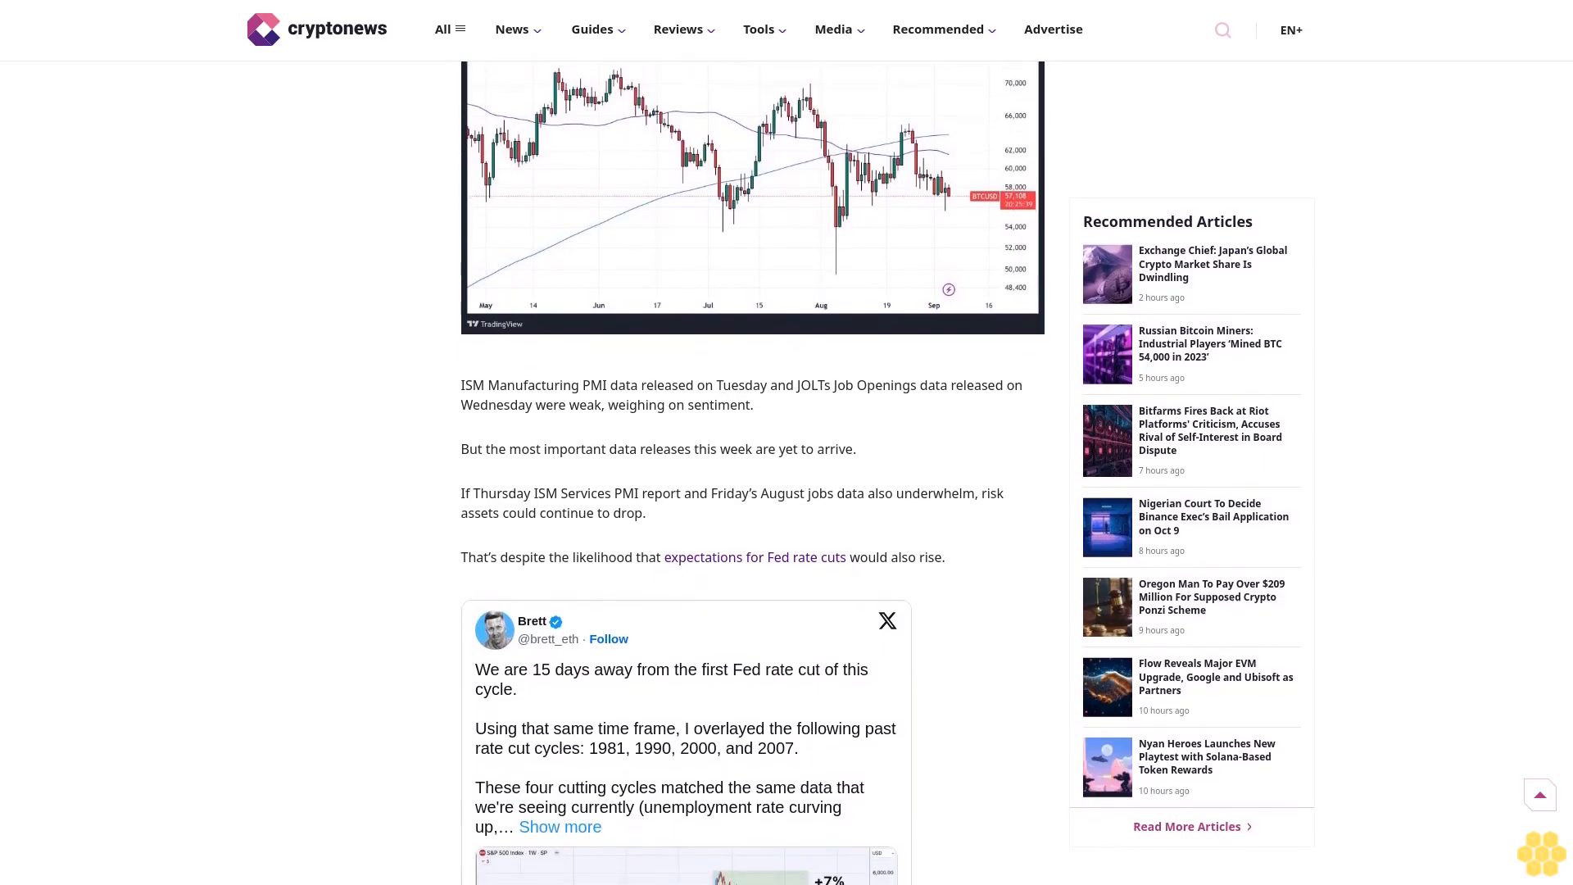
scroll("down", 3)
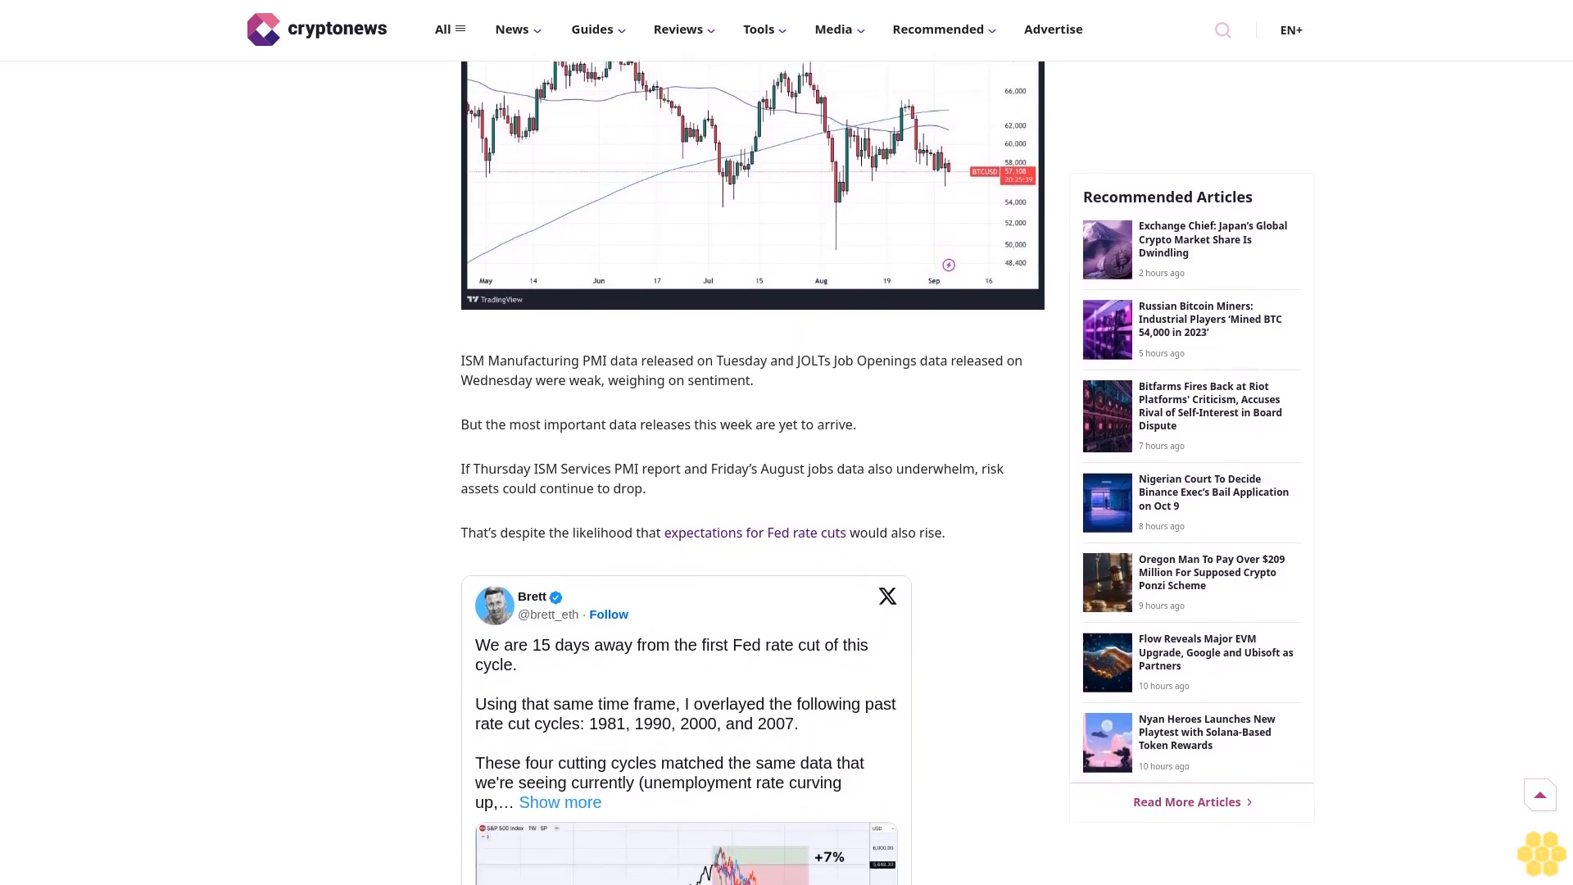
scroll("down", 3)
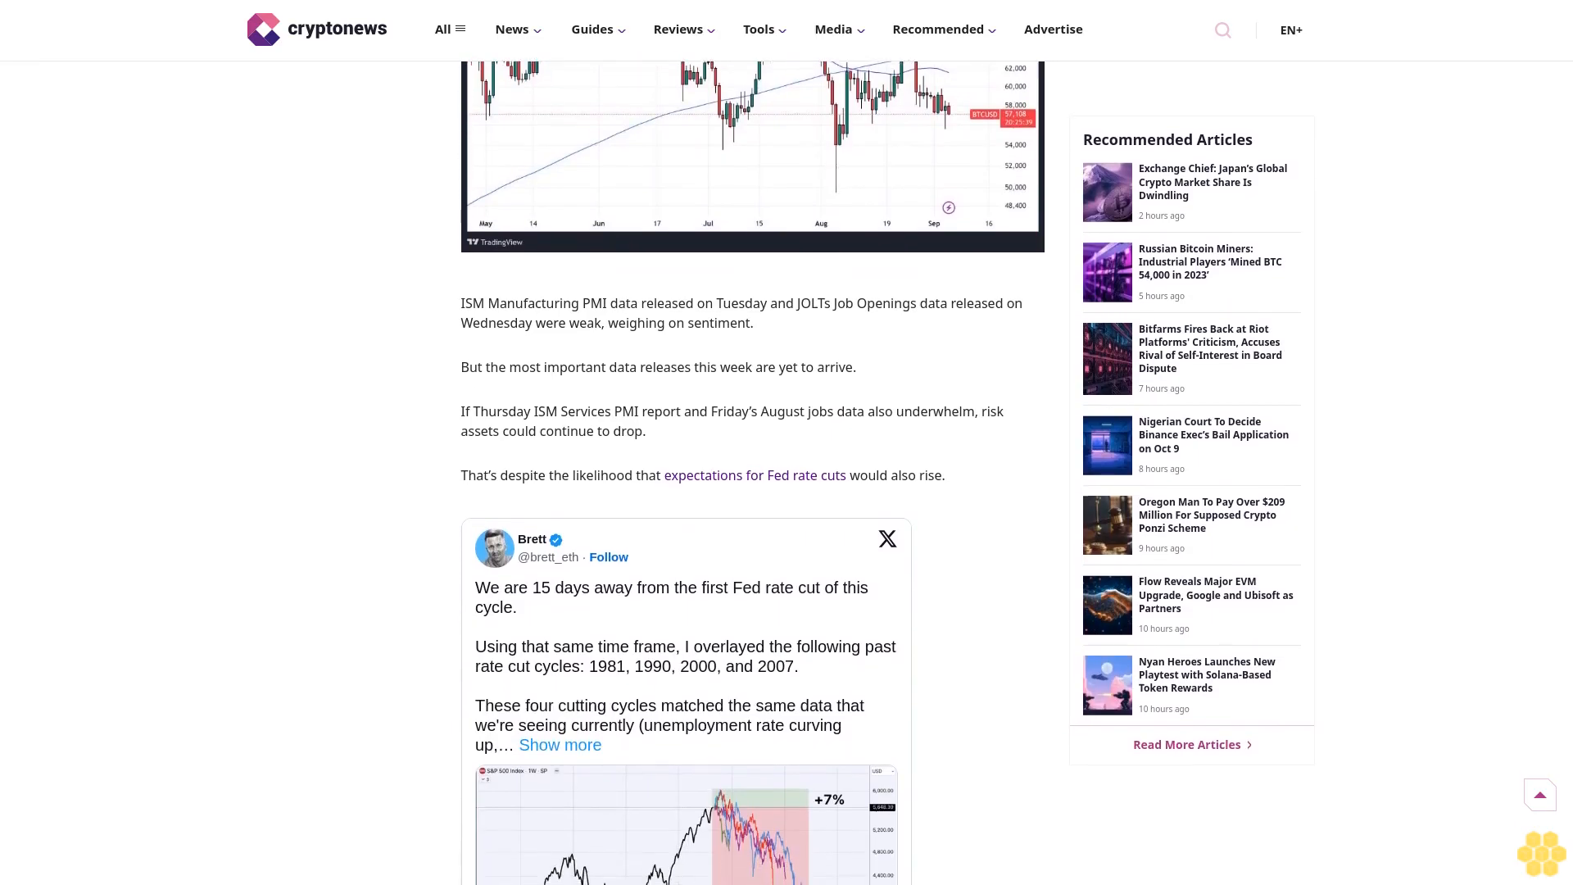
scroll("down", 3)
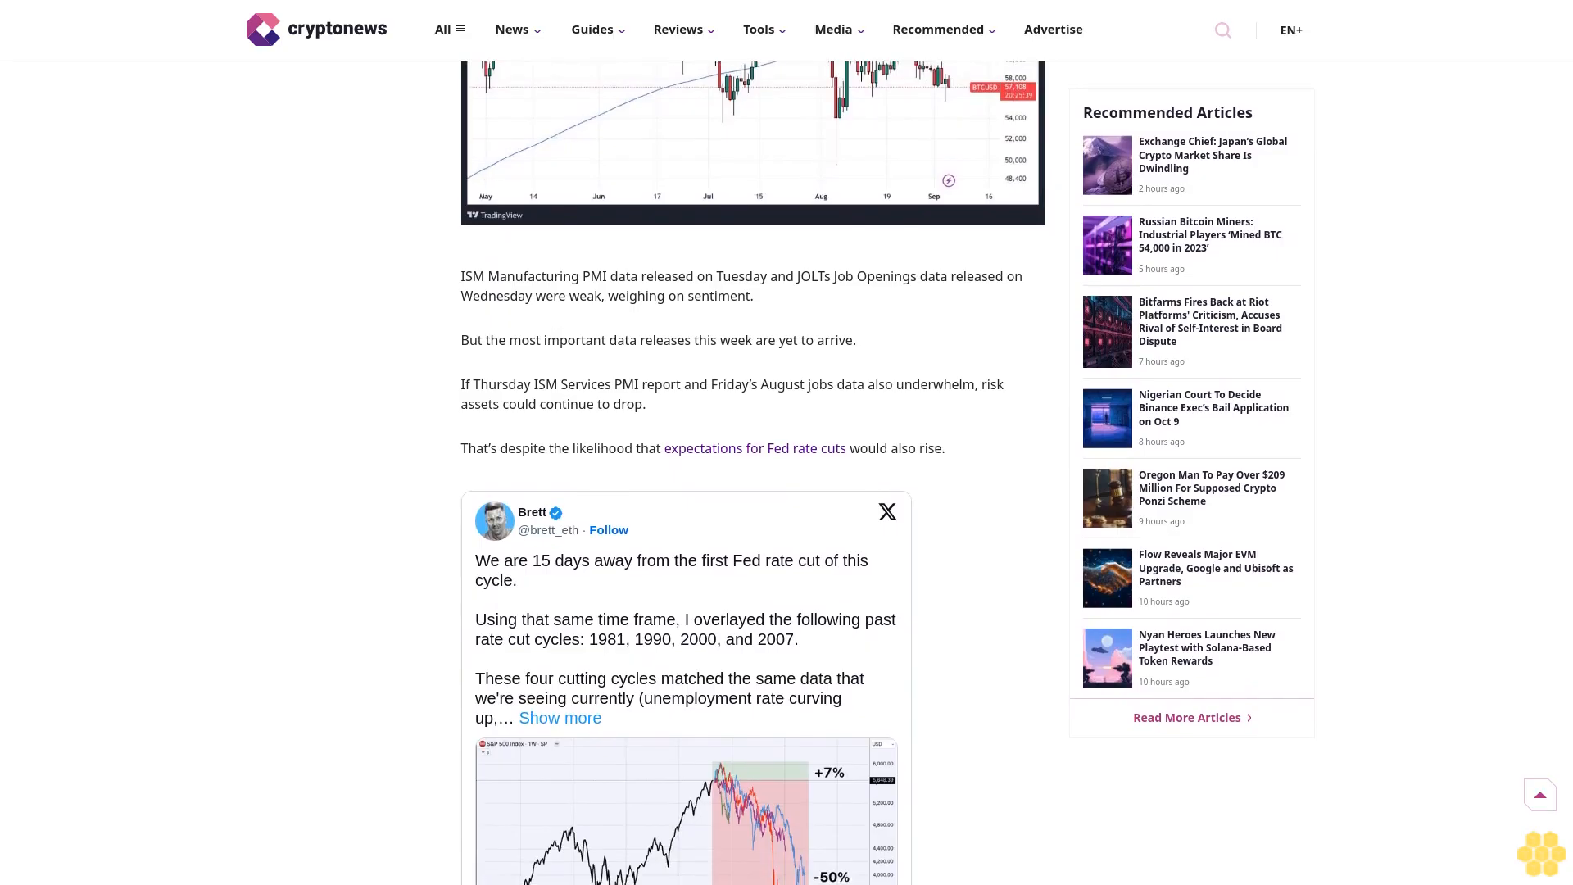
scroll("down", 3)
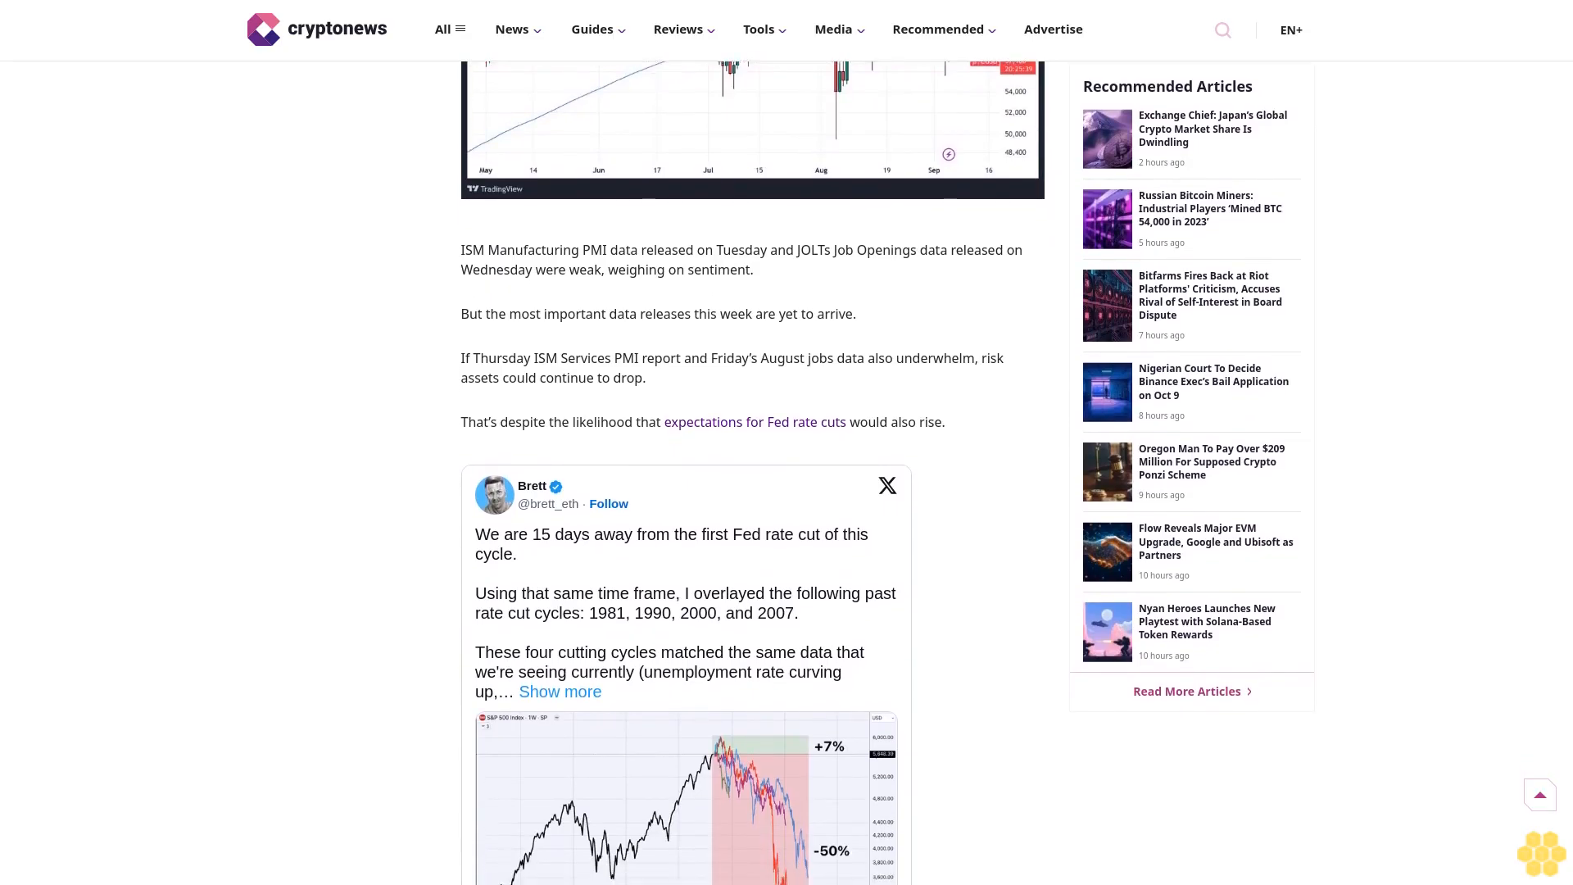
scroll("down", 3)
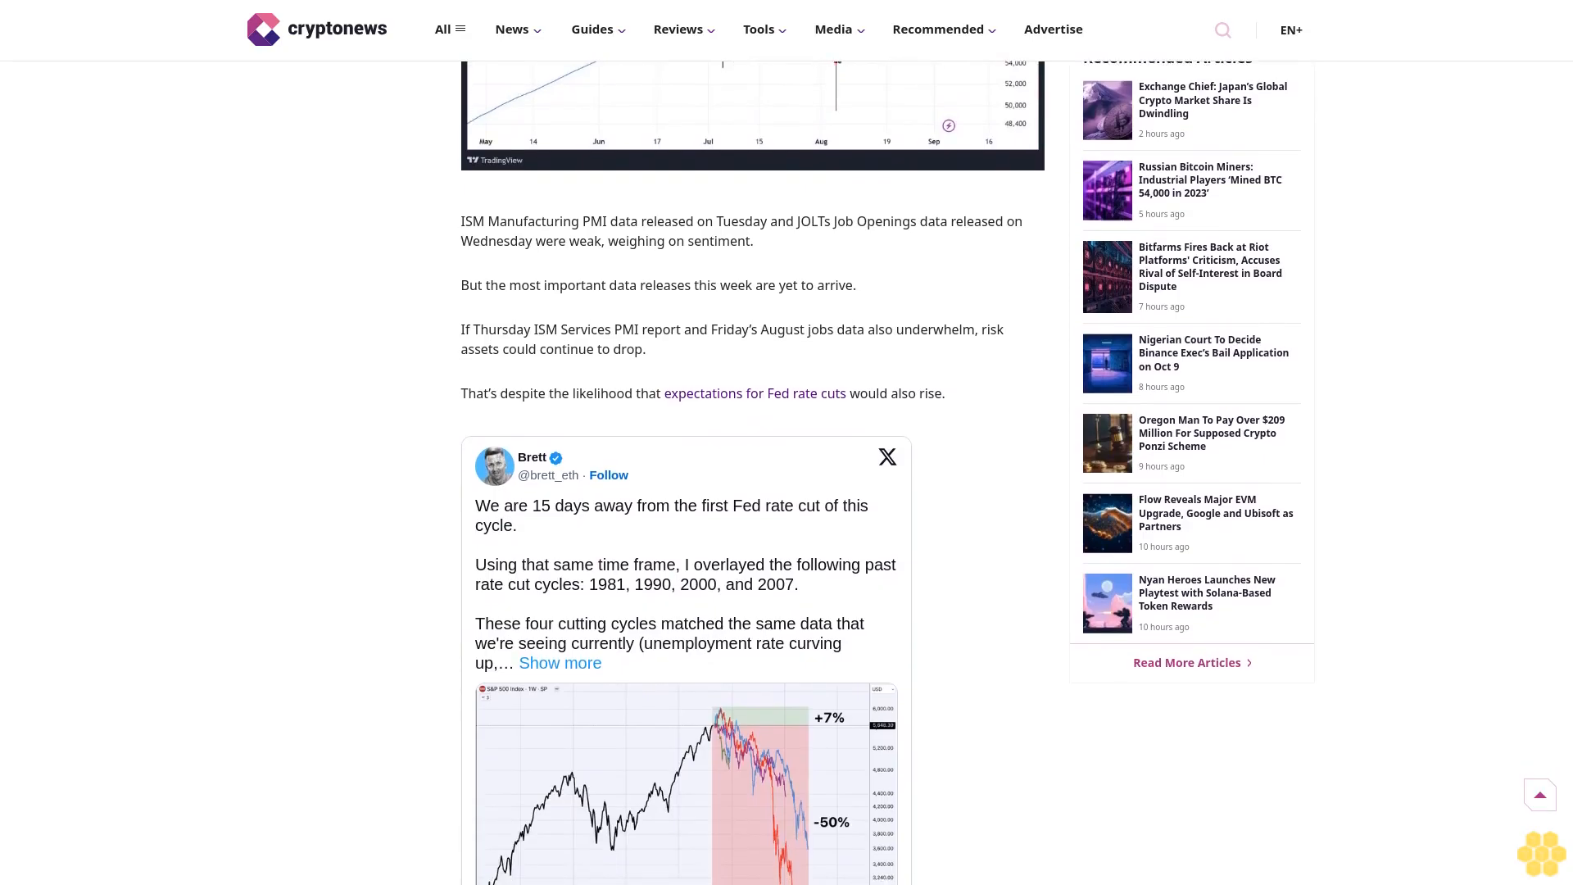
scroll("down", 3)
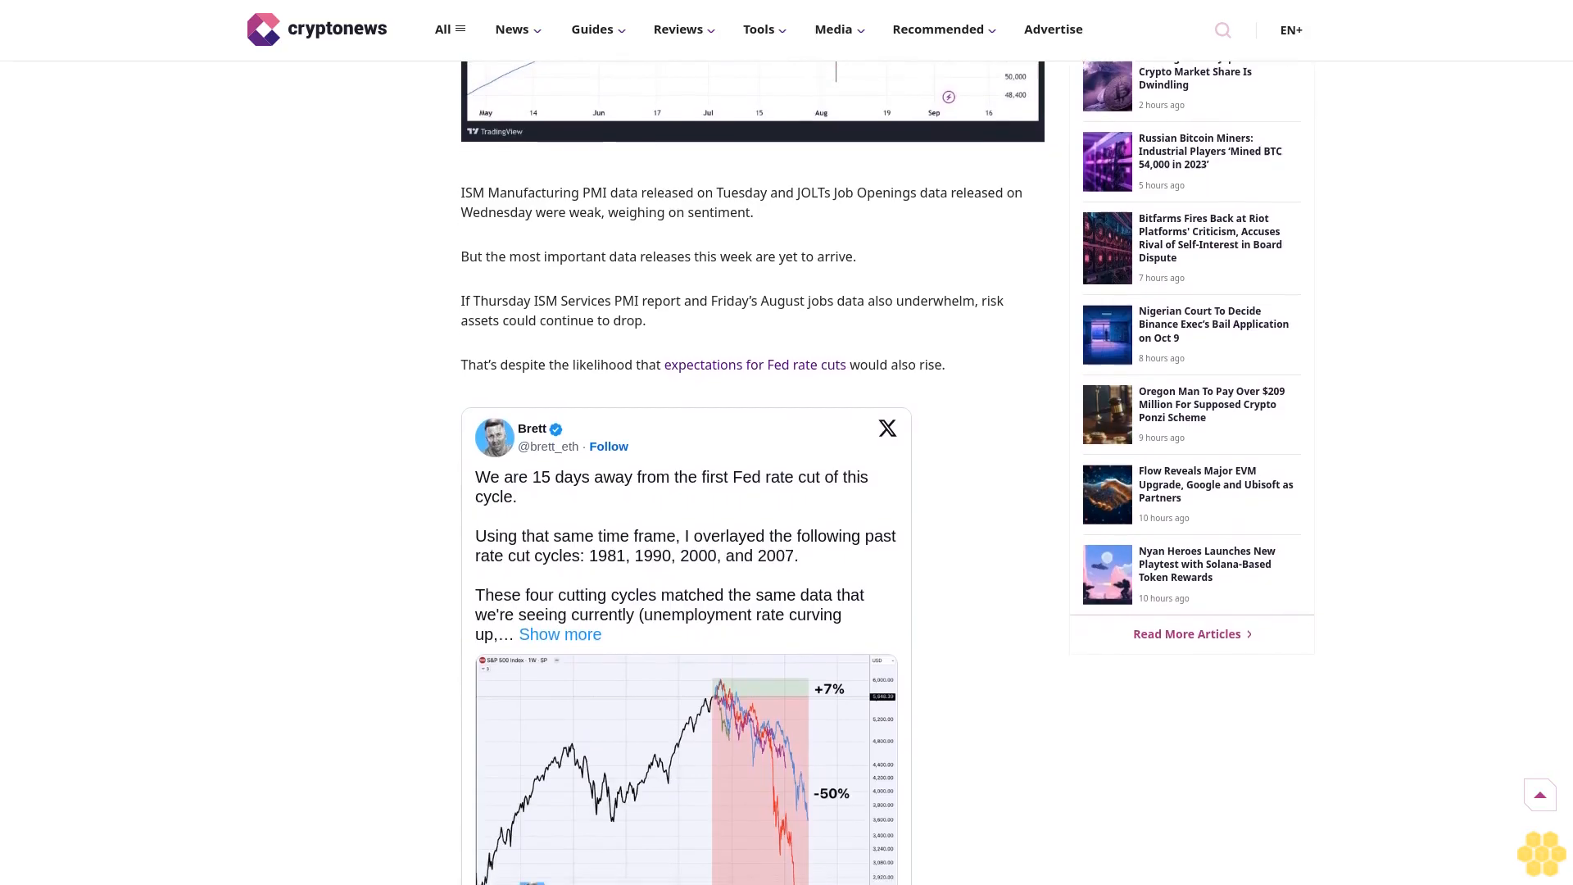
scroll("down", 3)
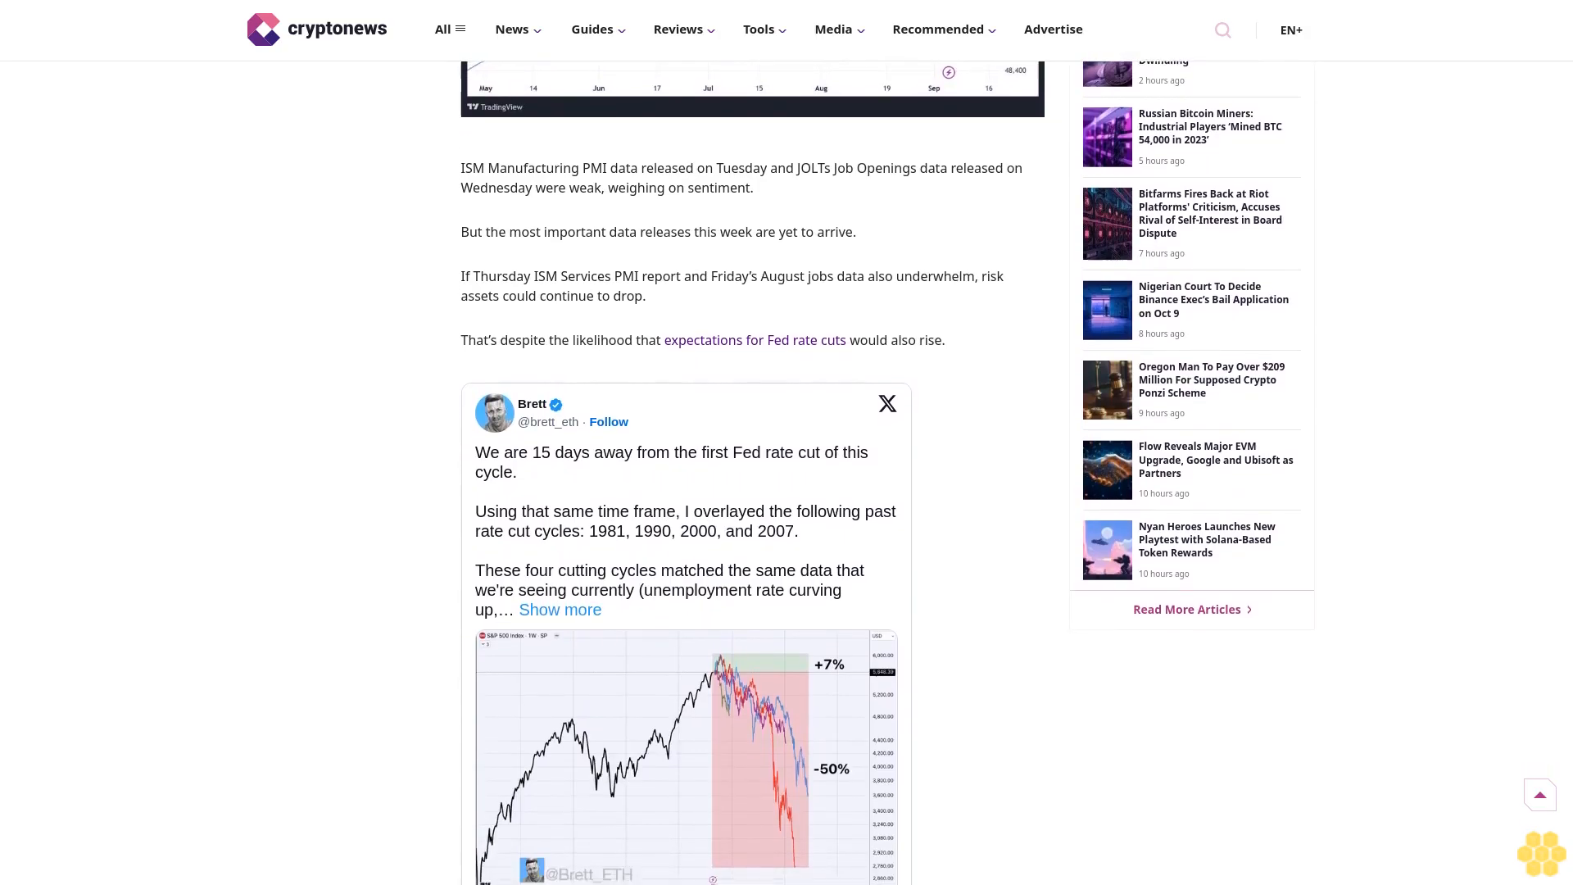
scroll("down", 3)
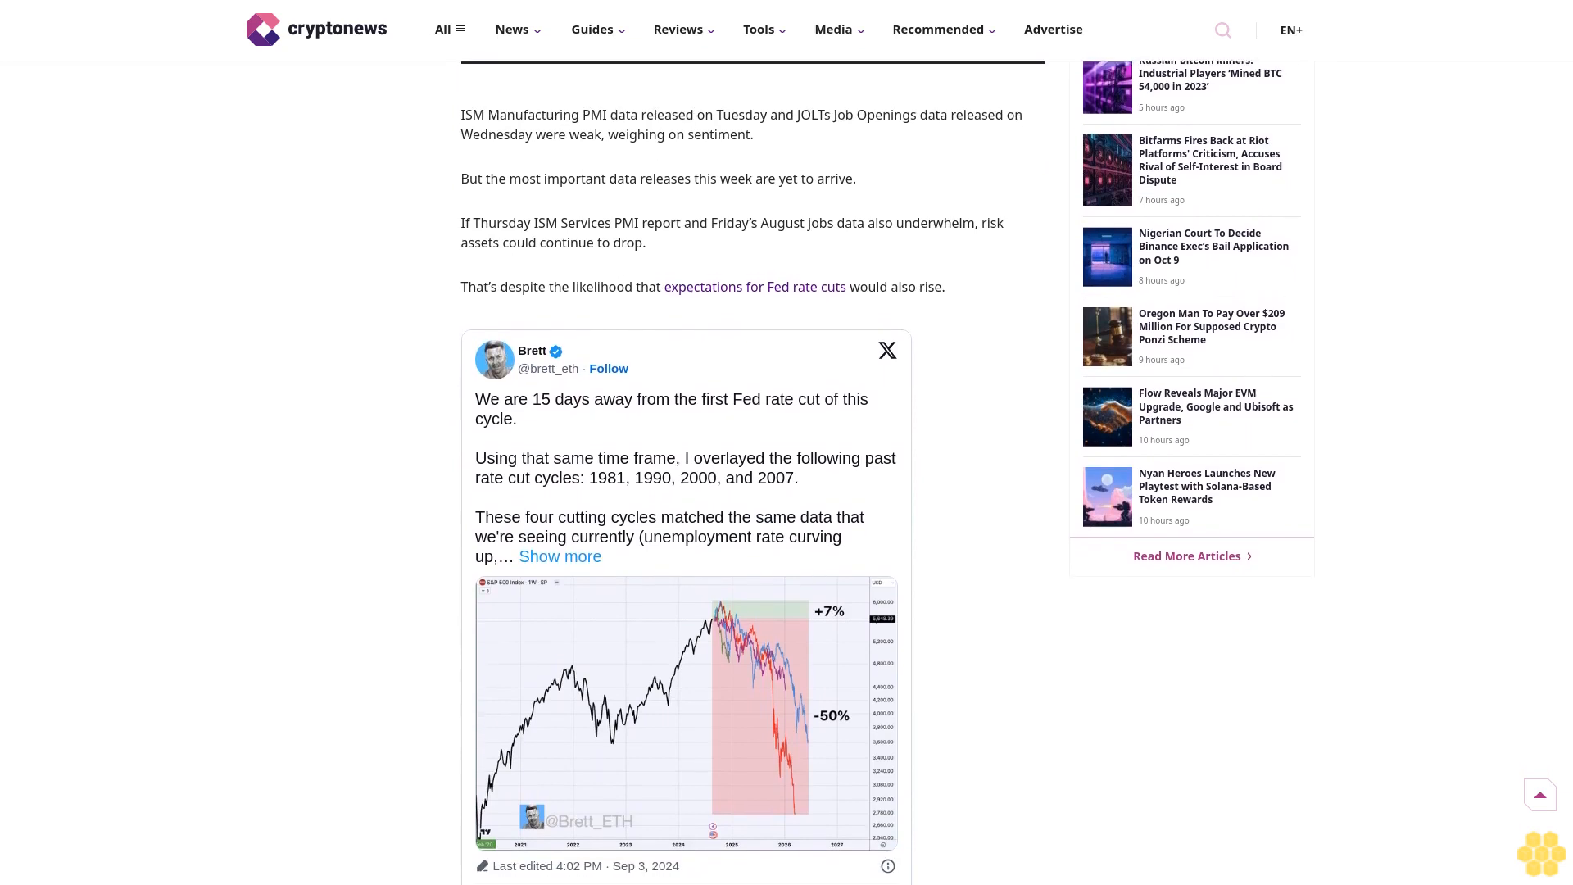
scroll("down", 3)
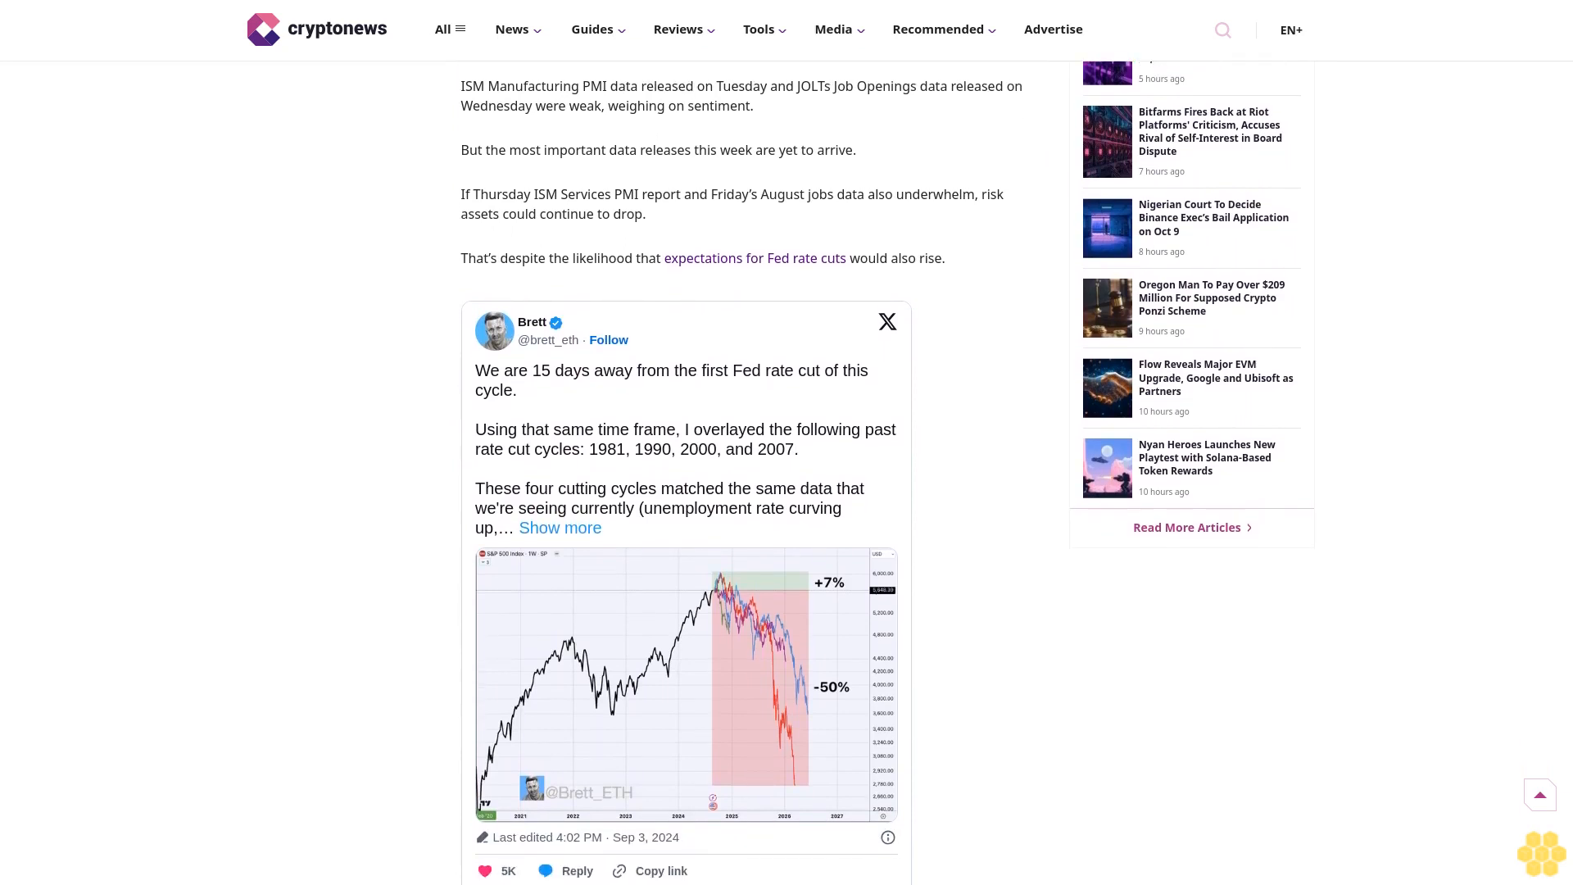
scroll("down", 3)
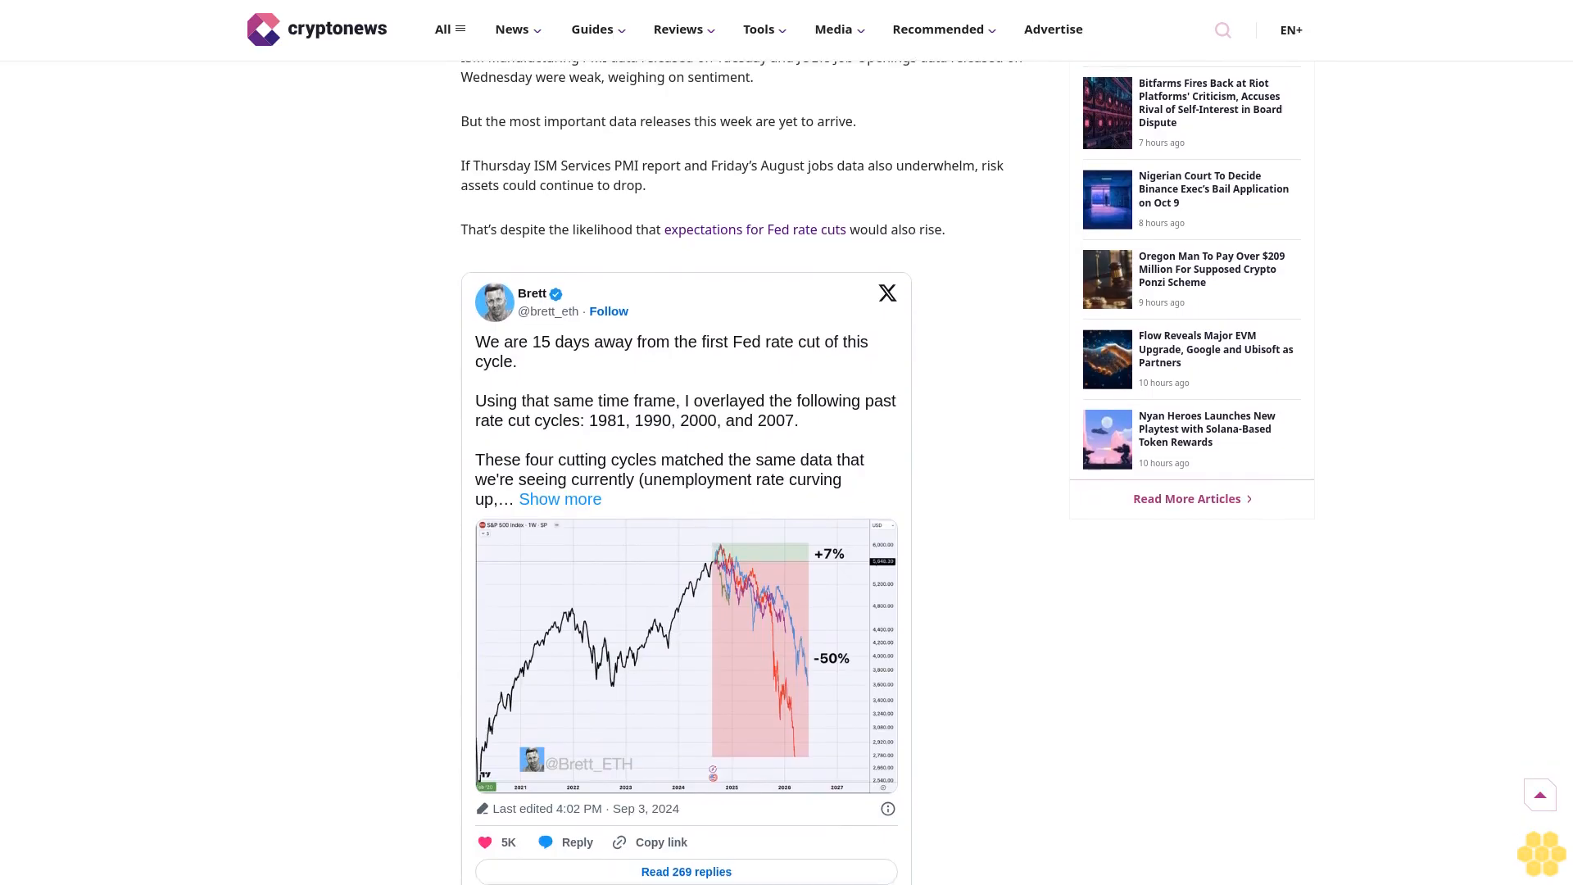
scroll("down", 3)
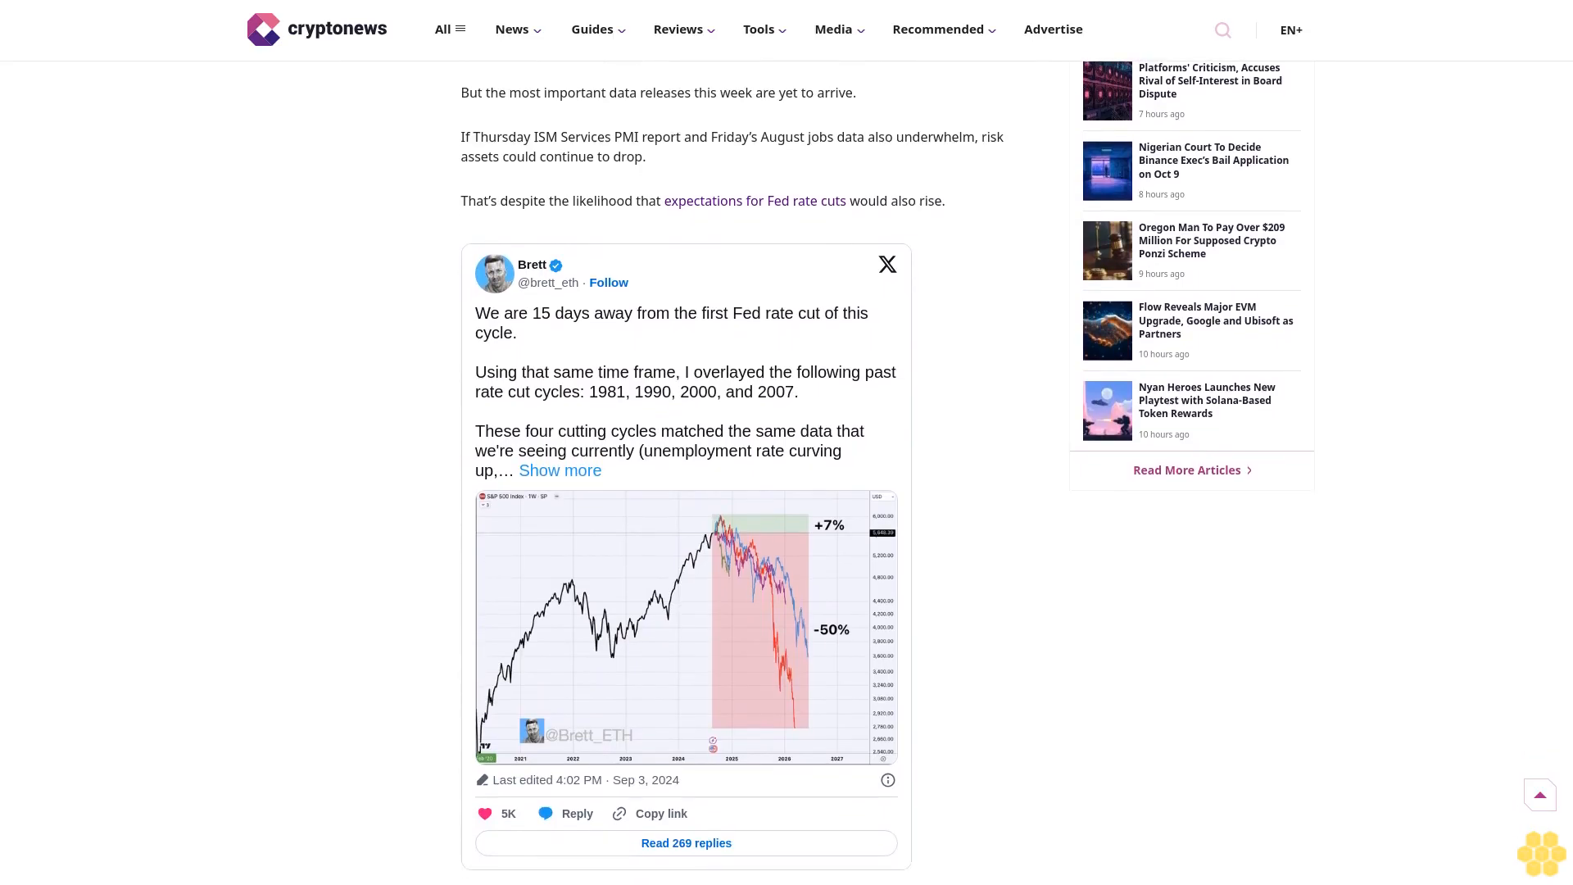
scroll("down", 3)
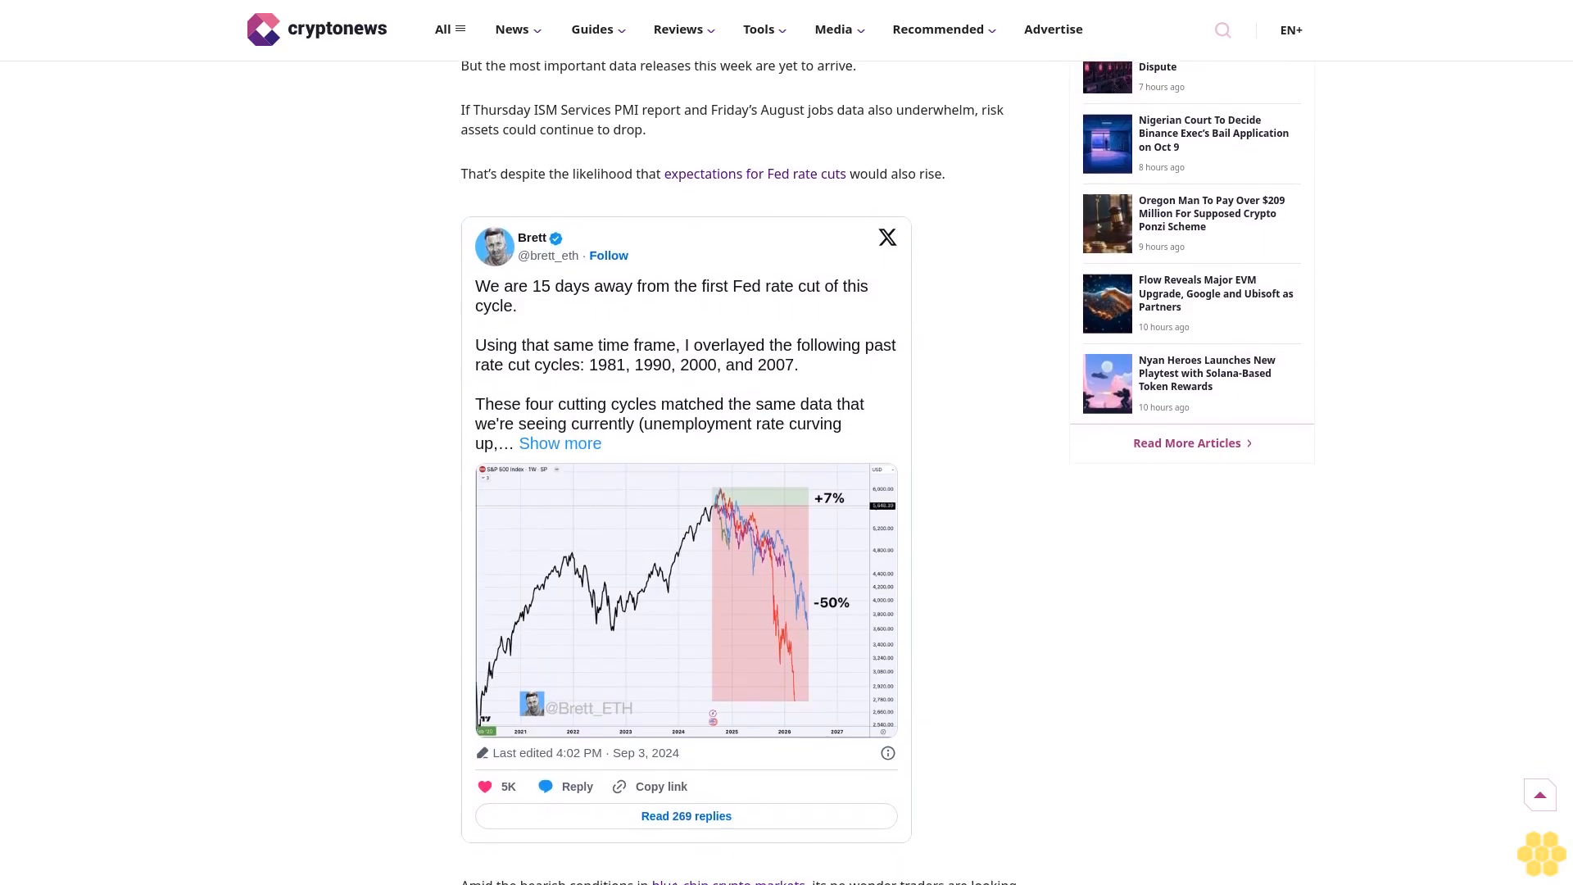
scroll("down", 3)
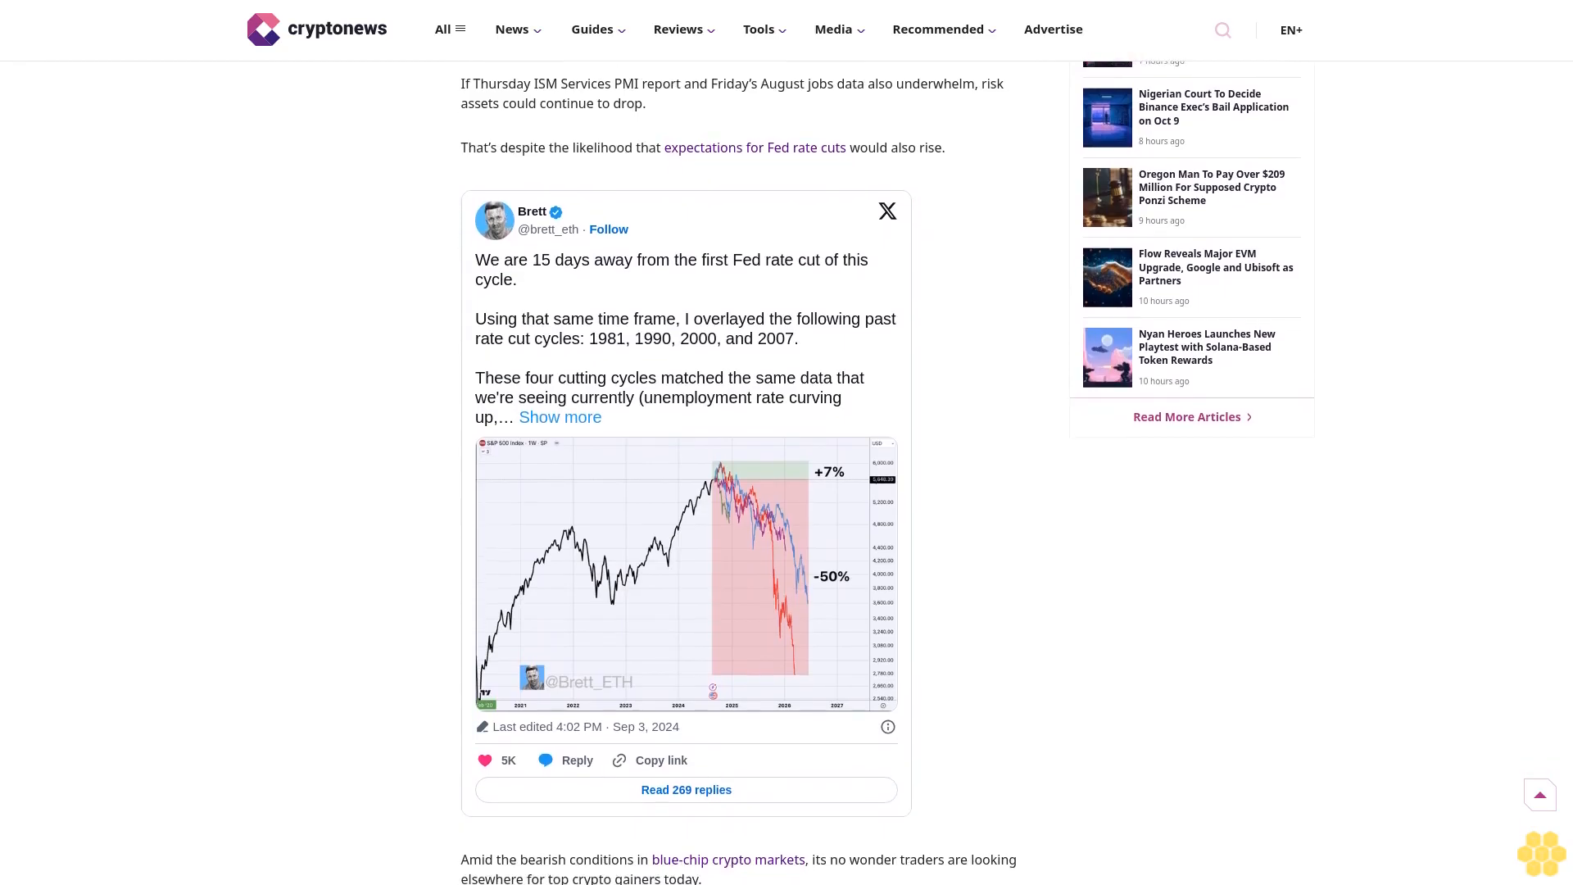
scroll("down", 3)
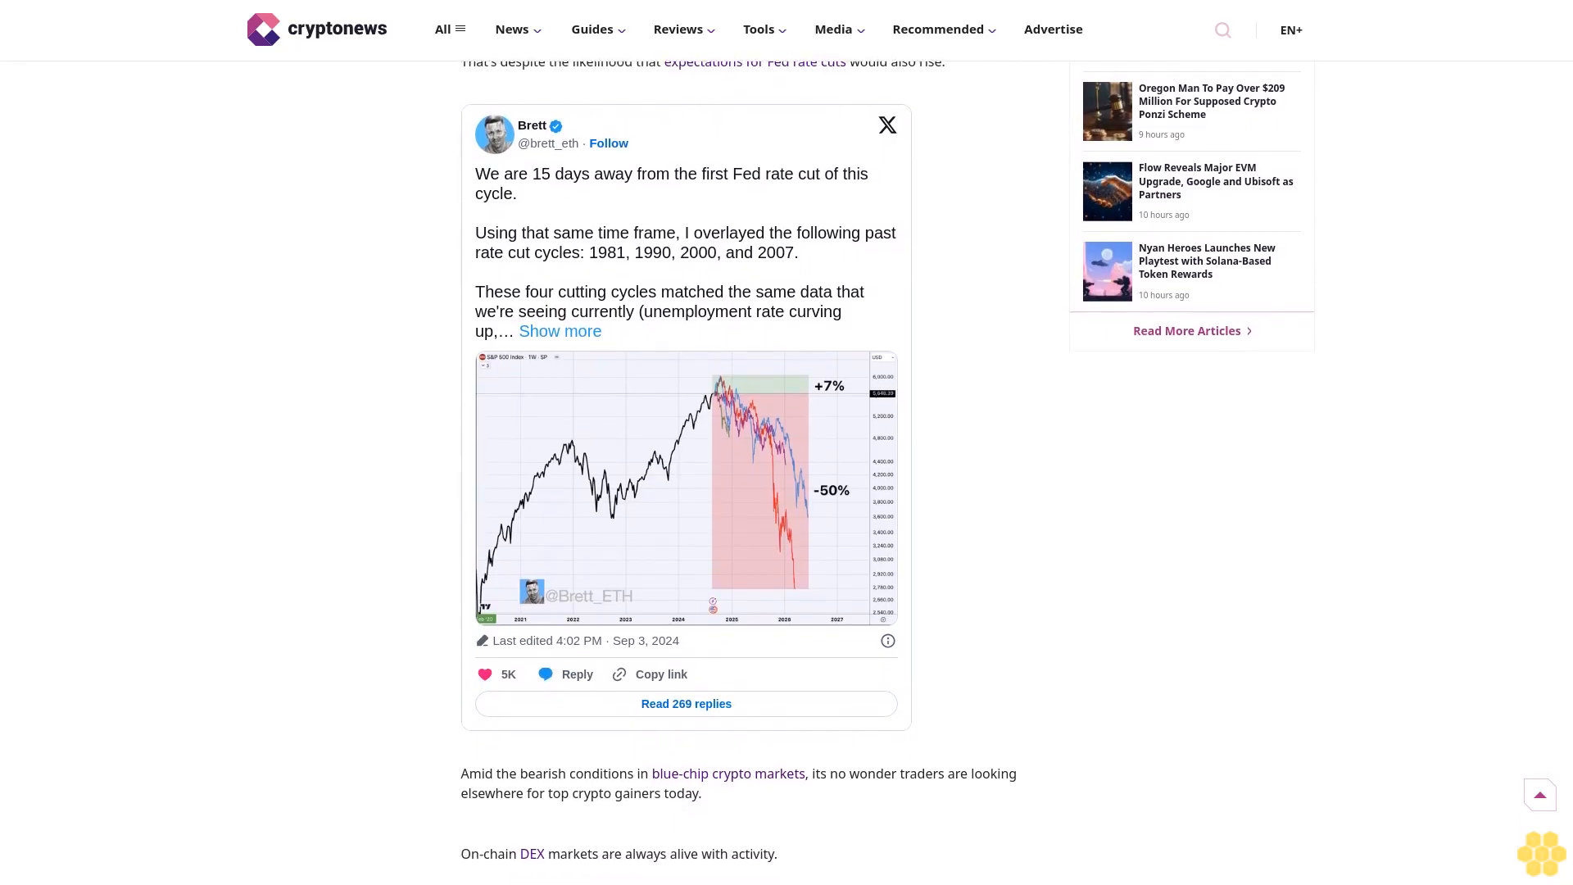
scroll("down", 3)
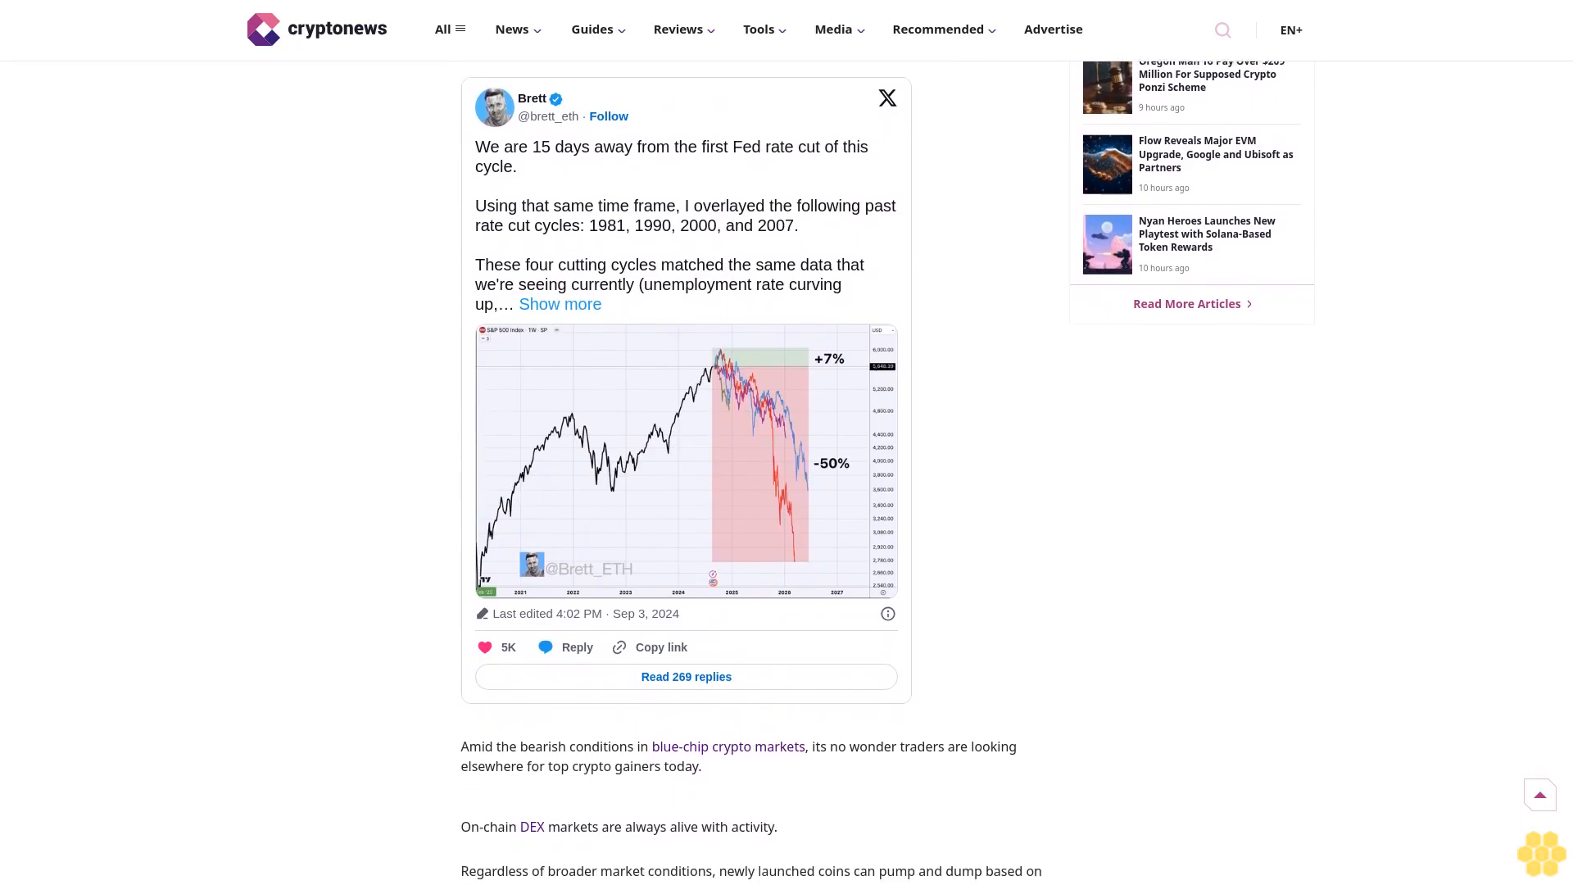
scroll("down", 3)
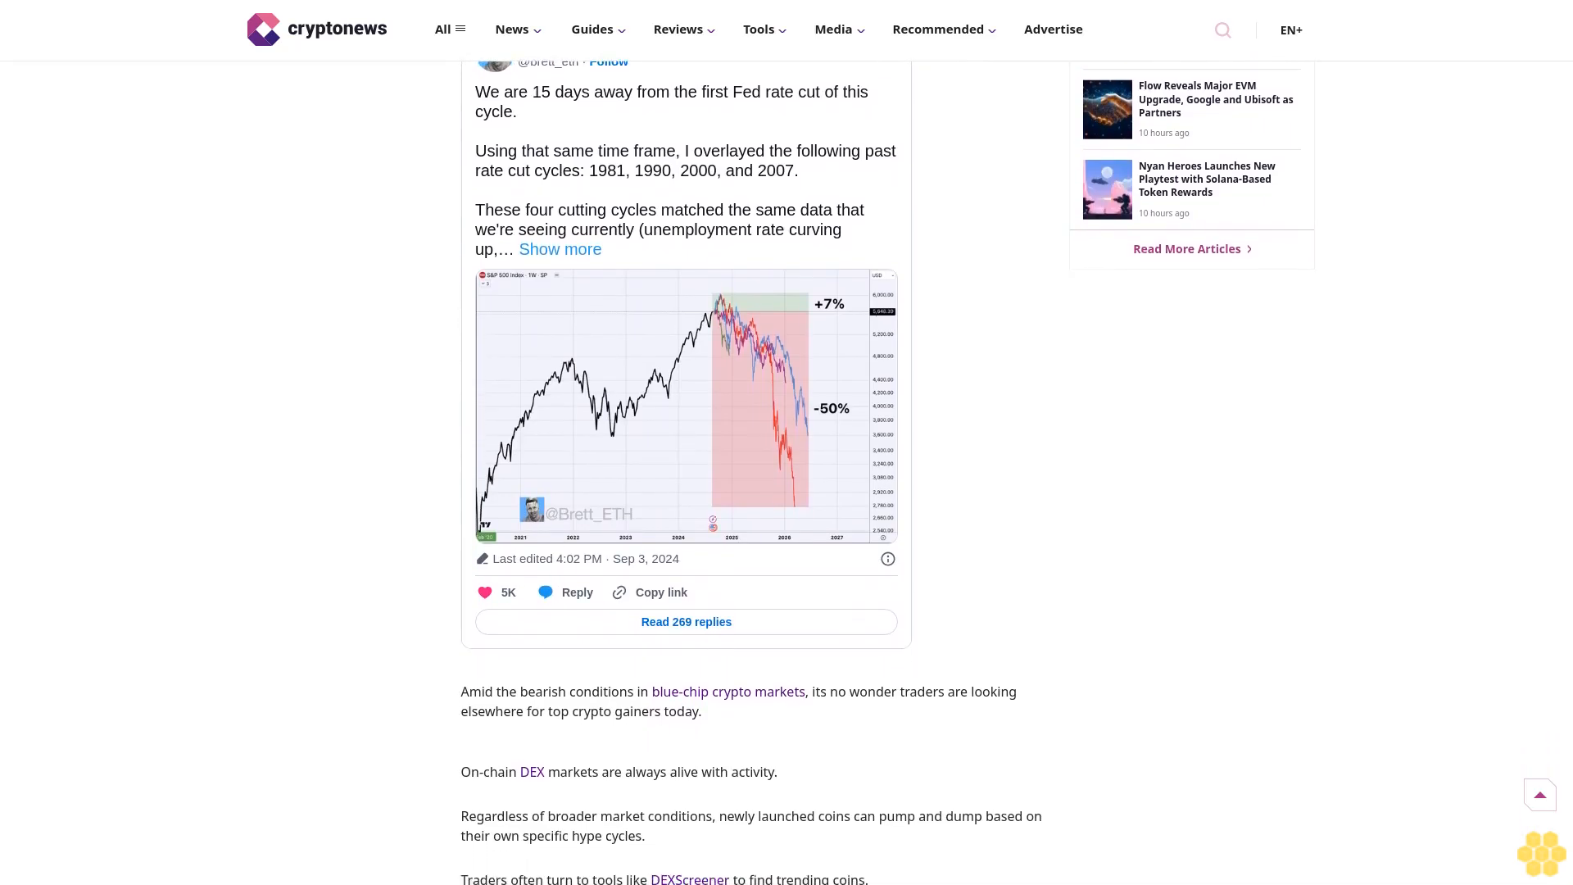
scroll("down", 3)
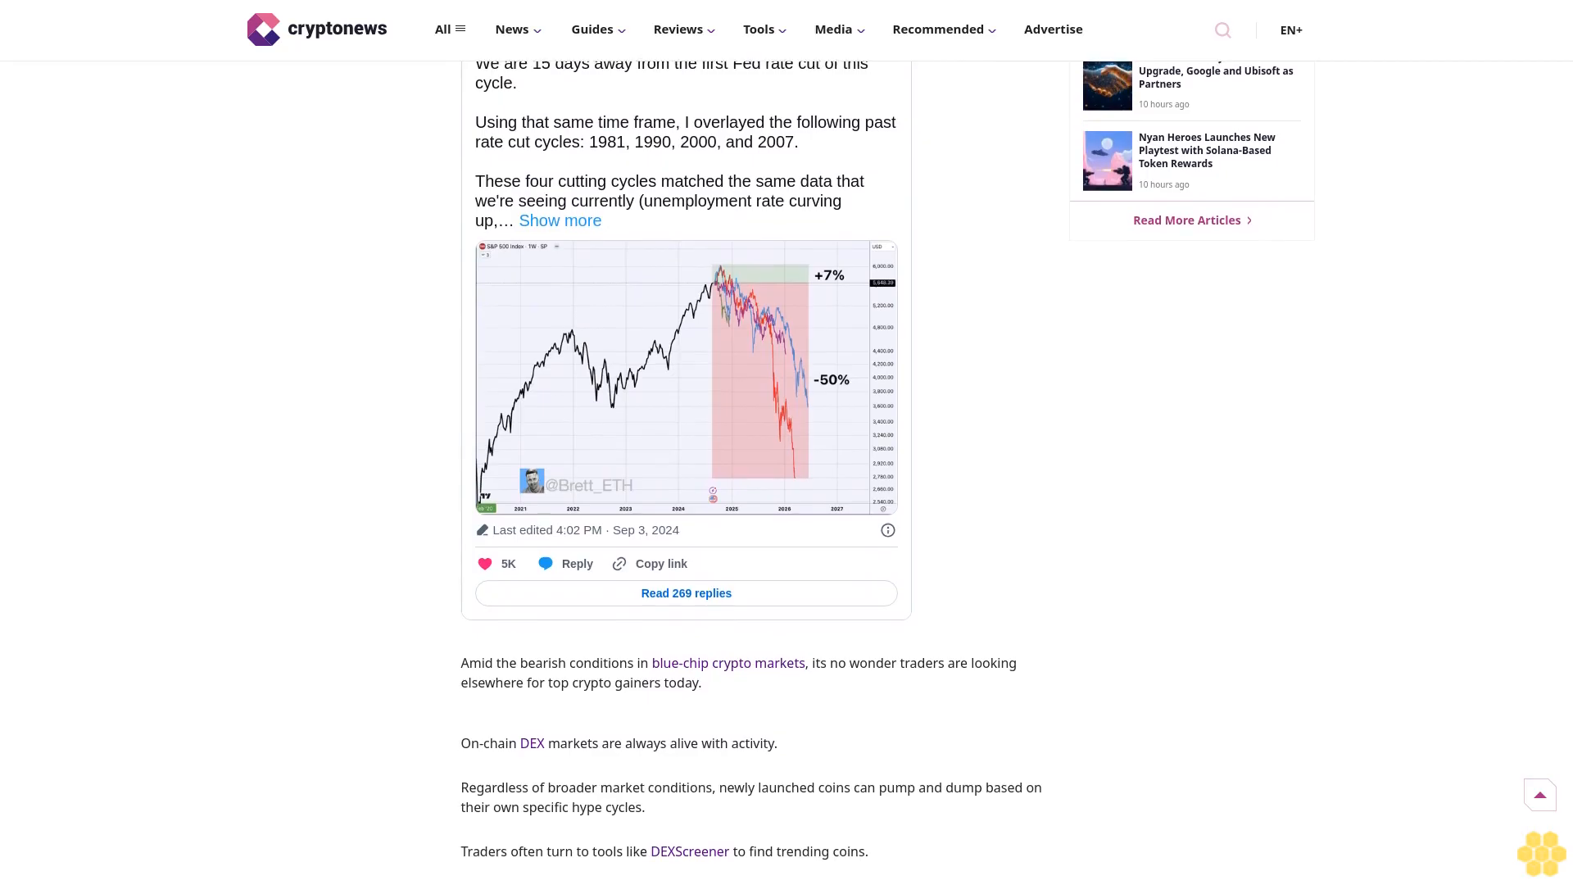
scroll("down", 3)
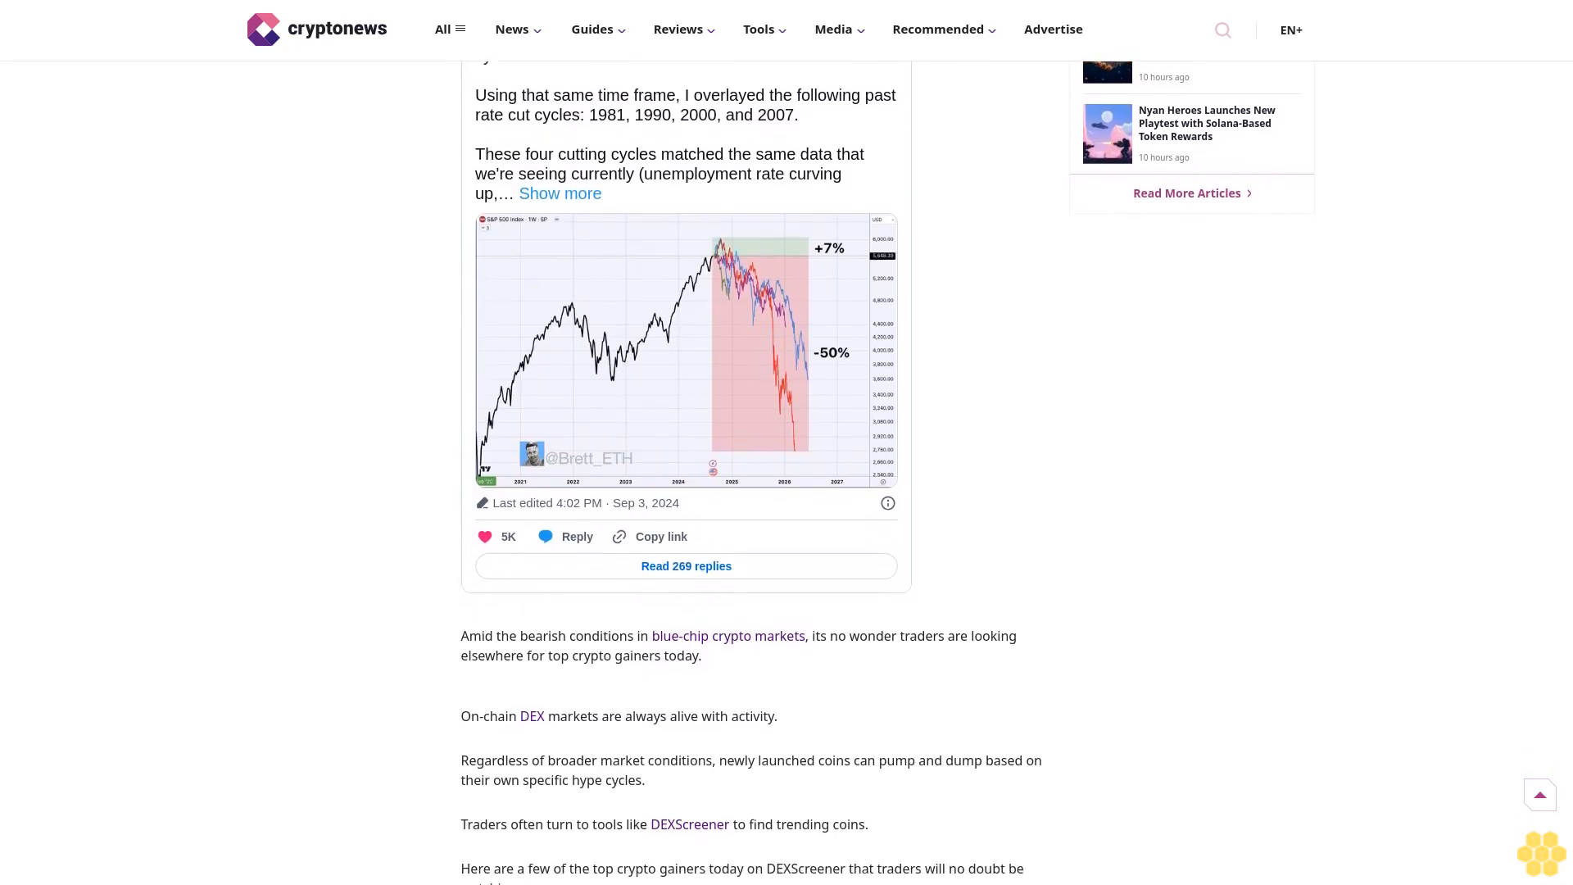
scroll("down", 3)
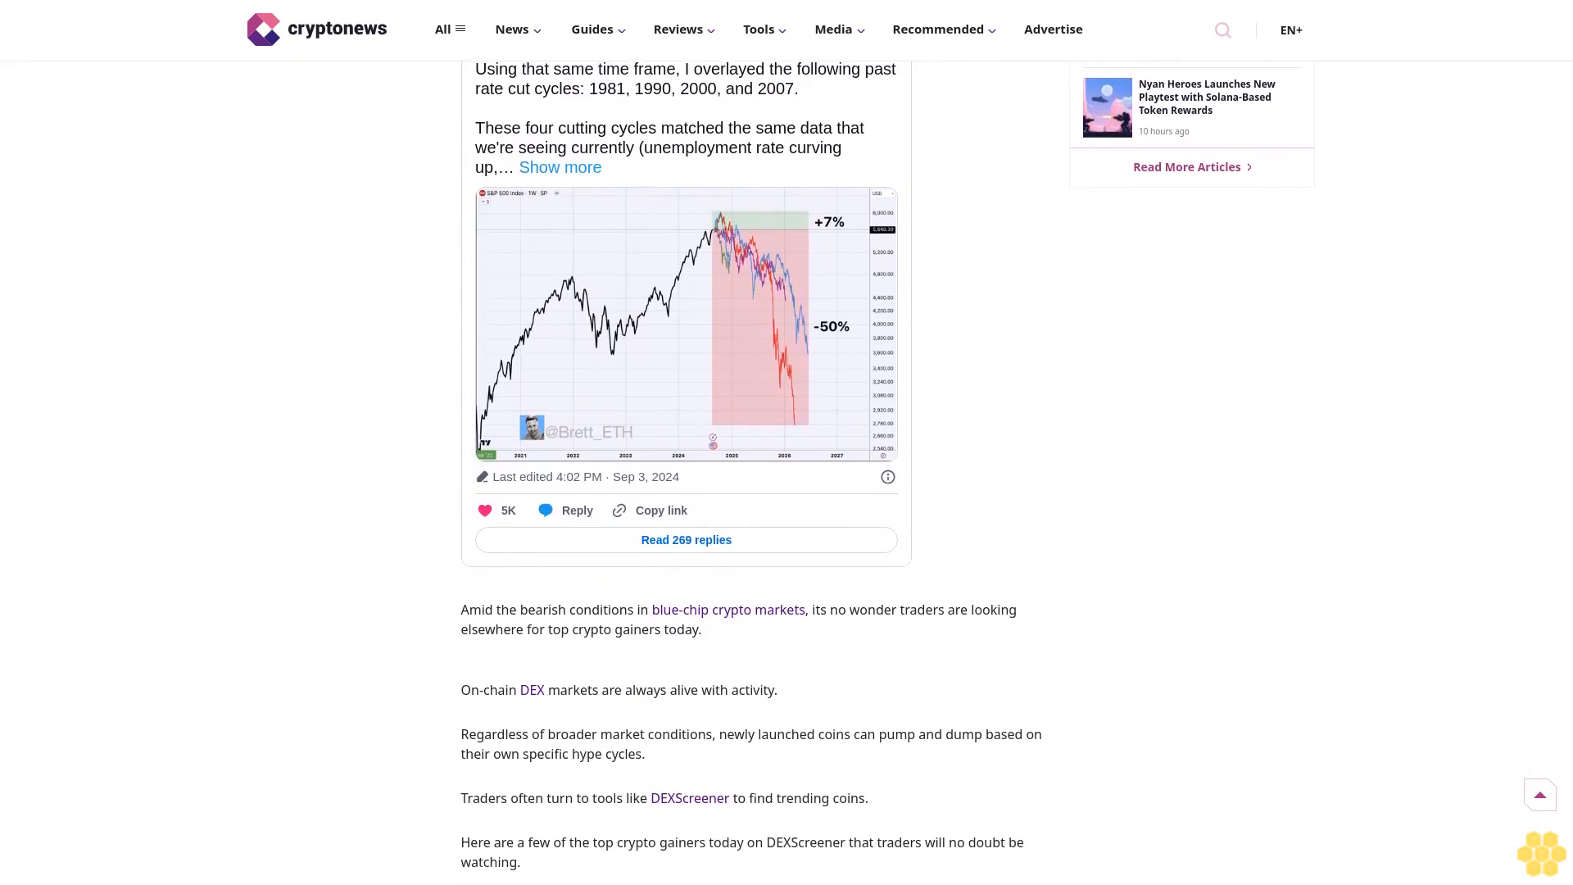
scroll("down", 3)
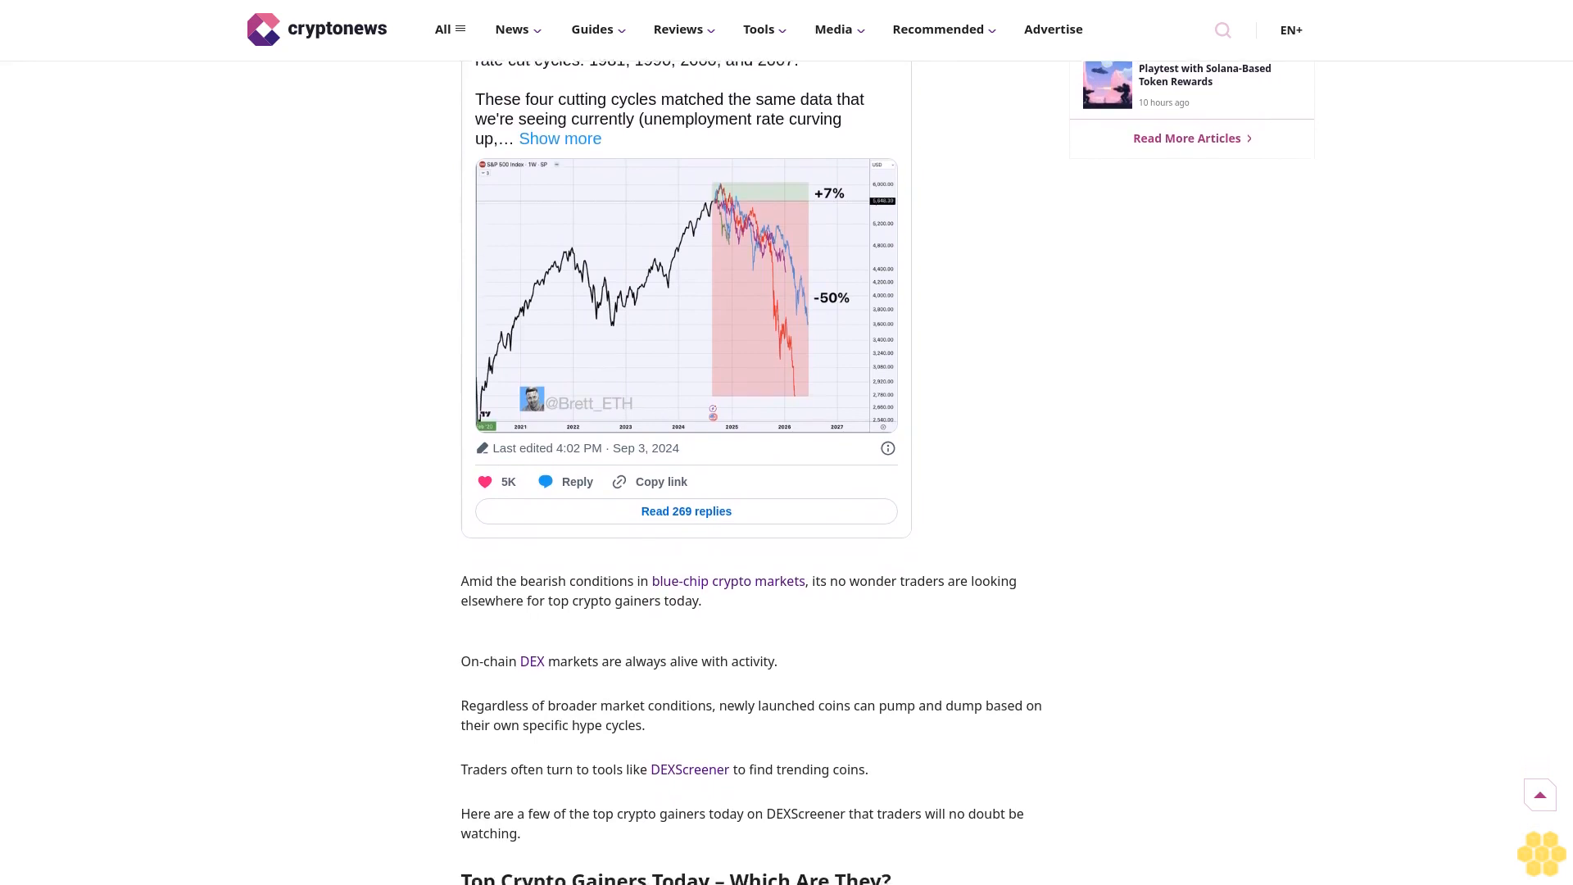
scroll("down", 3)
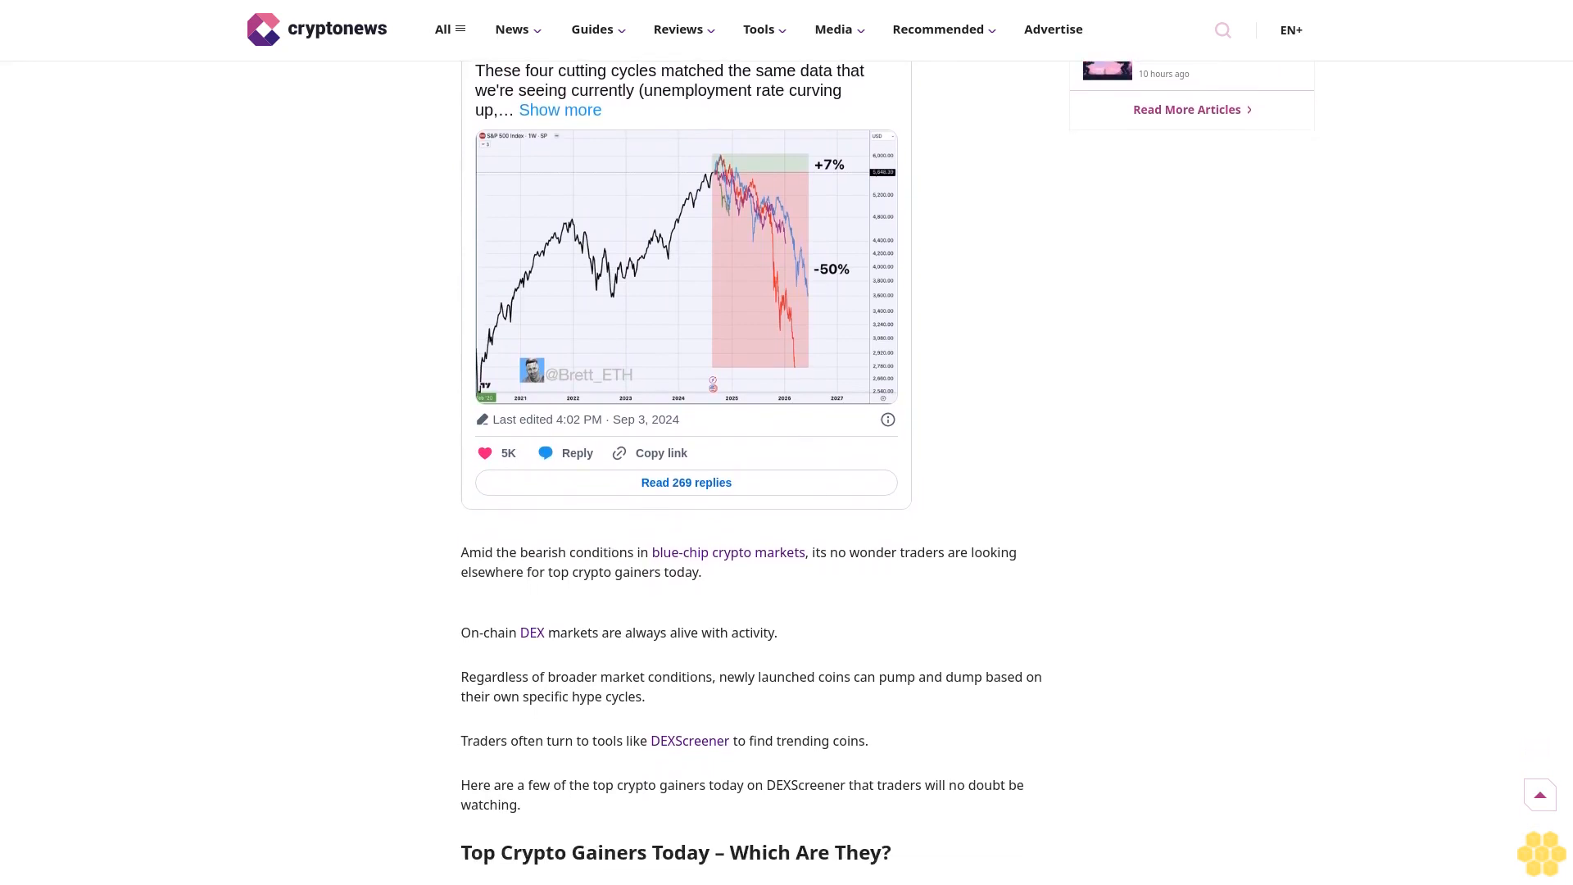
scroll("down", 3)
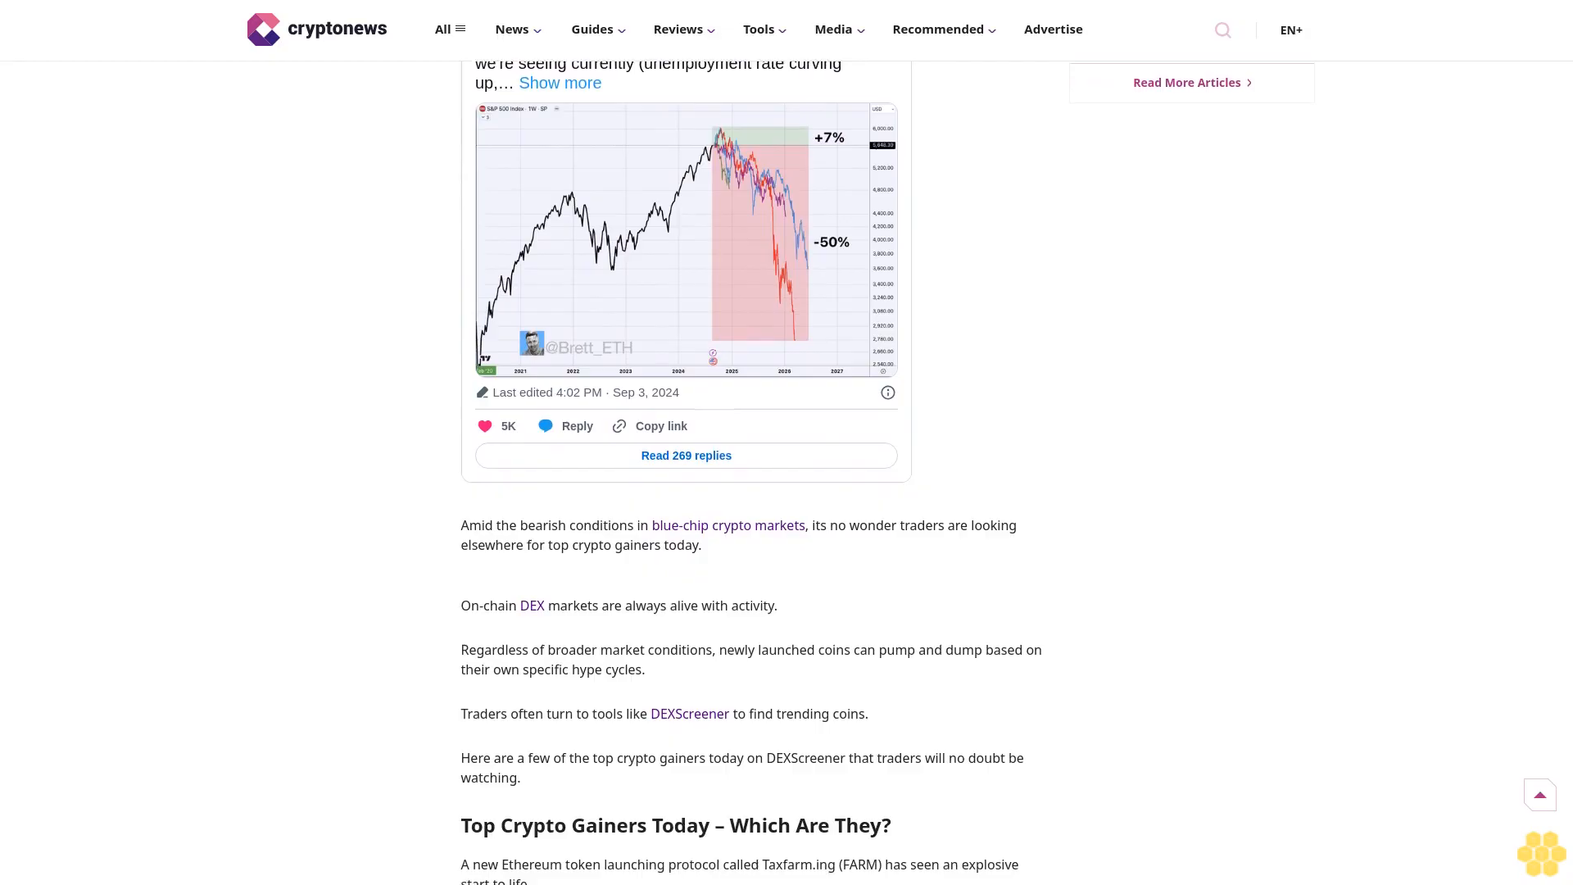
scroll("down", 3)
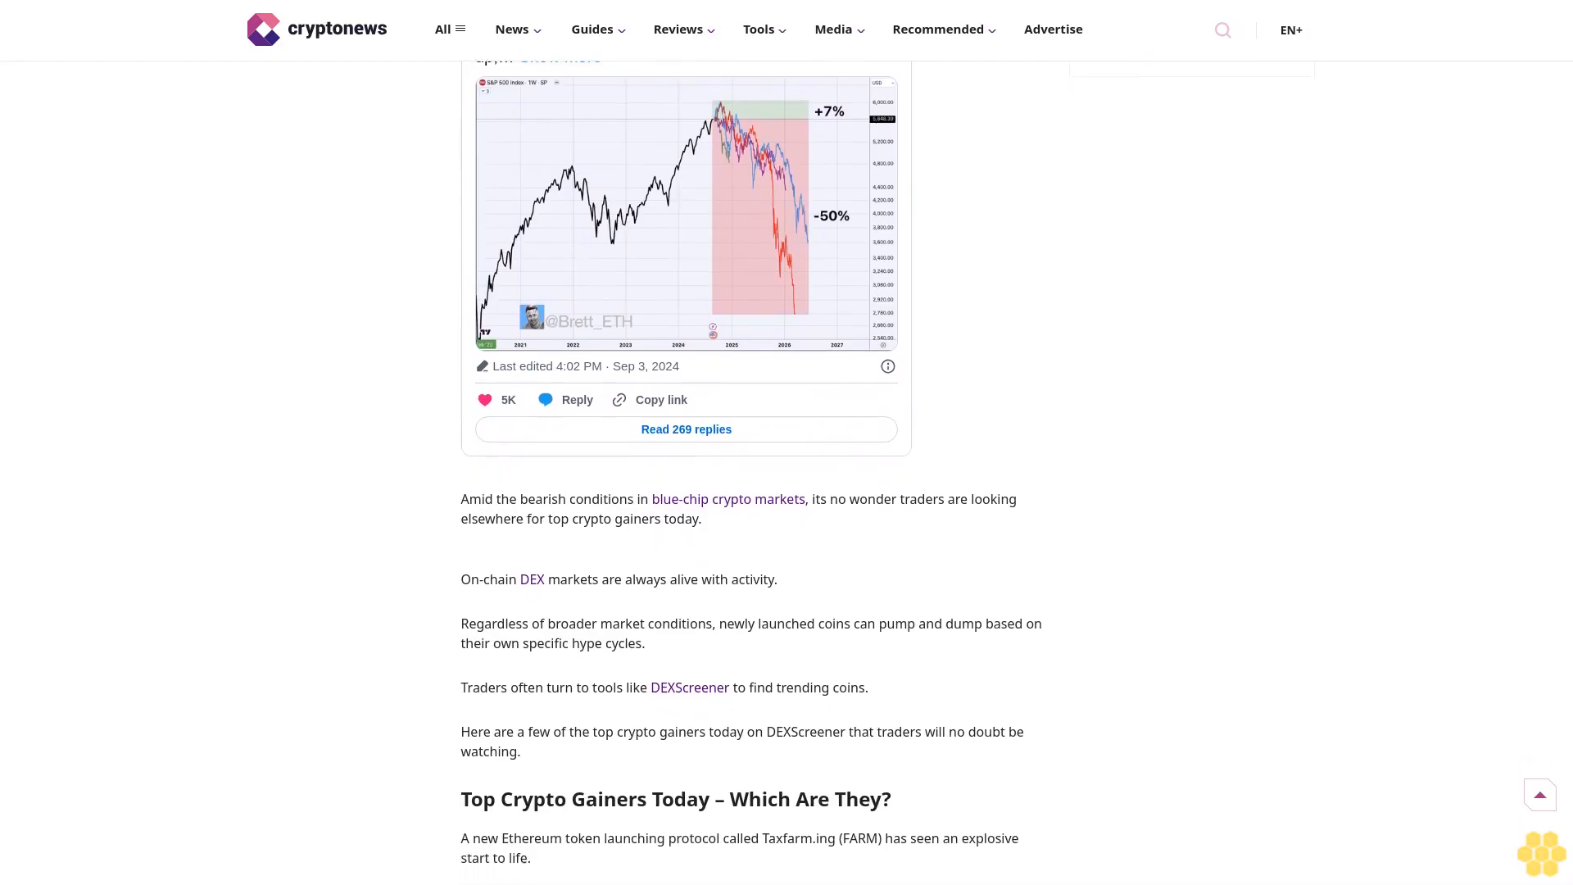
scroll("down", 3)
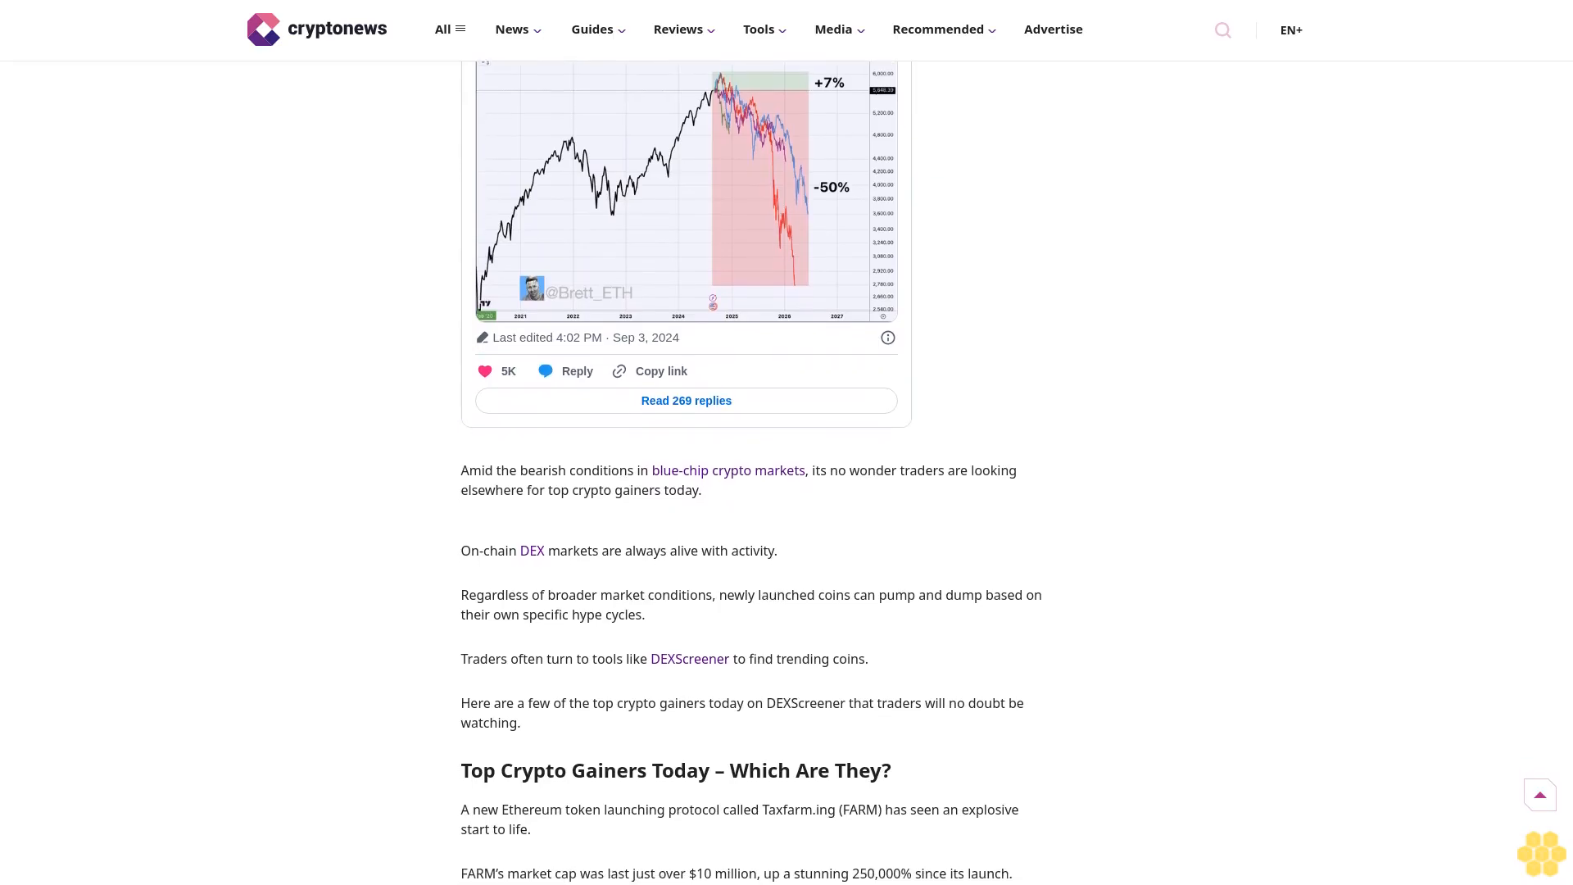
scroll("down", 3)
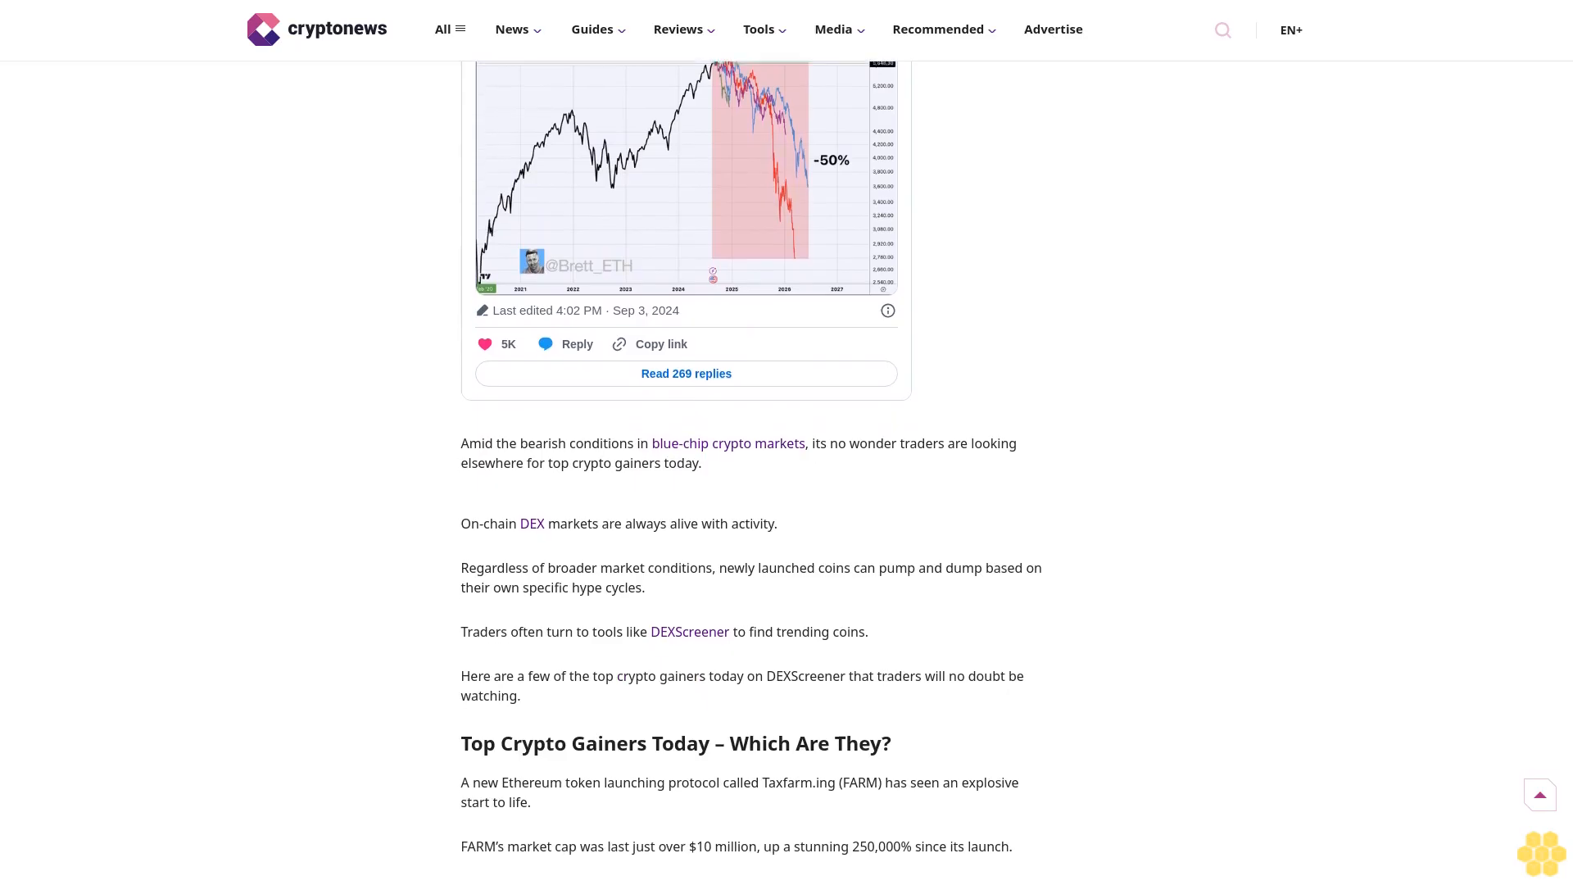
scroll("down", 3)
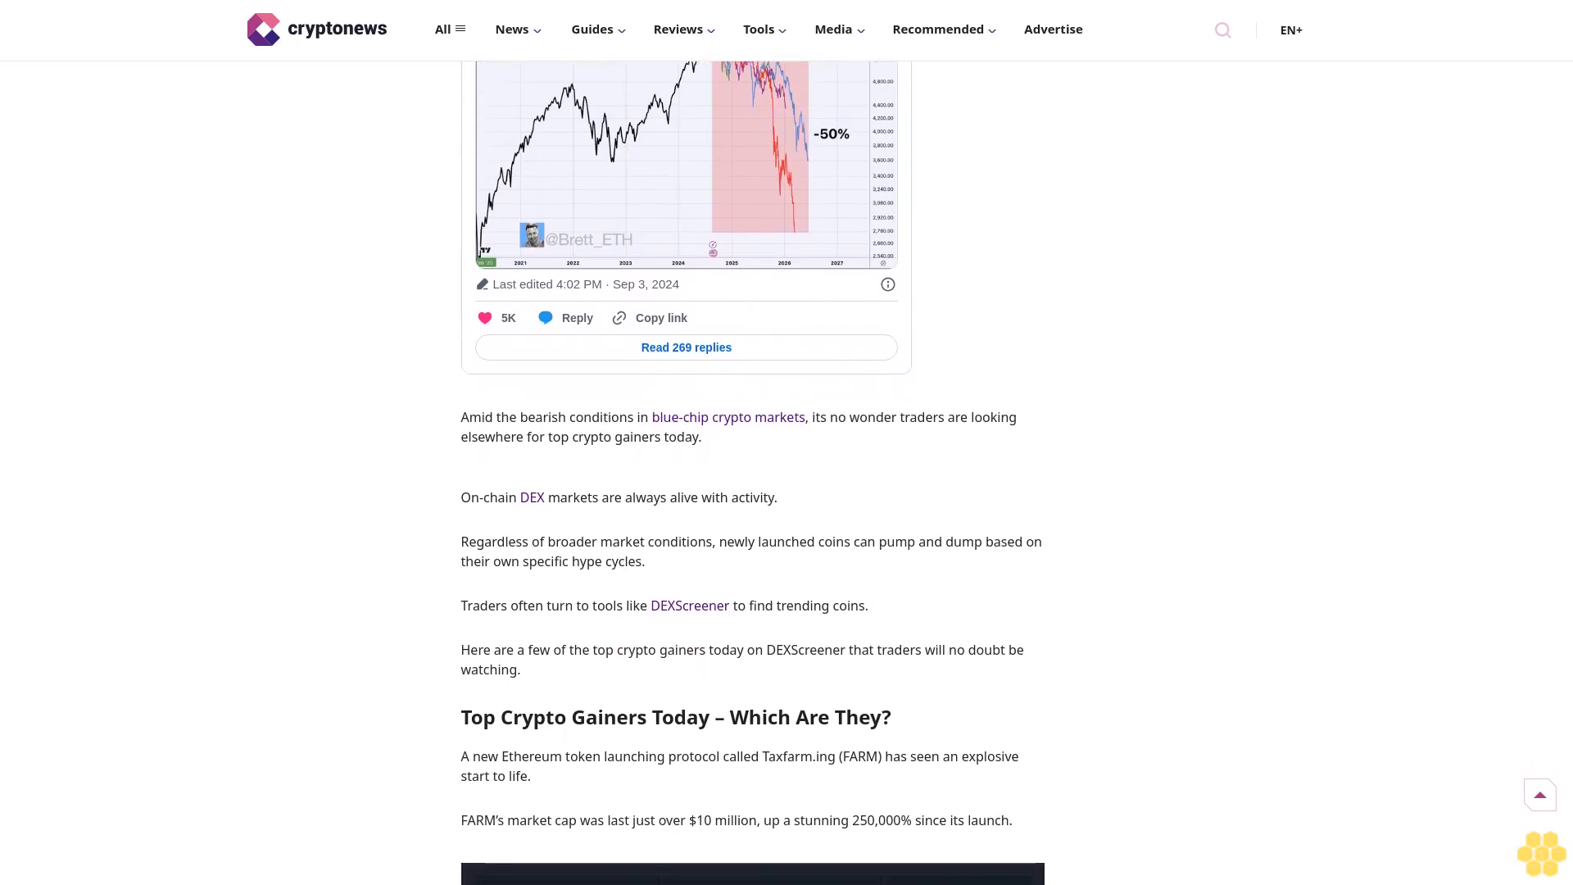
scroll("down", 3)
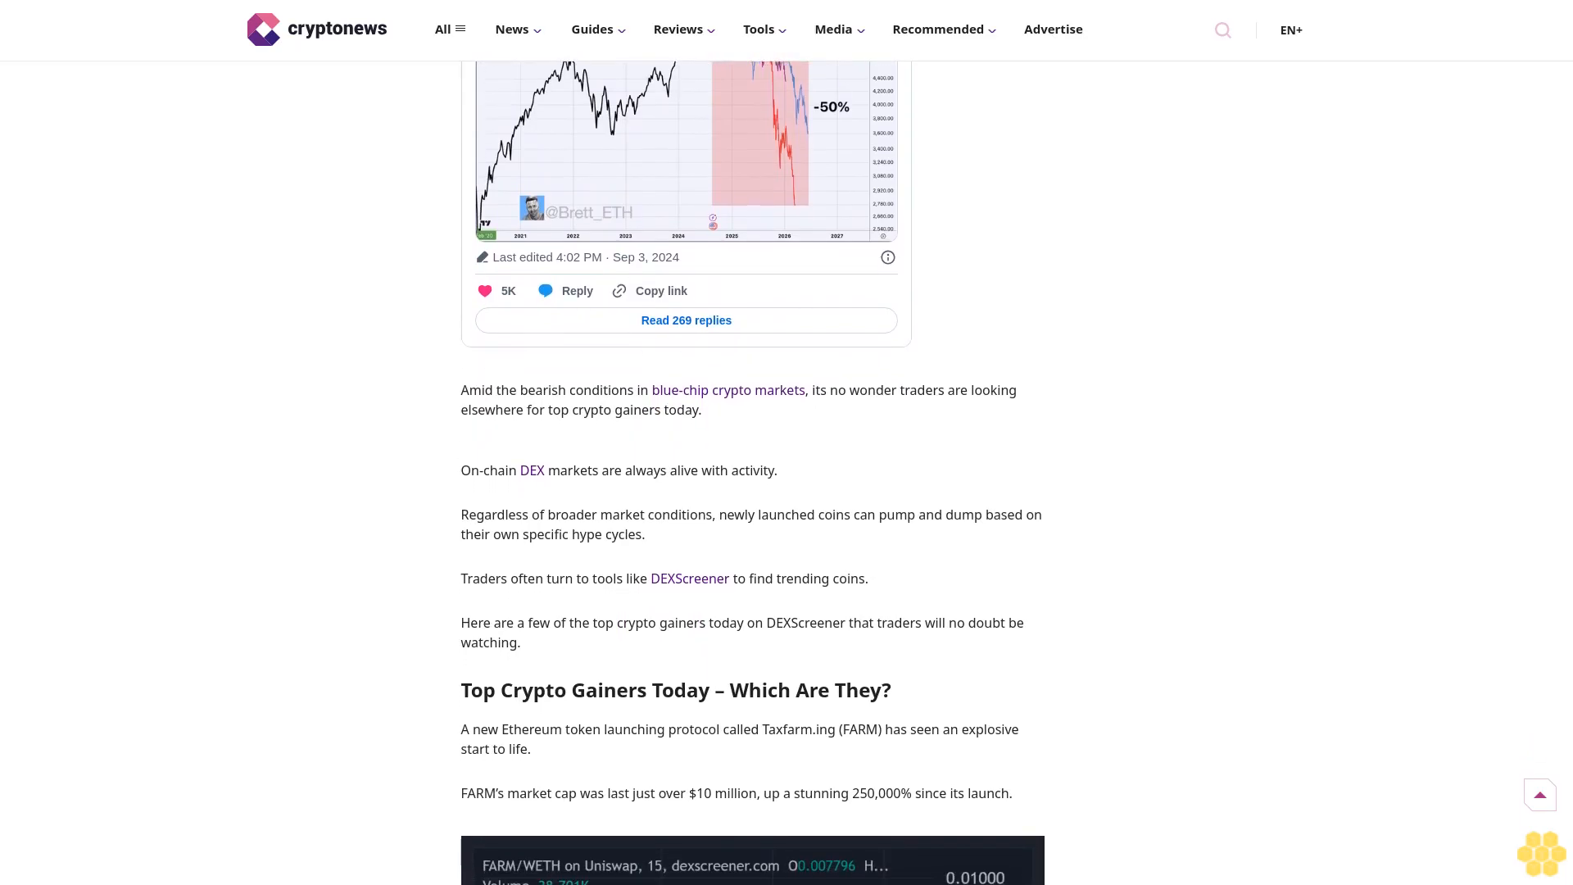
scroll("down", 3)
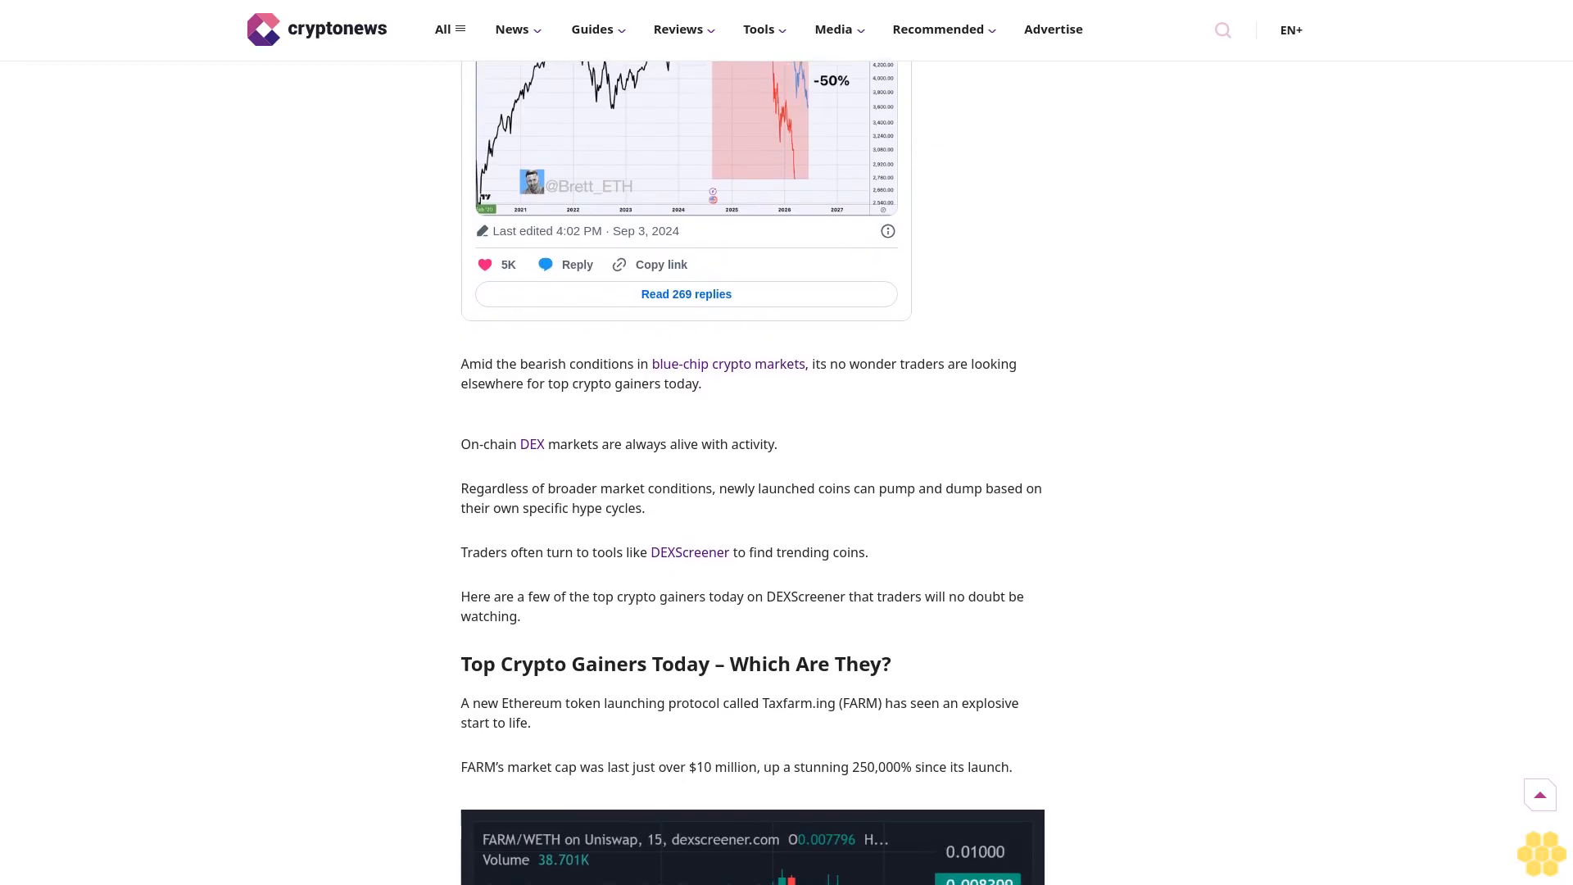
scroll("down", 3)
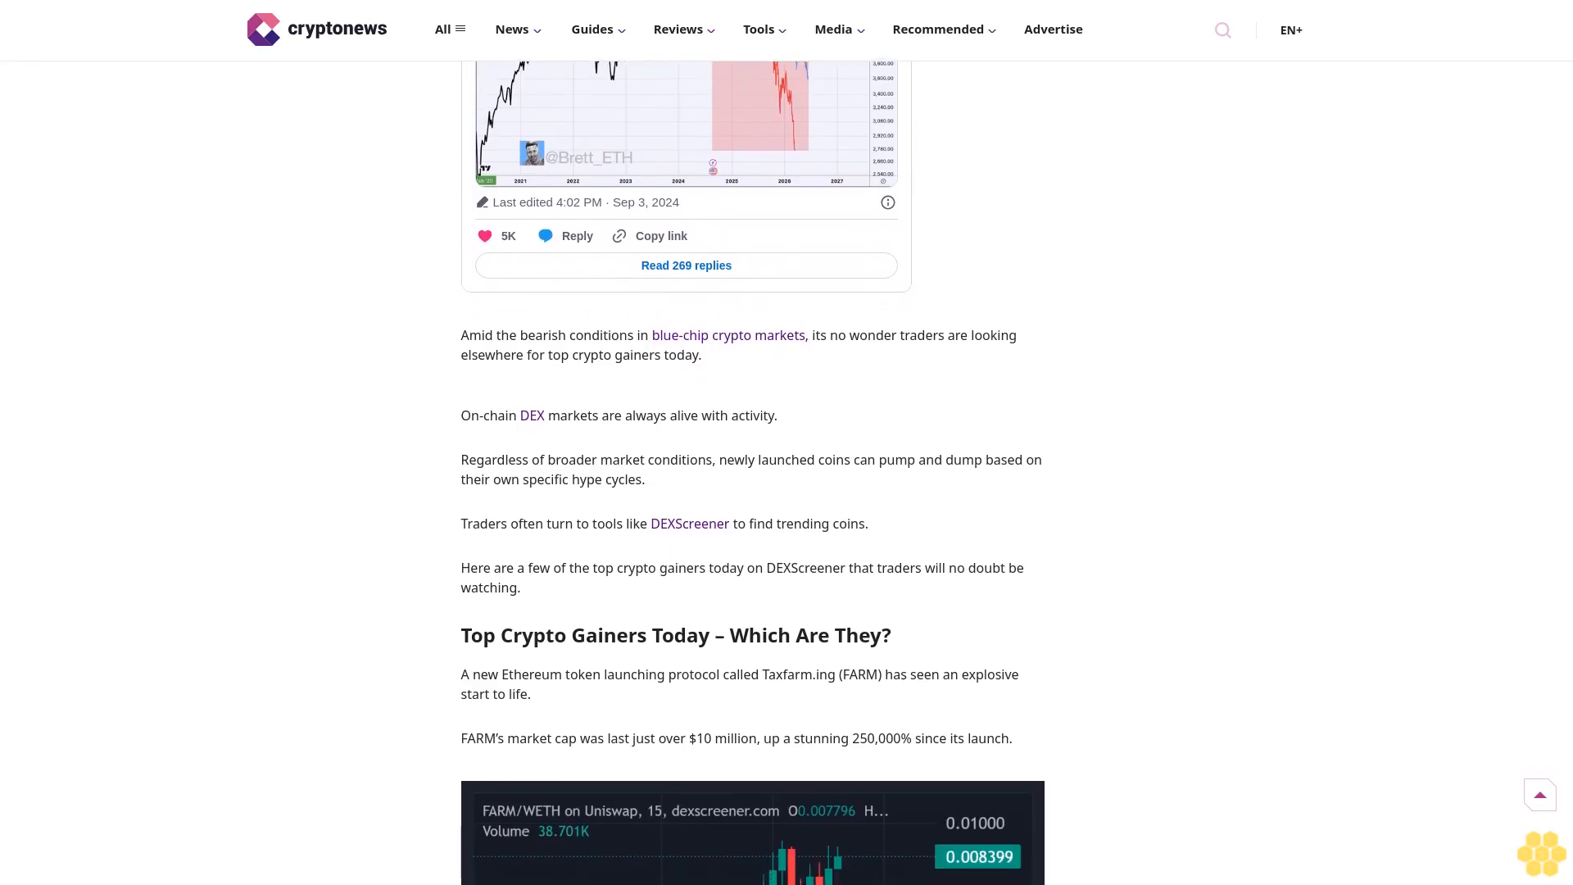
scroll("down", 3)
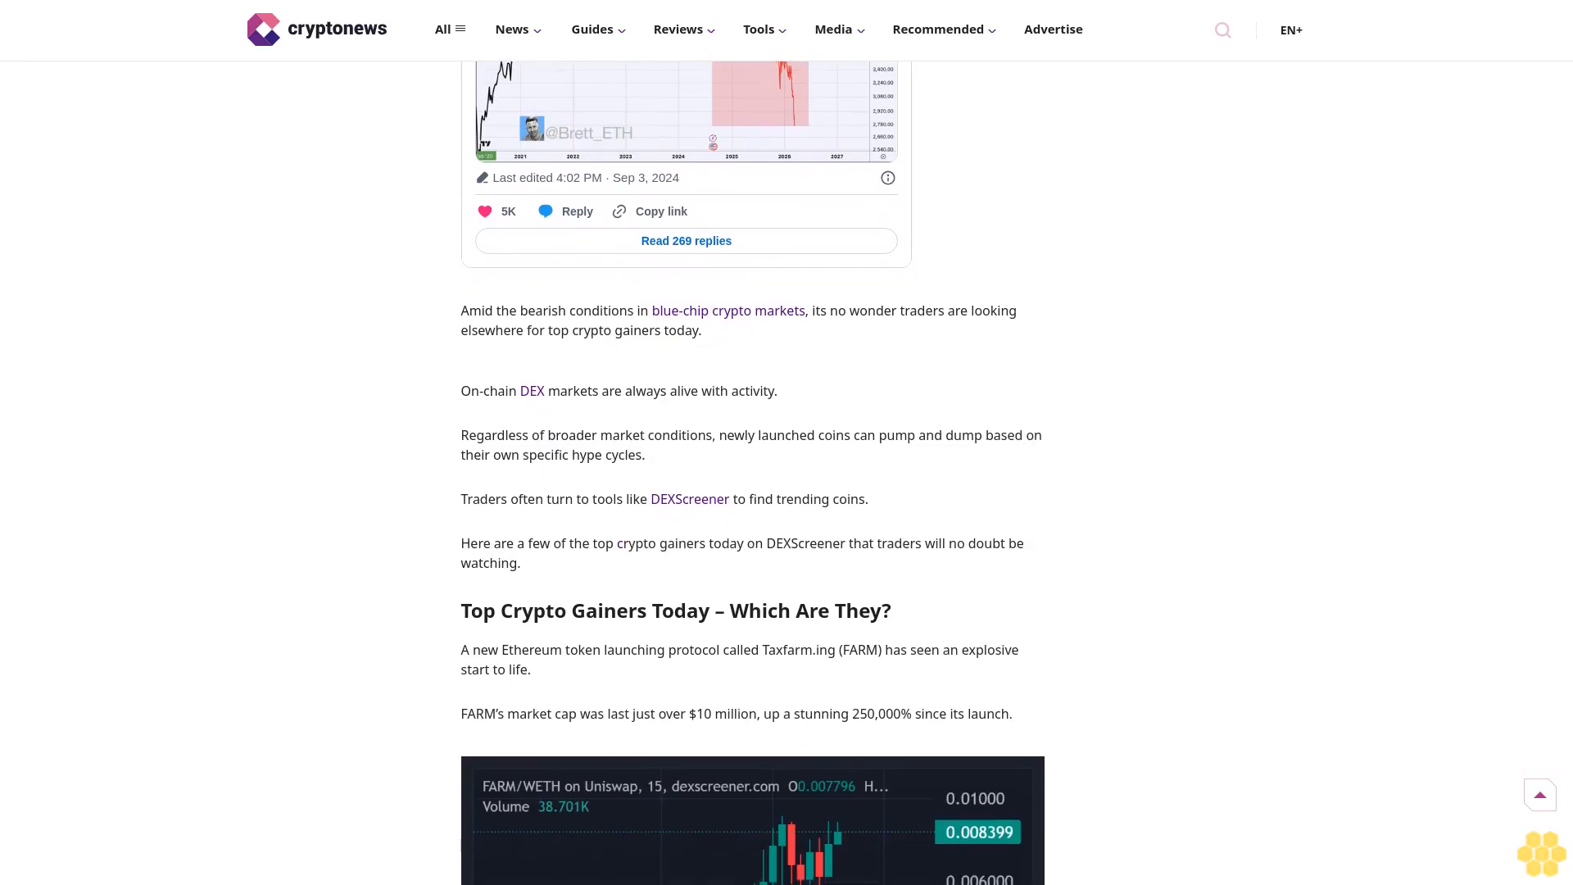
scroll("down", 3)
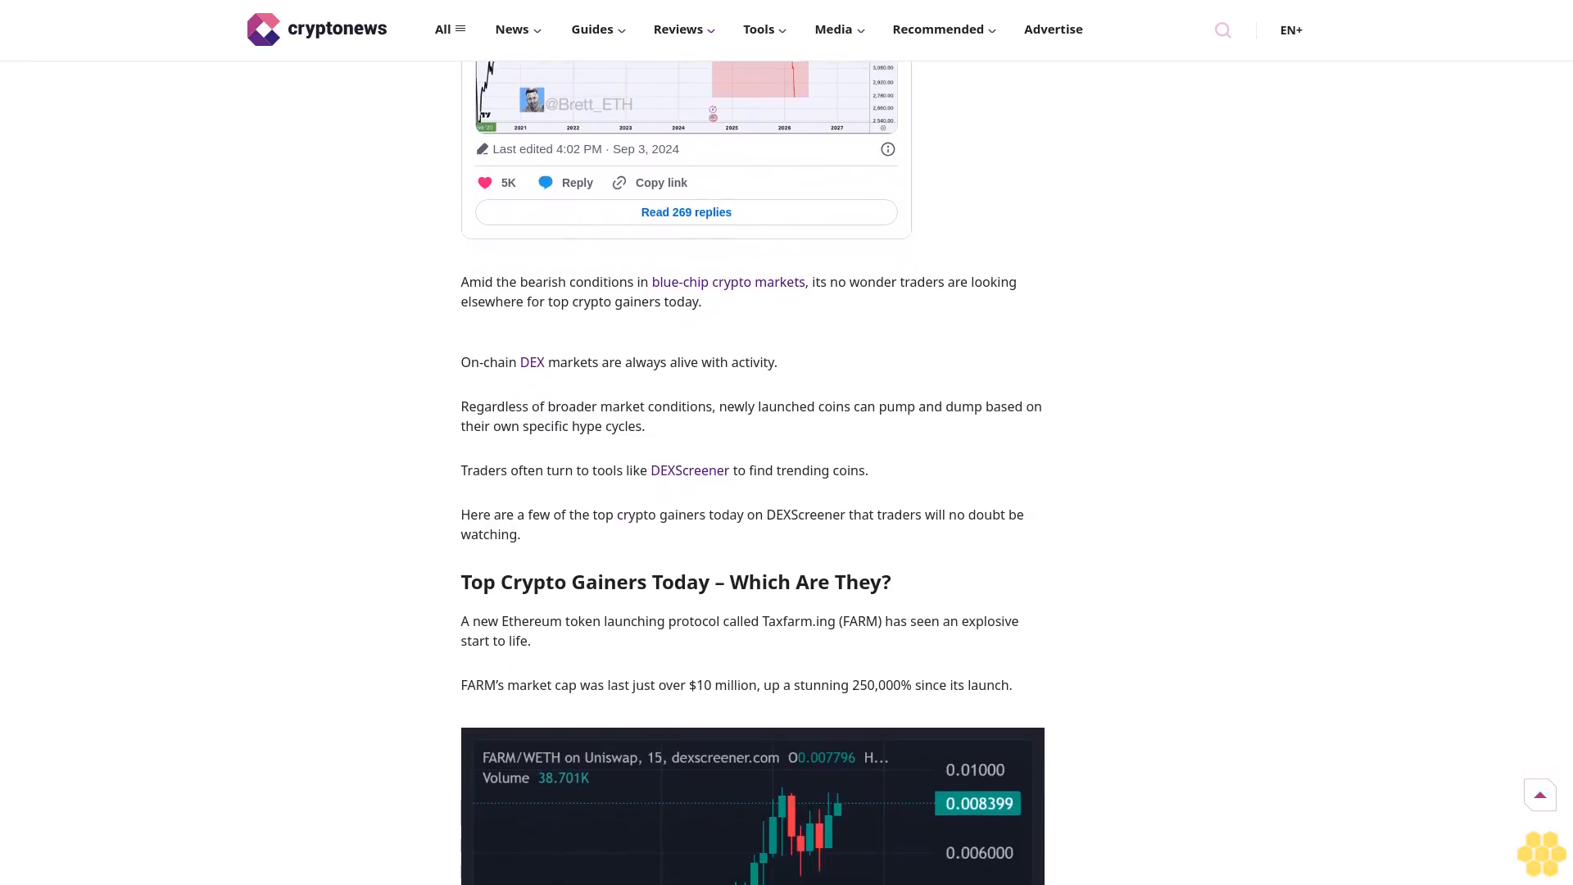
scroll("down", 3)
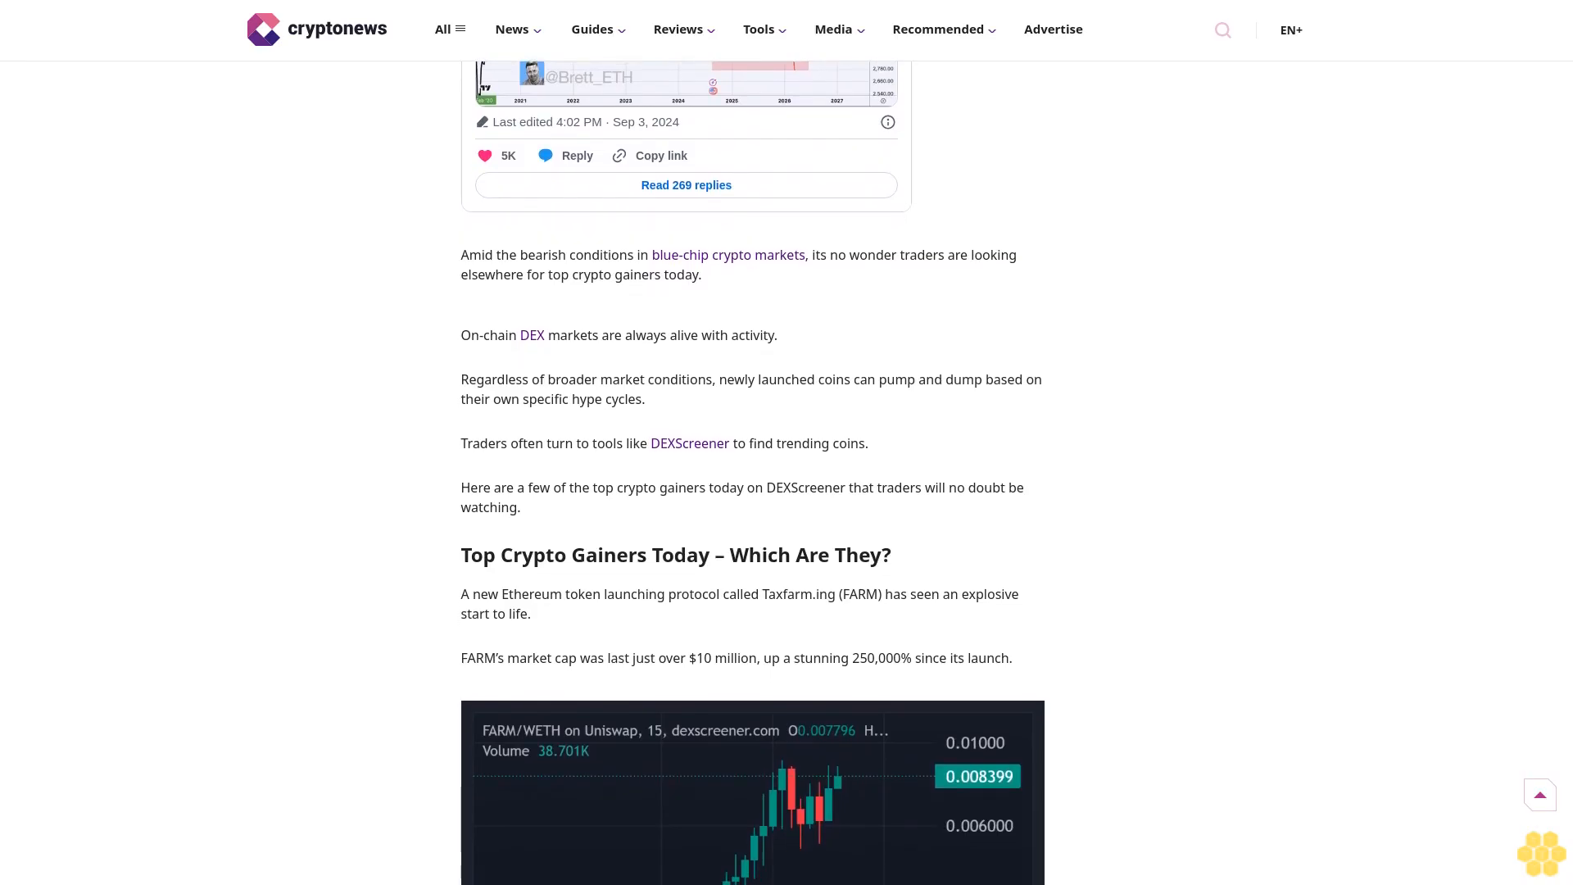
scroll("down", 3)
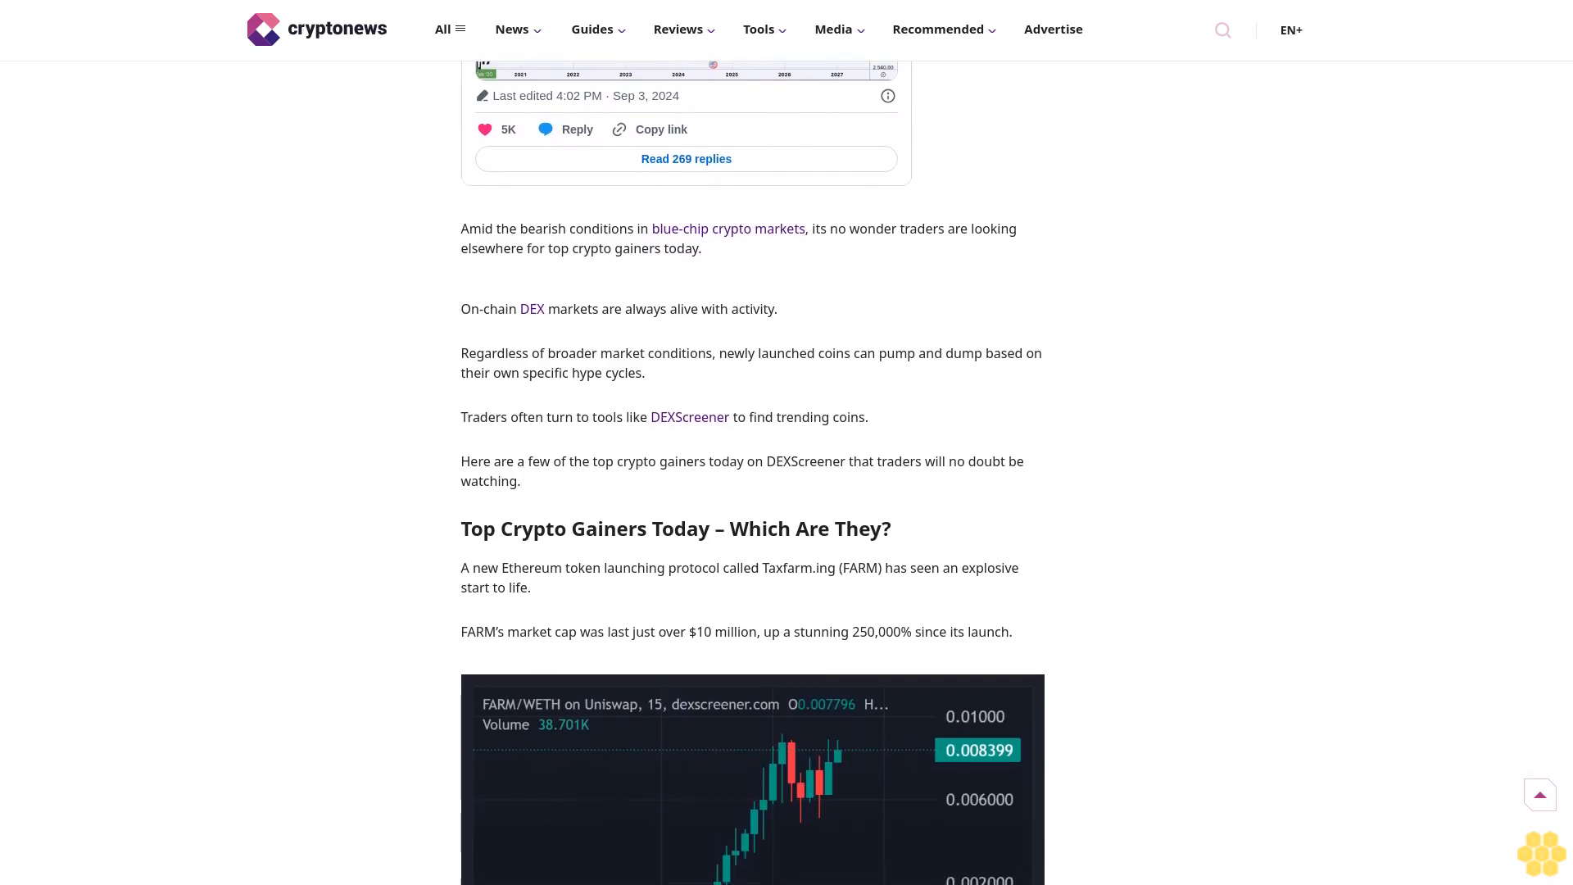
scroll("down", 3)
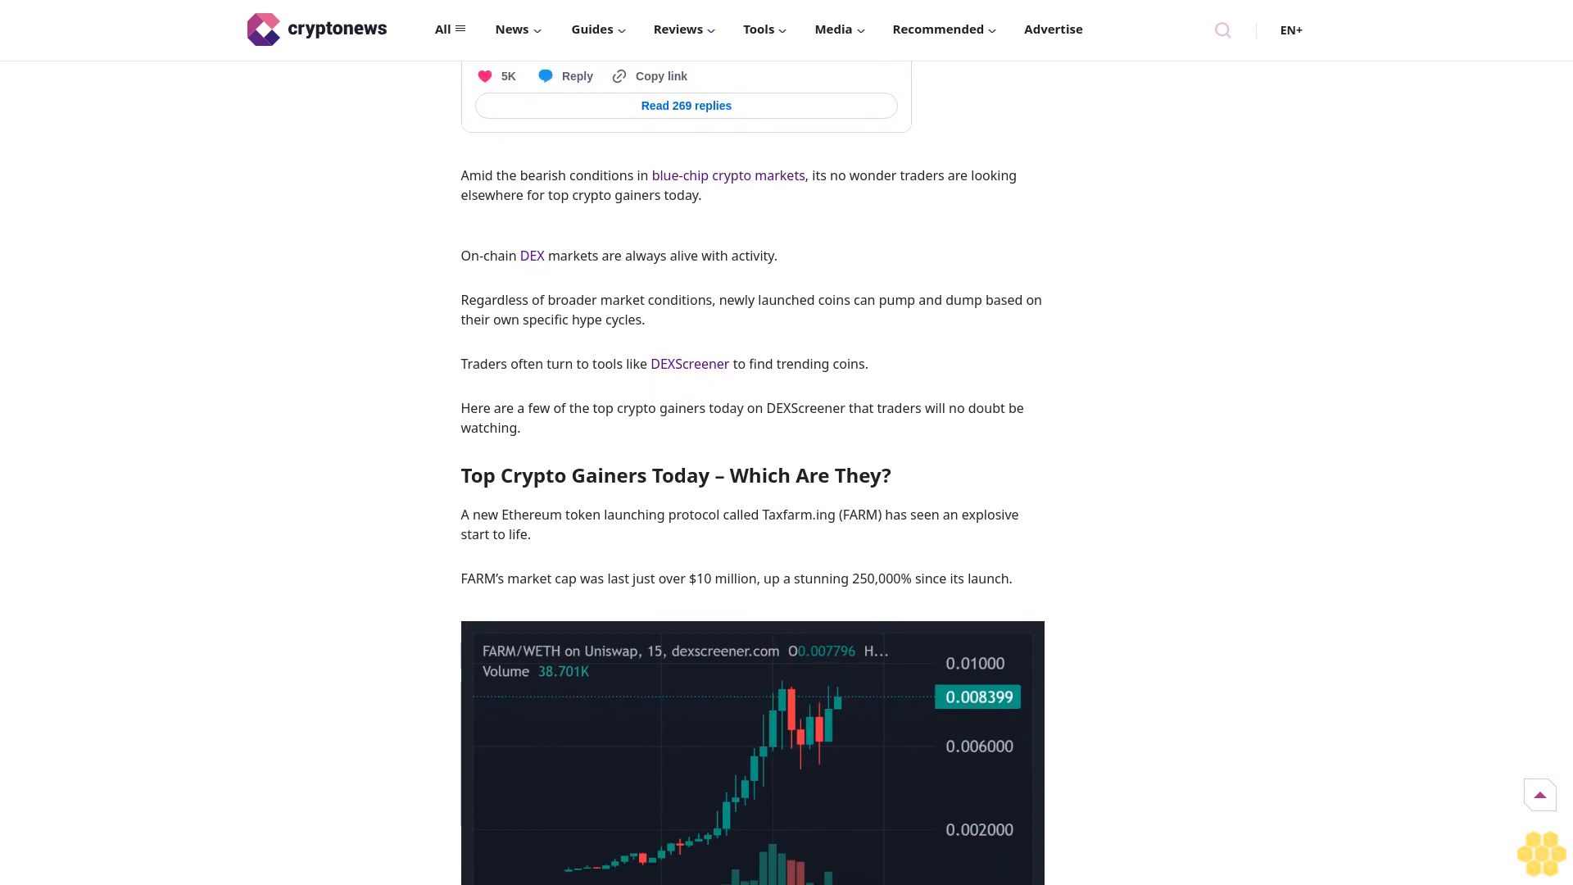
scroll("down", 3)
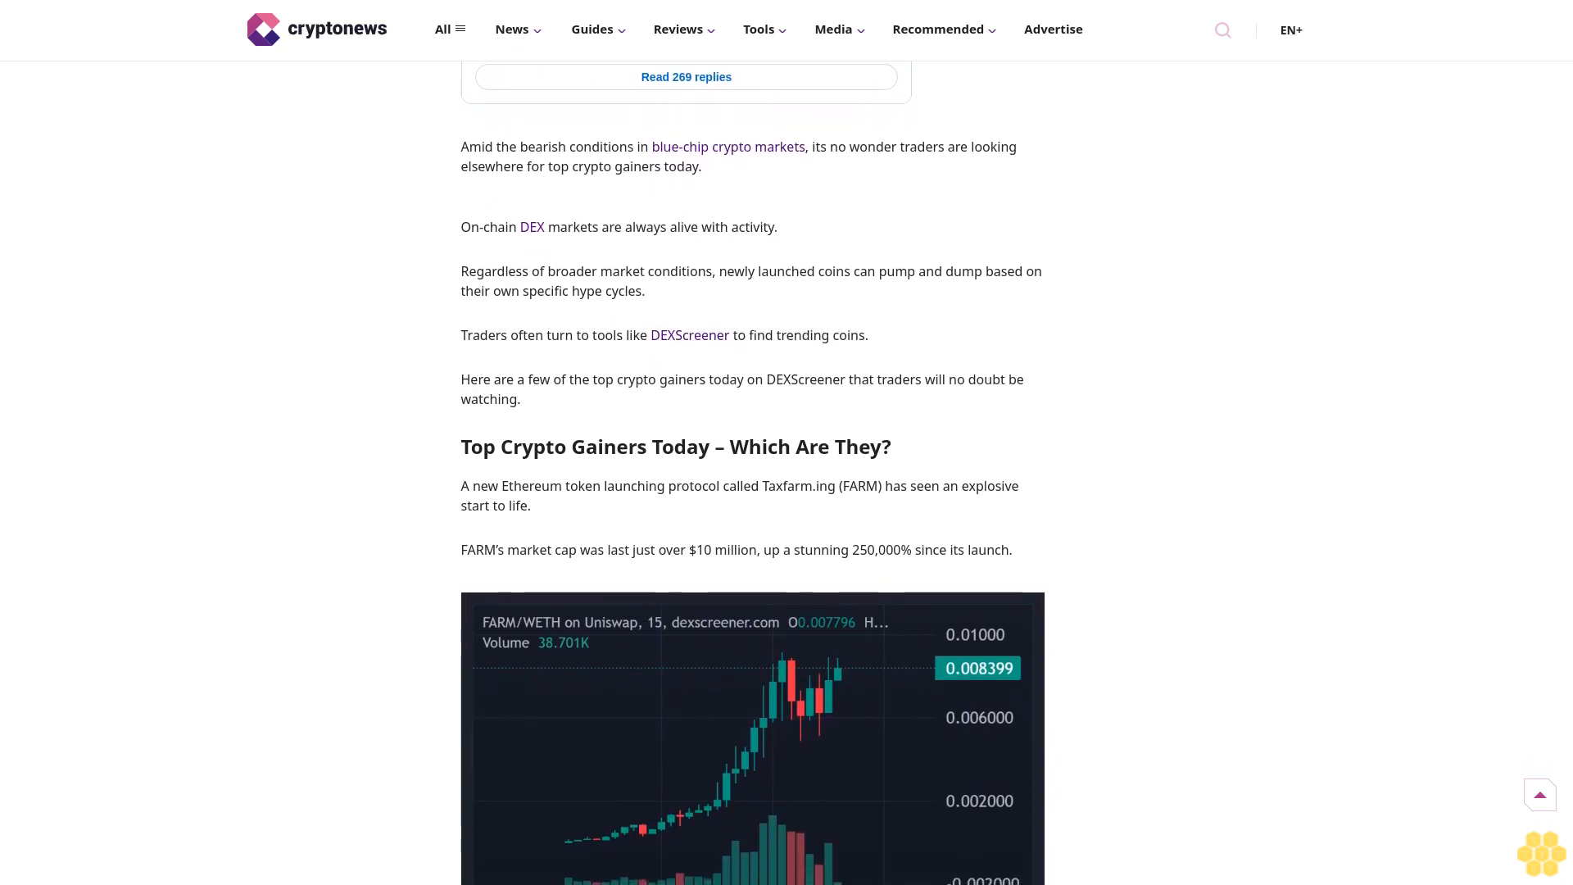
scroll("down", 3)
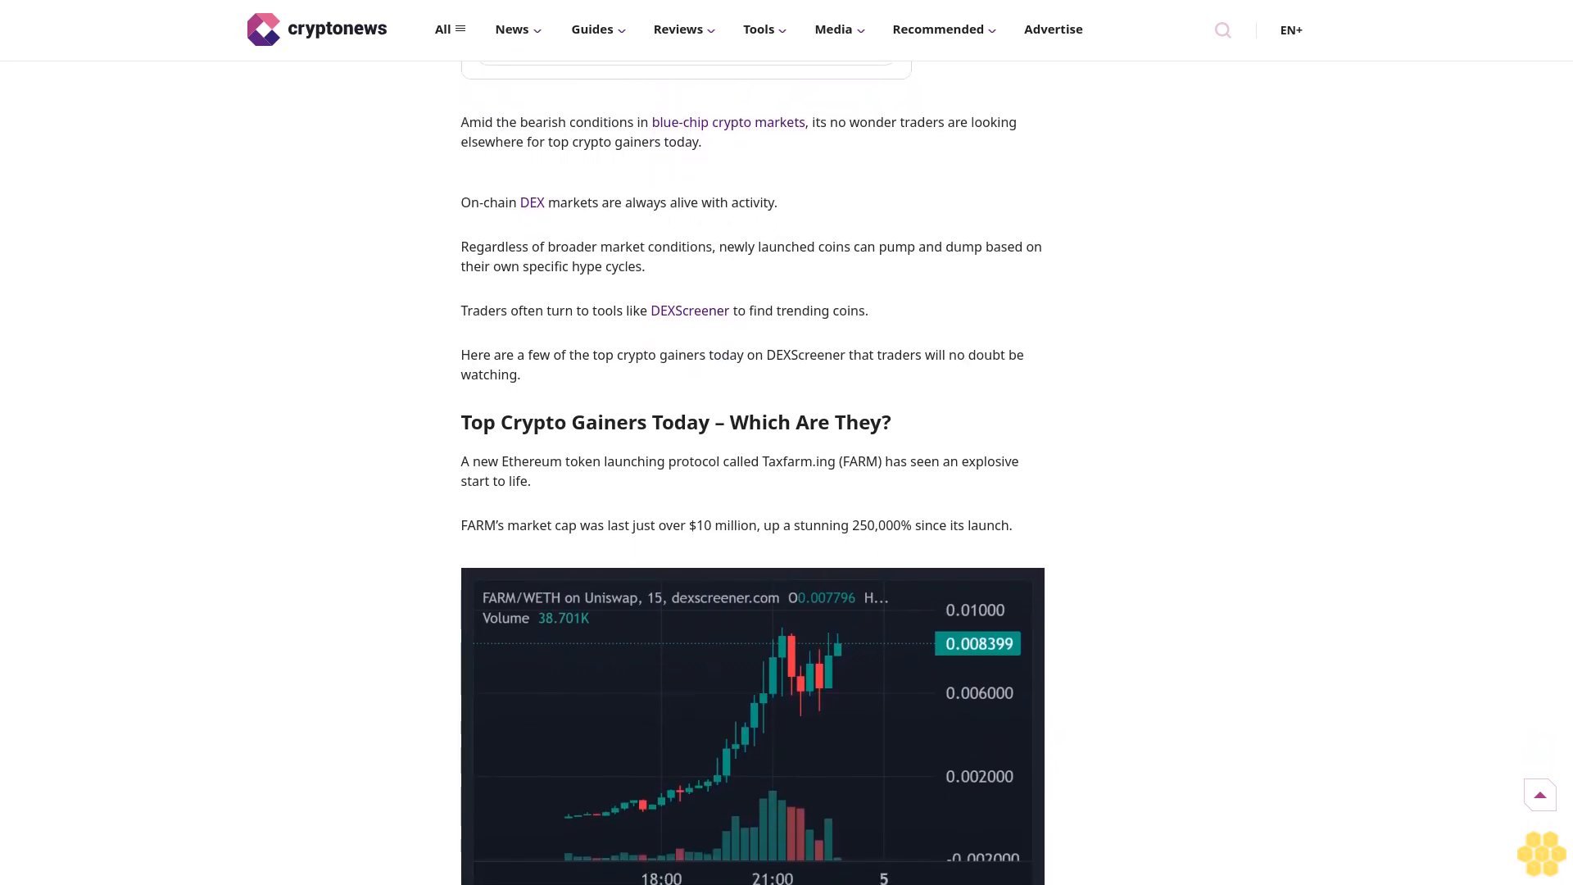
scroll("down", 3)
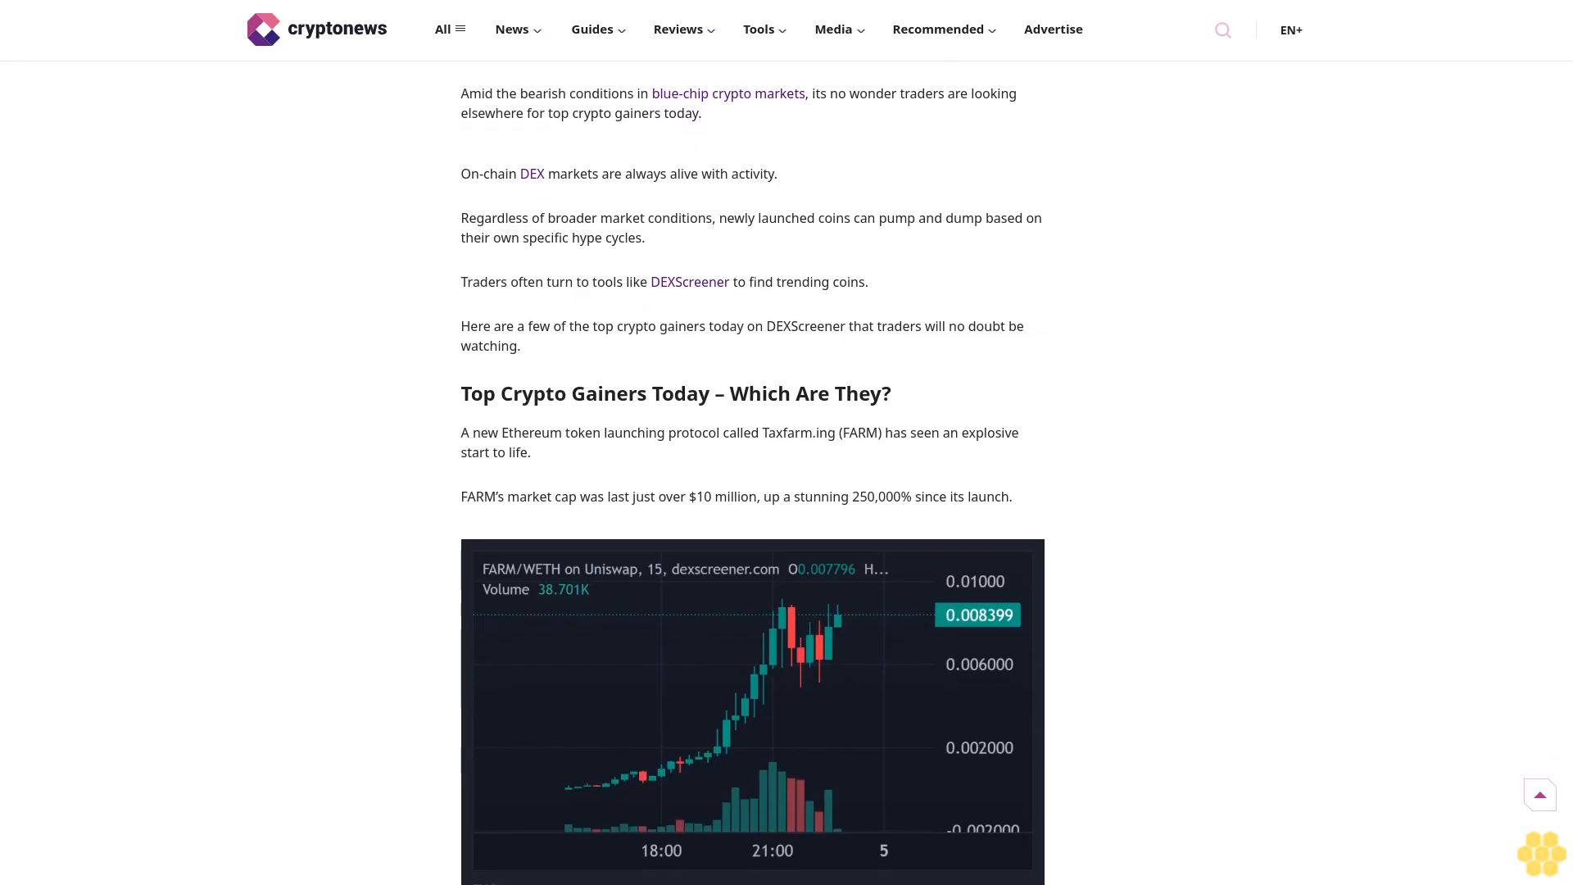
scroll("down", 3)
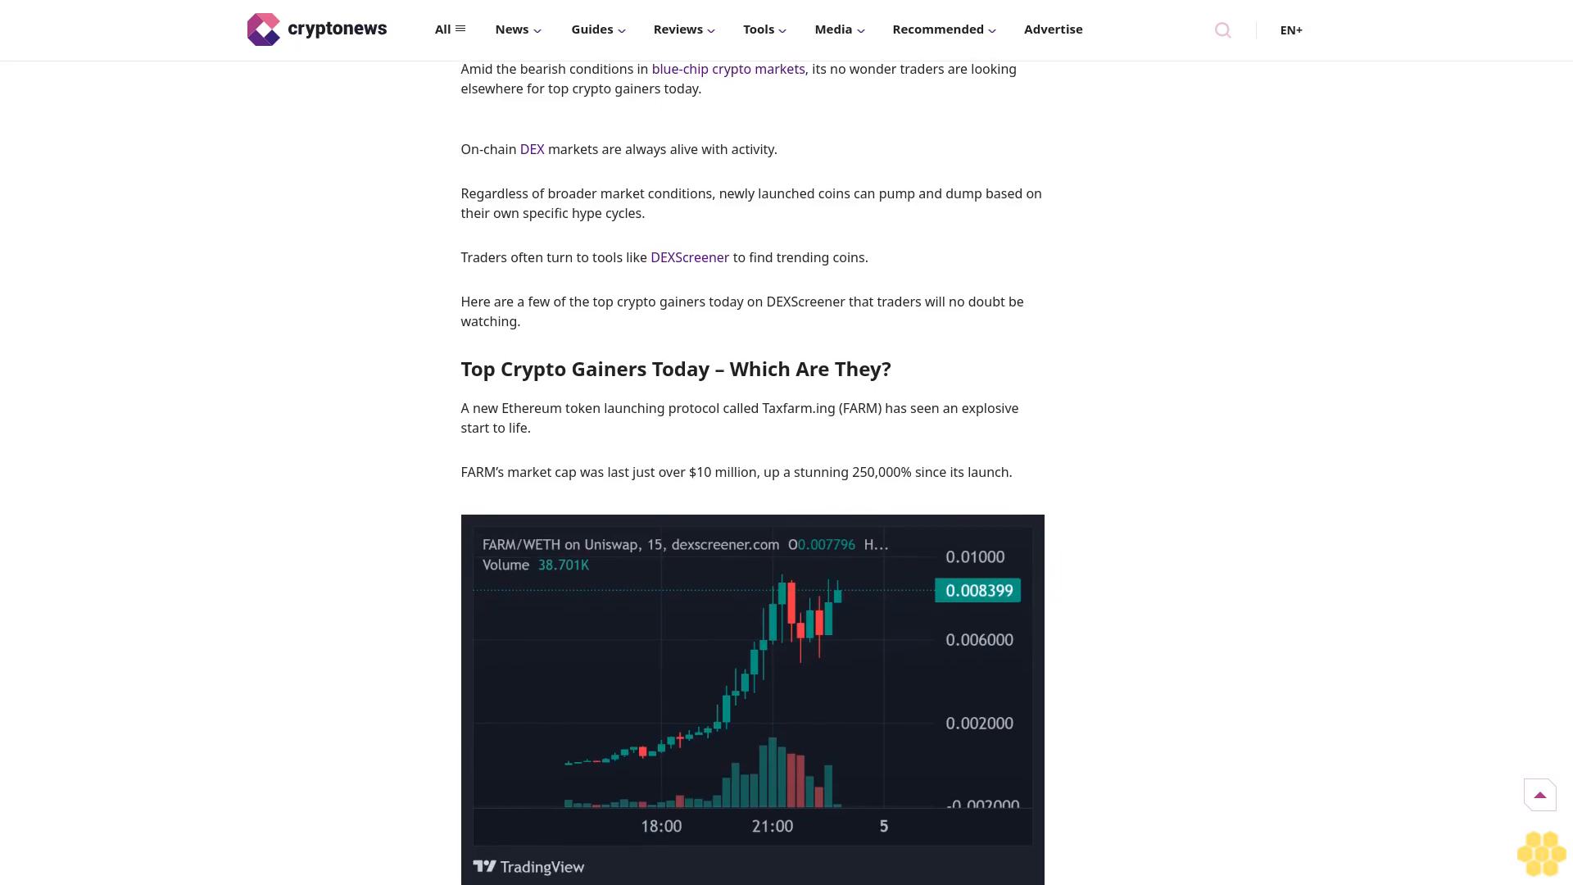
scroll("down", 3)
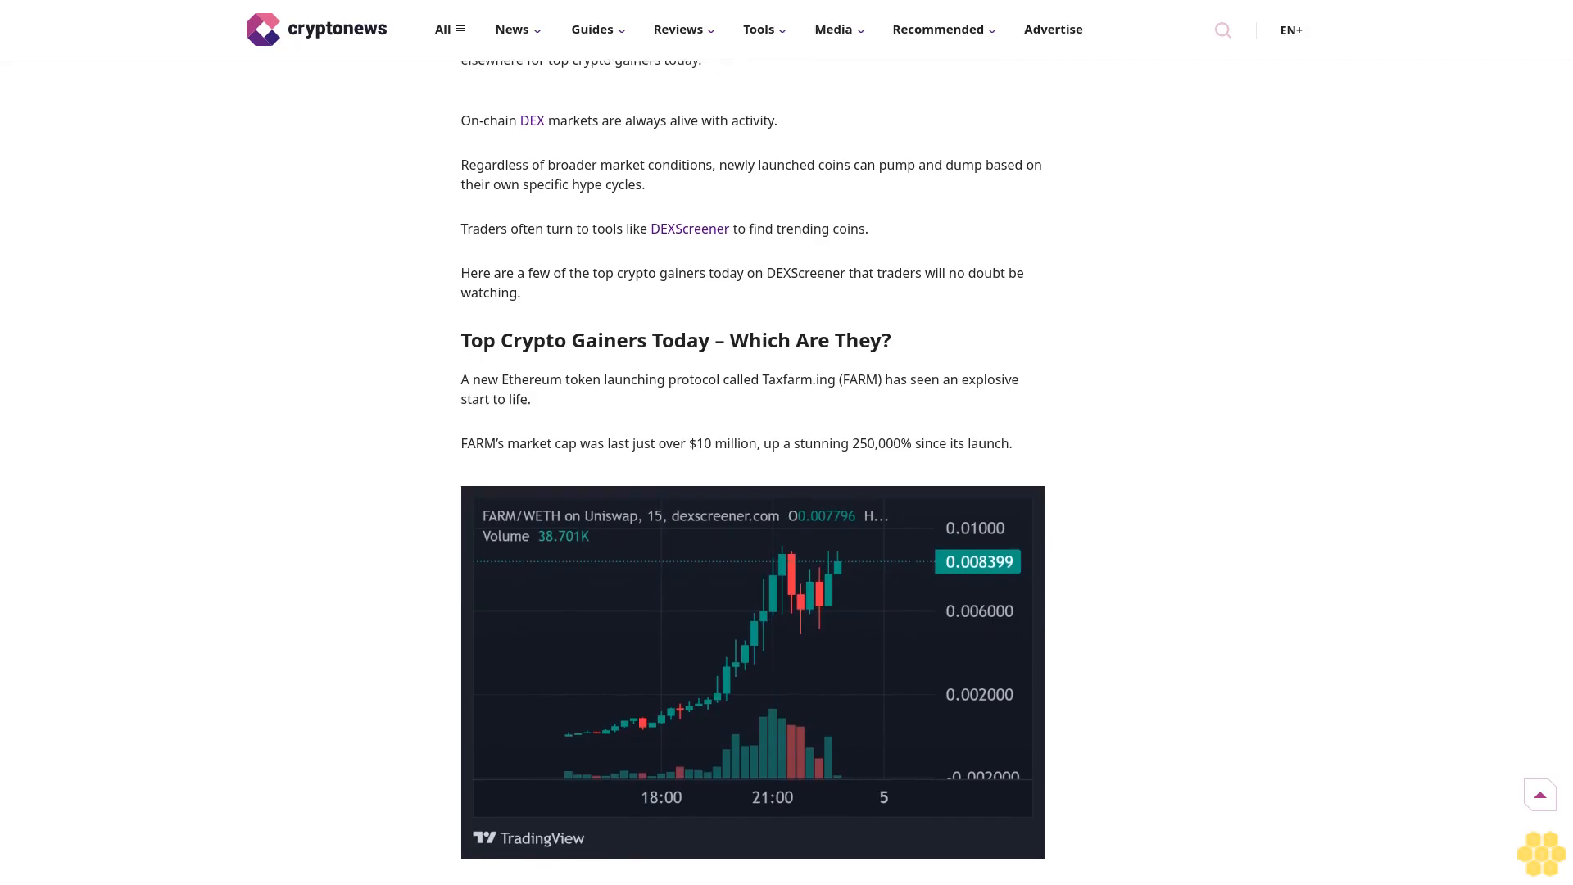
scroll("down", 3)
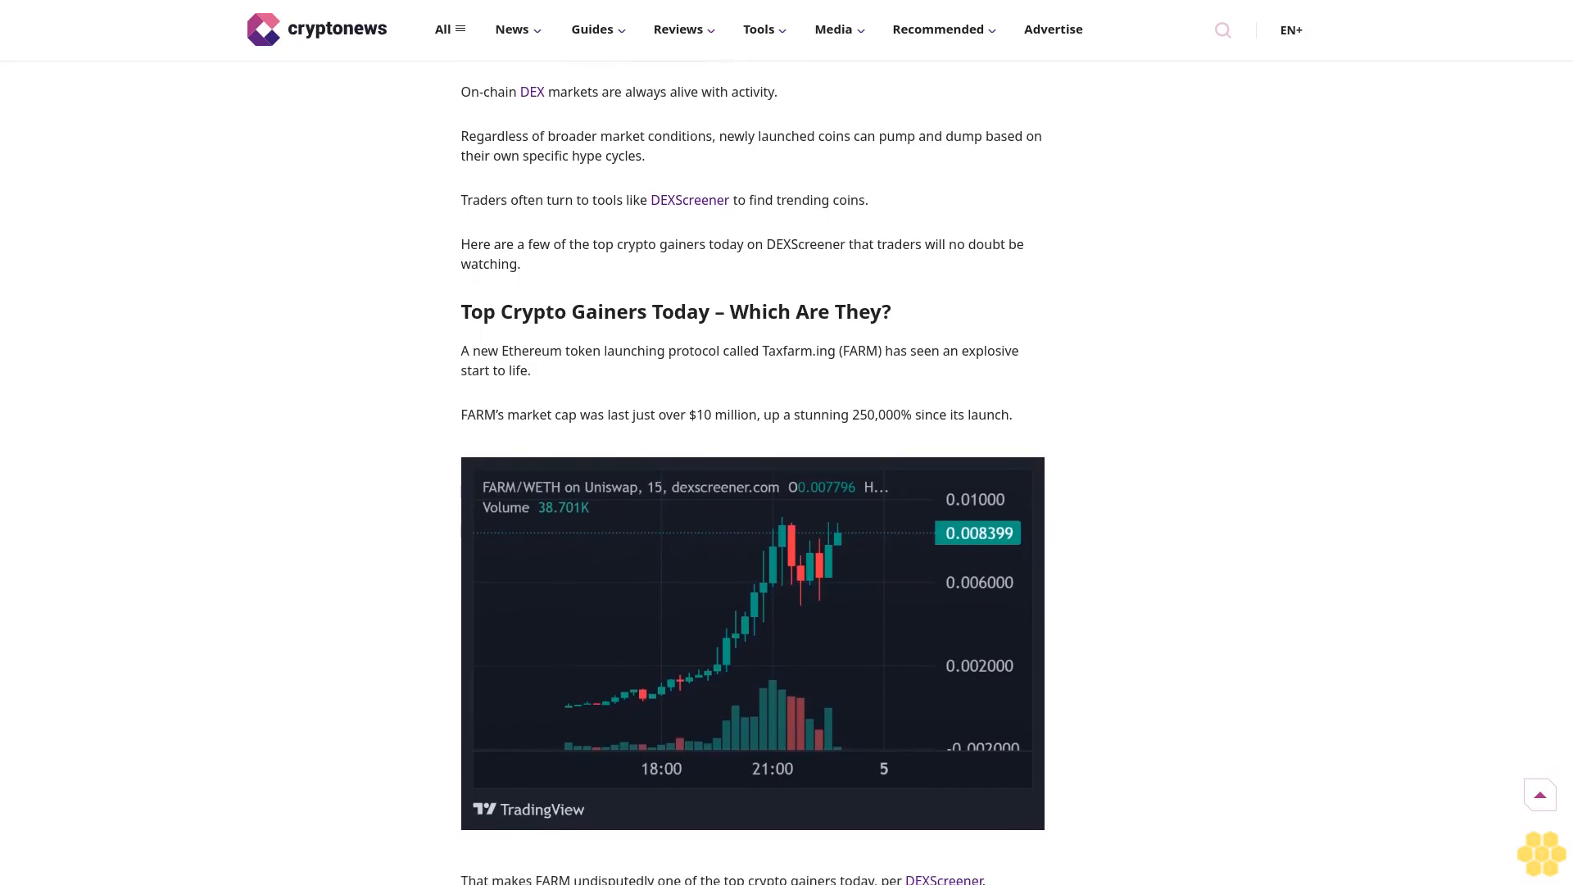
scroll("down", 3)
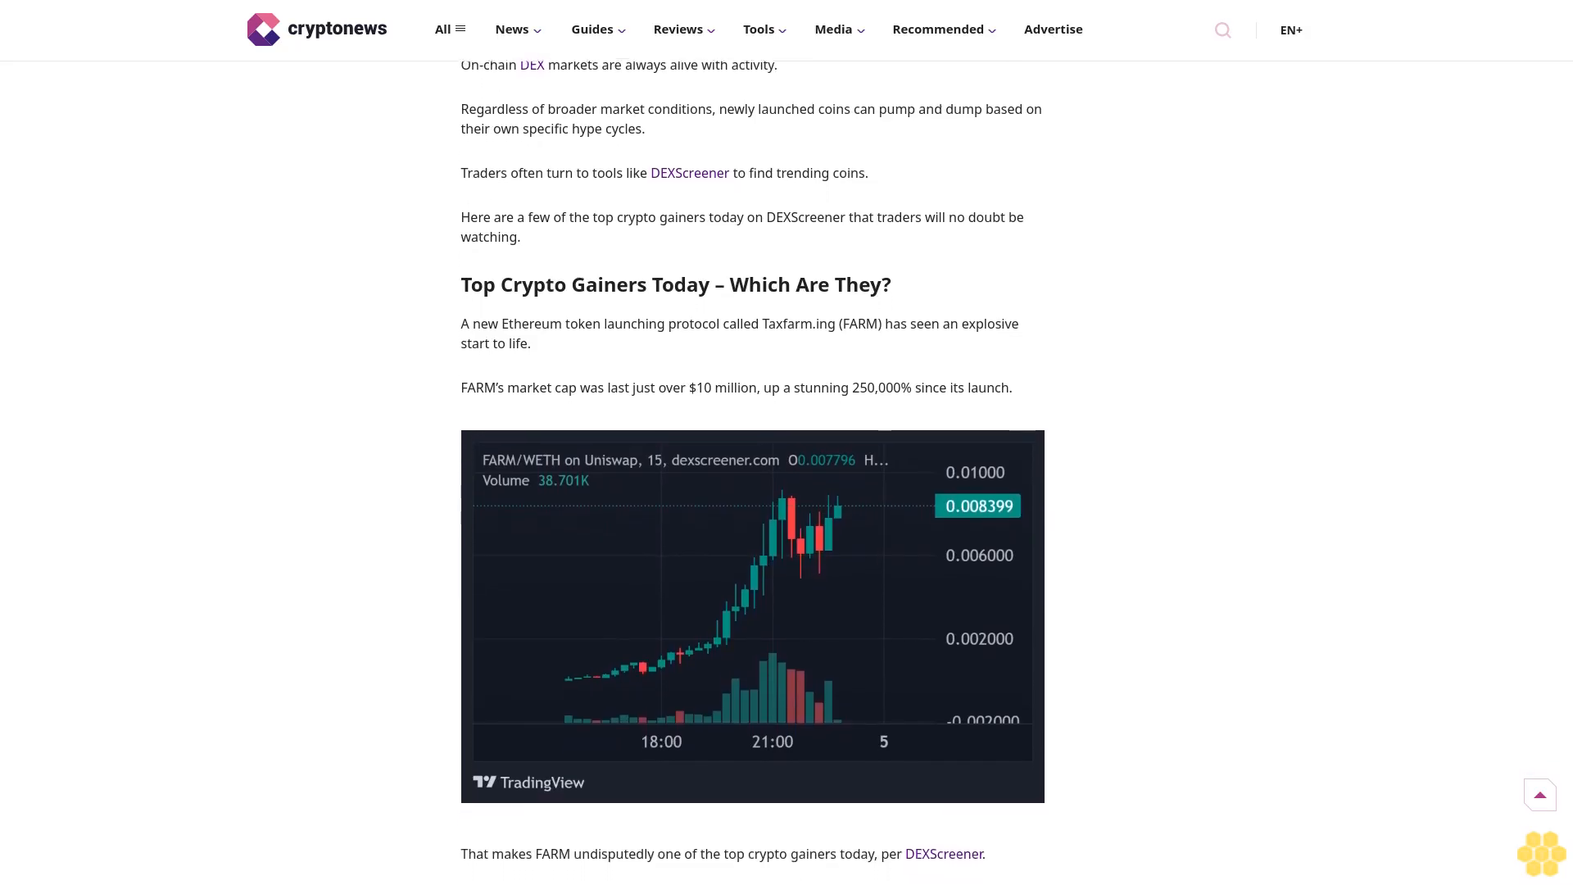
scroll("down", 3)
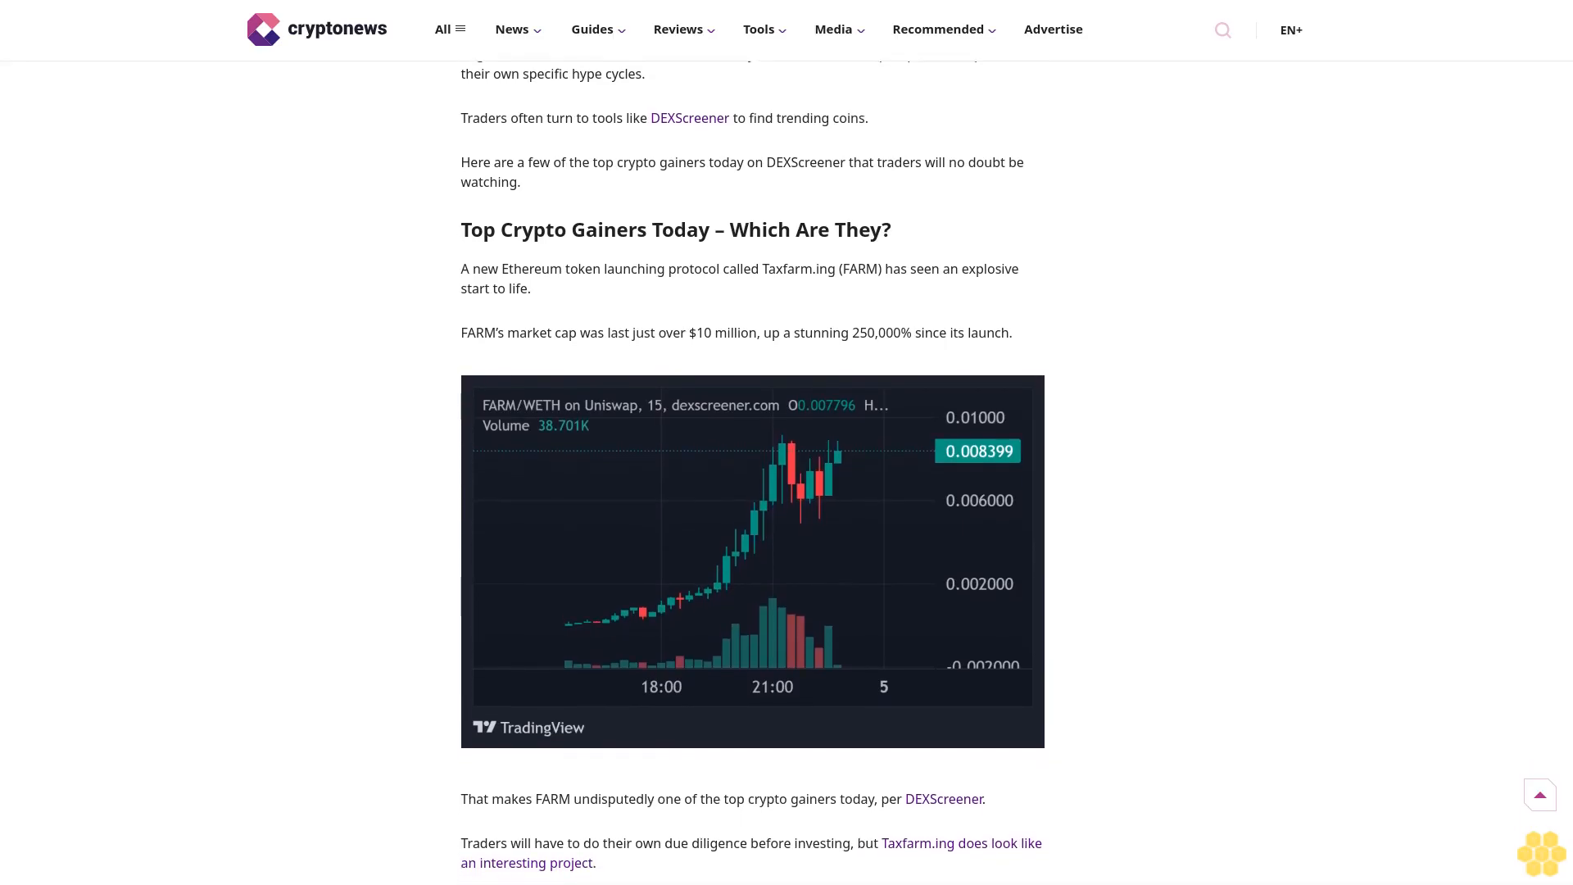
scroll("down", 3)
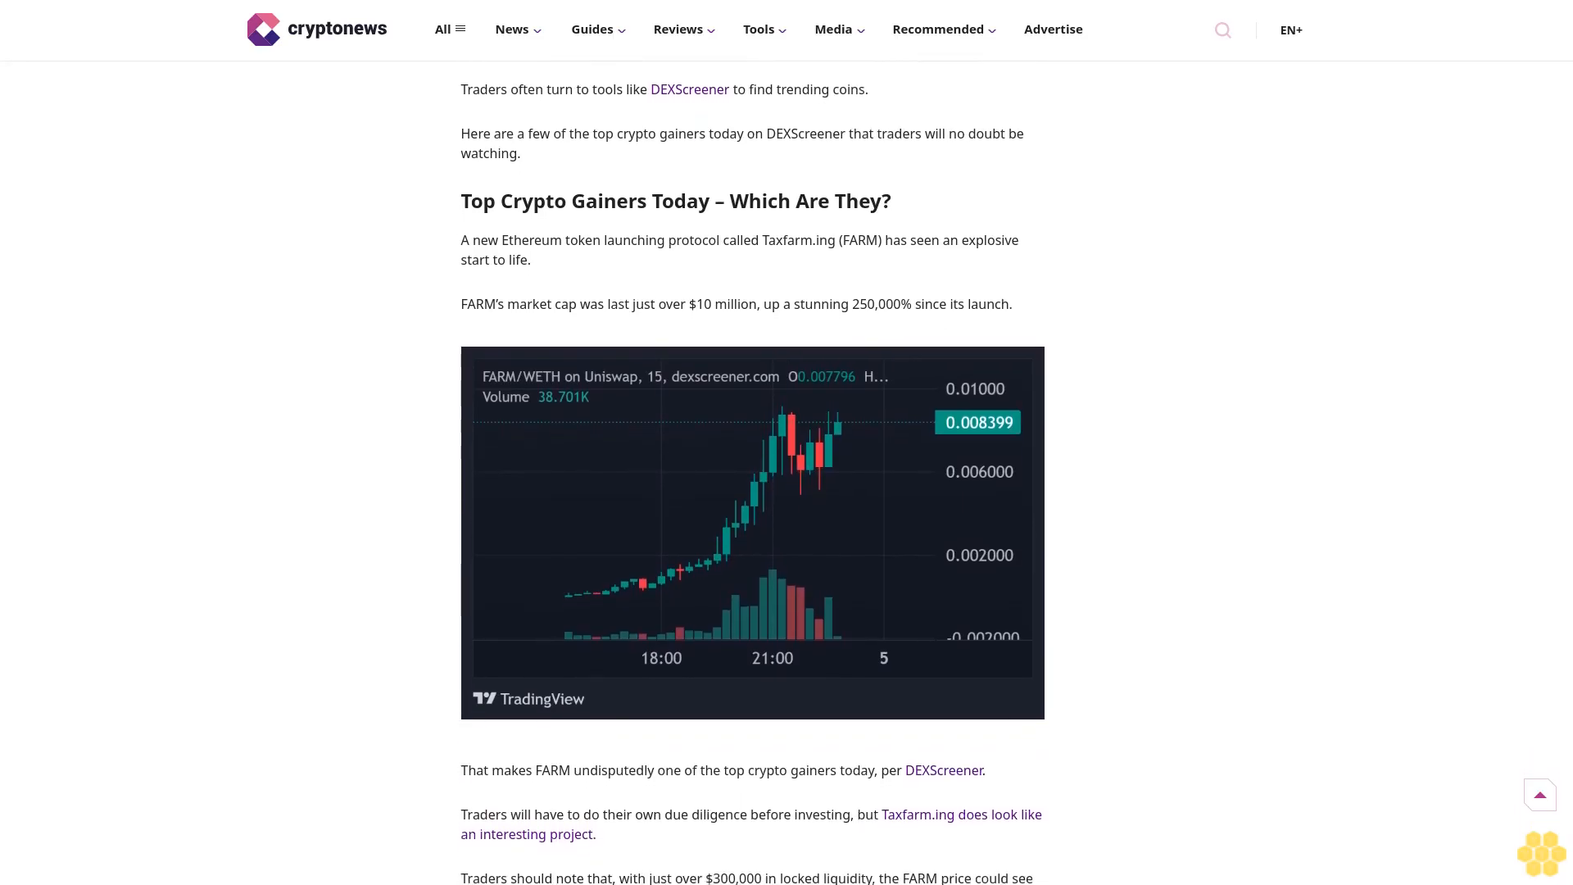
scroll("down", 3)
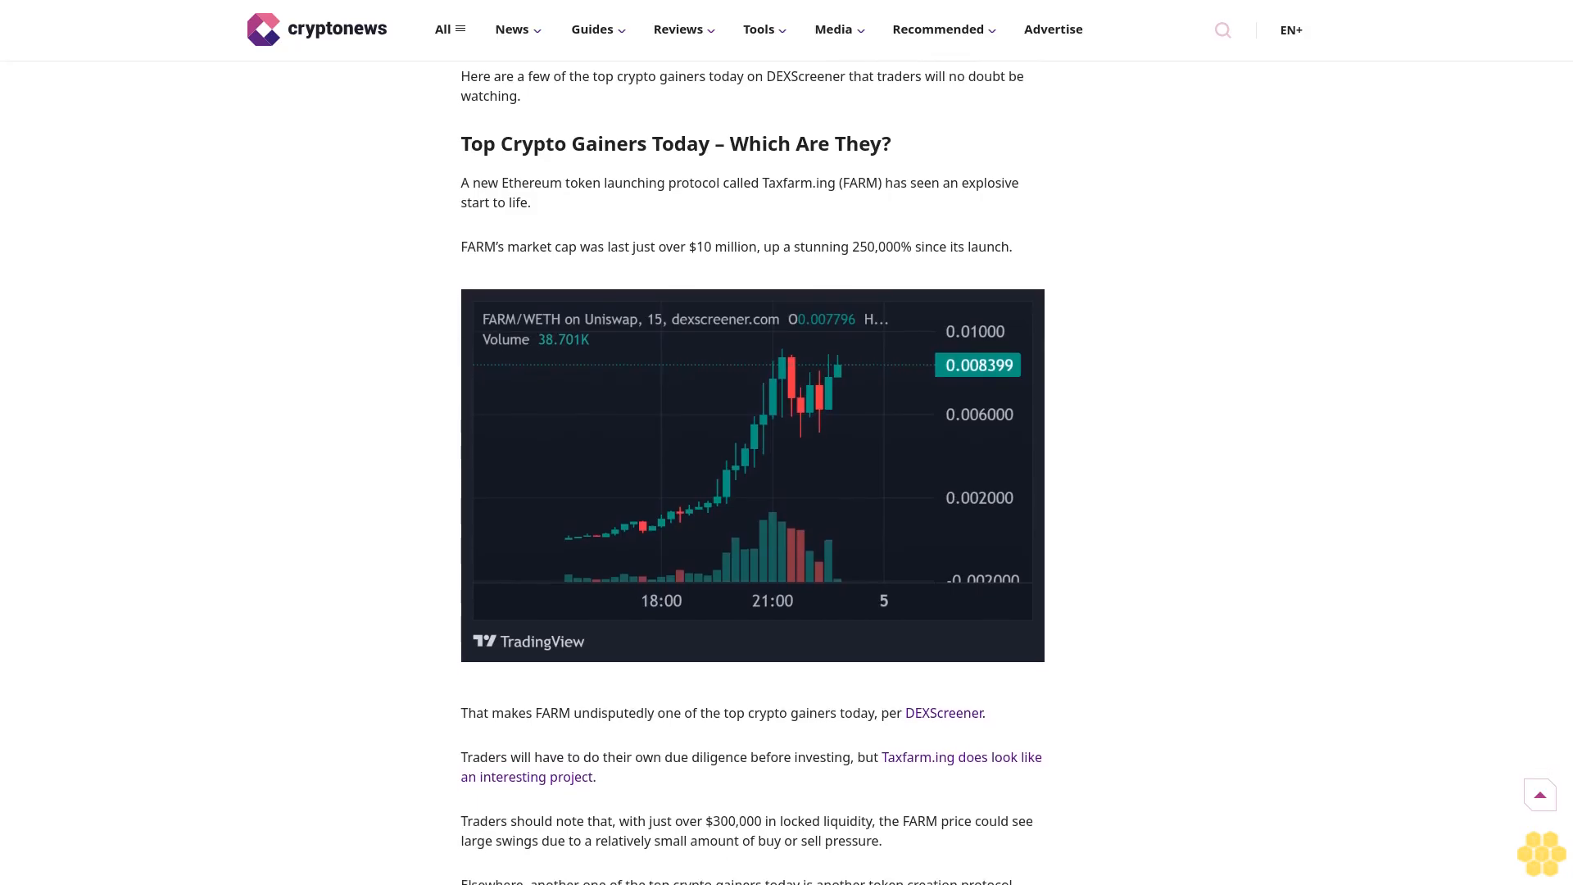
scroll("down", 3)
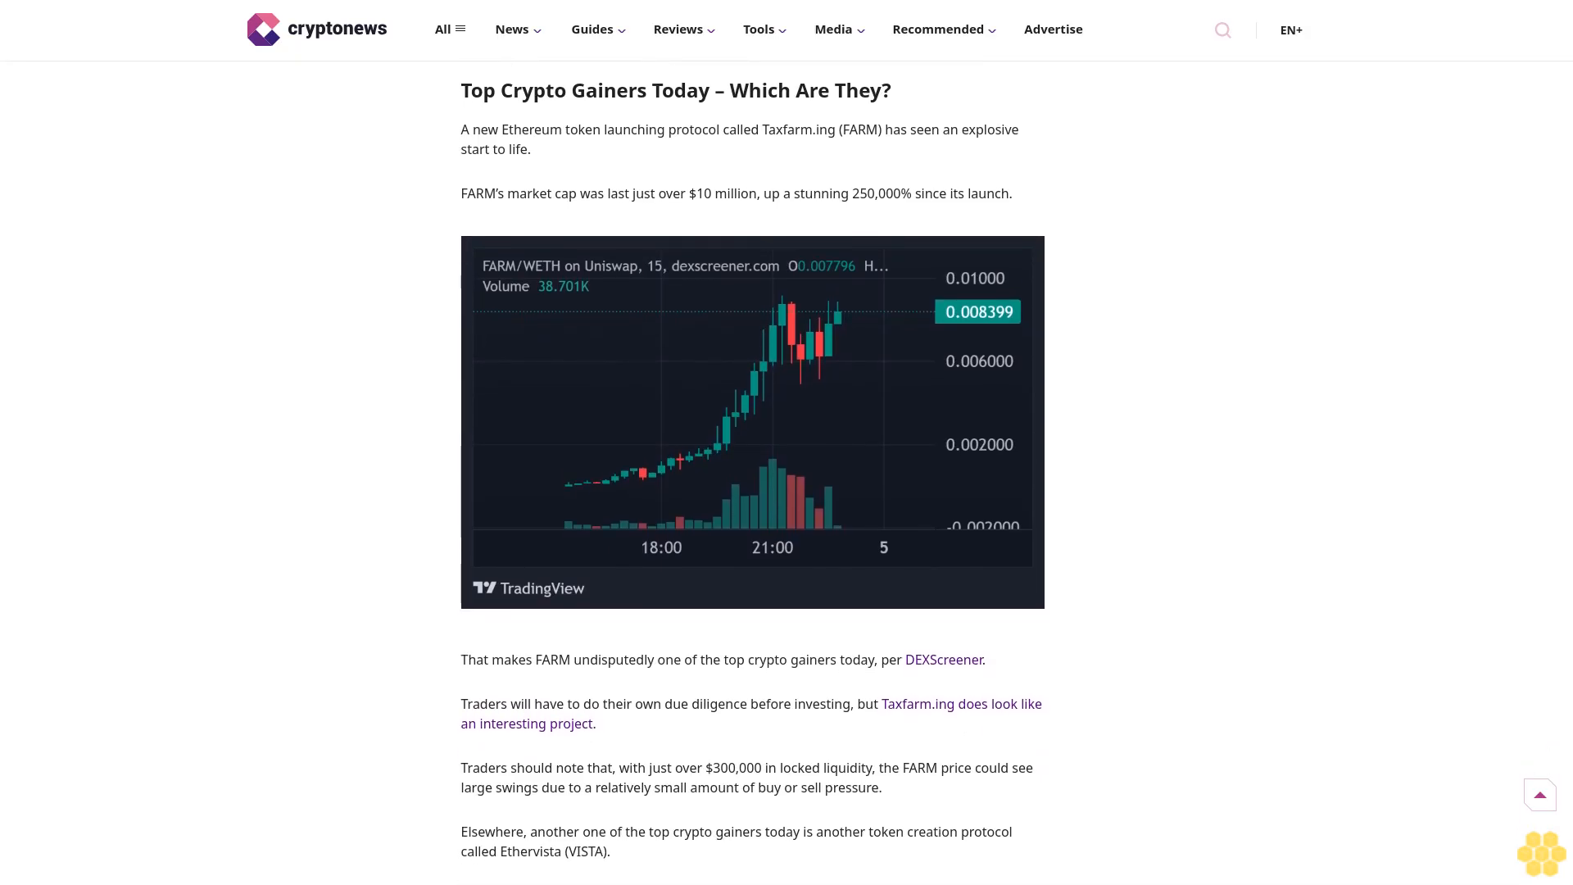
scroll("down", 3)
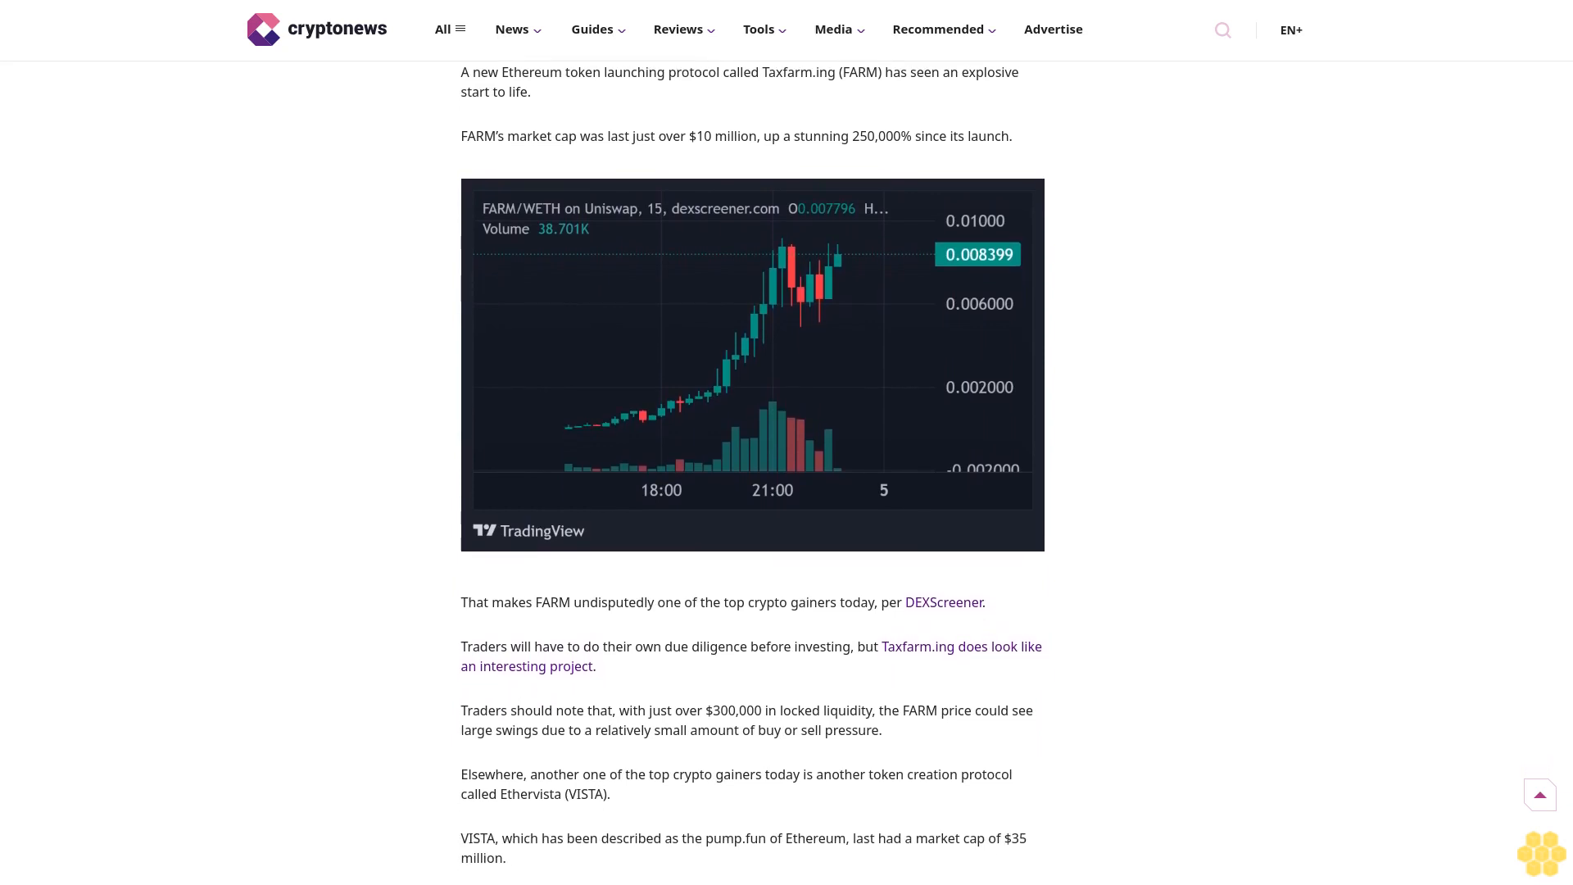
scroll("down", 3)
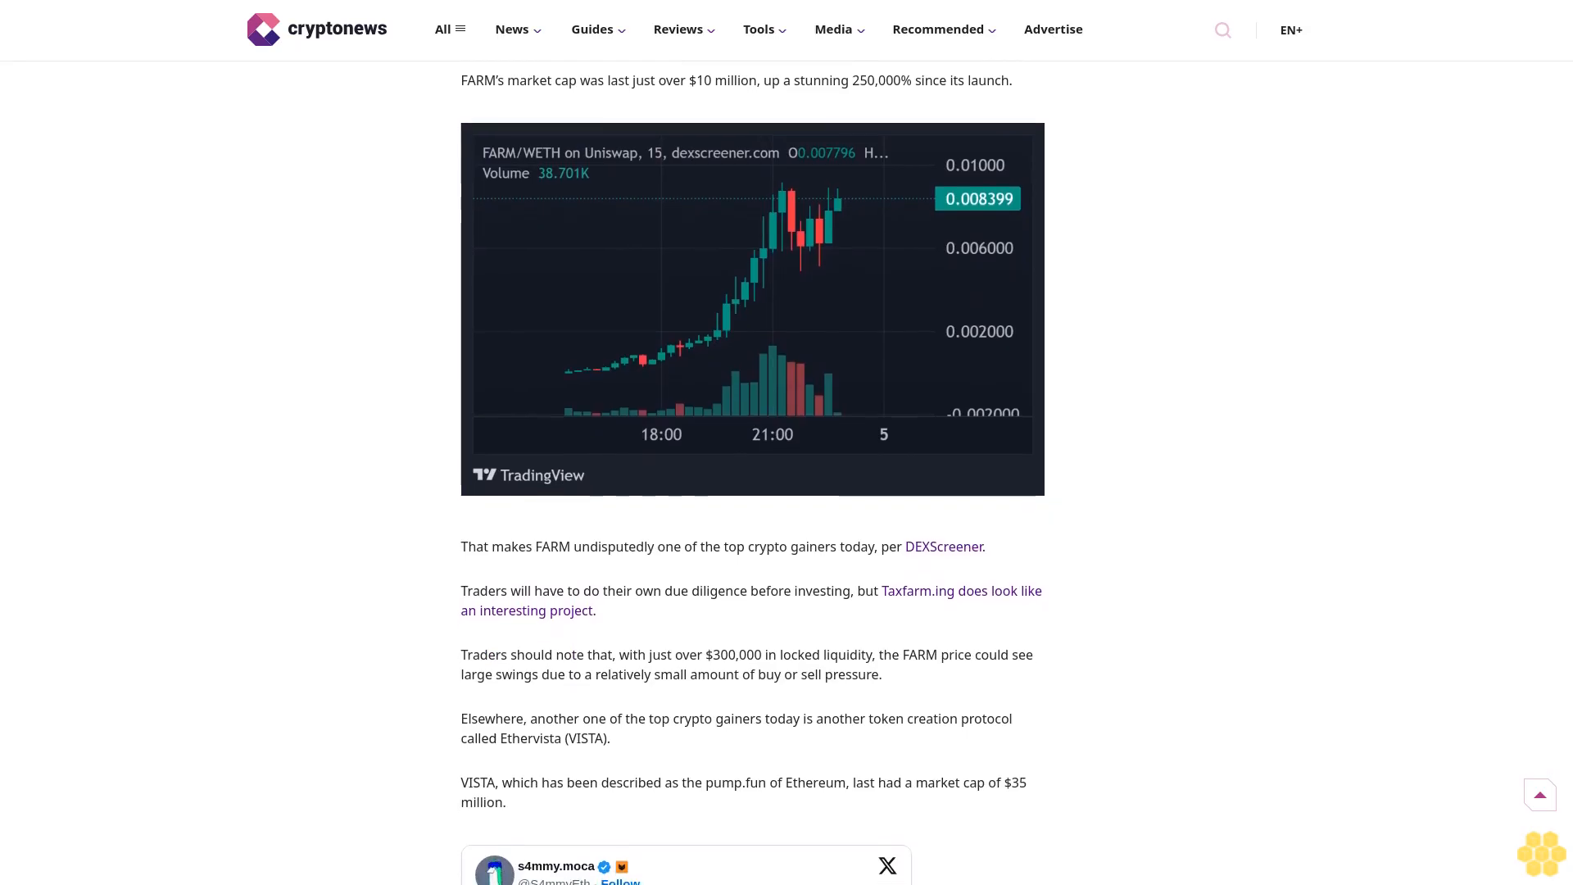
scroll("down", 3)
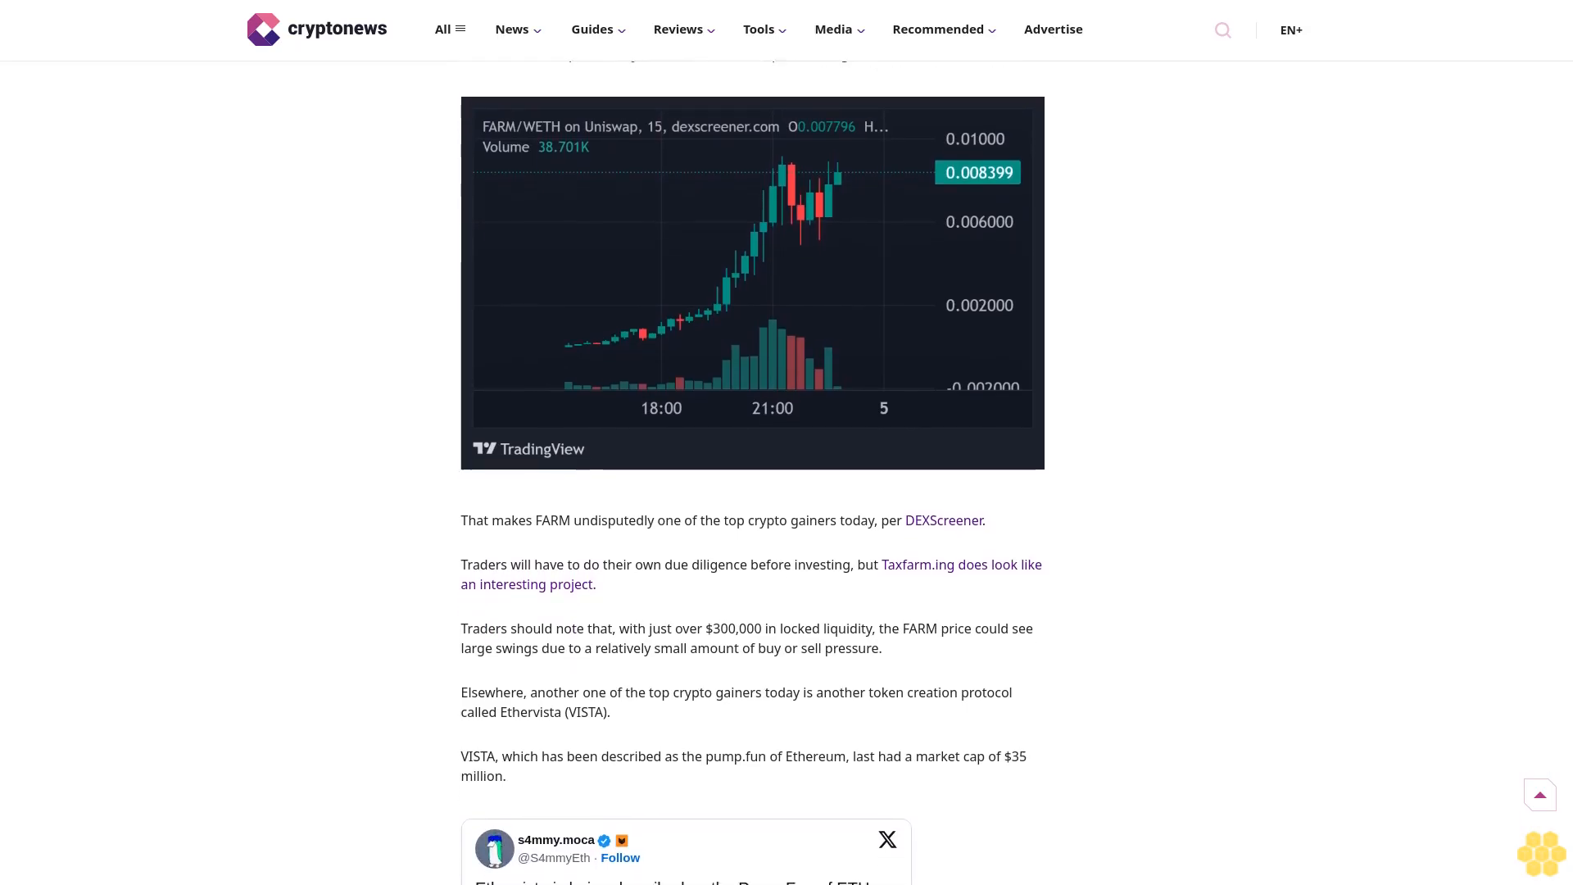
scroll("down", 3)
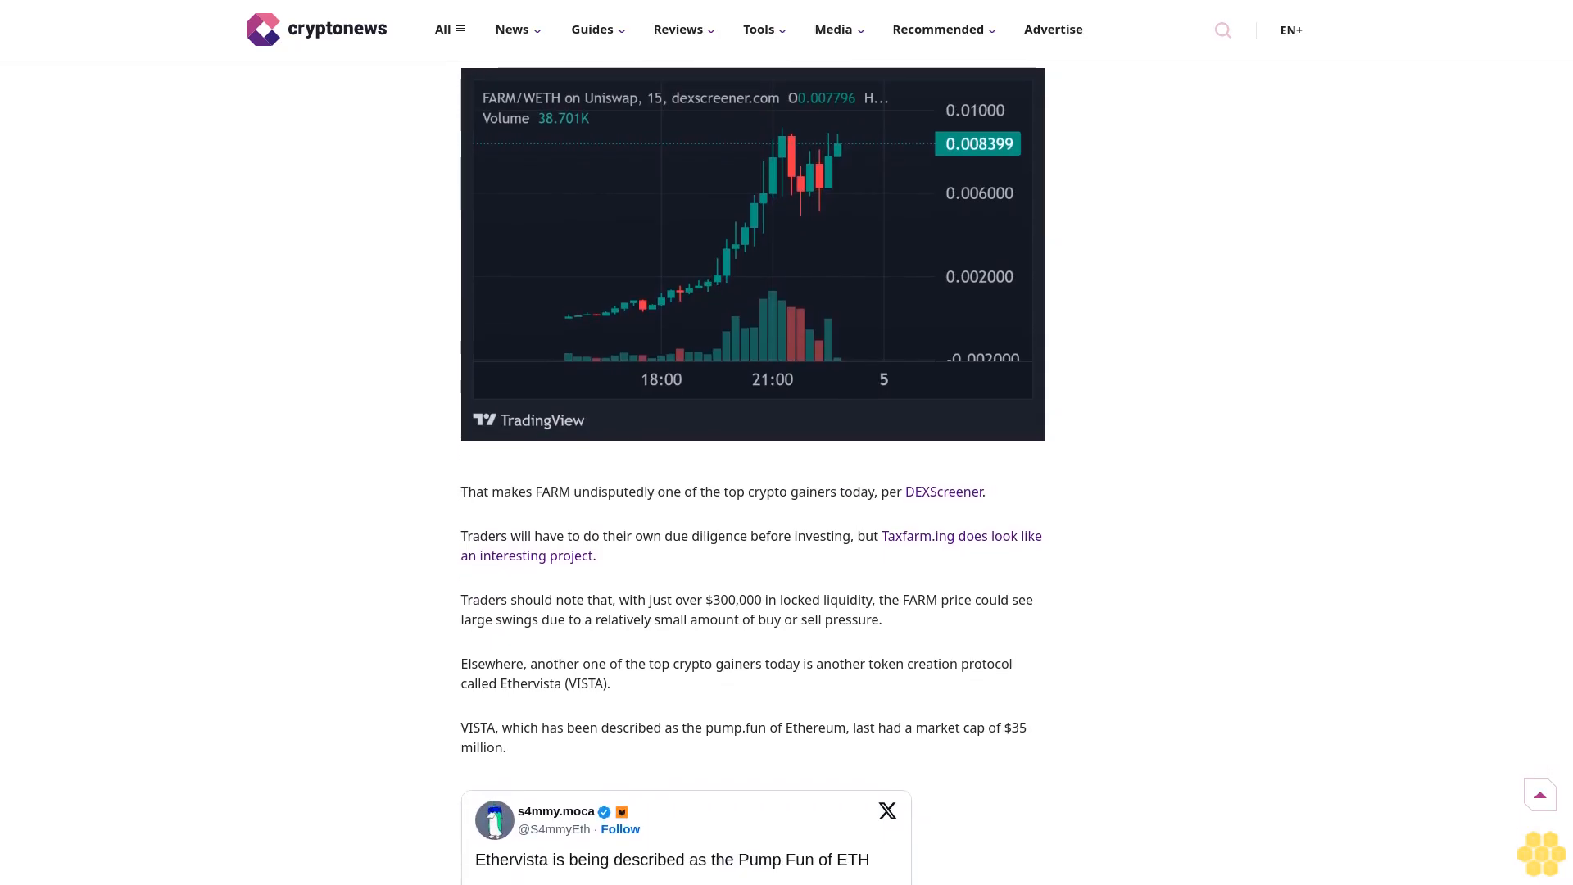
scroll("down", 3)
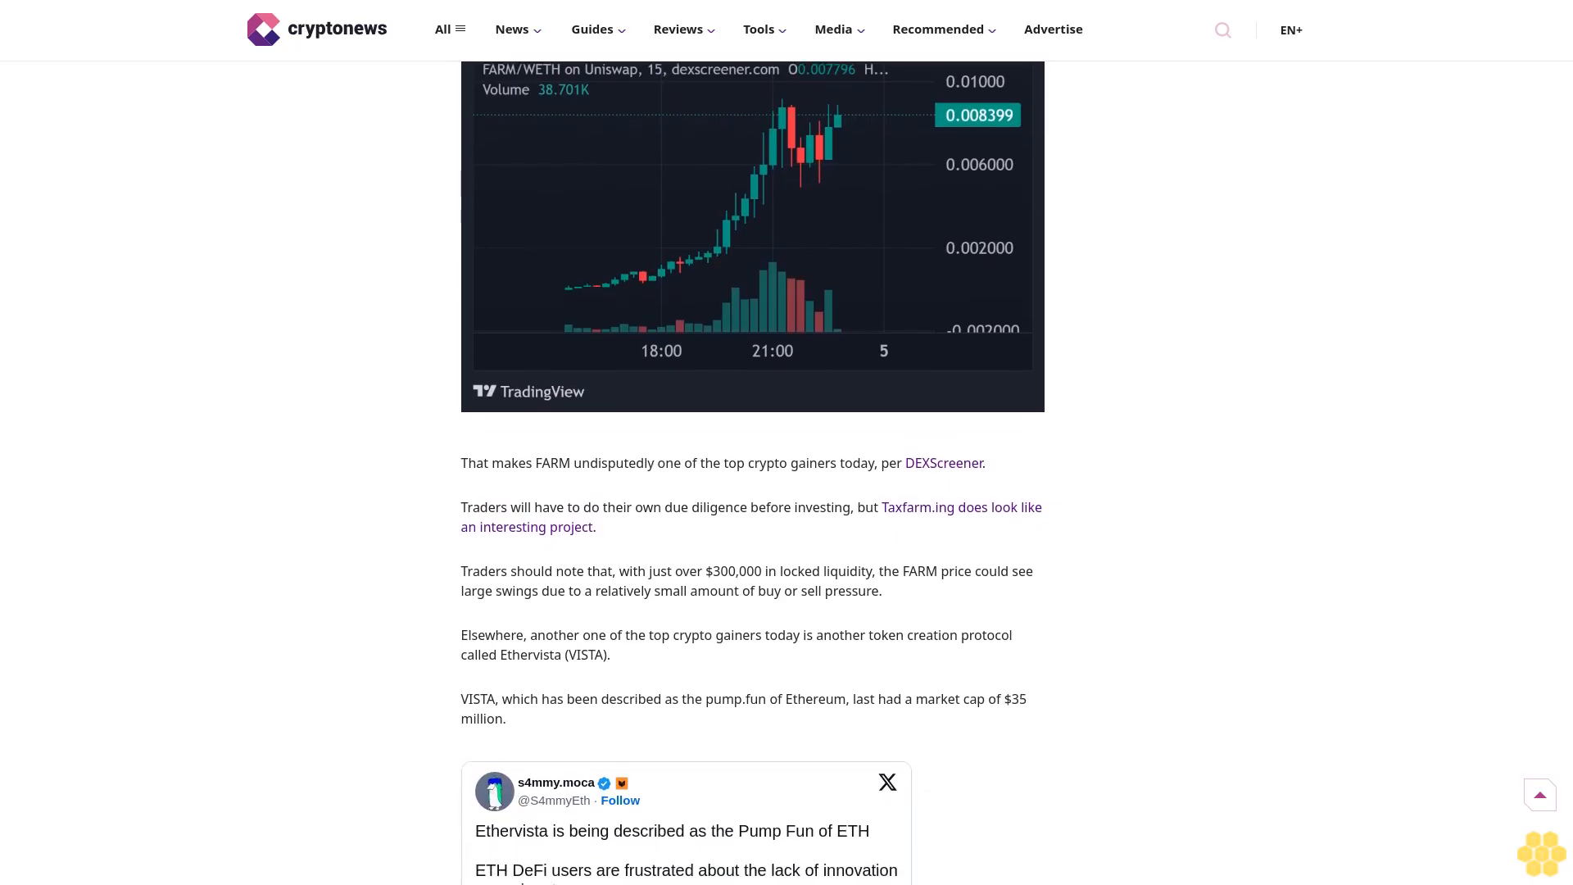
scroll("down", 3)
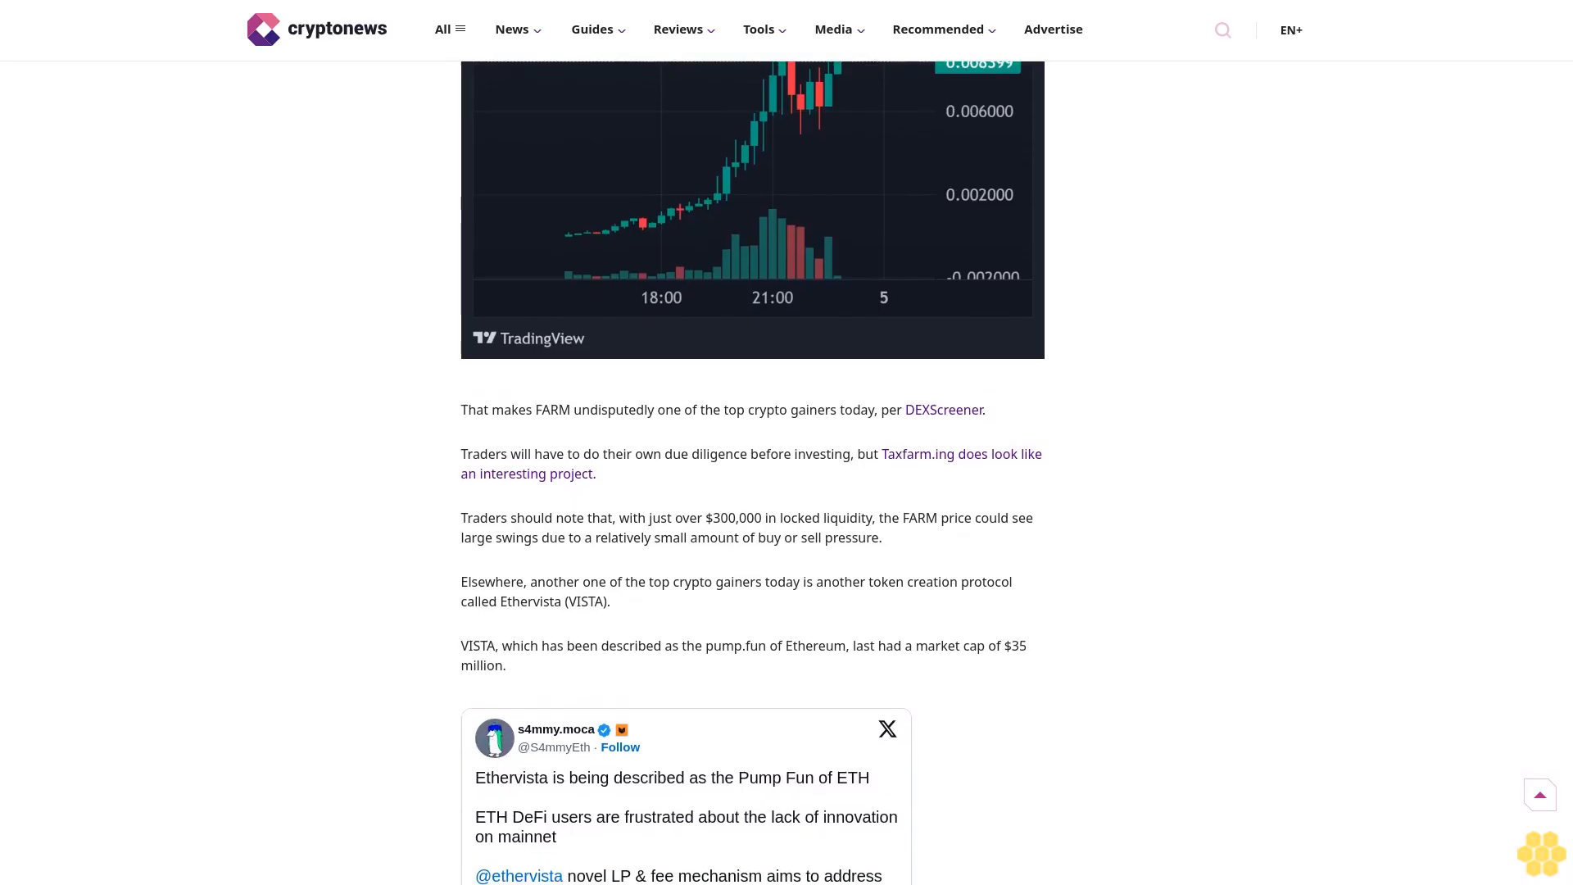
scroll("down", 3)
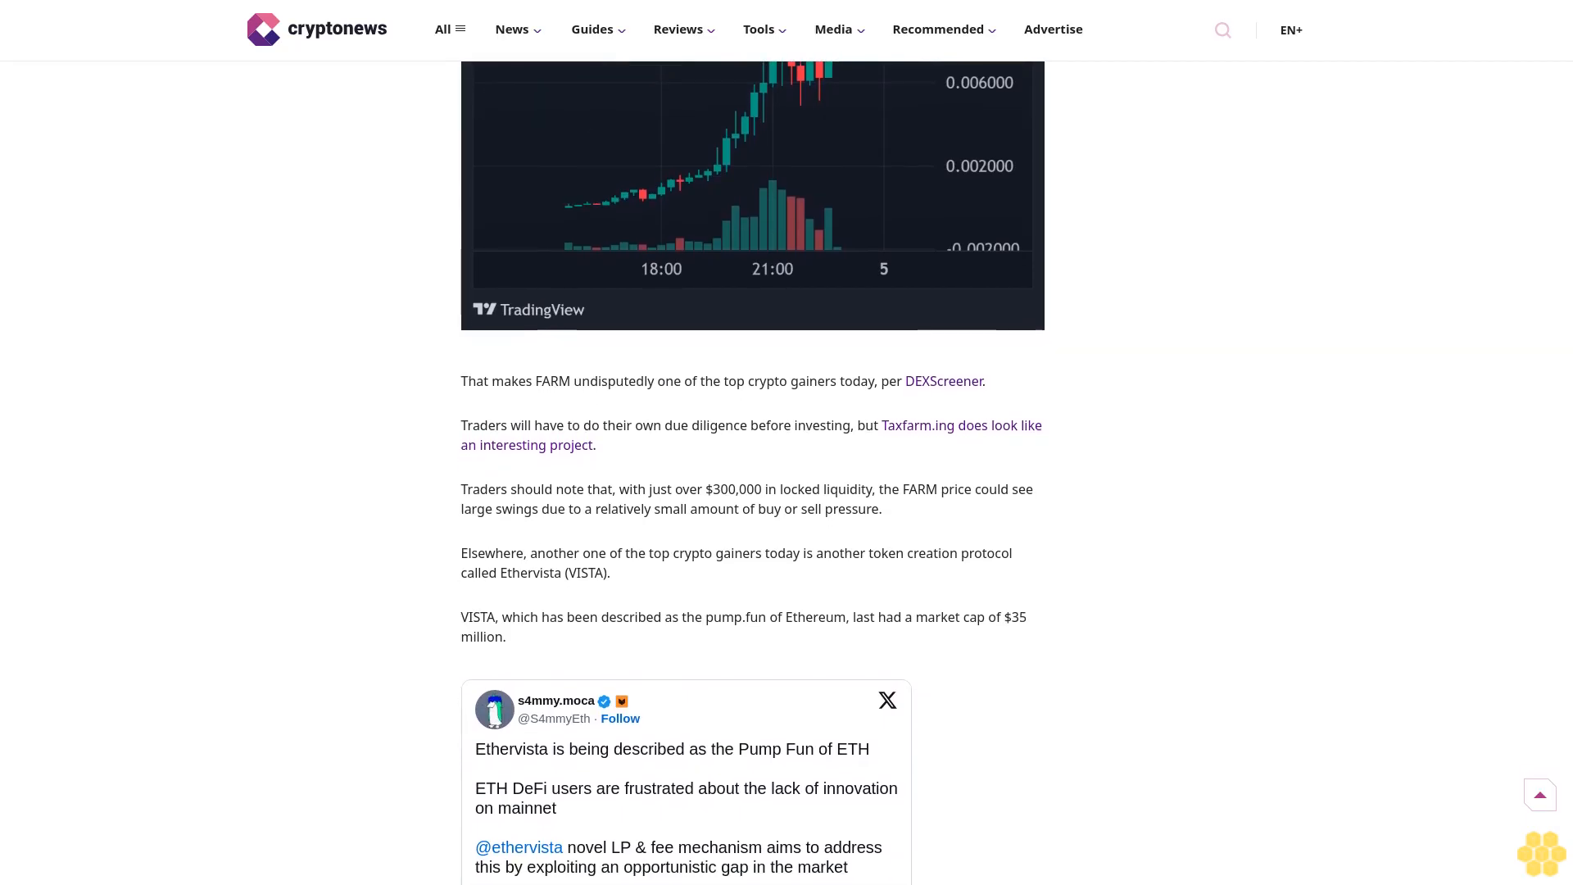
scroll("down", 3)
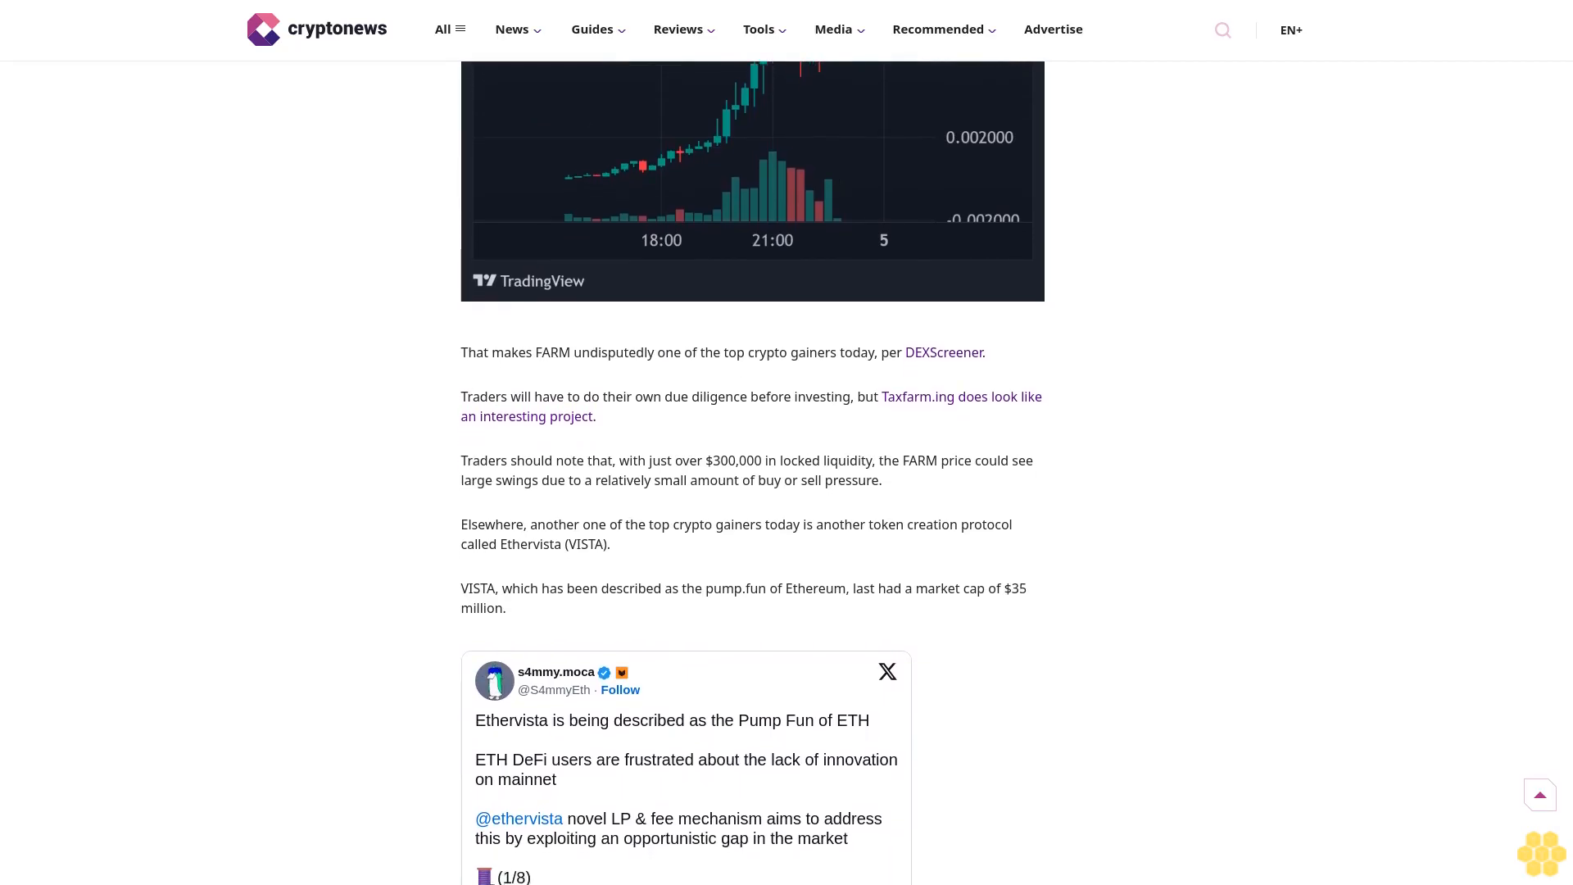
scroll("down", 3)
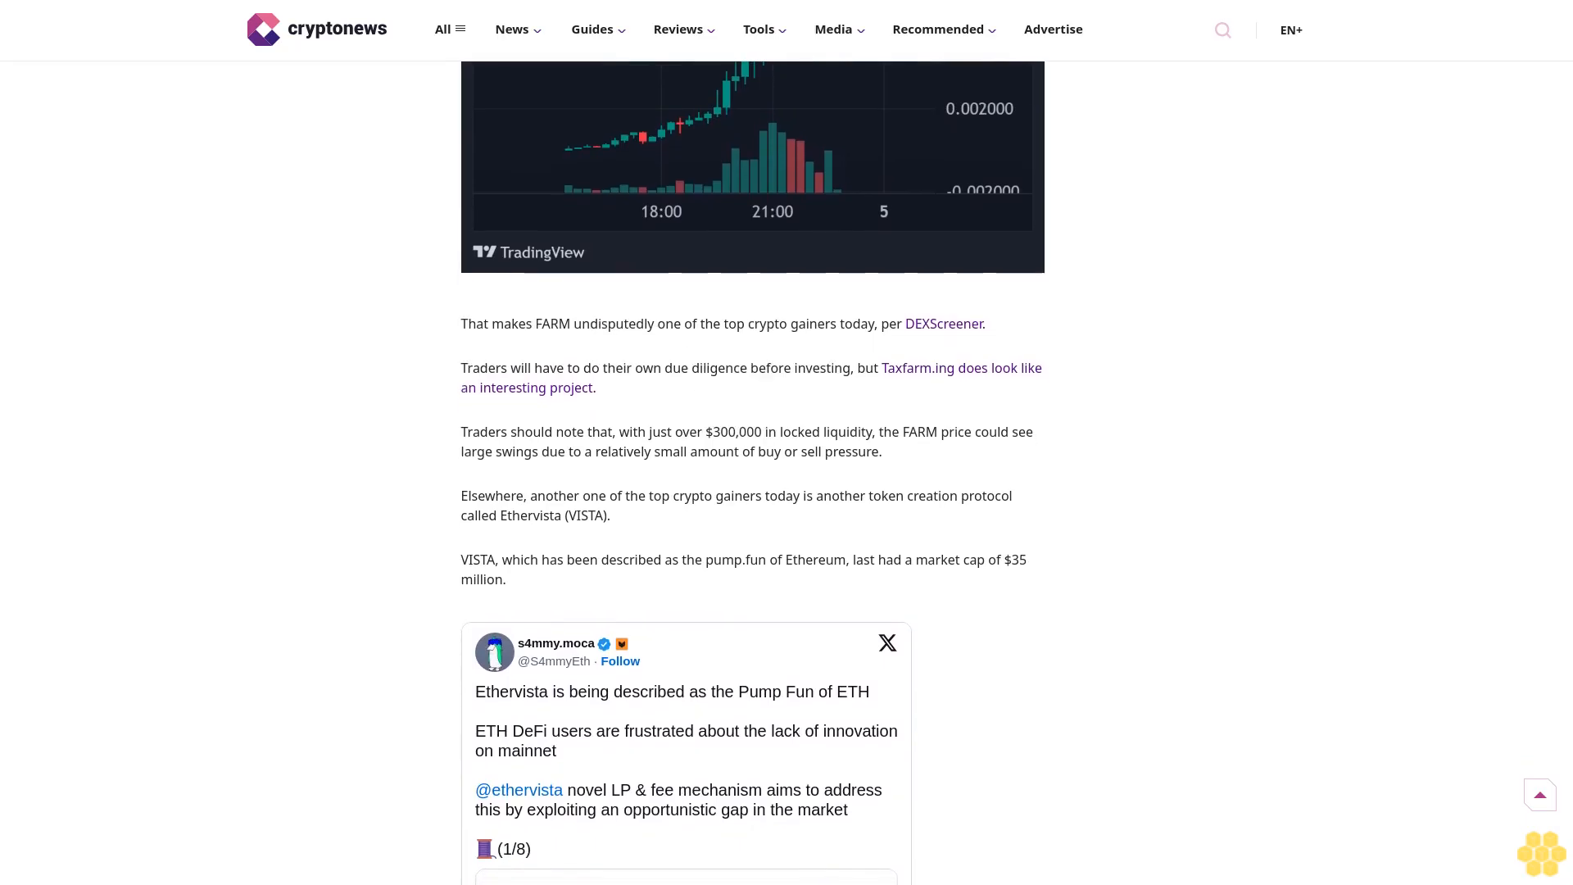
scroll("down", 3)
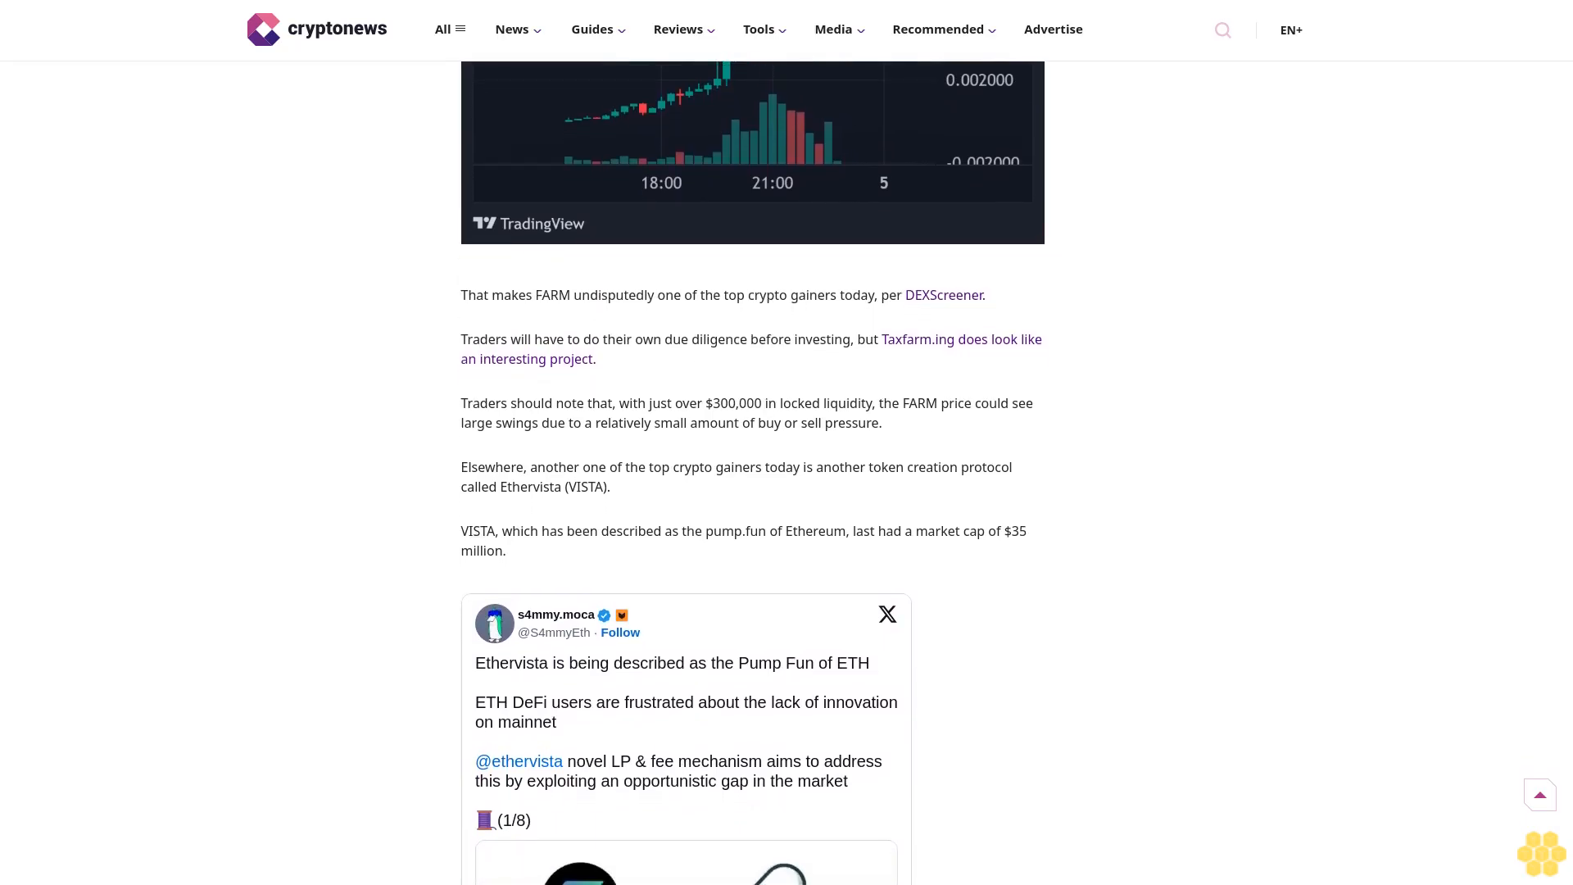
scroll("down", 3)
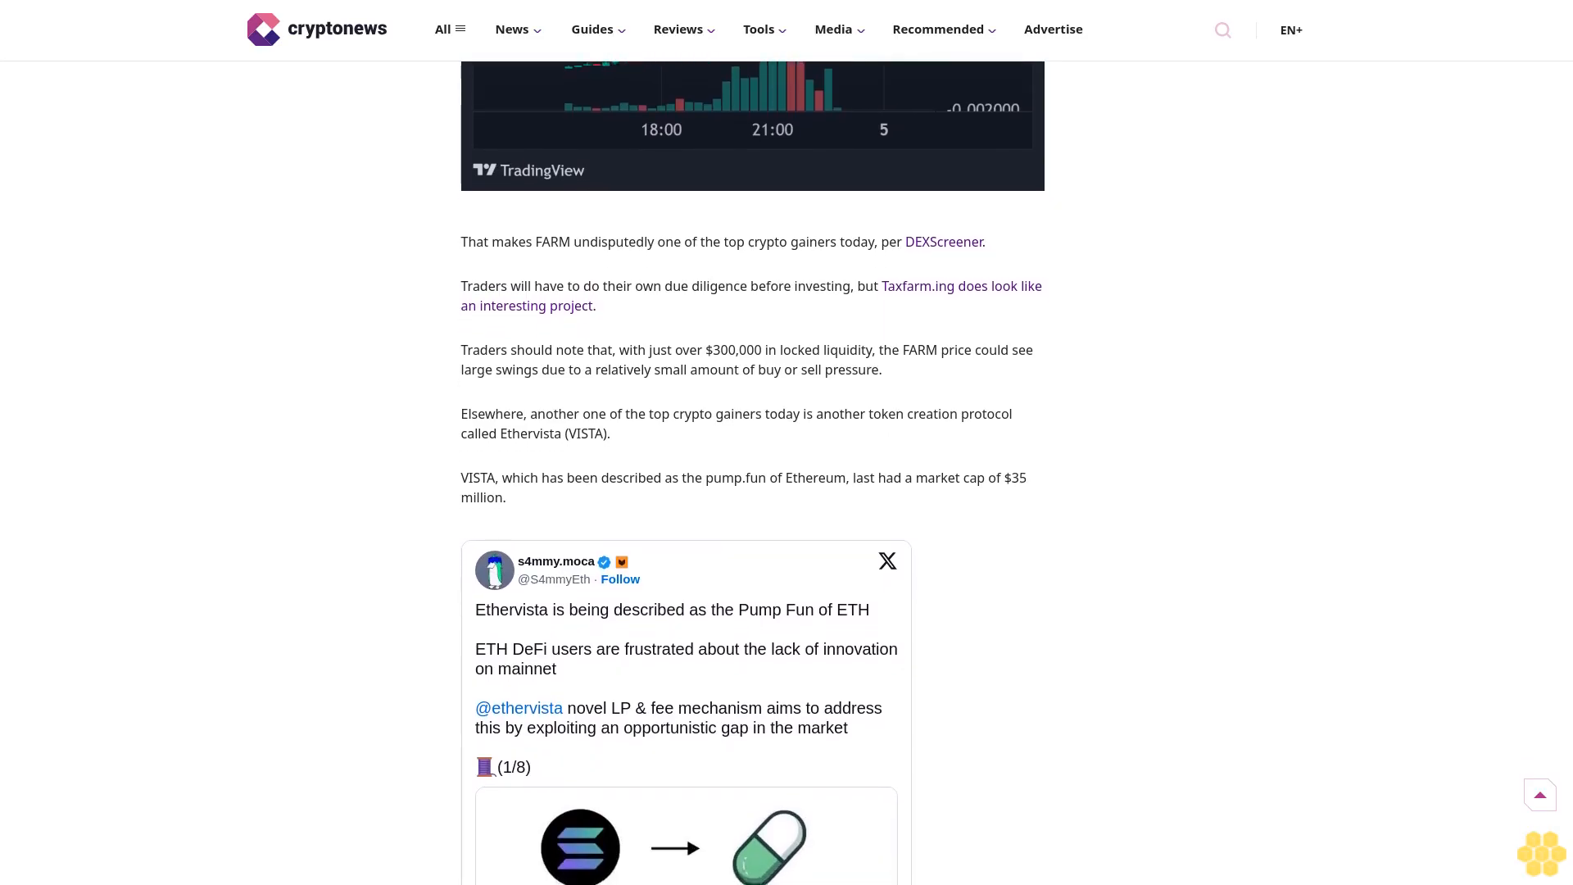
scroll("down", 3)
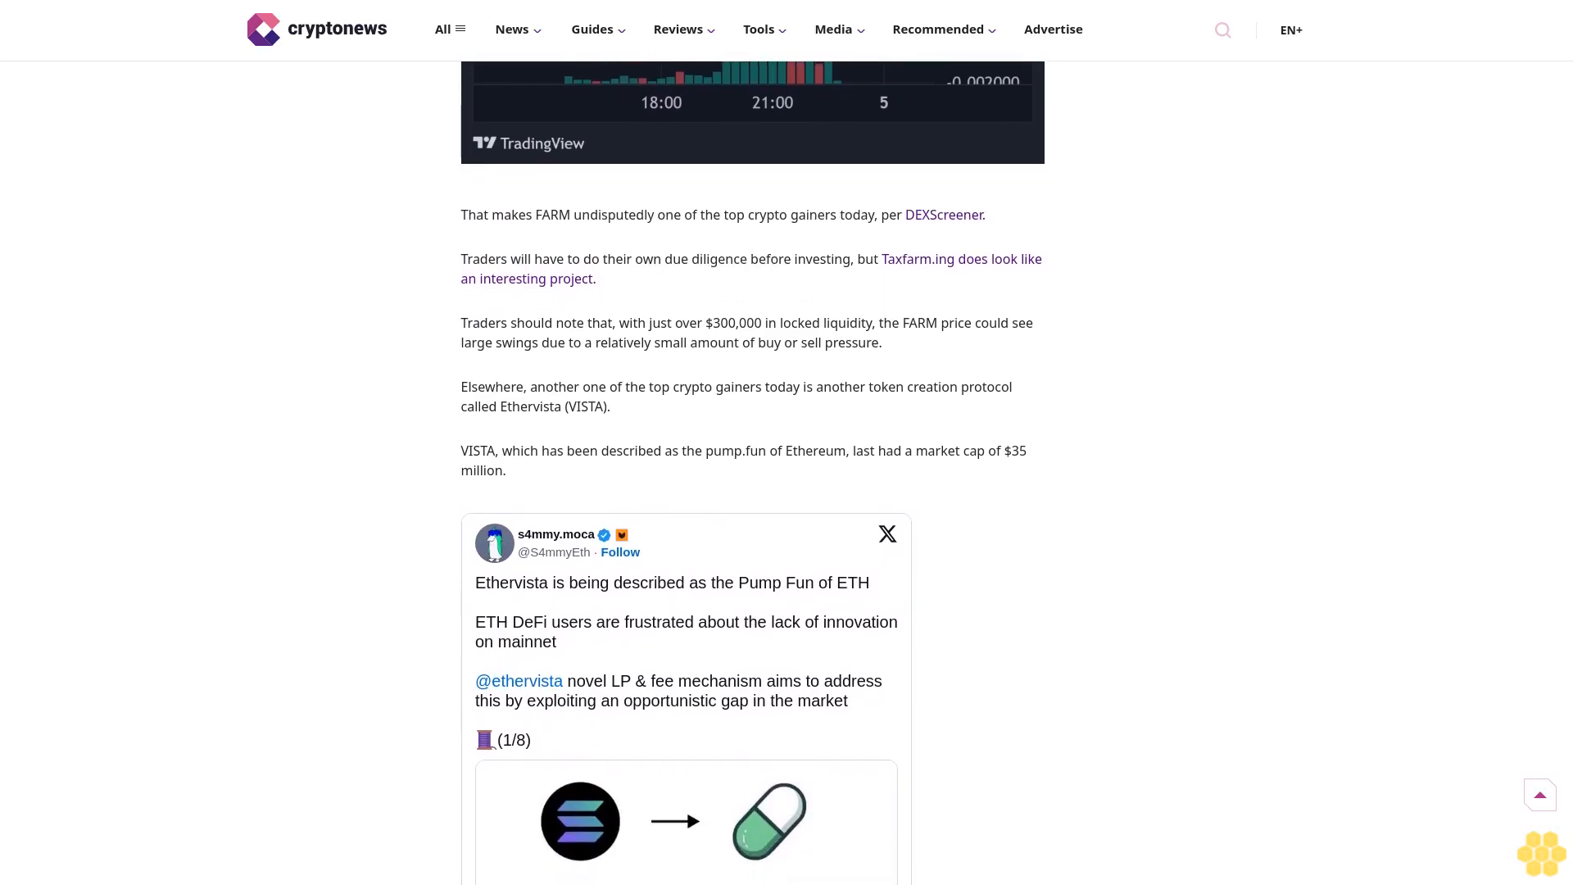
scroll("down", 3)
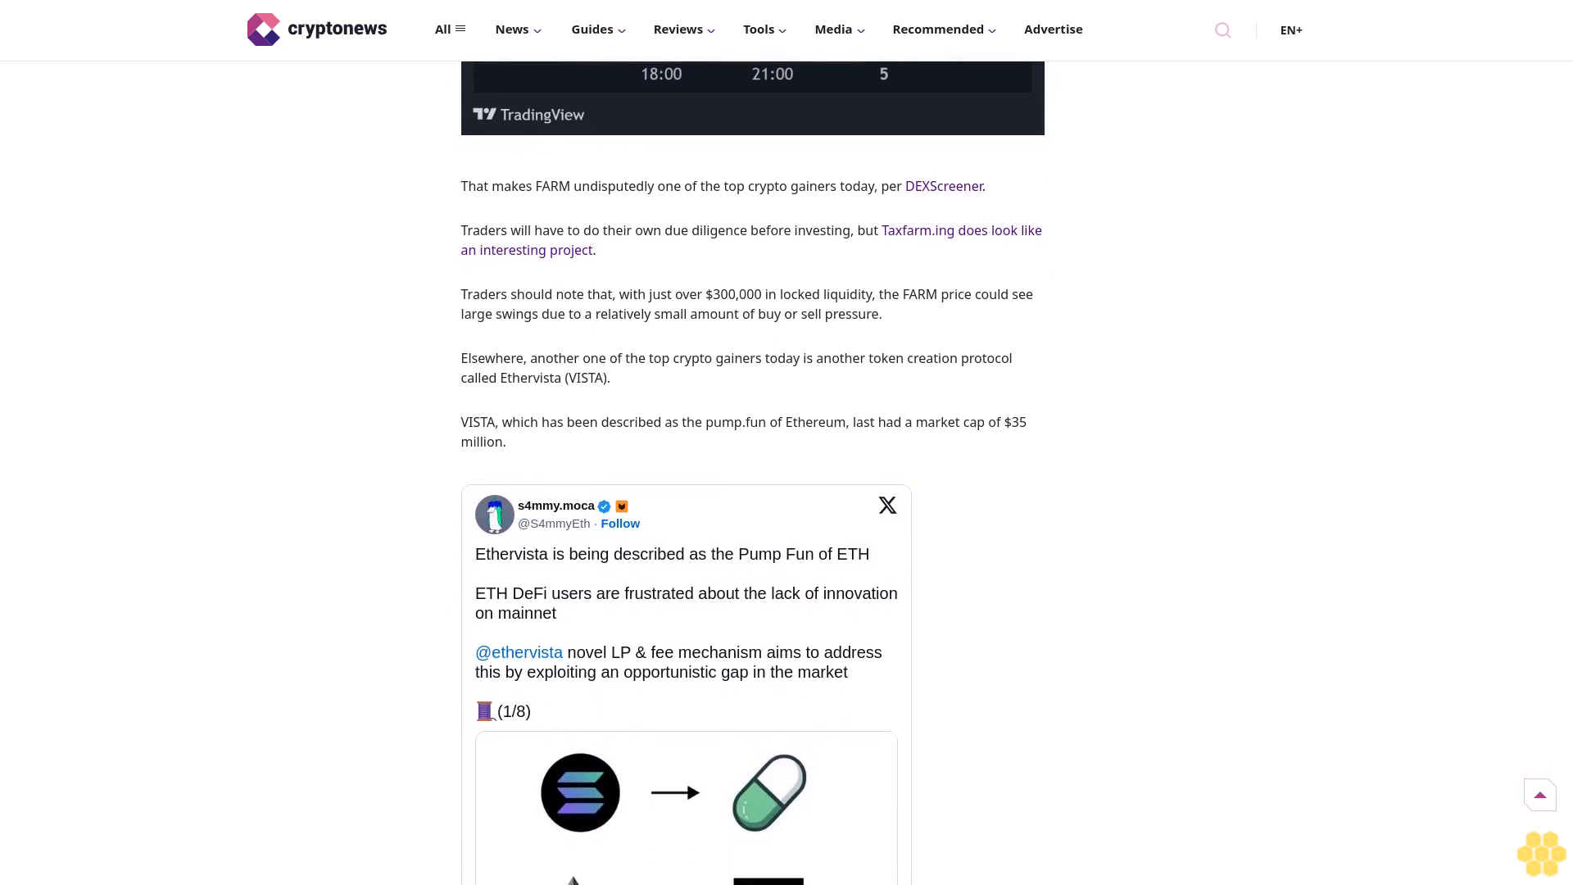
scroll("down", 3)
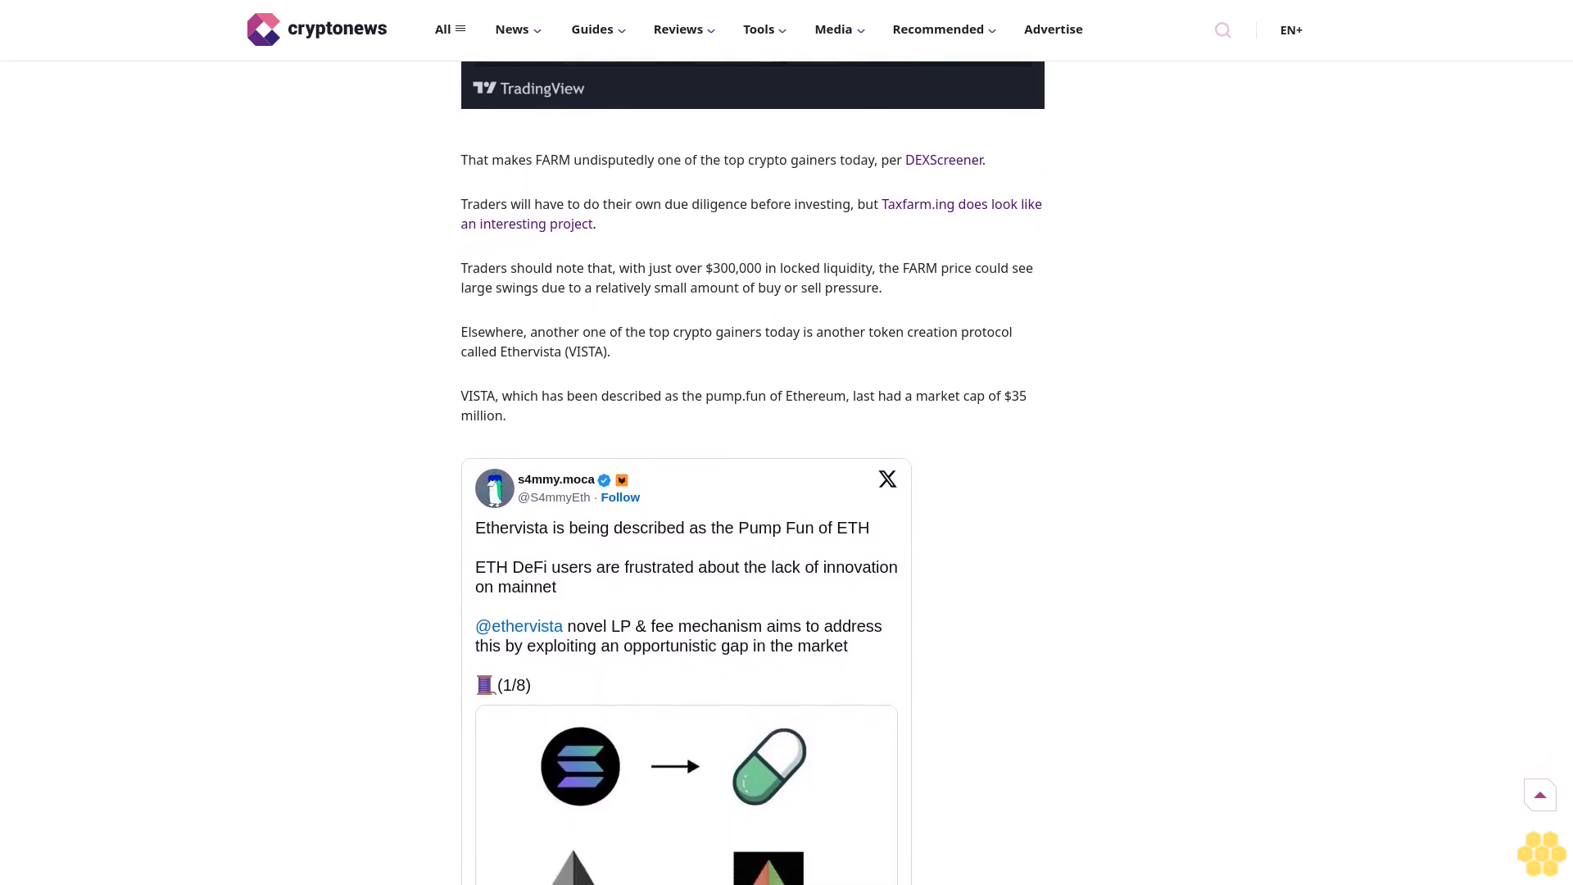
scroll("down", 3)
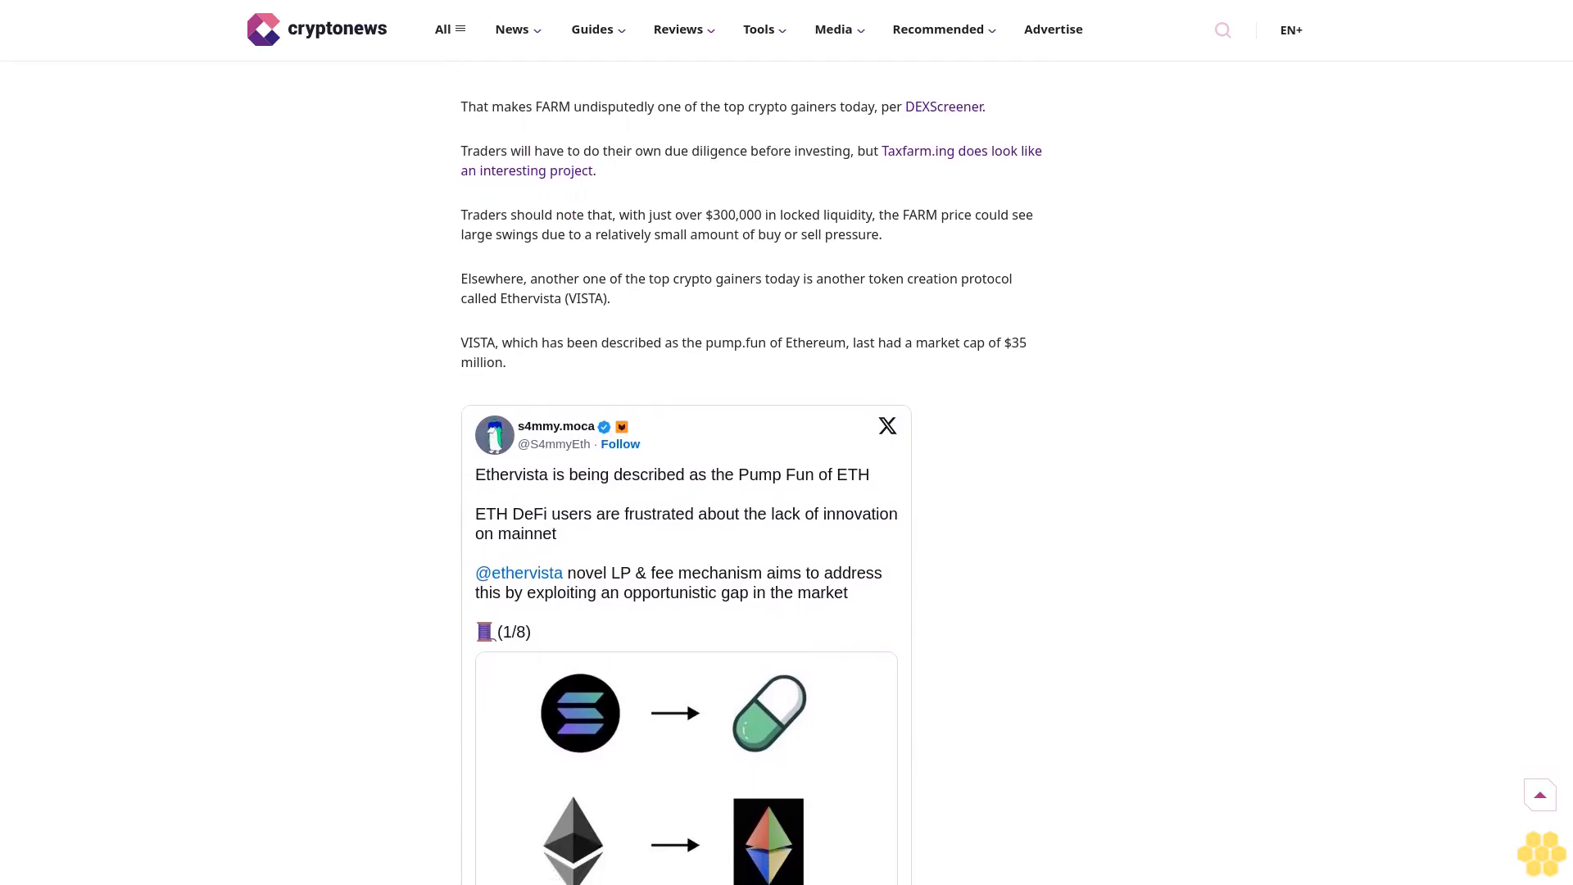
scroll("down", 3)
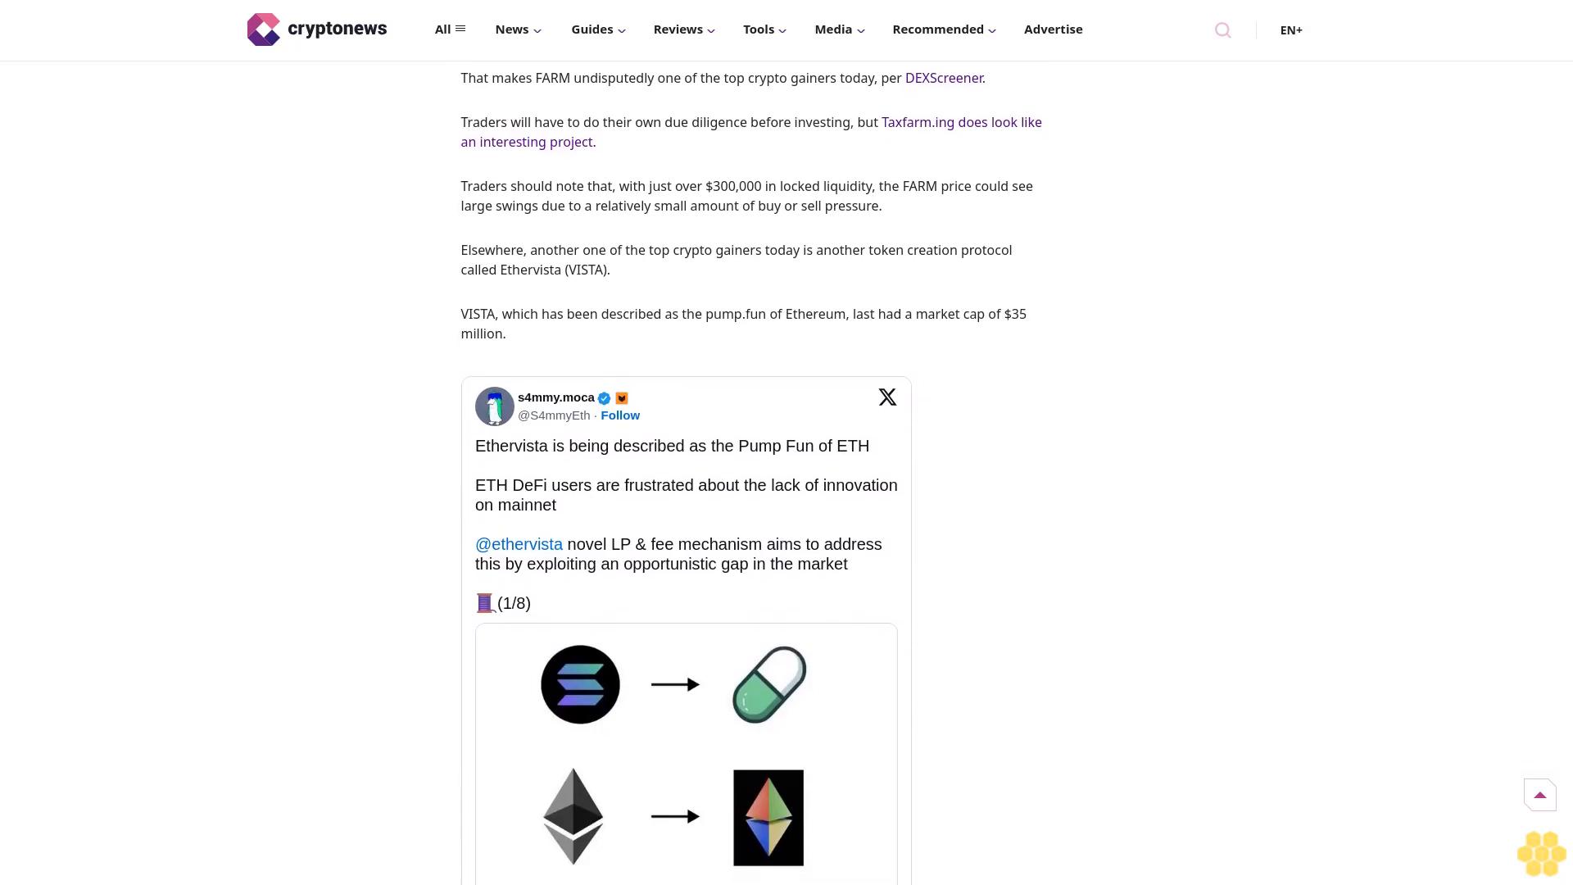
scroll("down", 3)
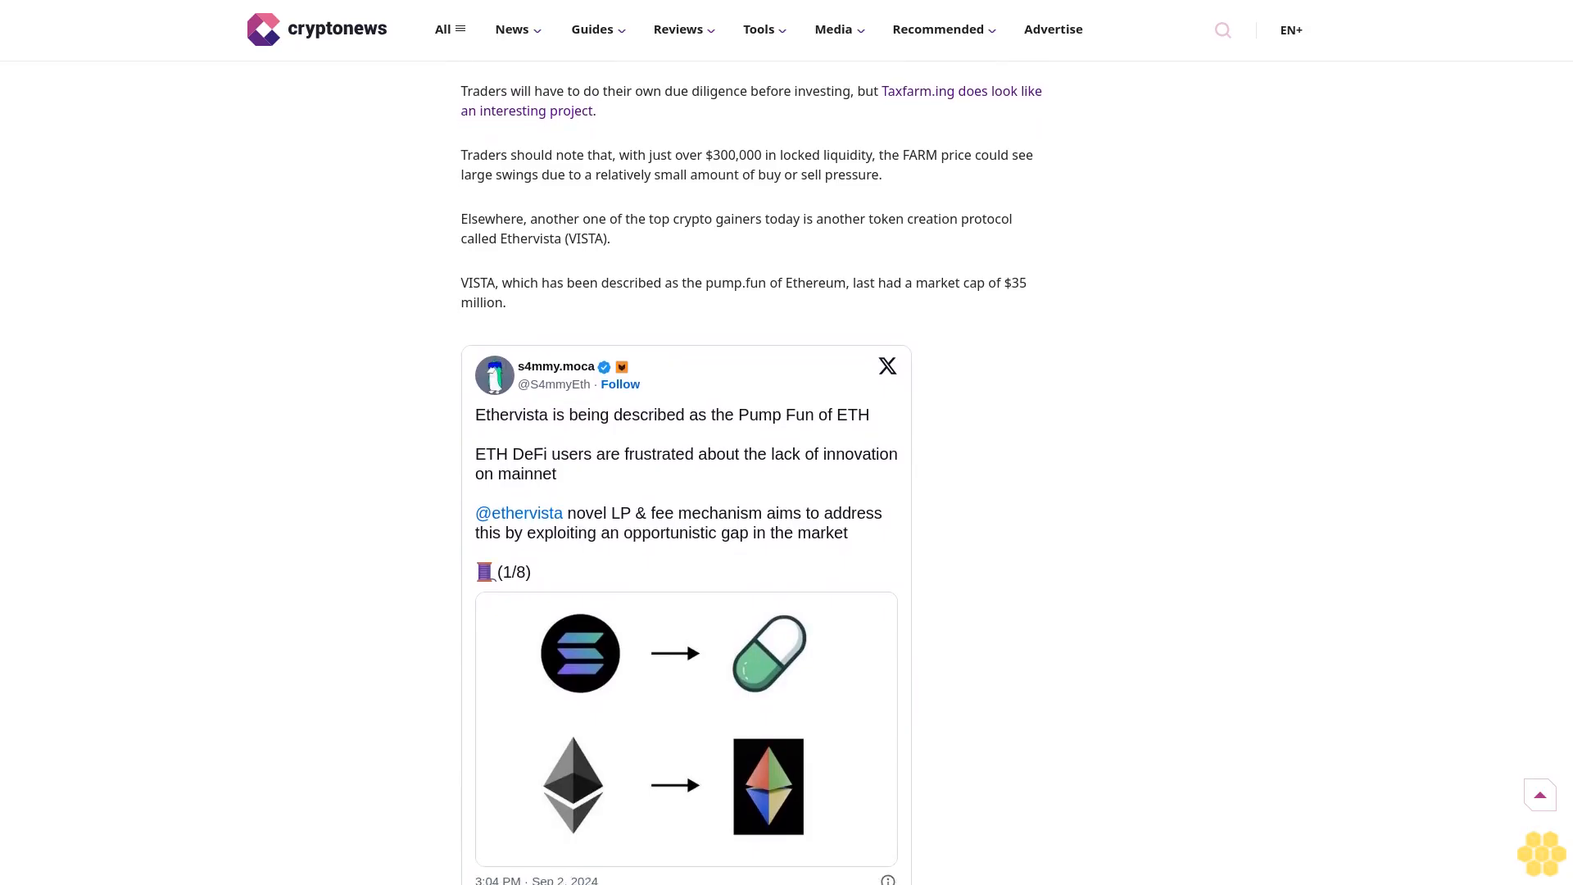
scroll("down", 3)
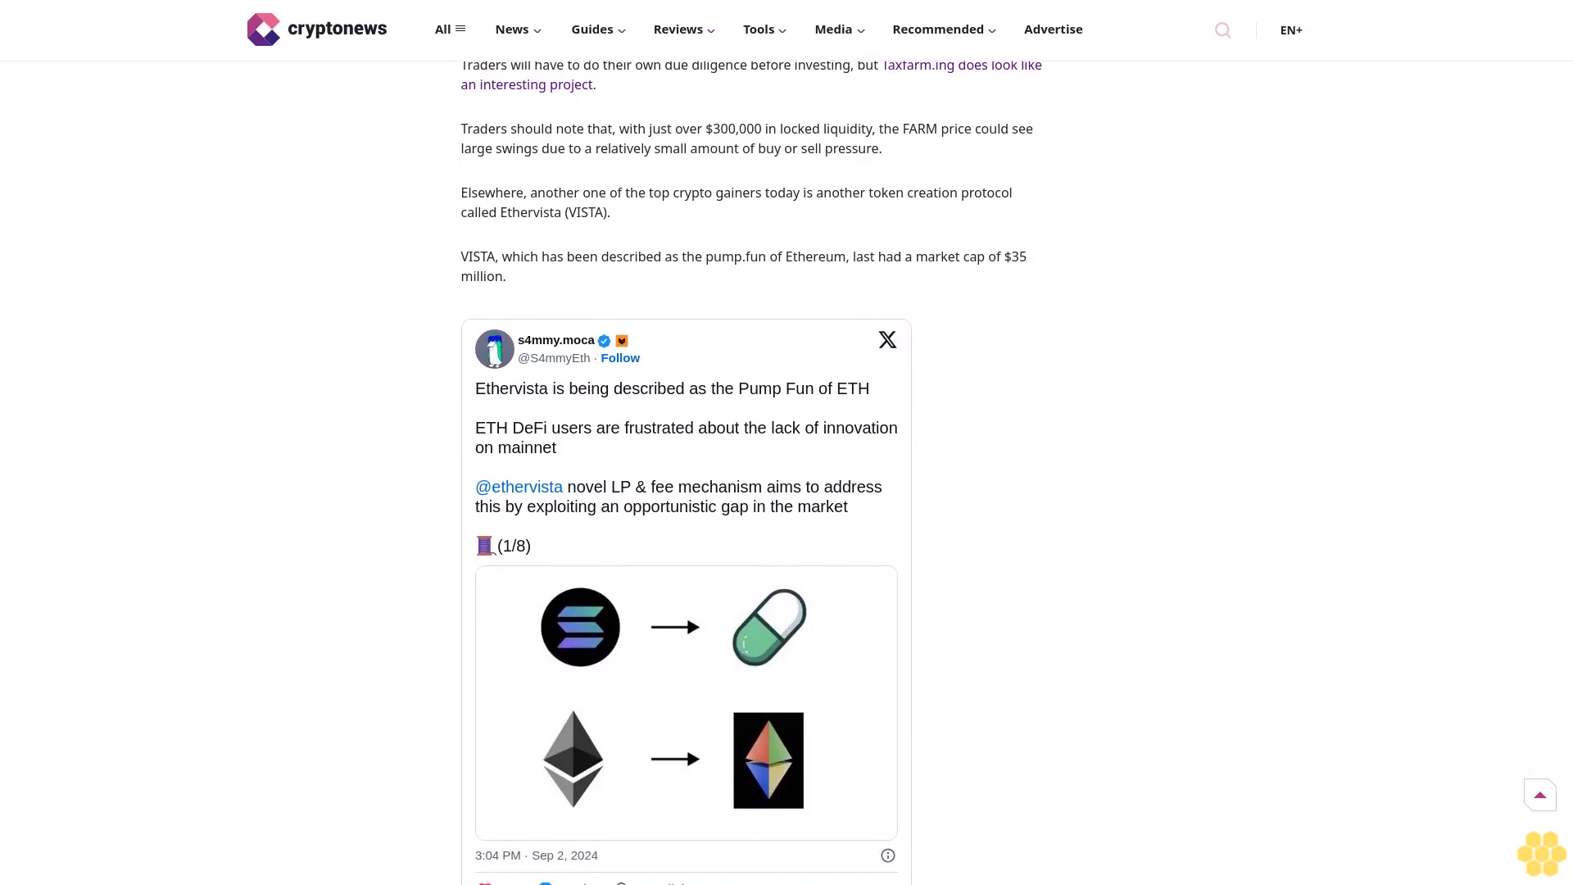
scroll("down", 3)
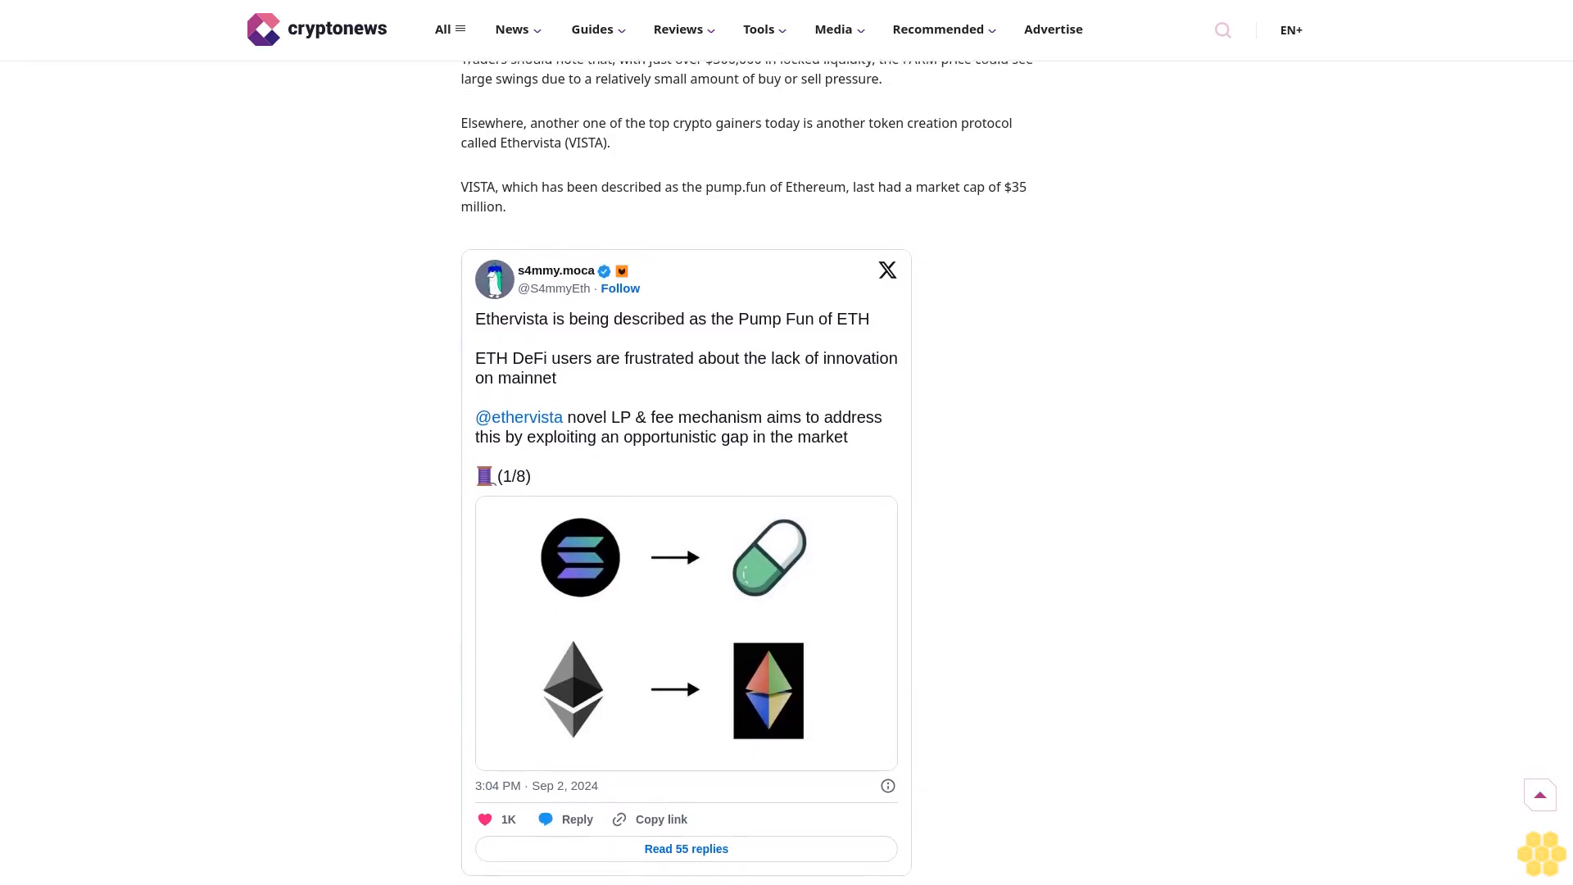
scroll("down", 3)
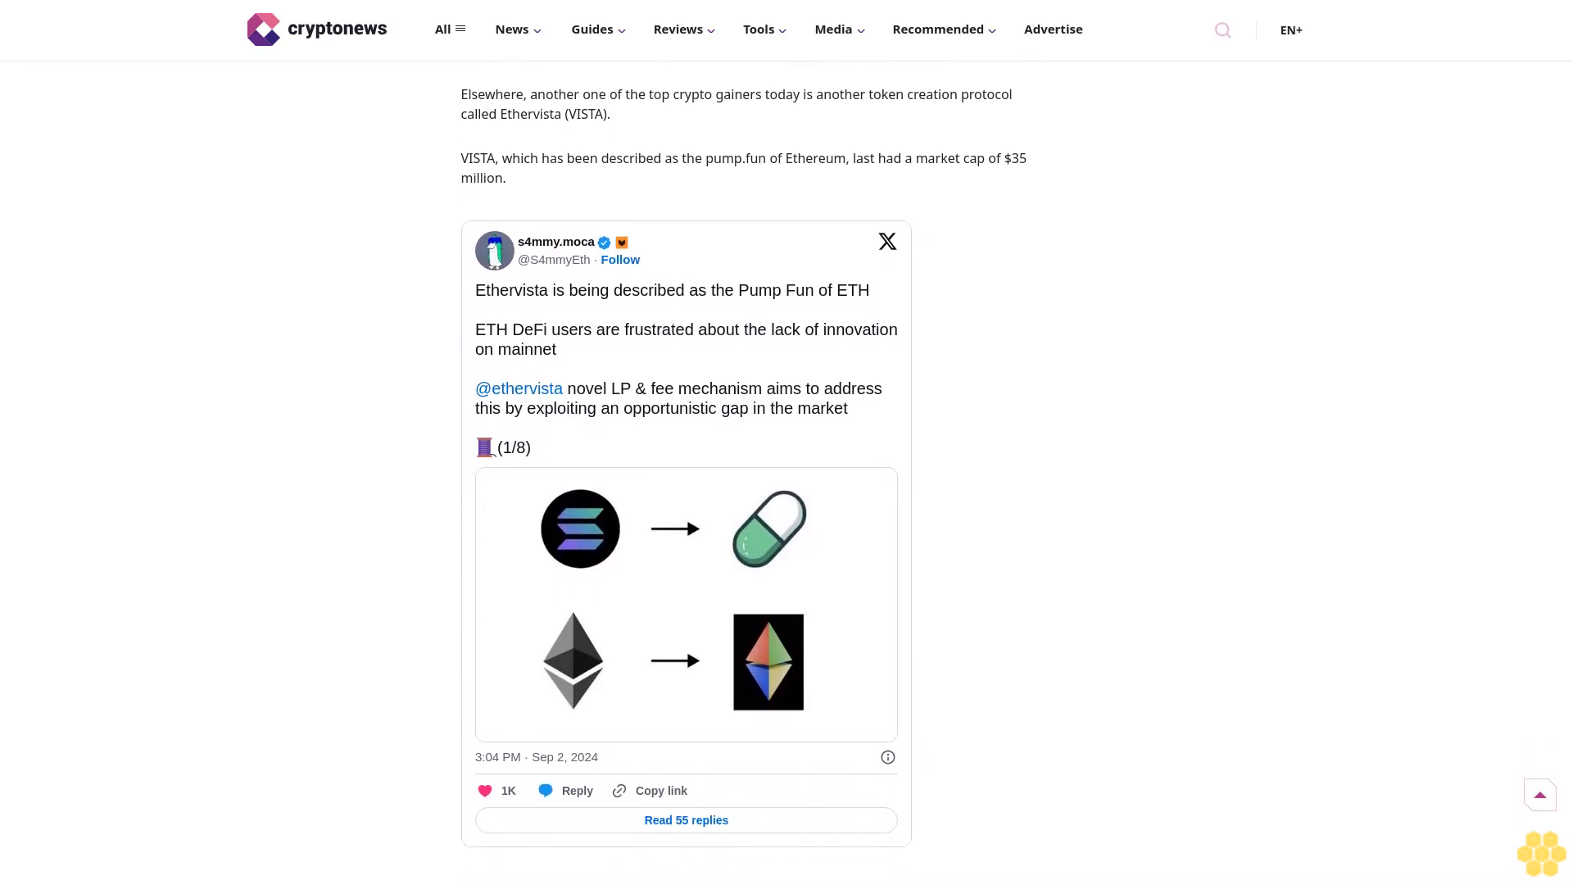
scroll("down", 3)
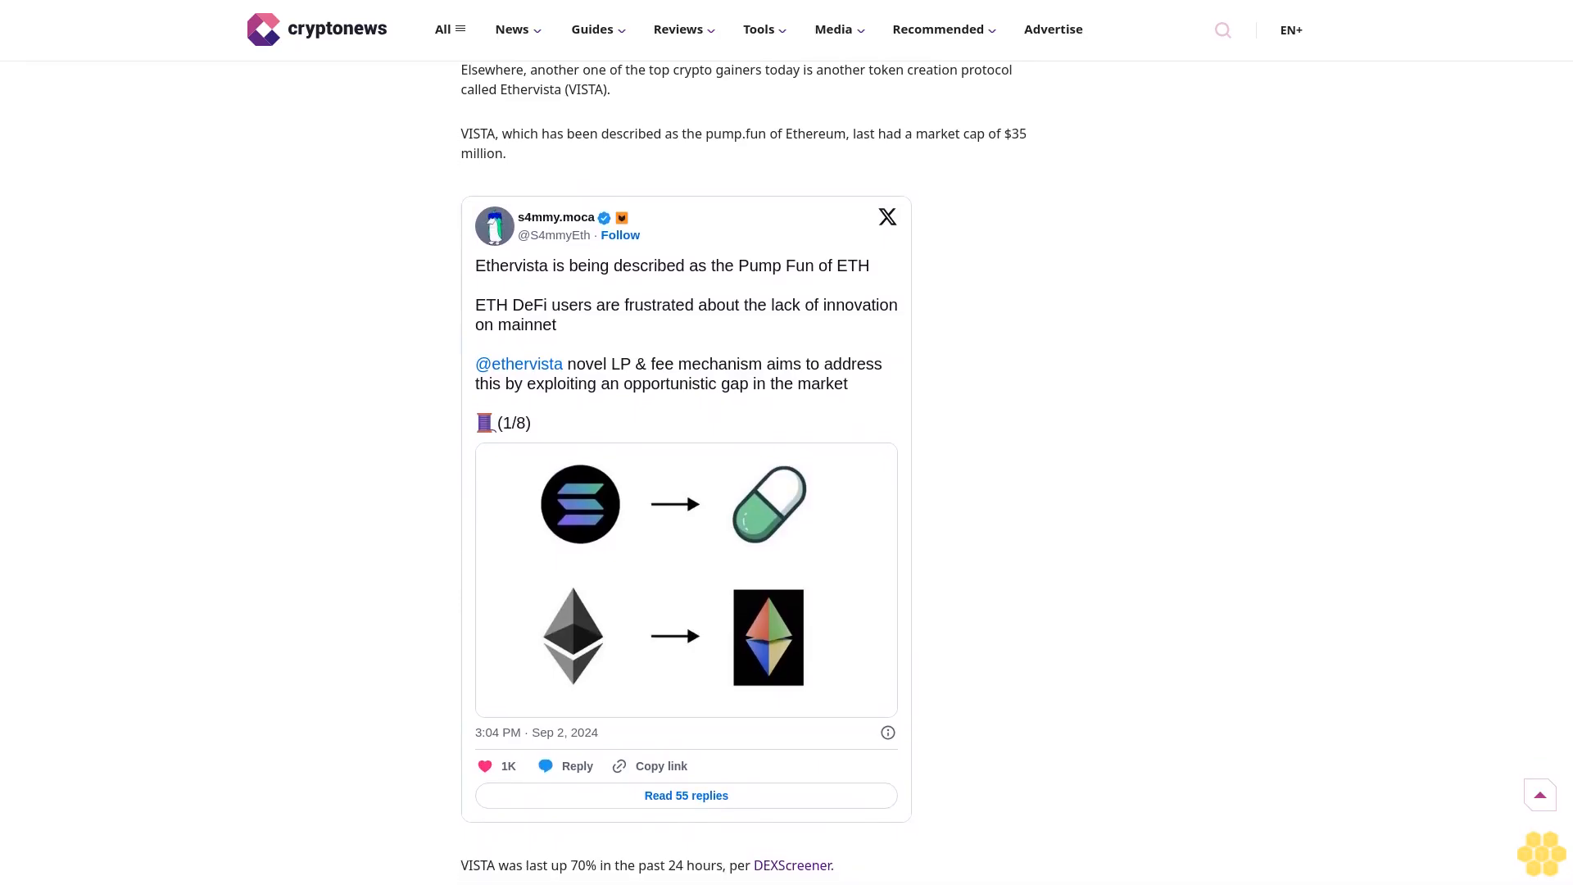
scroll("down", 3)
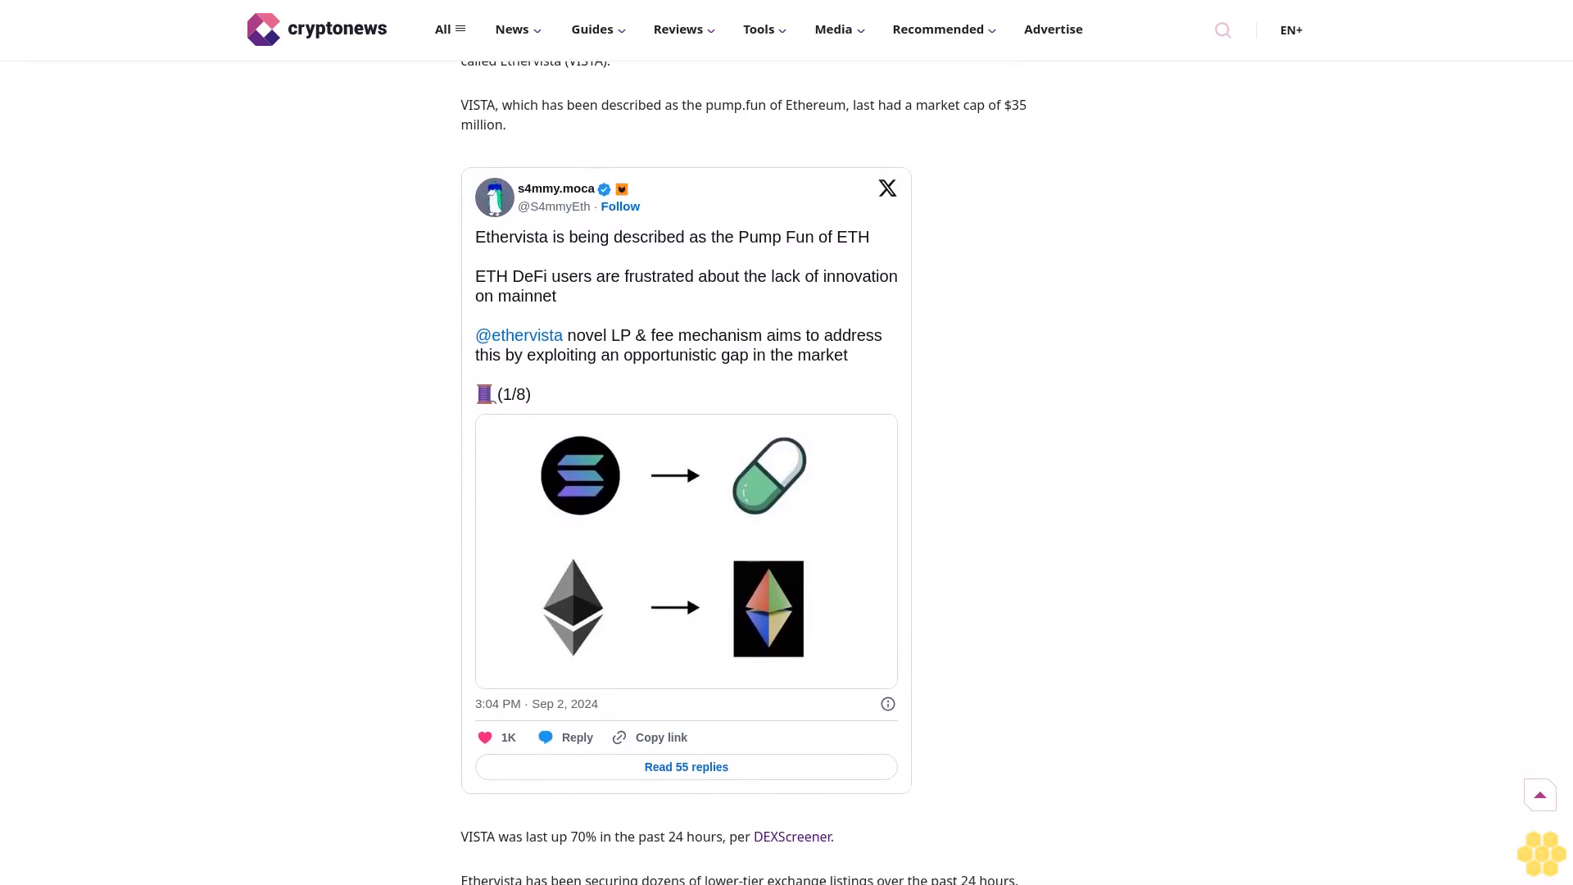
scroll("down", 3)
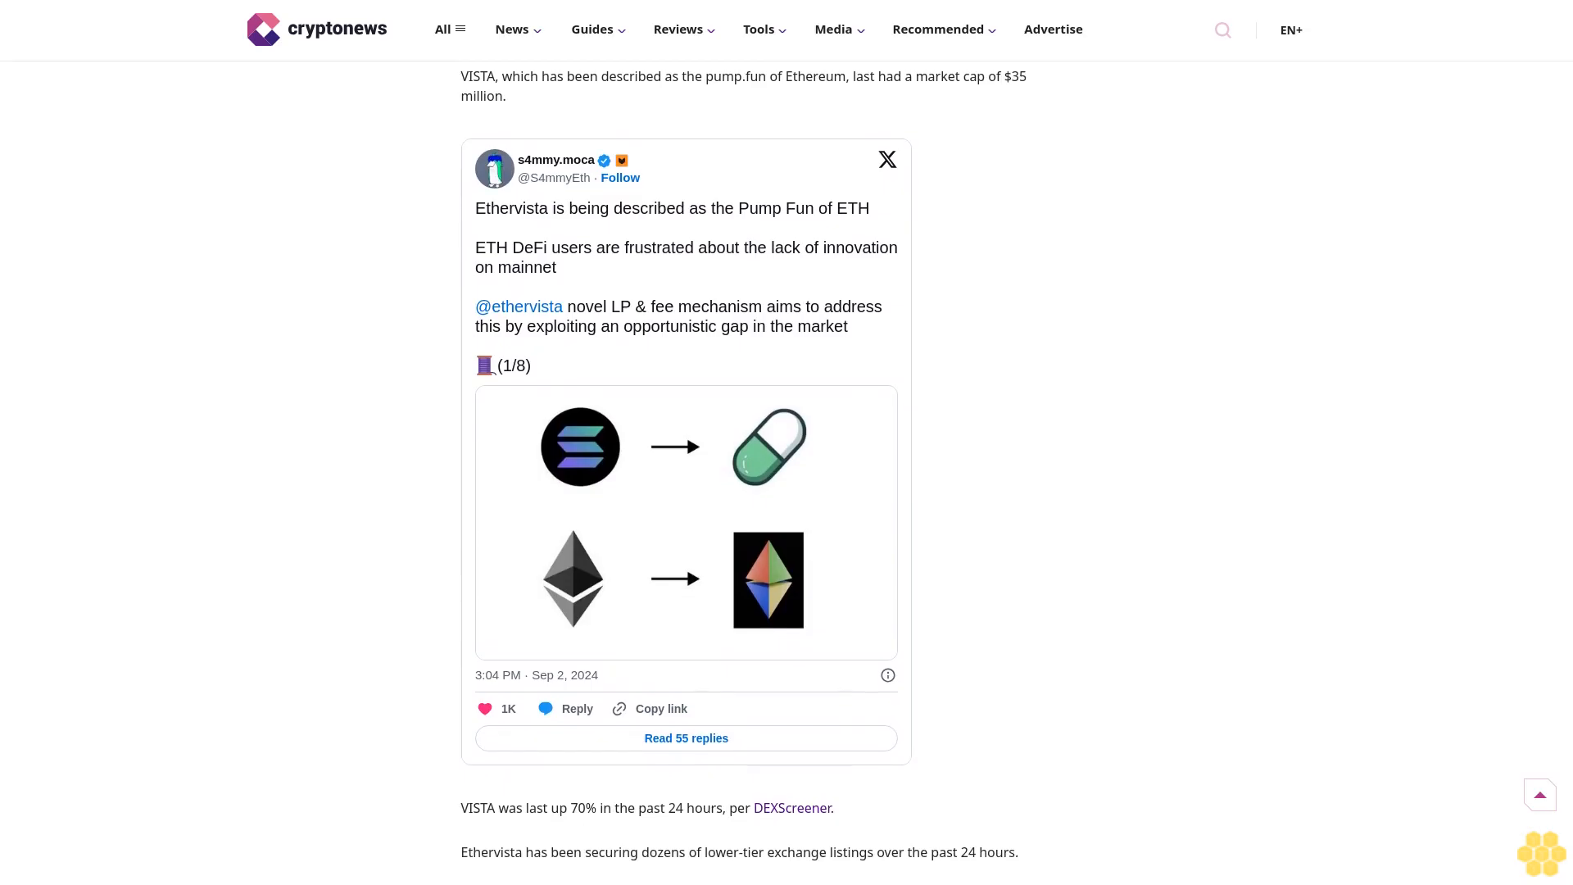
scroll("down", 3)
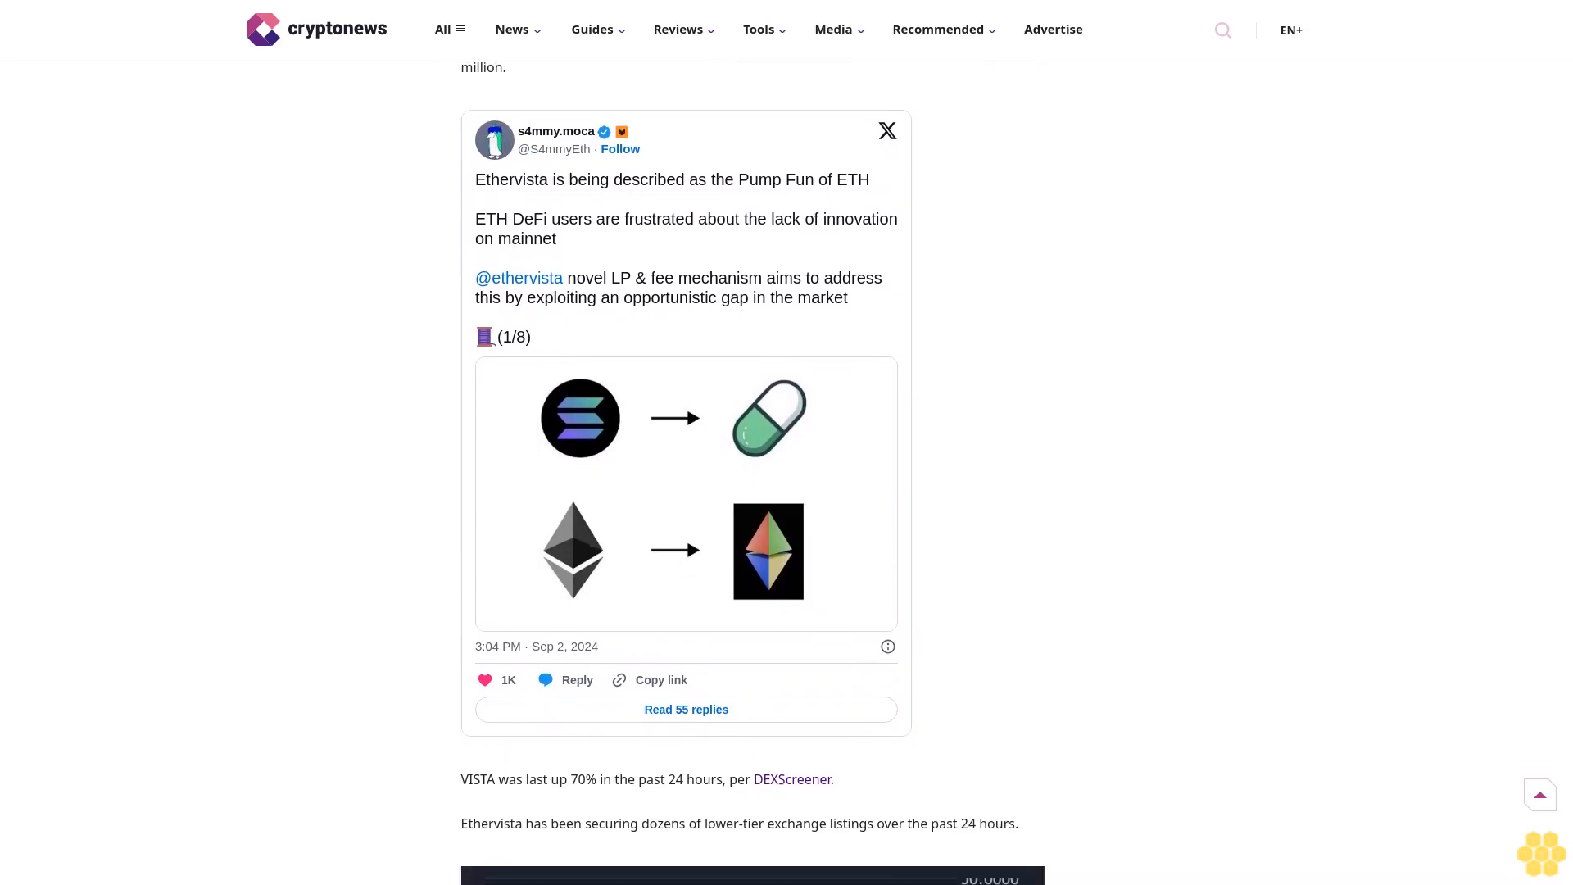
scroll("down", 3)
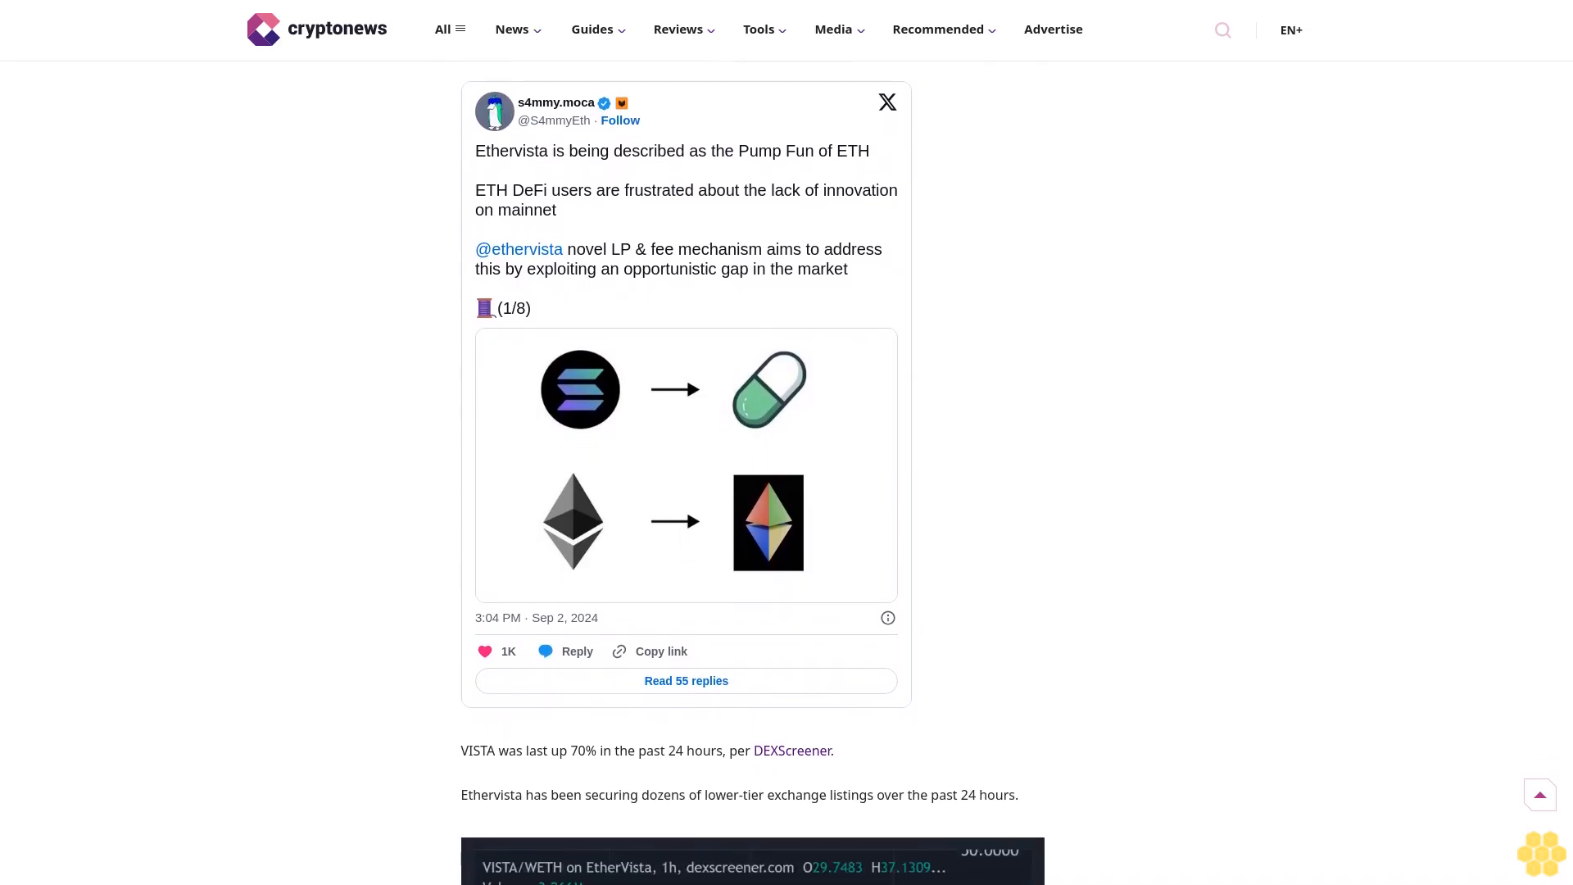
scroll("down", 3)
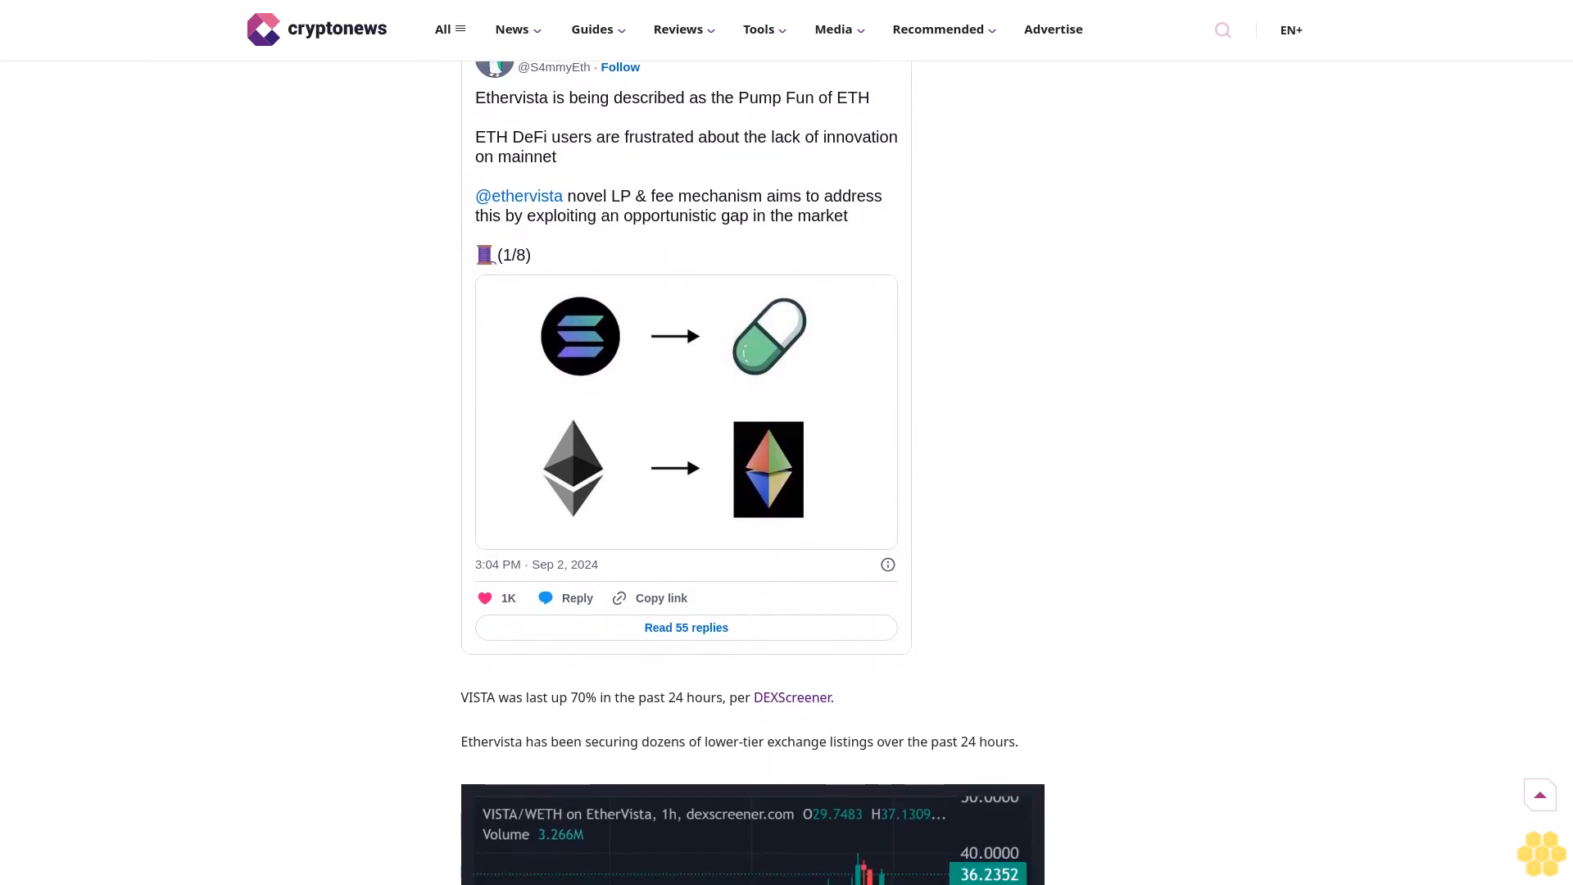
scroll("down", 3)
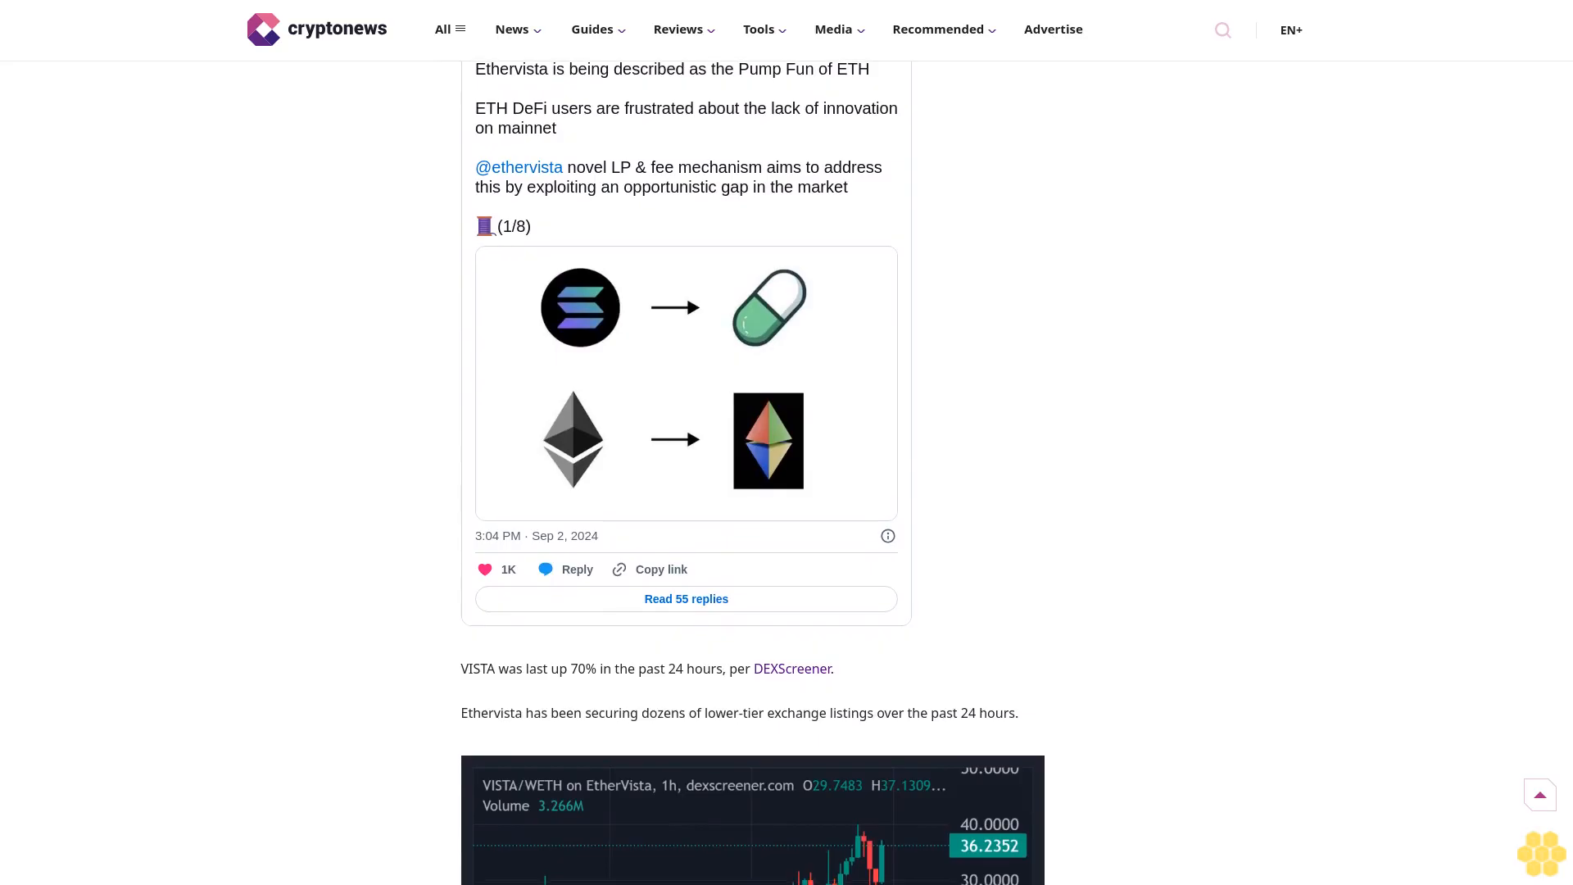
scroll("down", 3)
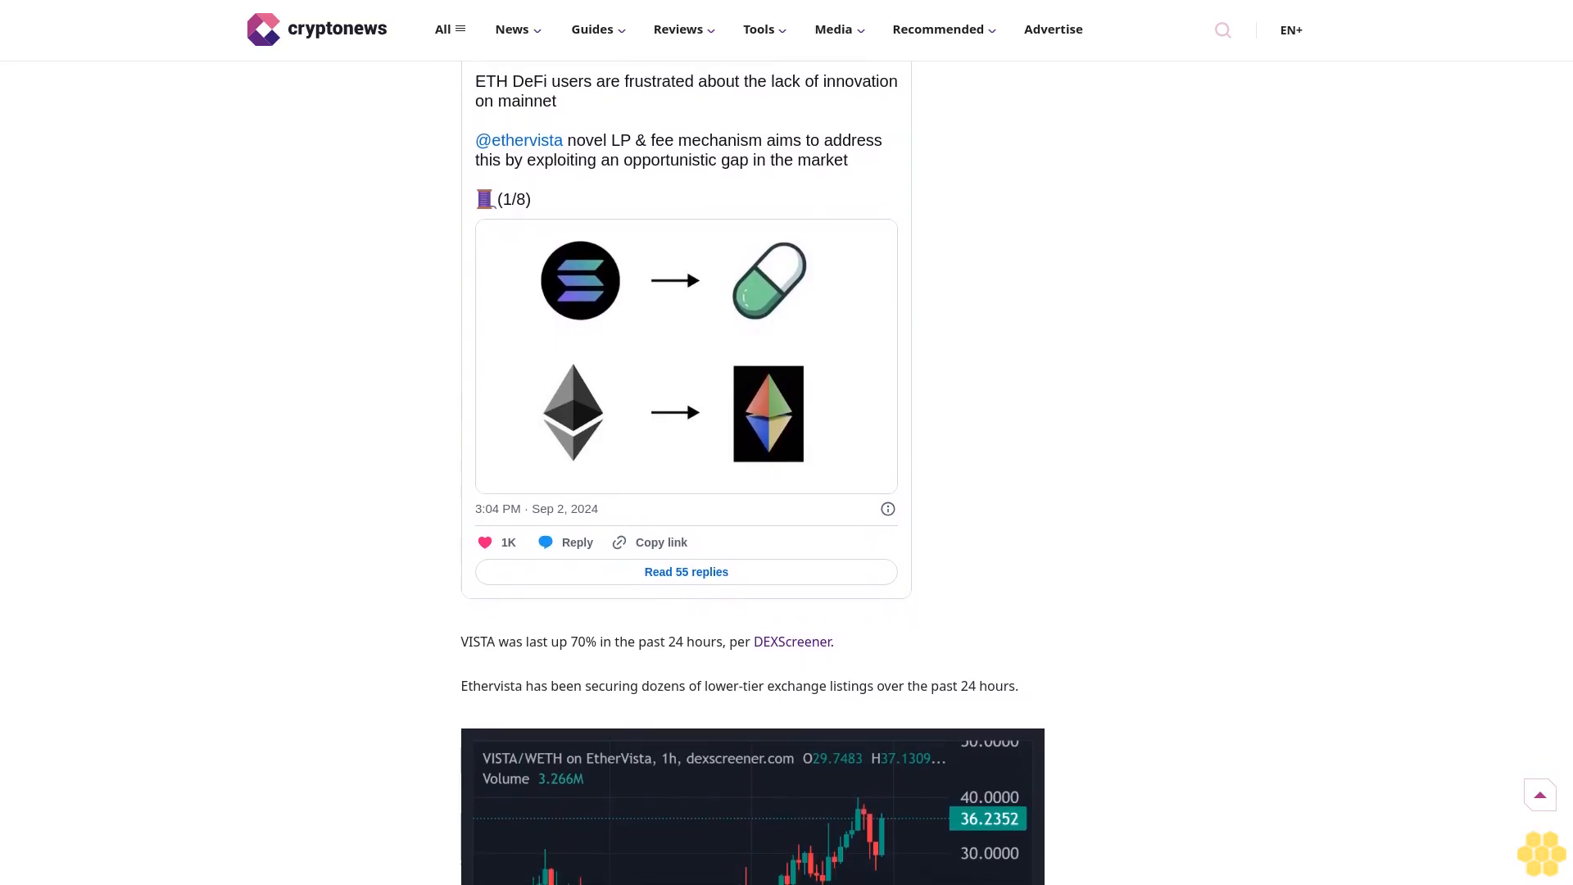
scroll("down", 3)
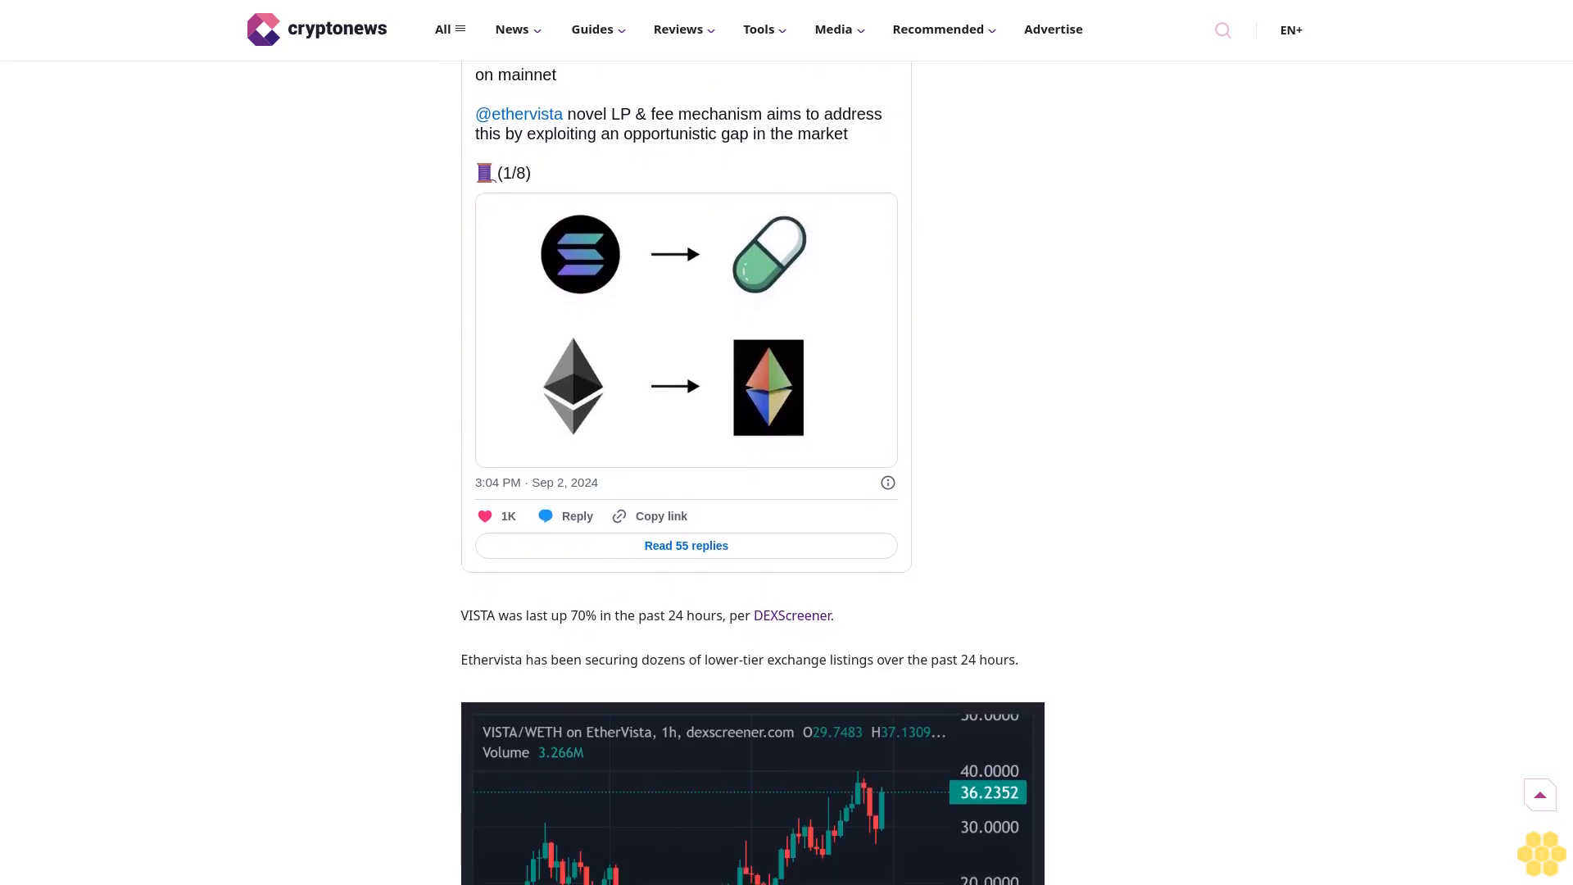
scroll("down", 3)
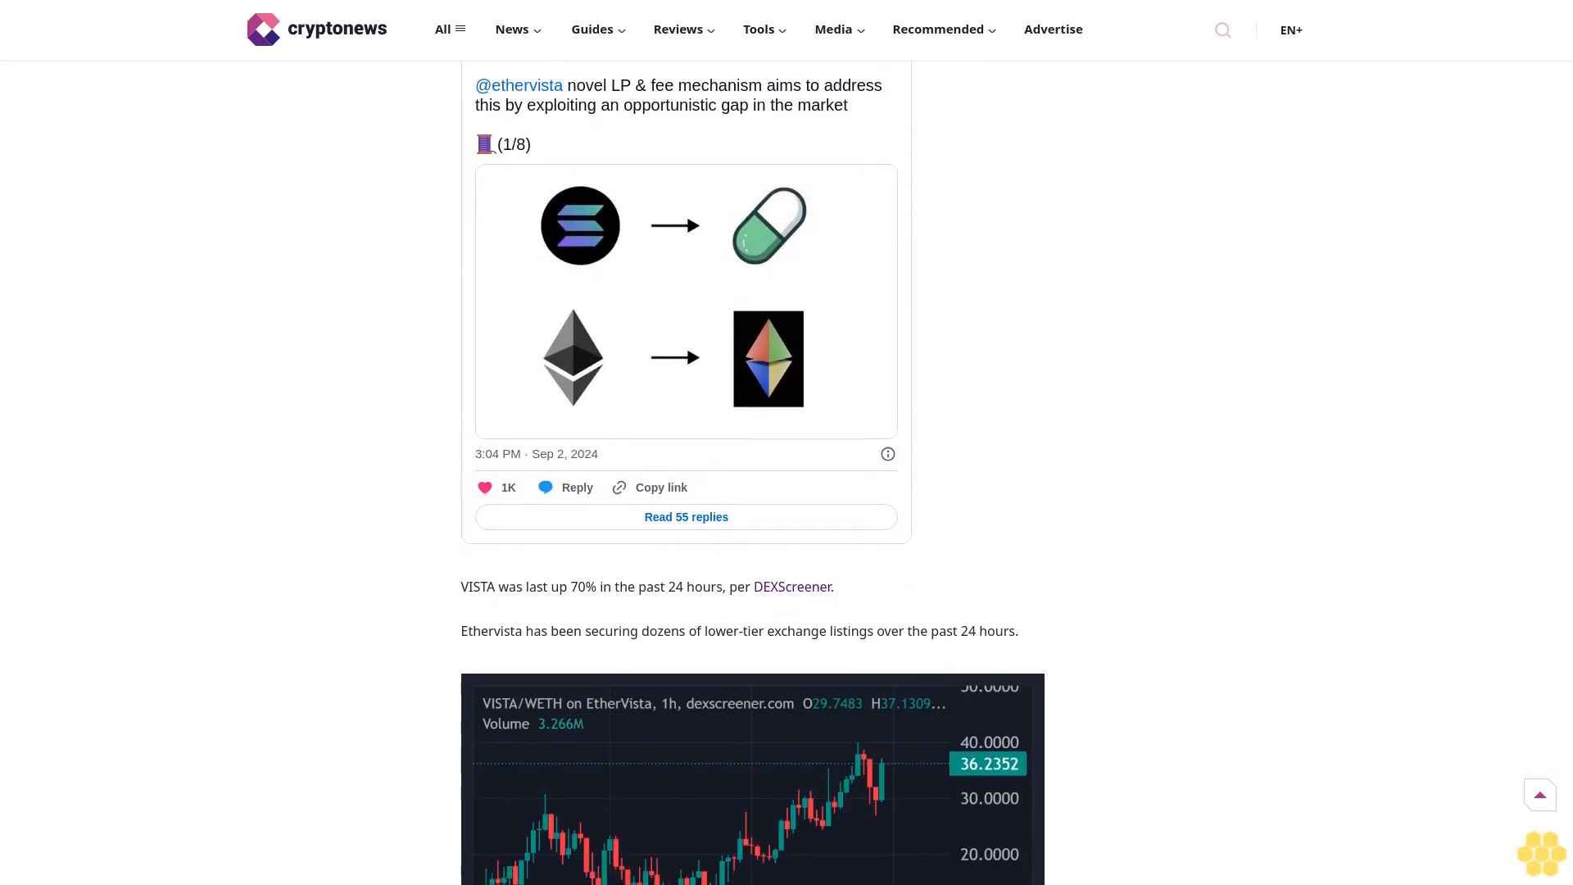
scroll("down", 3)
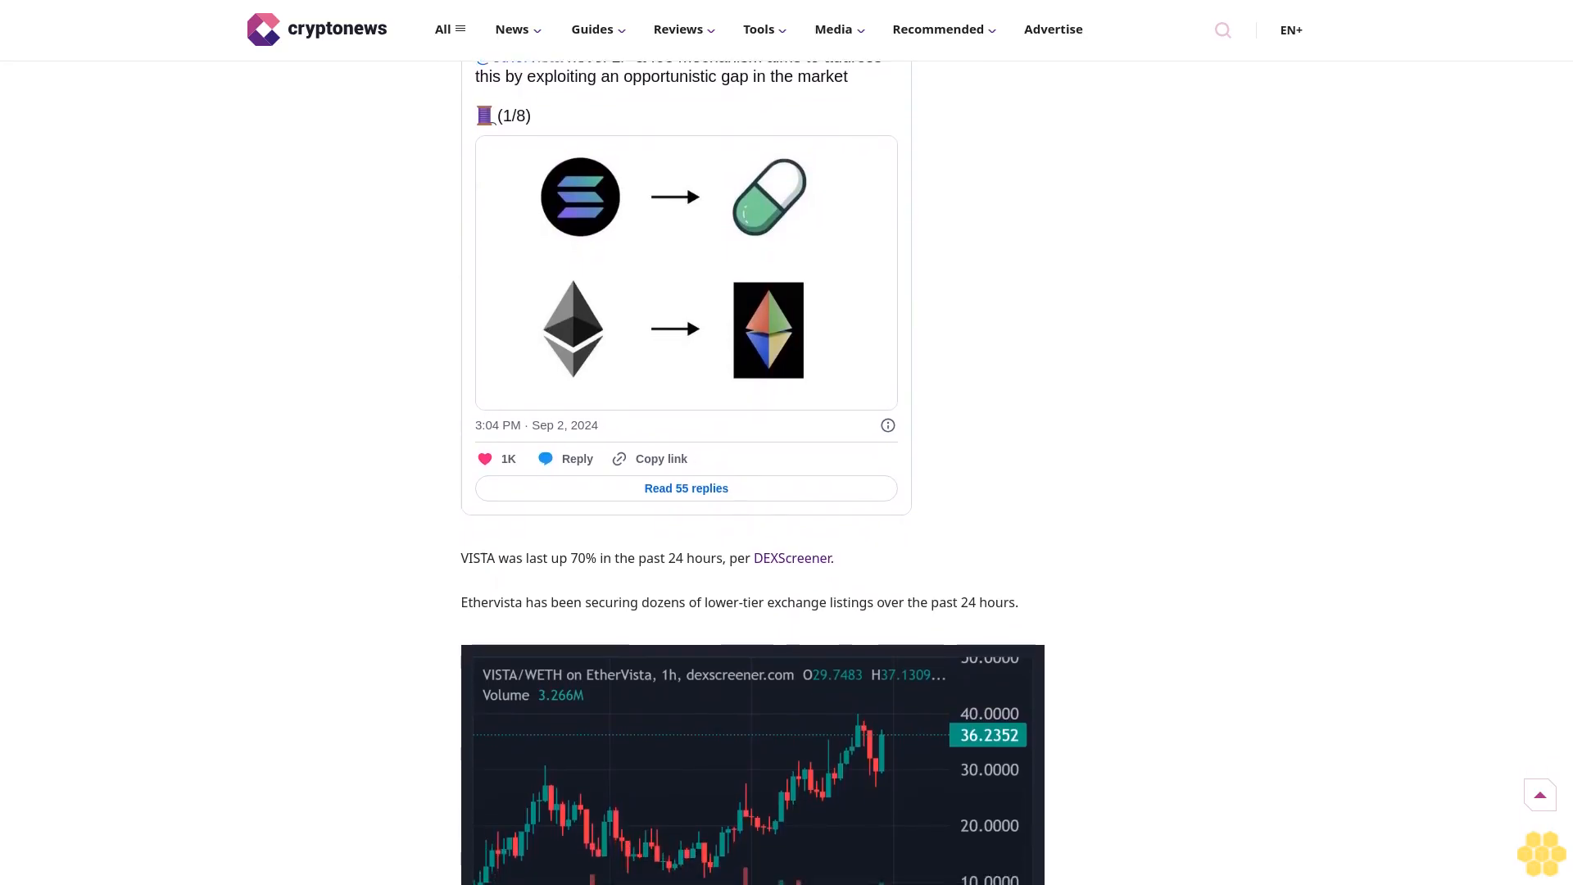
scroll("down", 3)
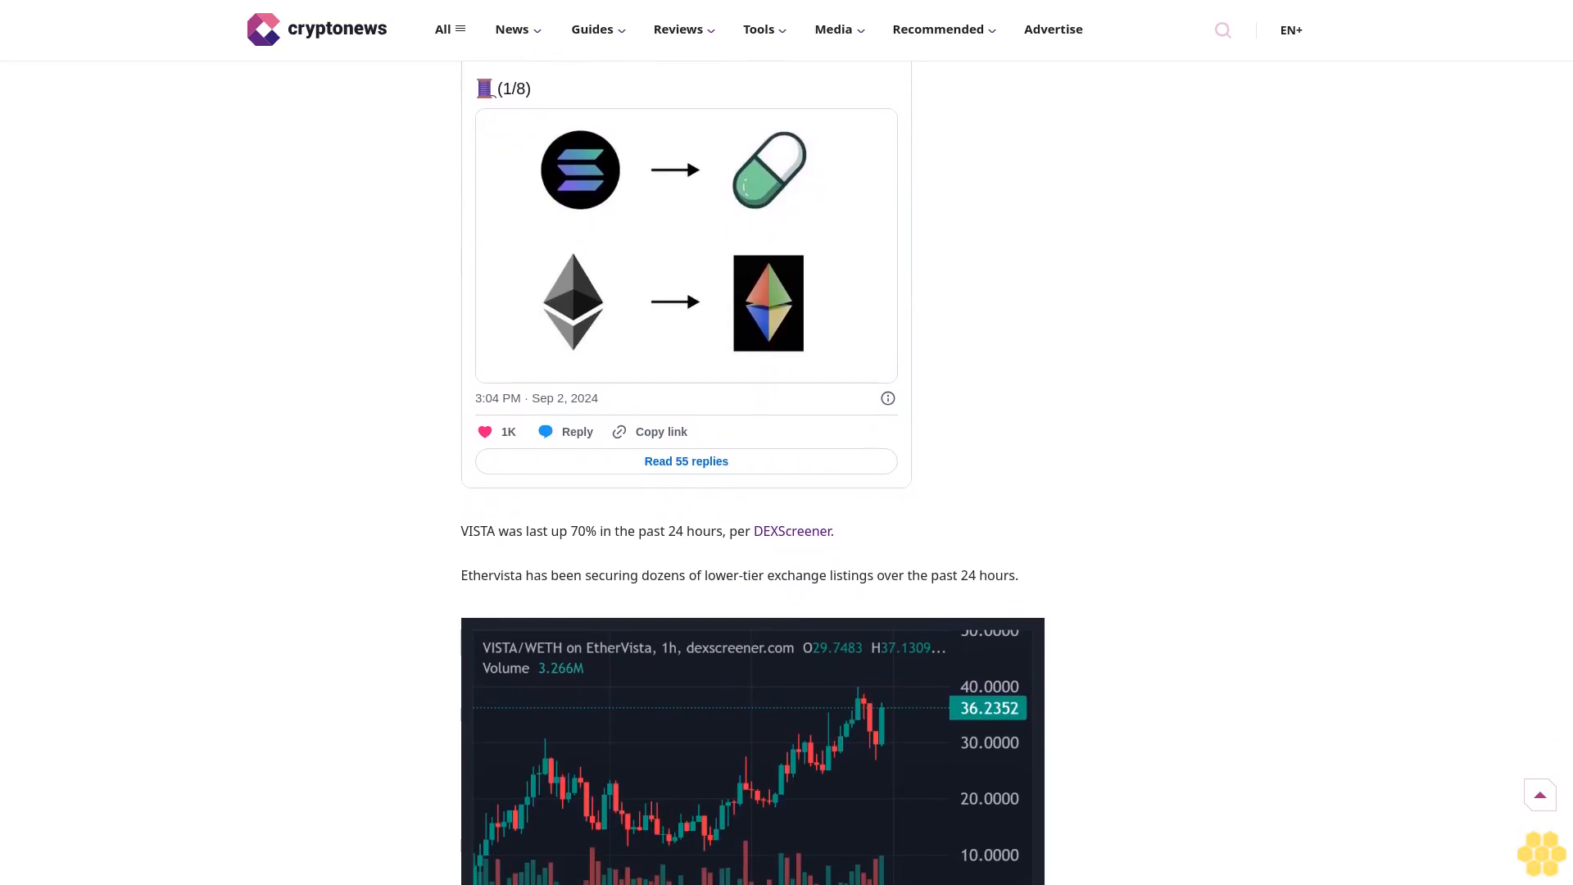
scroll("down", 3)
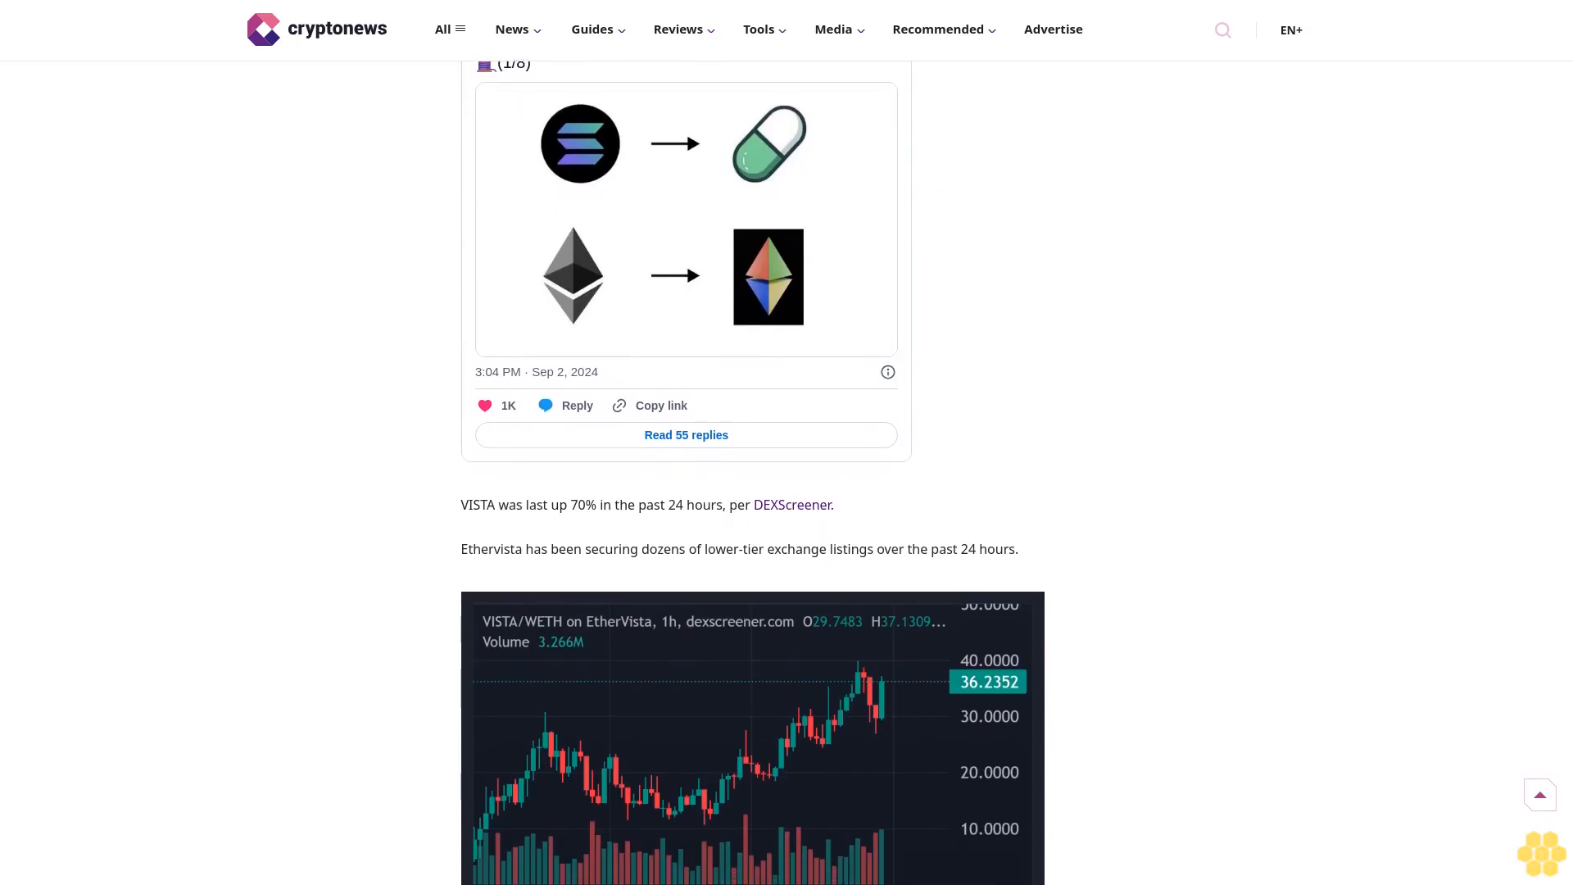
scroll("down", 3)
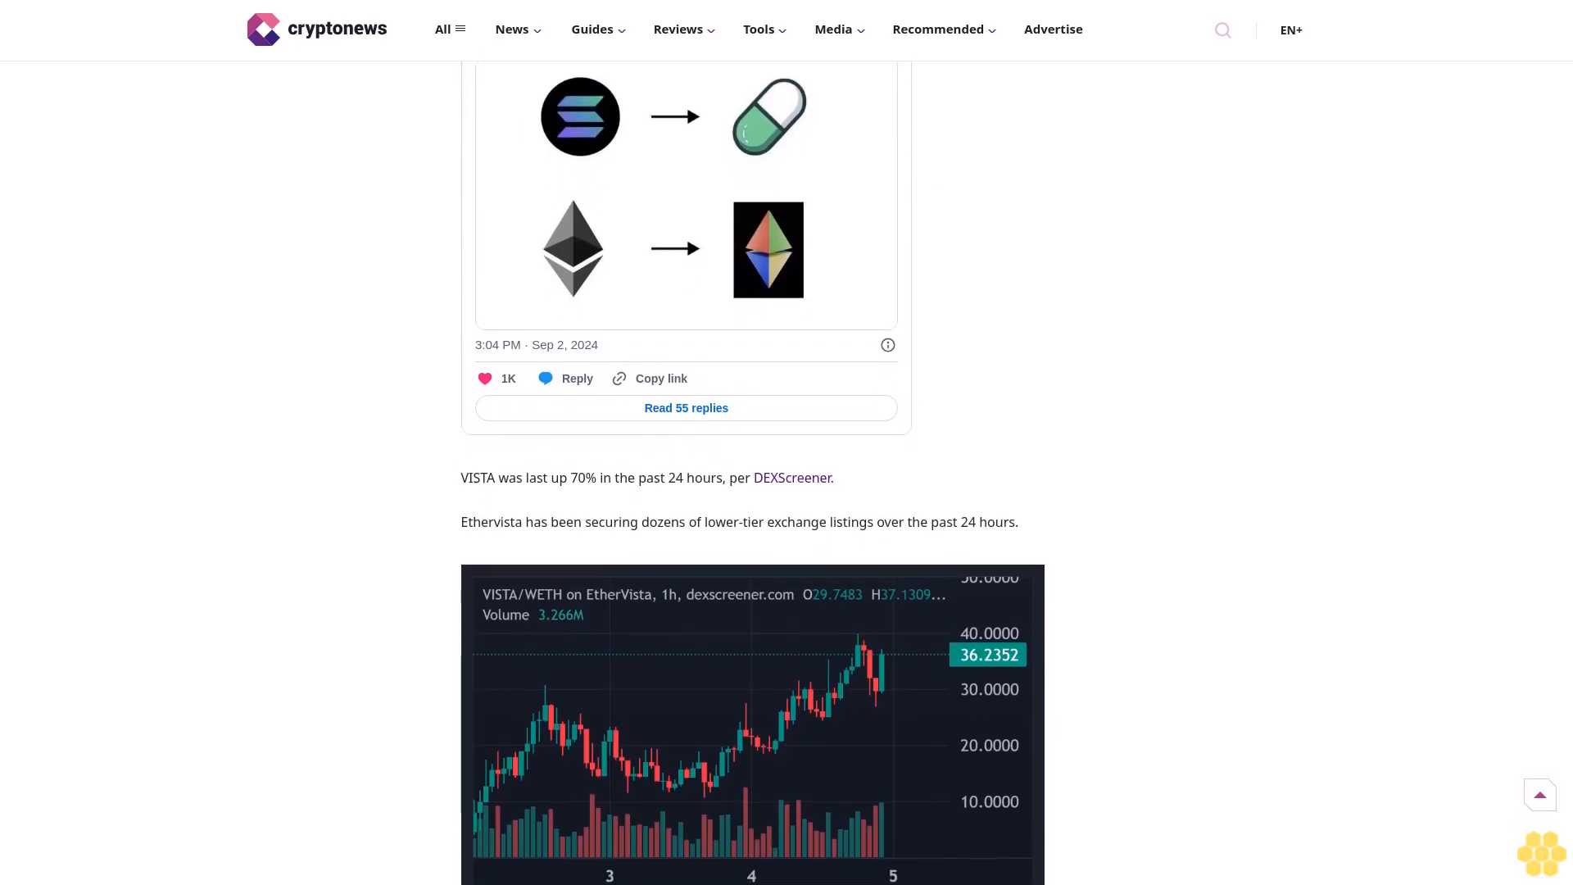
scroll("down", 3)
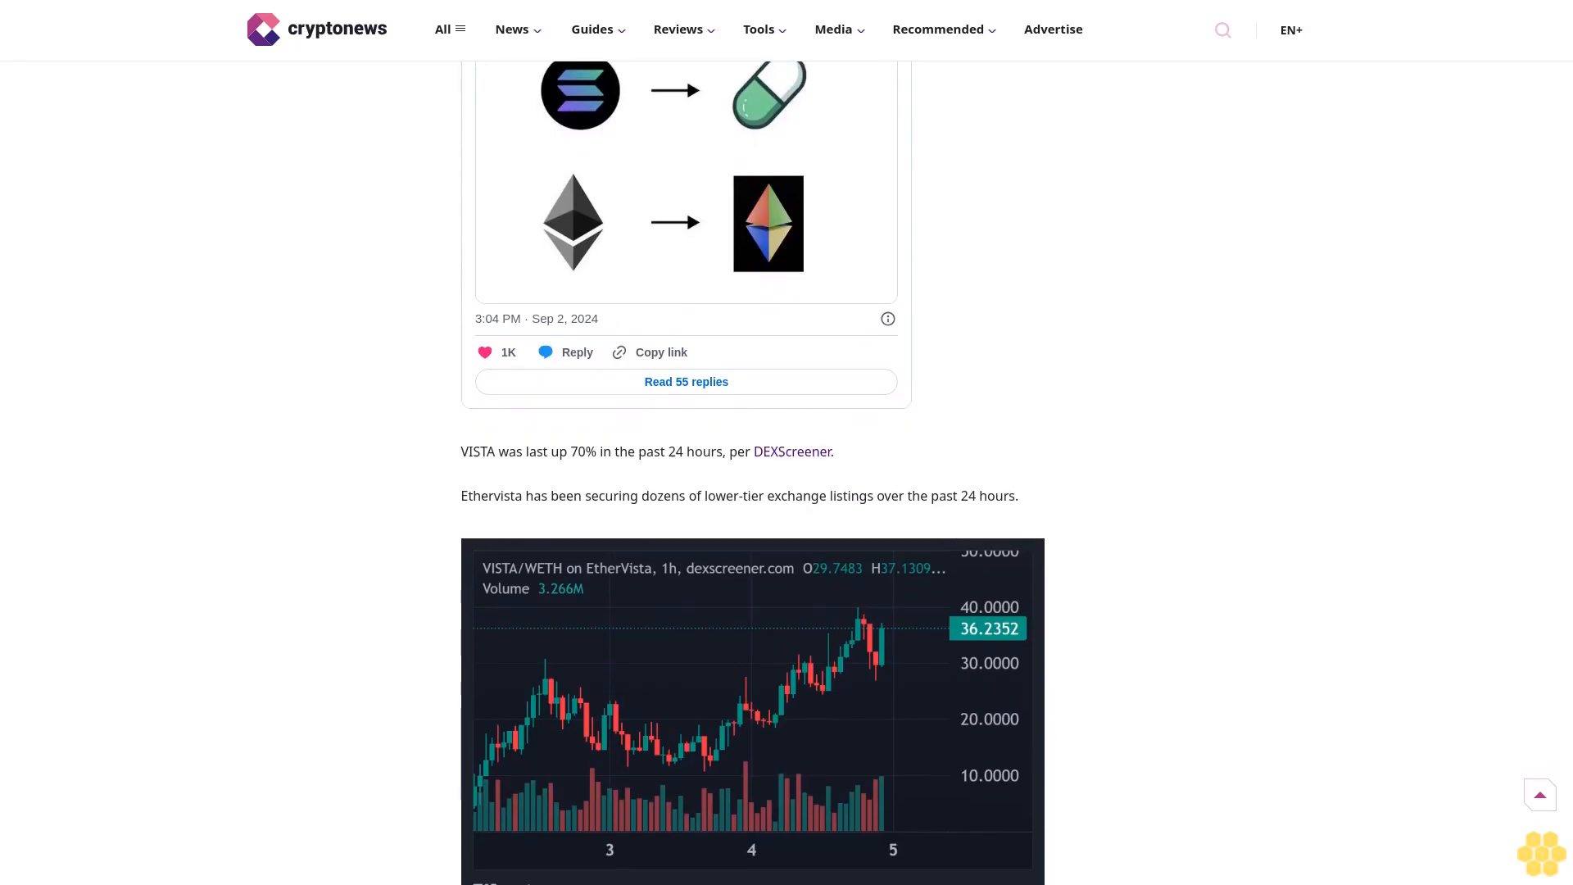
scroll("down", 3)
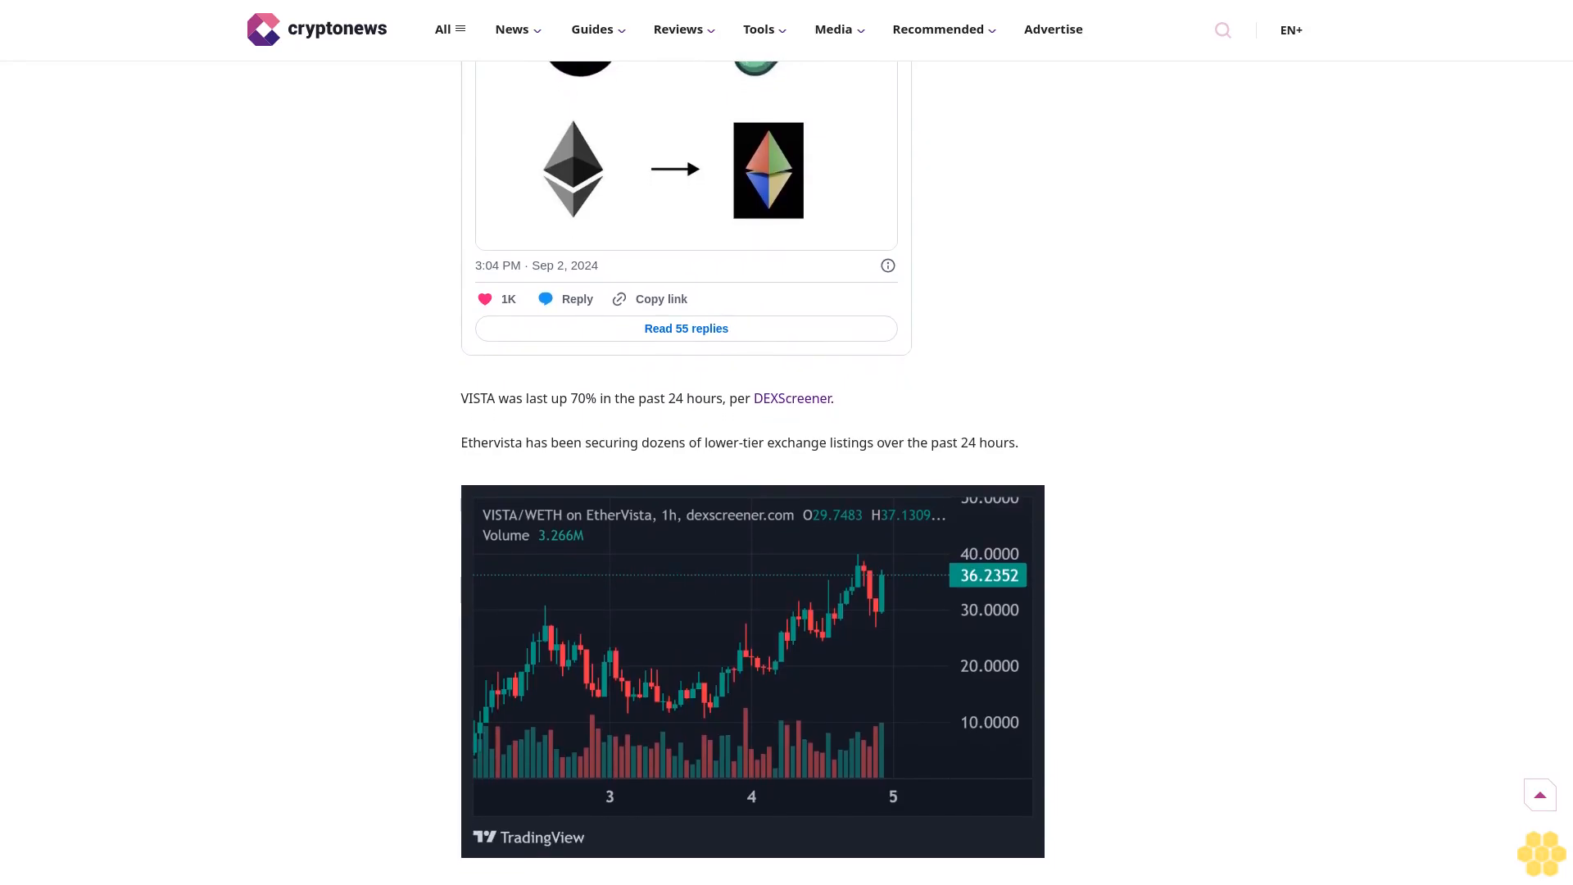
scroll("down", 3)
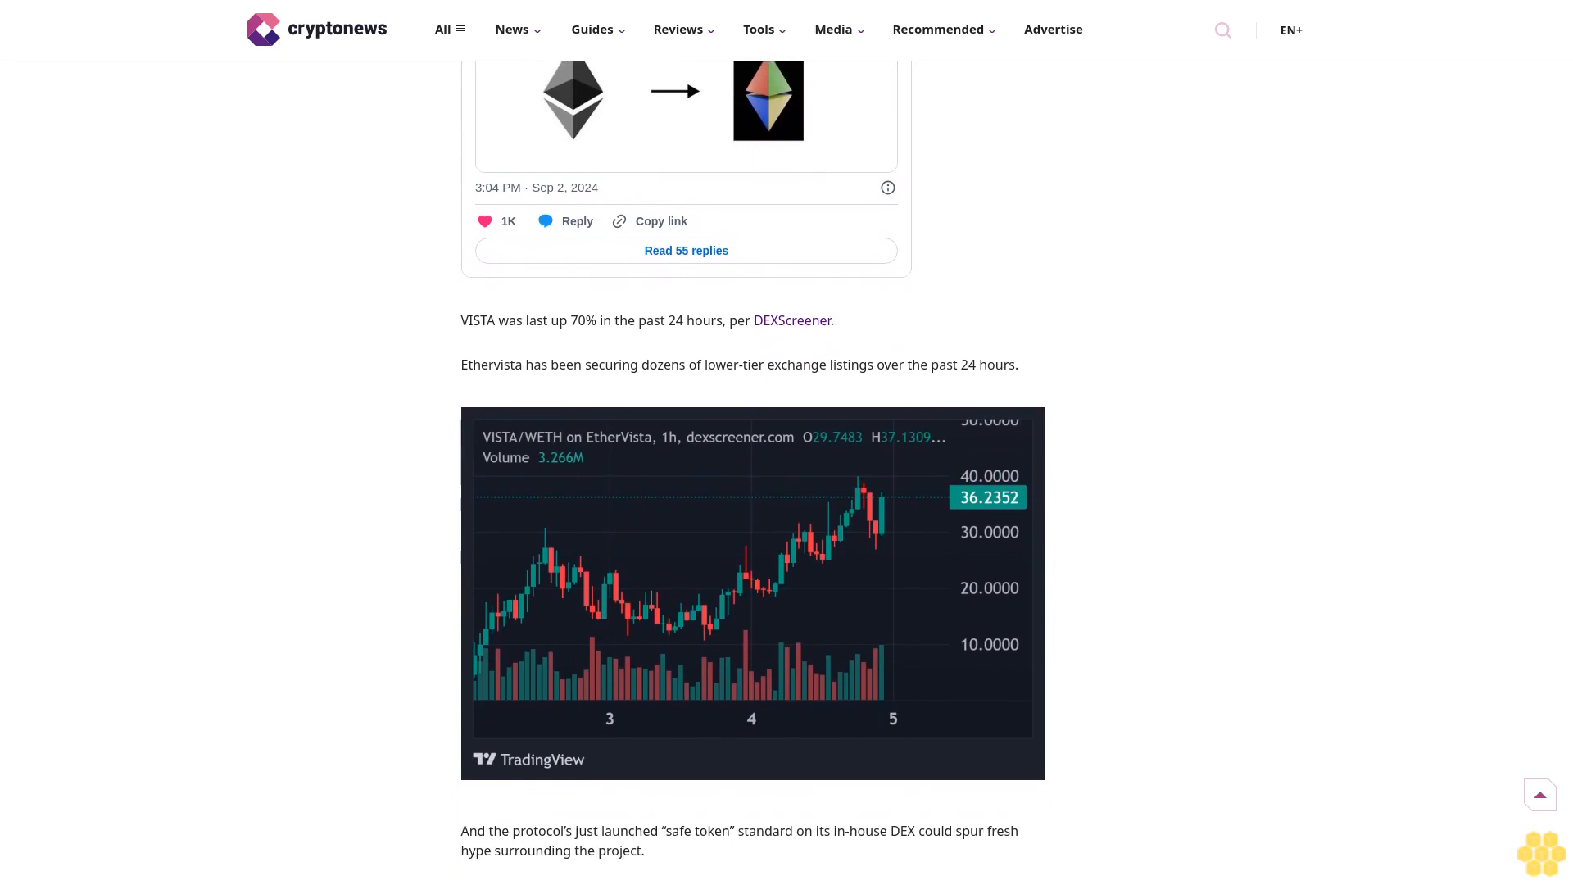
scroll("down", 3)
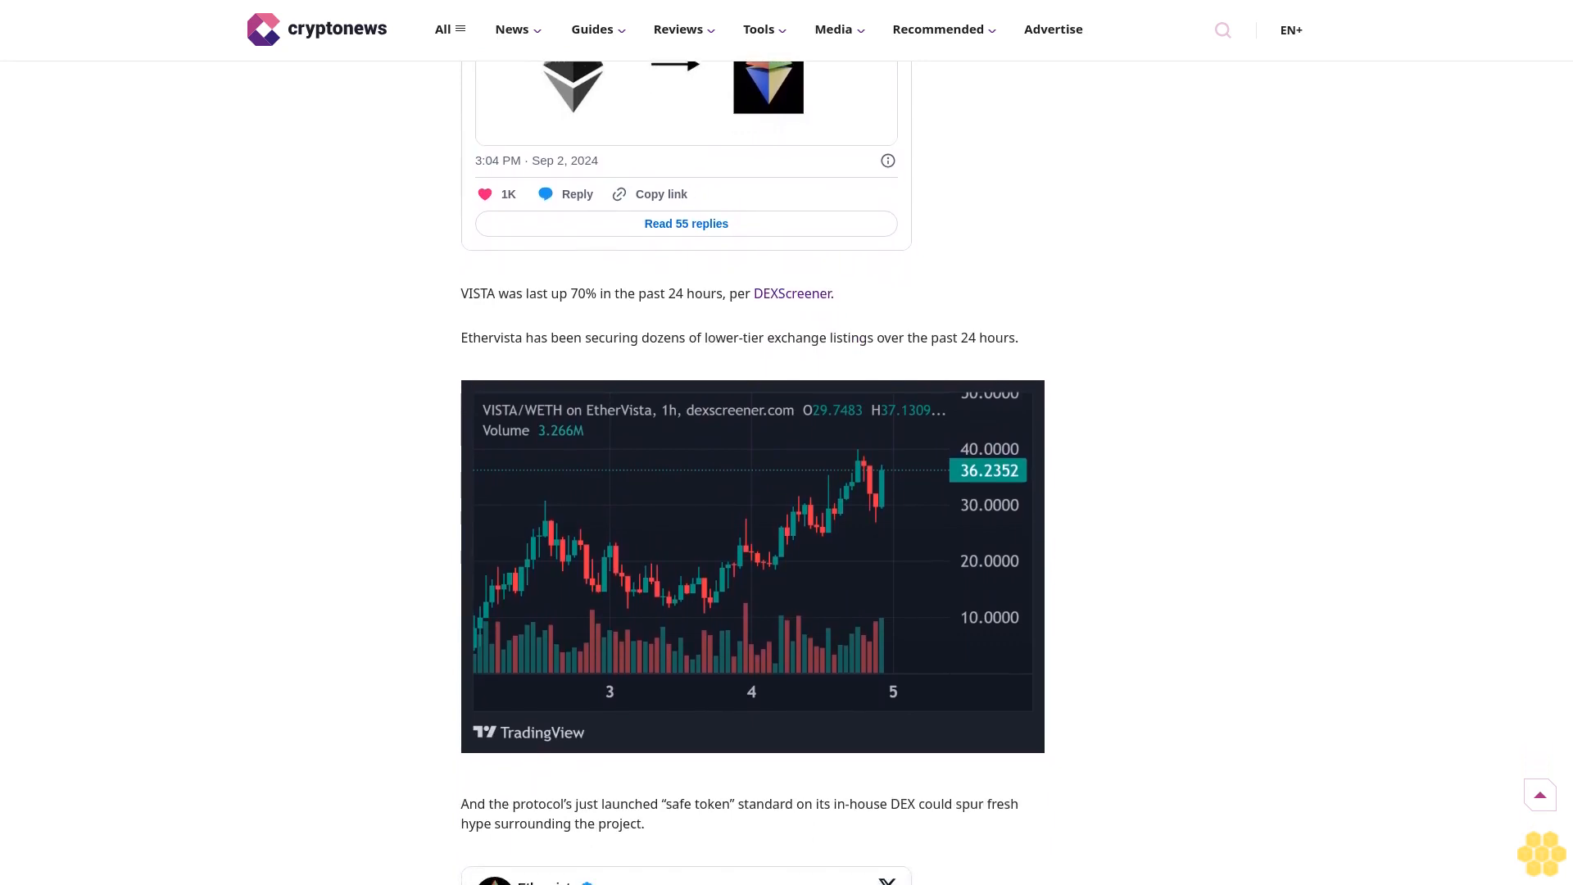
scroll("down", 3)
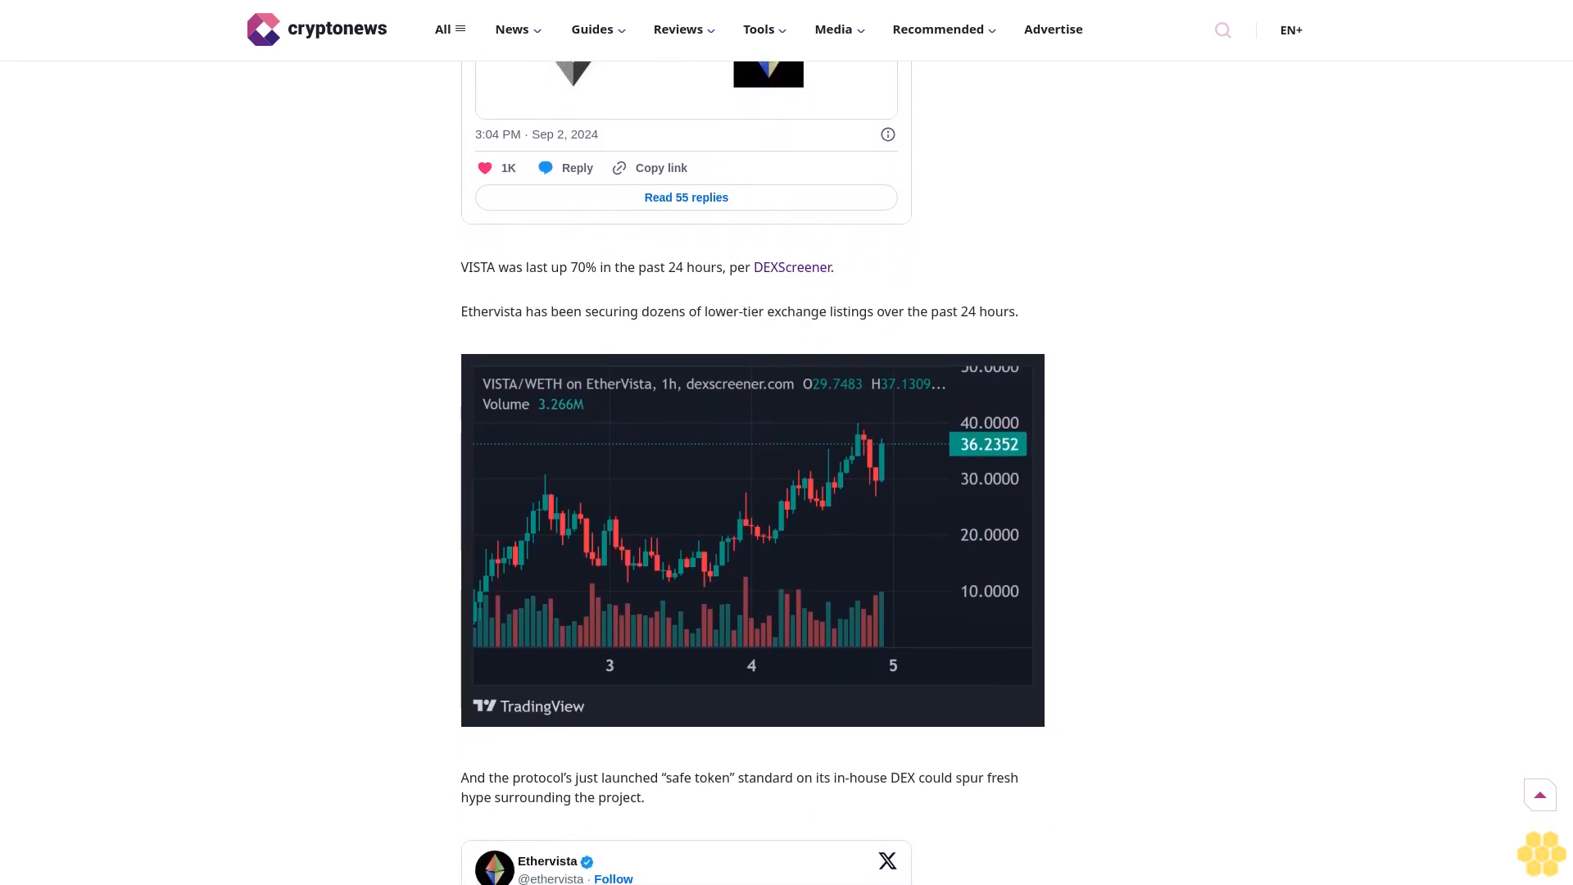
scroll("down", 3)
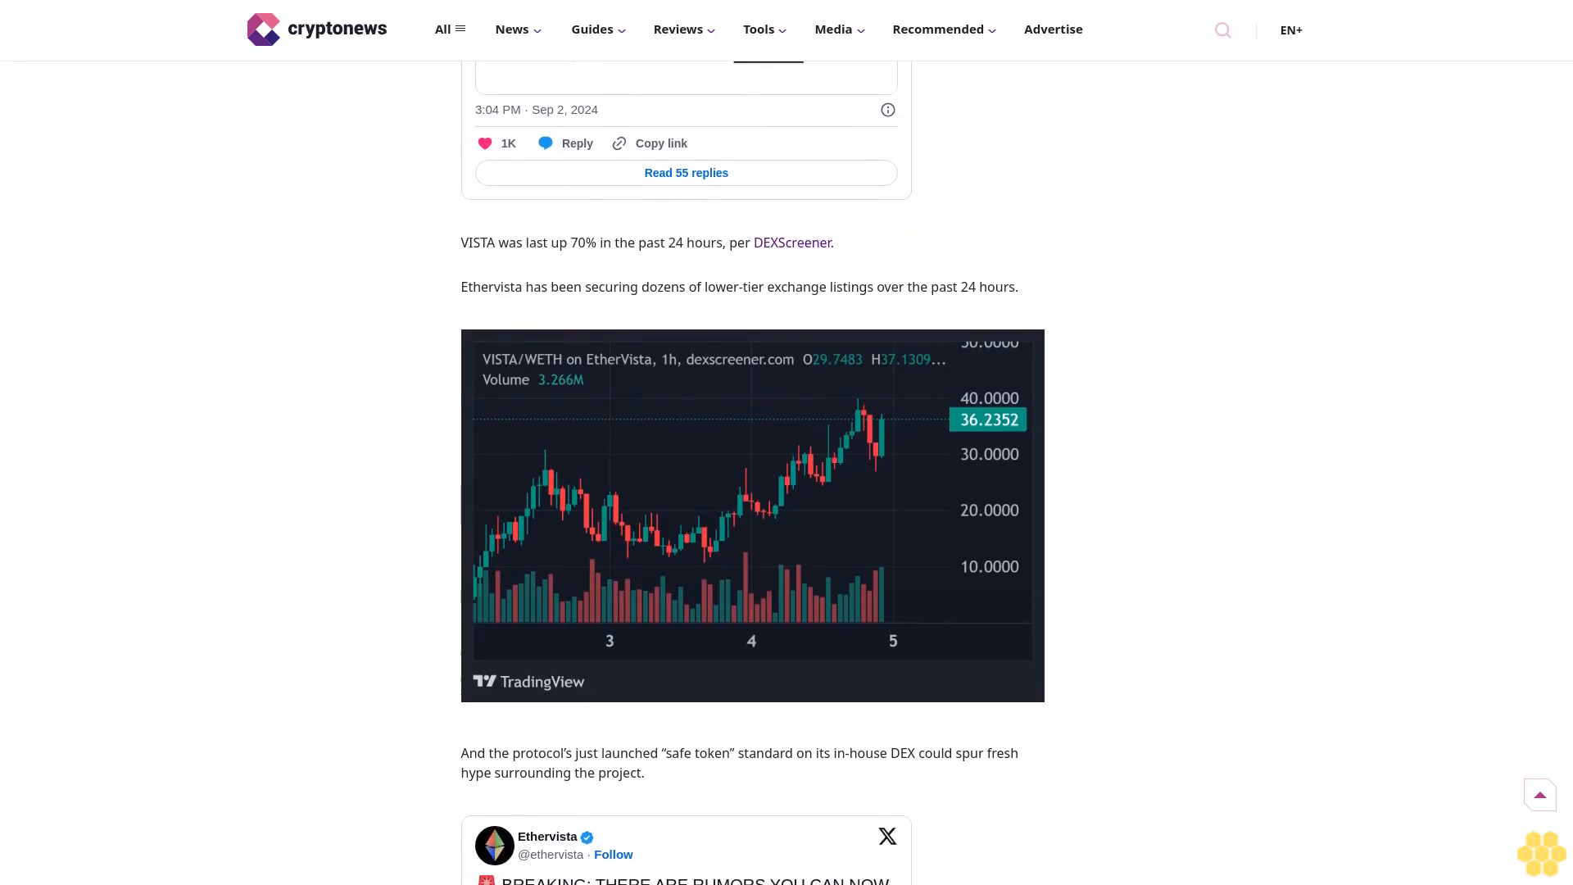
scroll("down", 3)
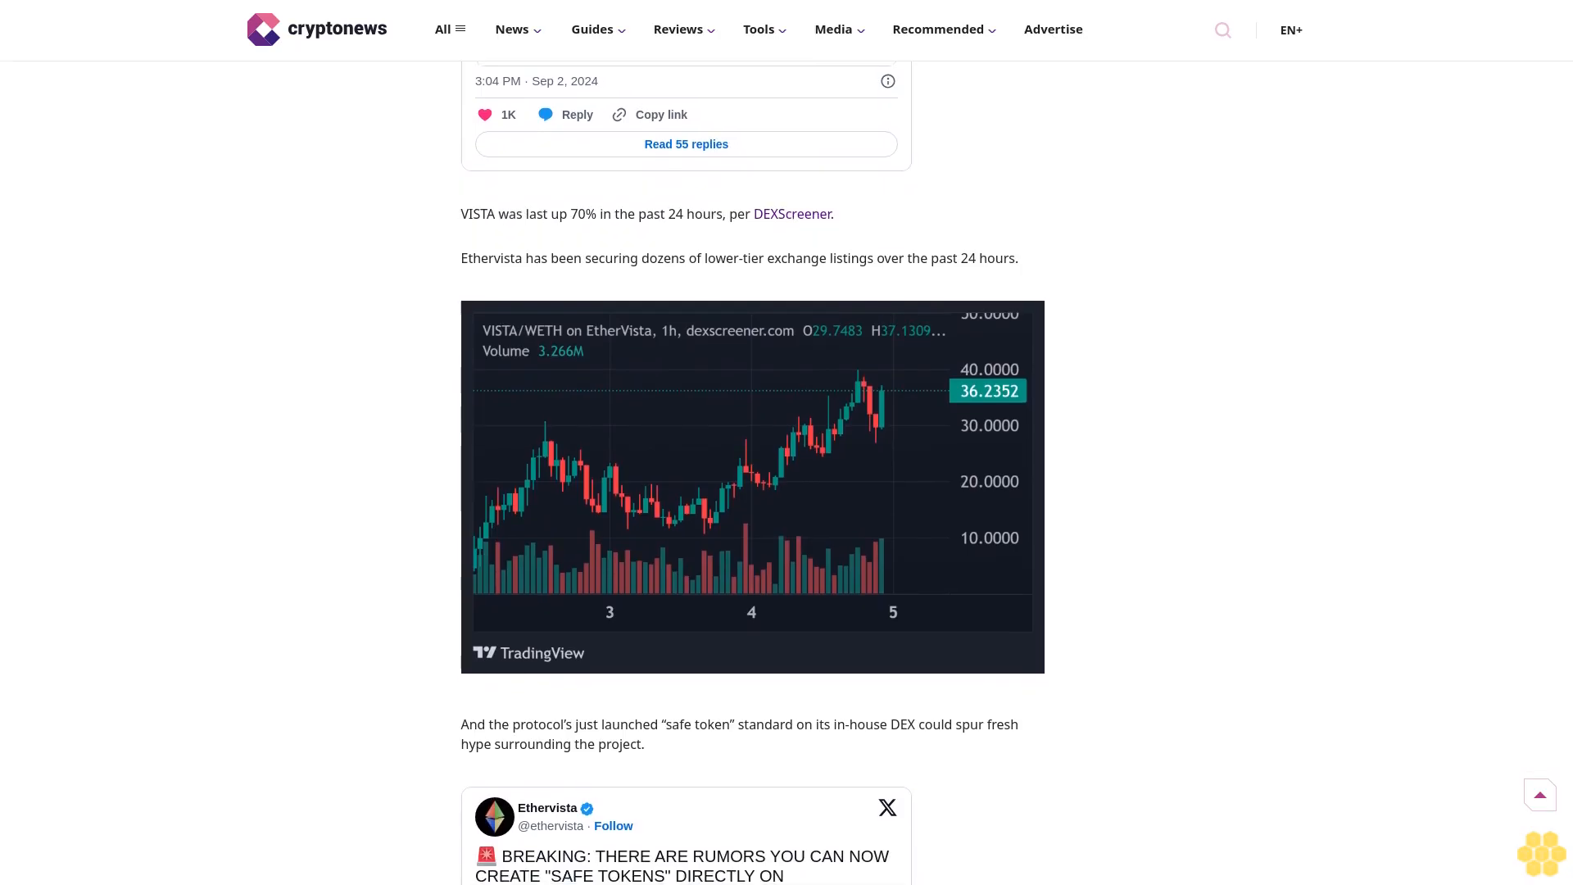
scroll("down", 3)
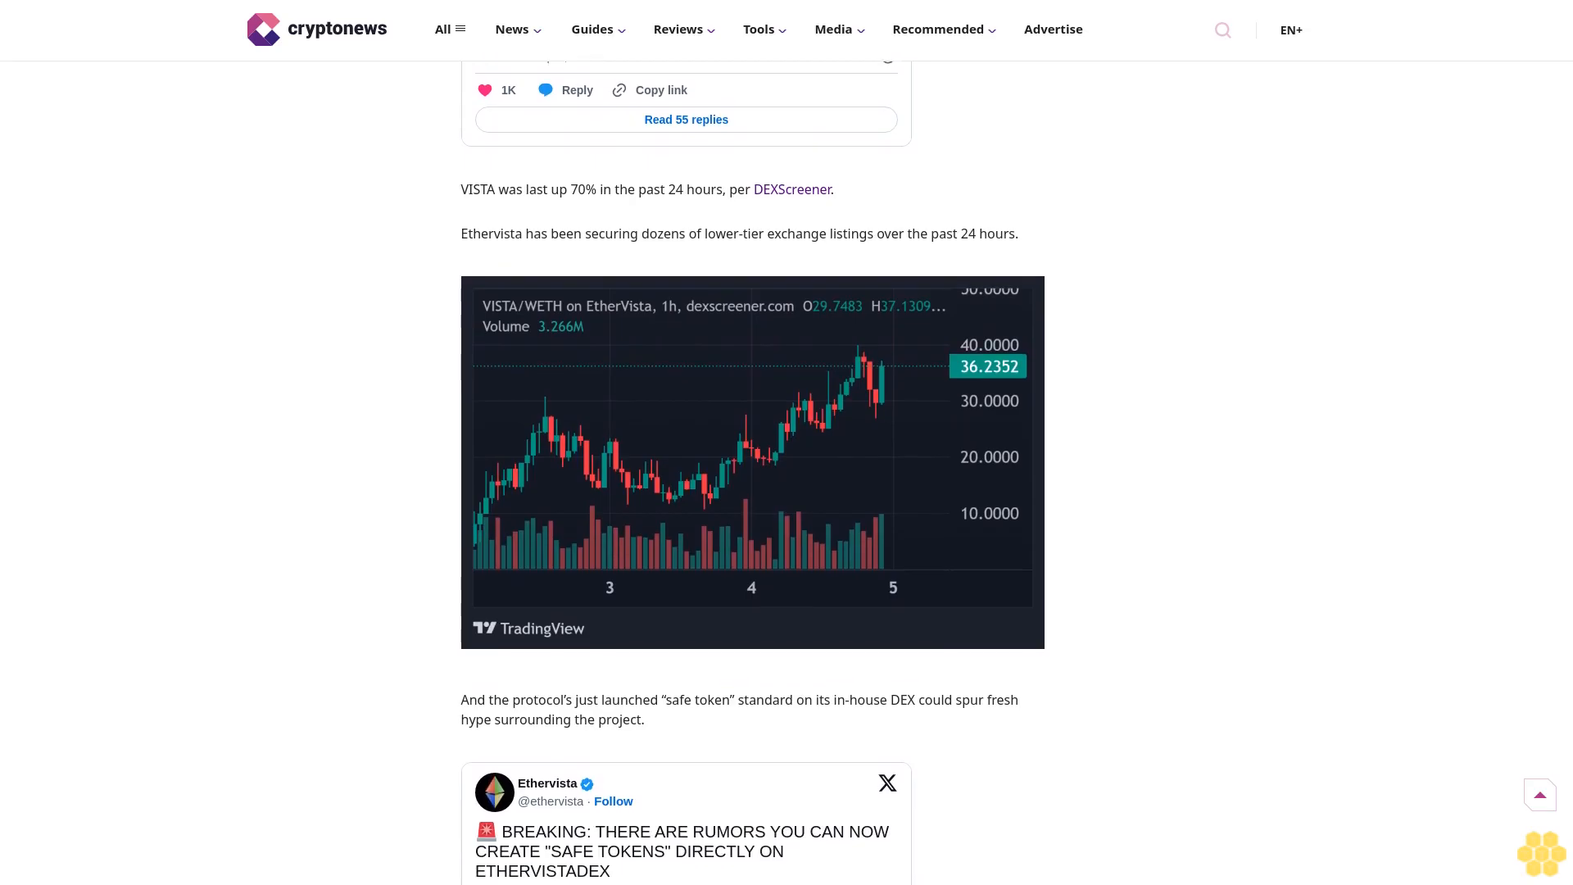
scroll("down", 3)
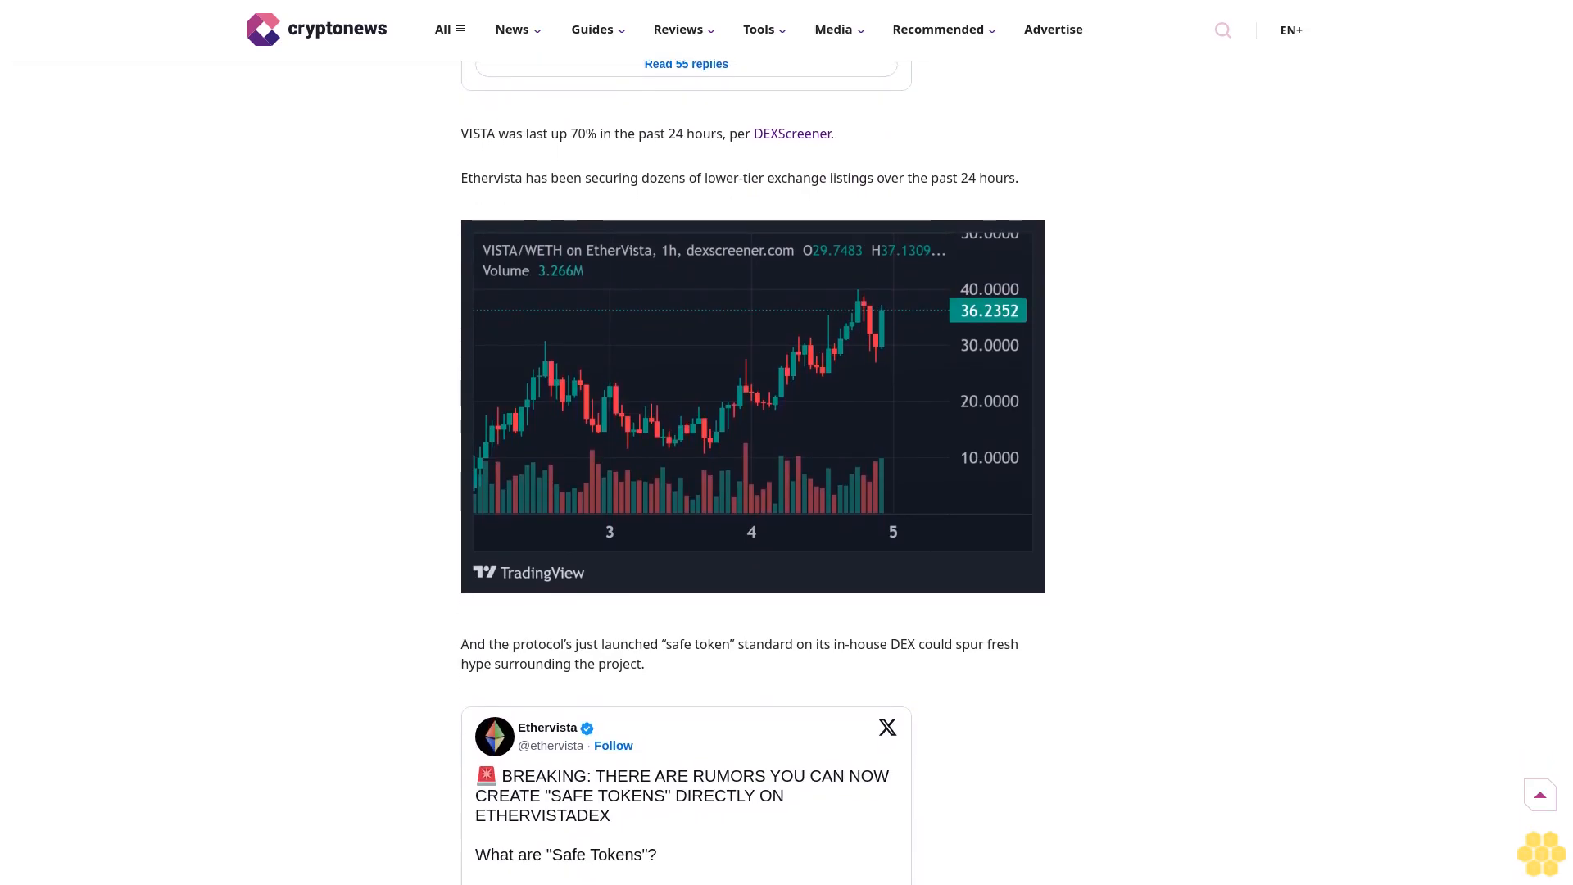
scroll("down", 3)
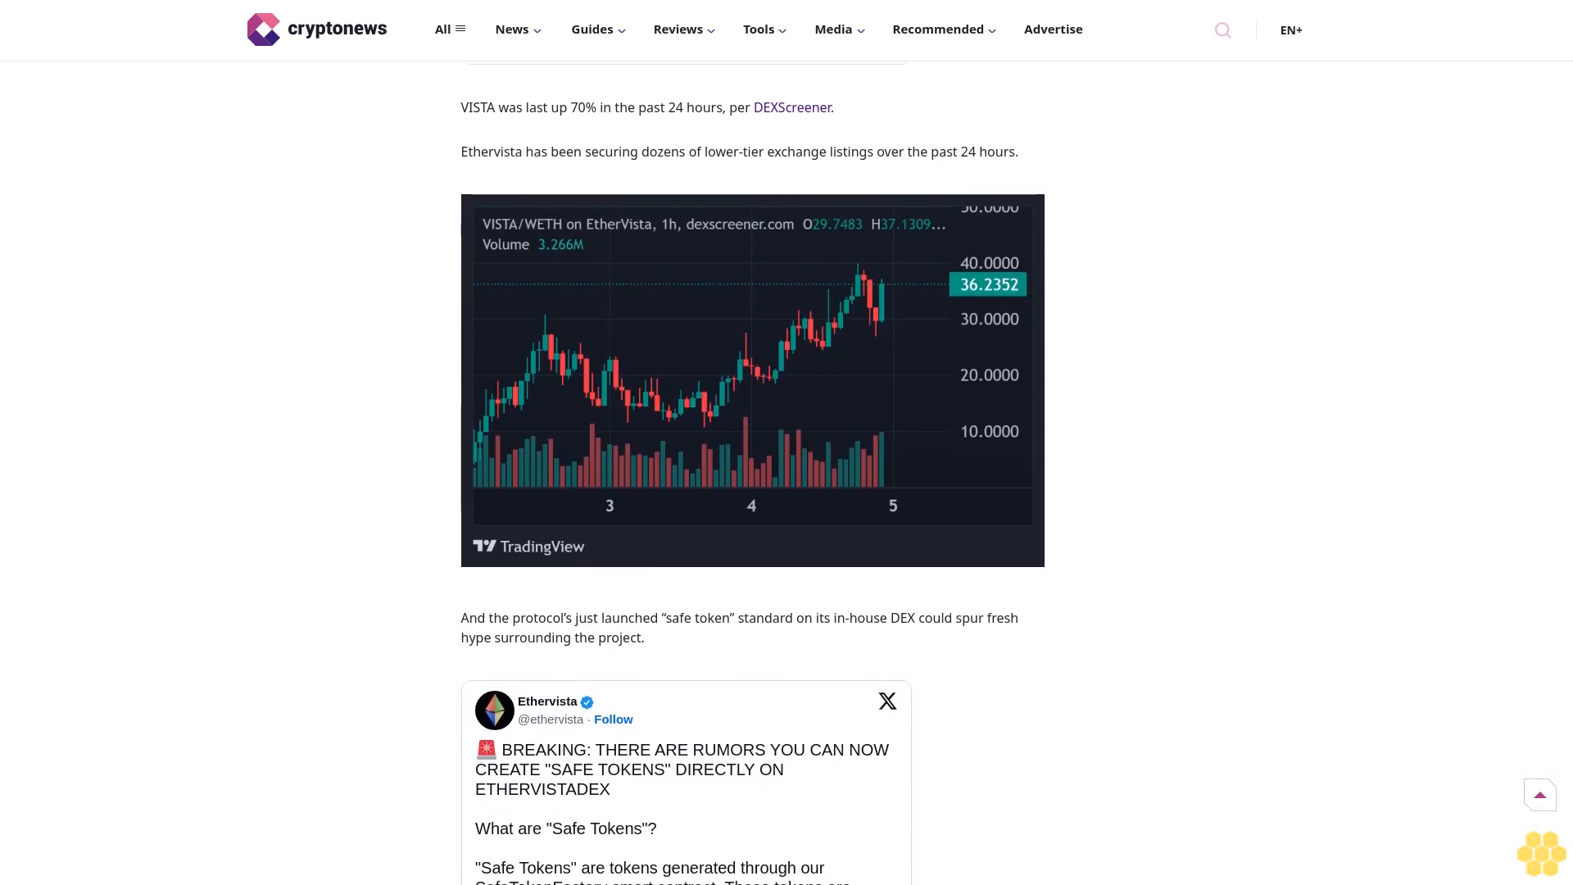
scroll("down", 3)
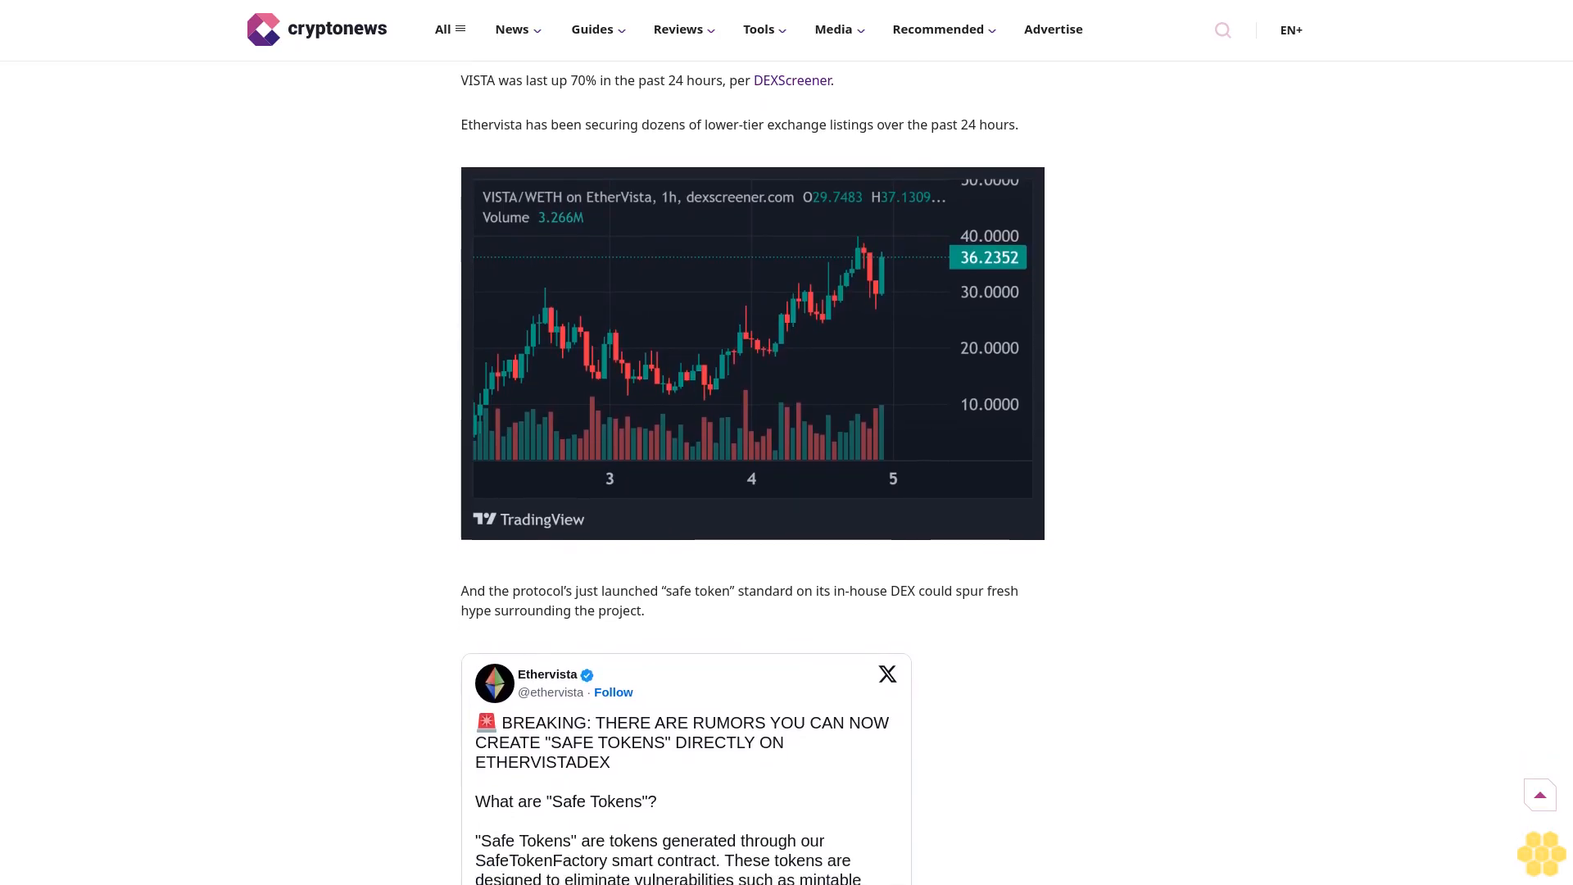
scroll("down", 3)
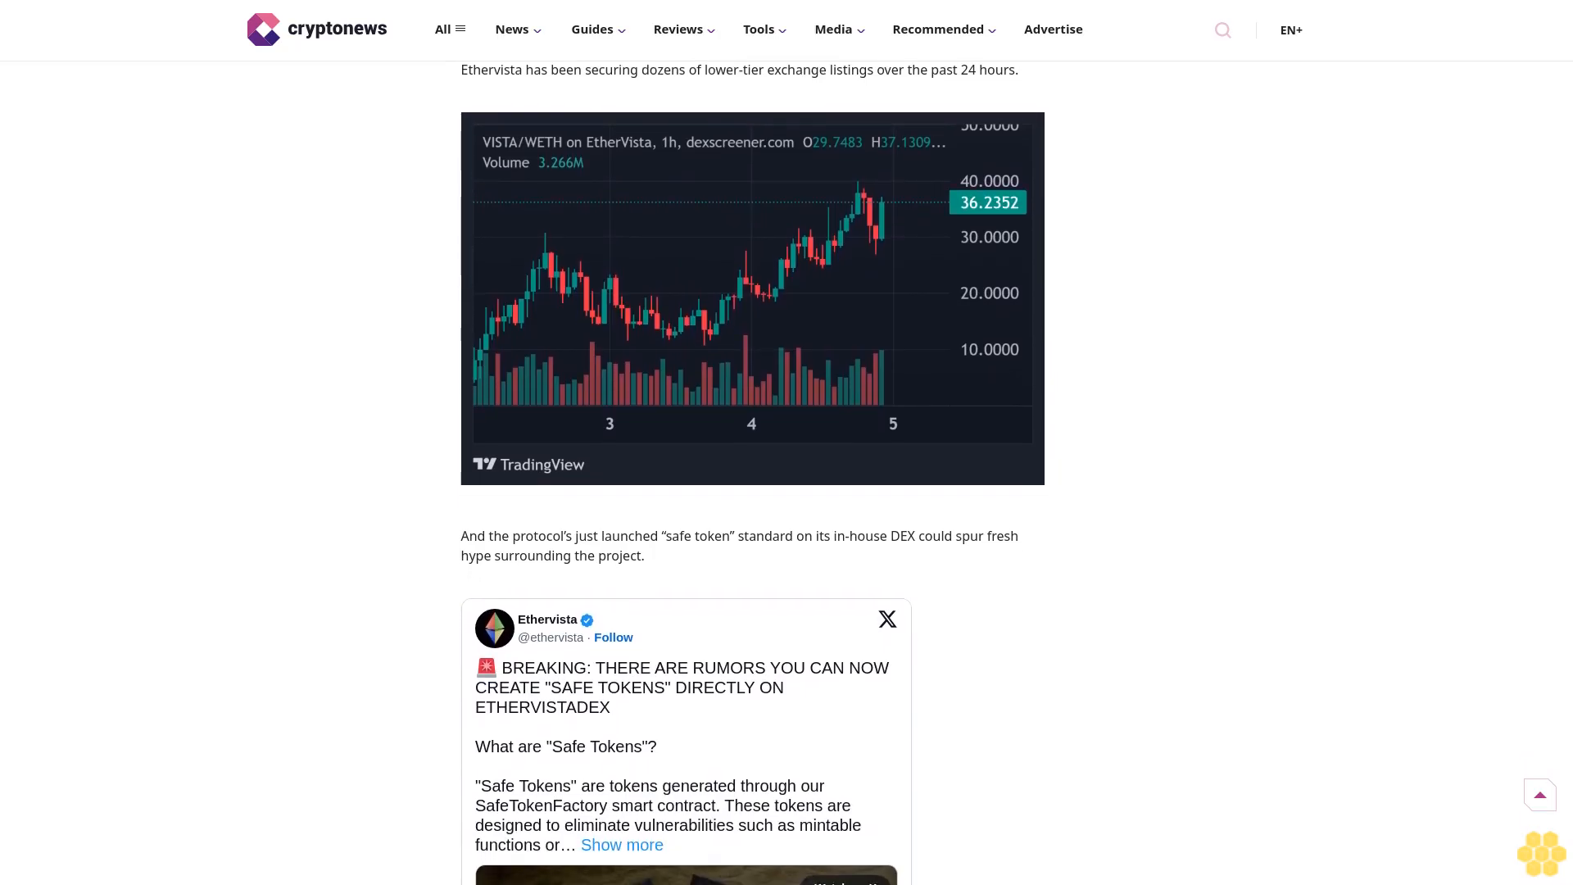
scroll("down", 3)
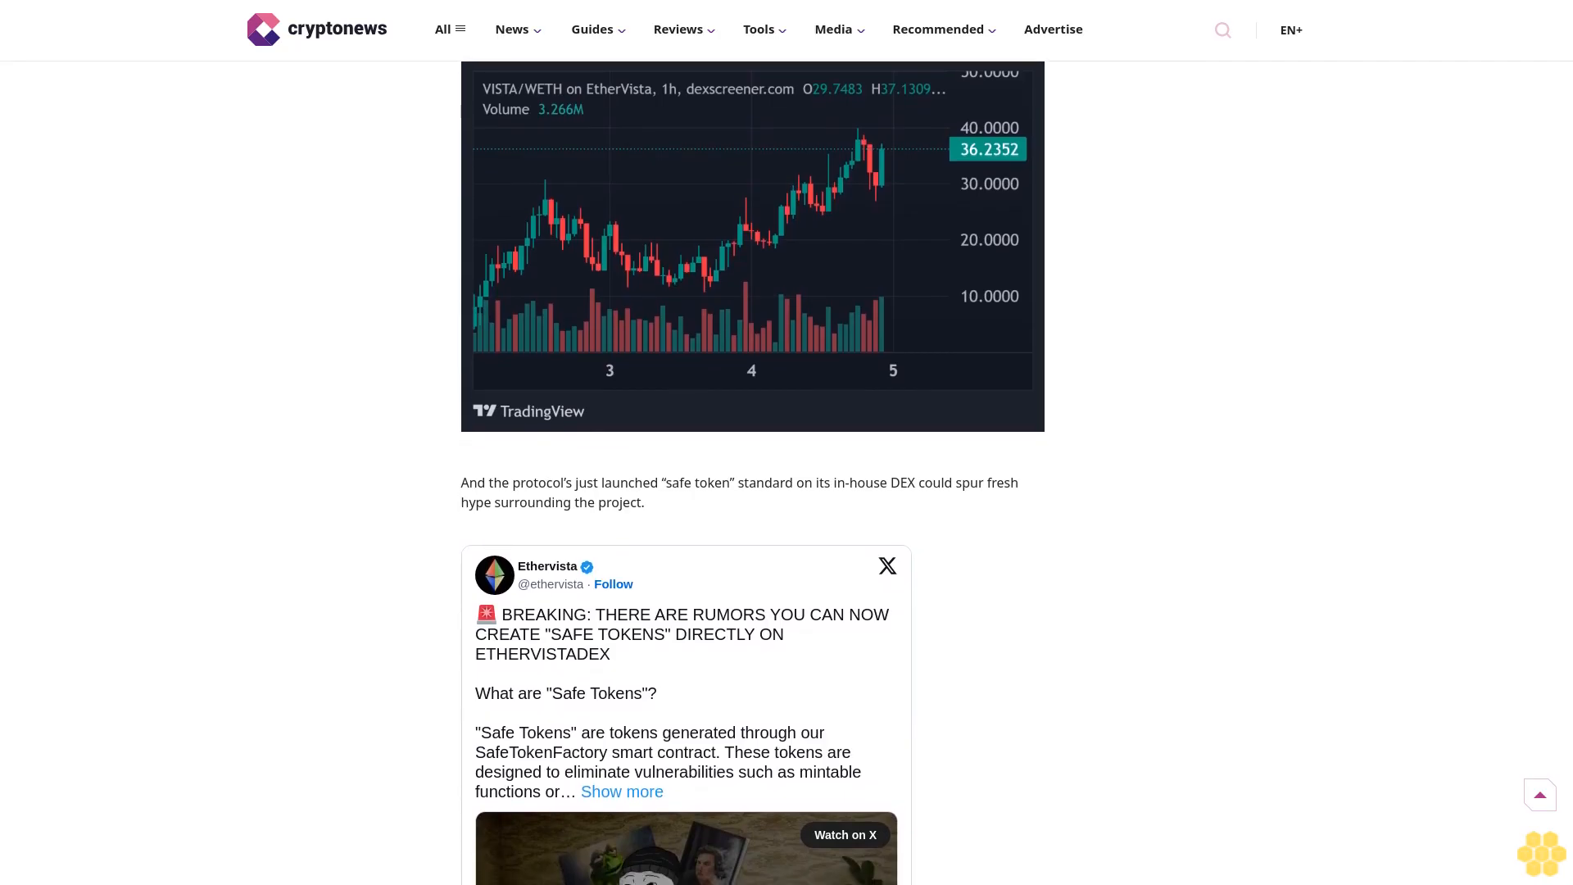
scroll("down", 3)
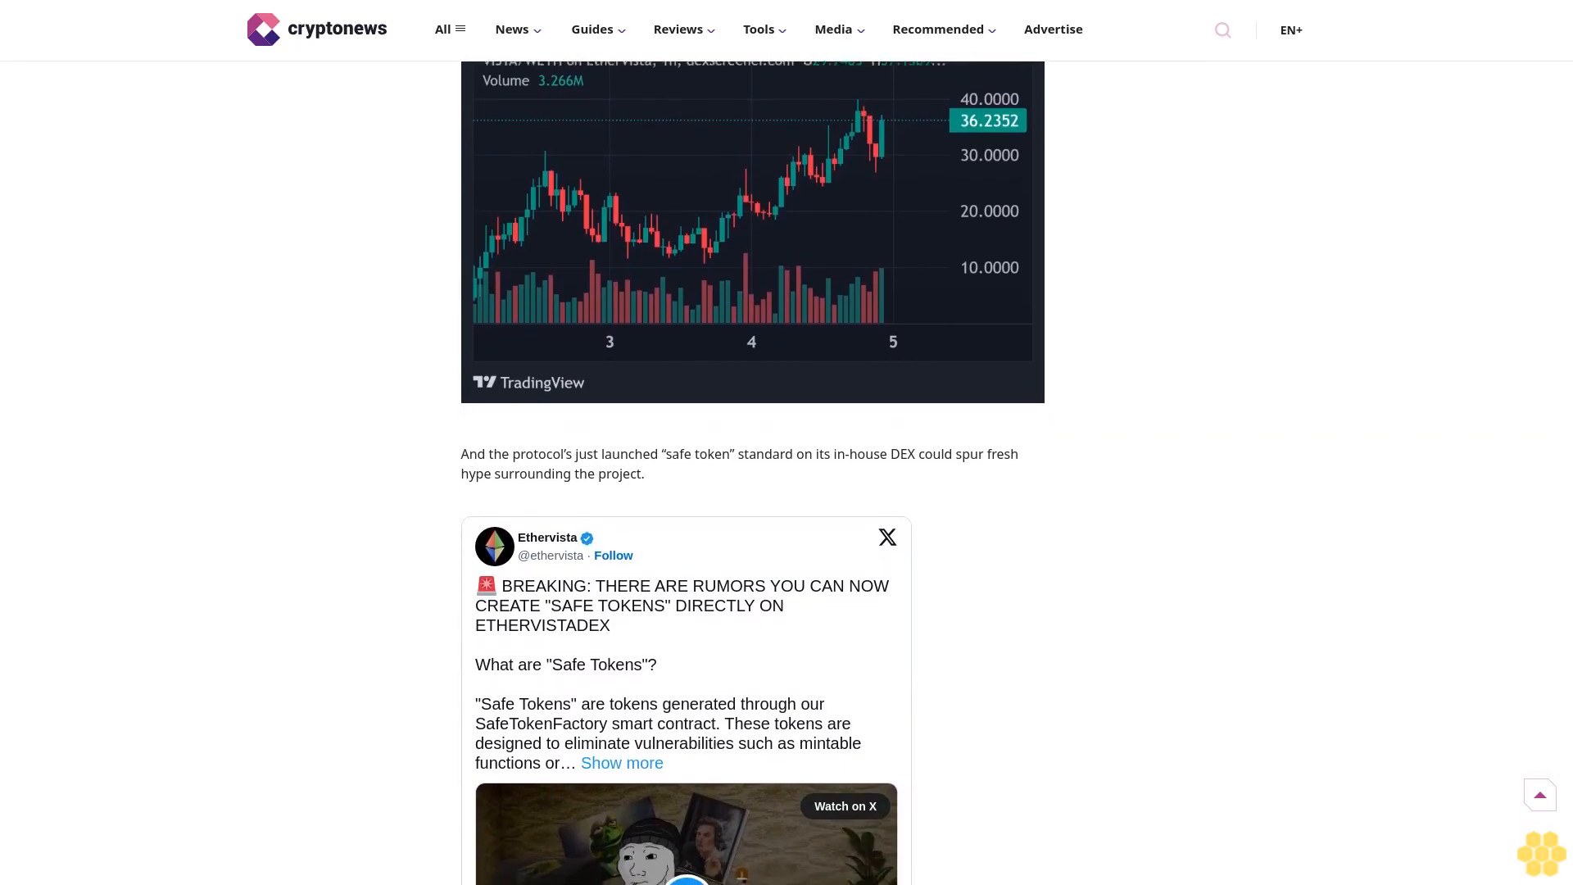
scroll("down", 3)
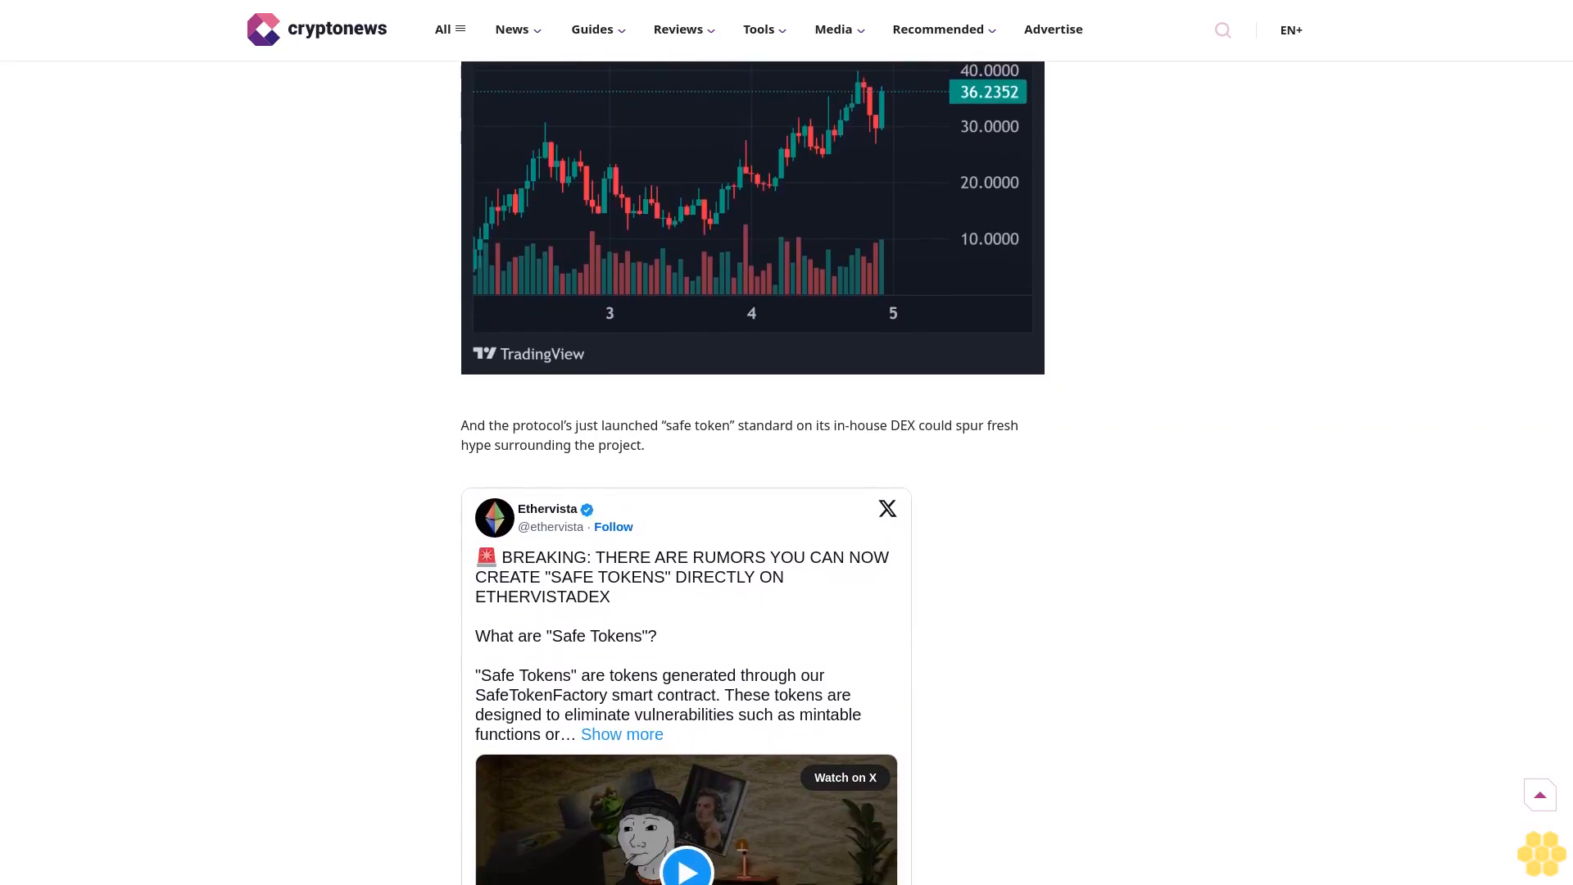
scroll("down", 3)
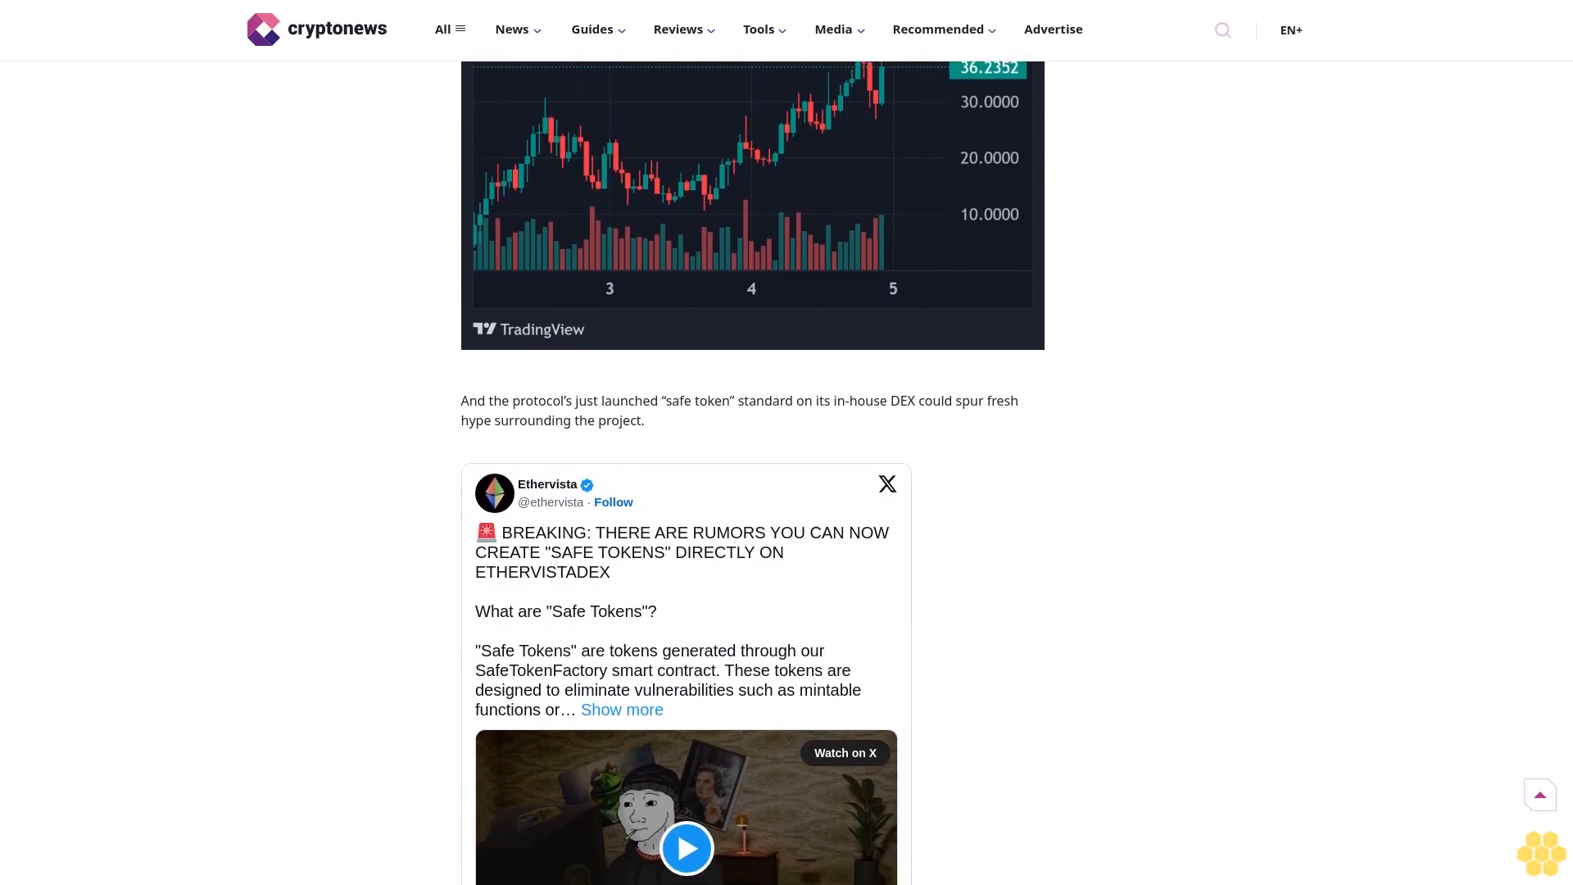
scroll("down", 3)
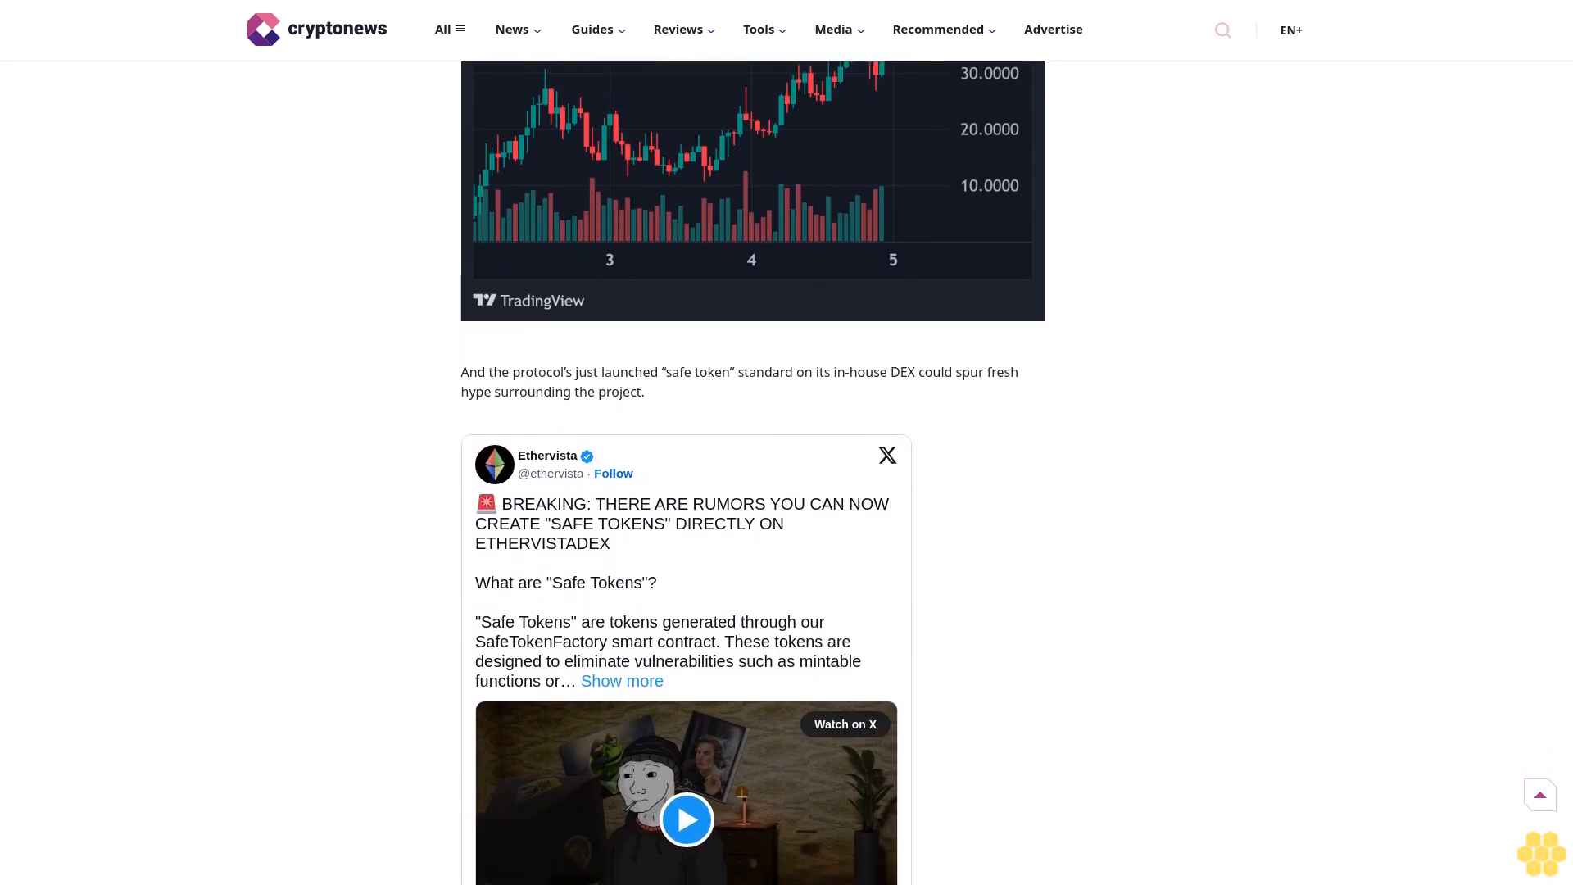
scroll("down", 3)
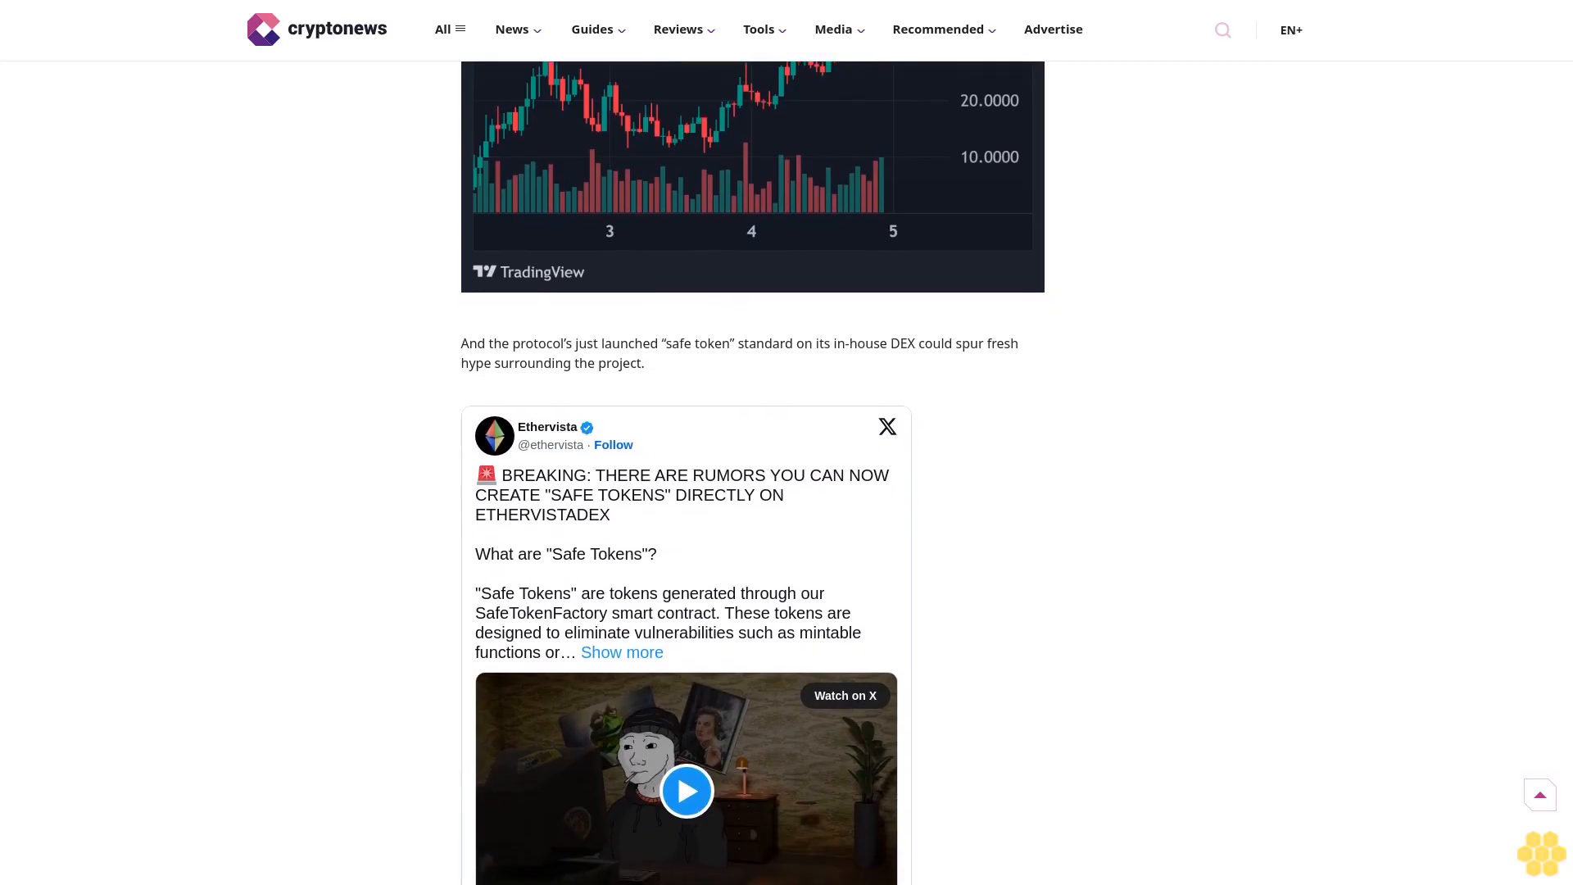
scroll("down", 3)
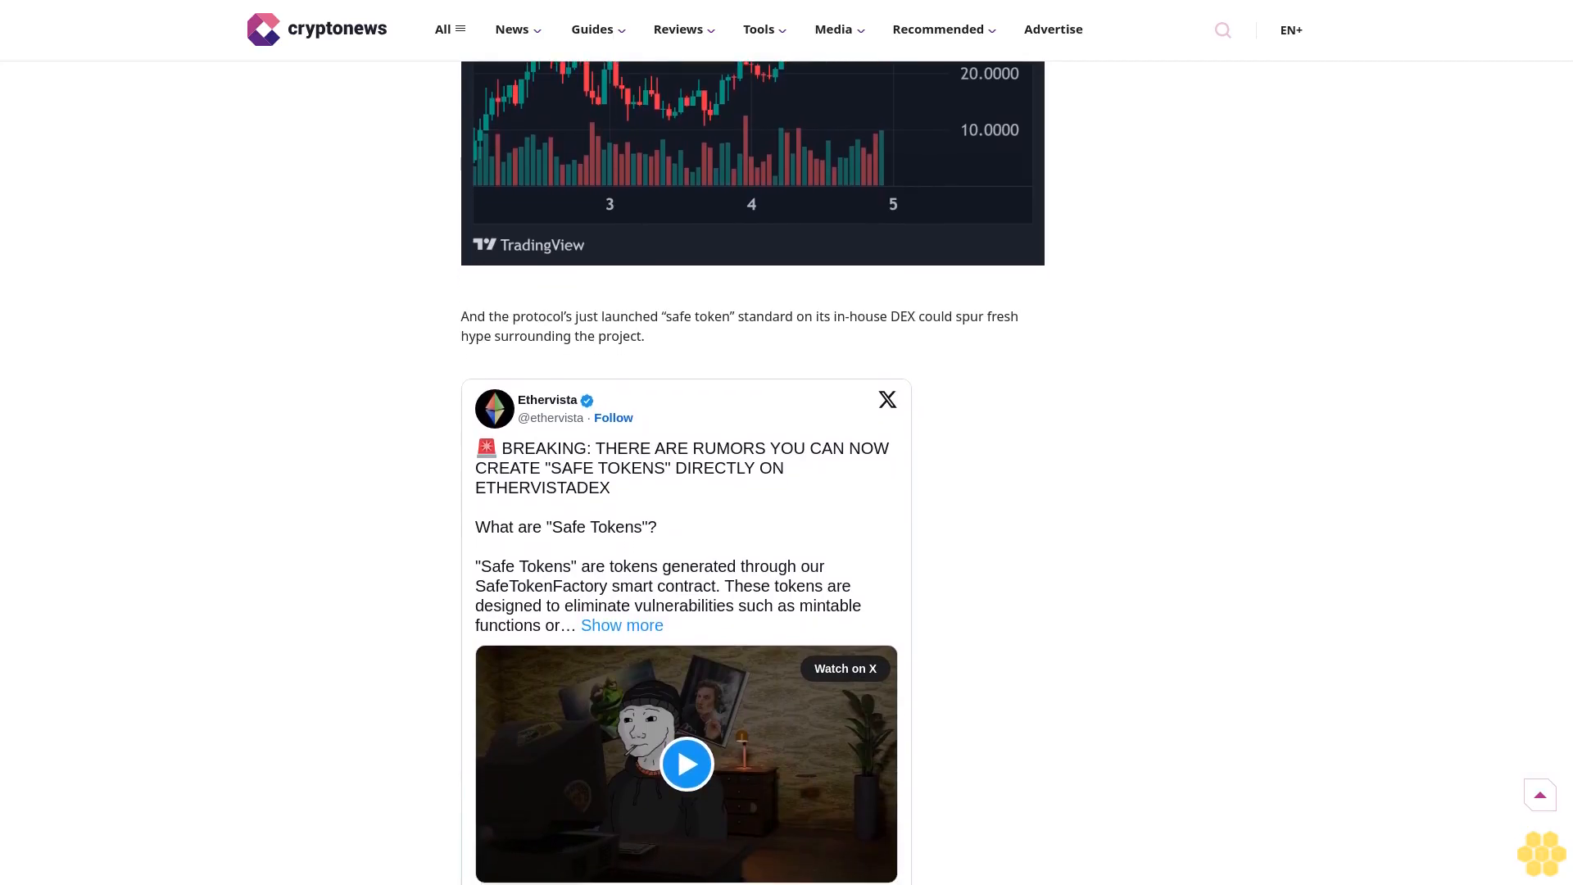
scroll("down", 3)
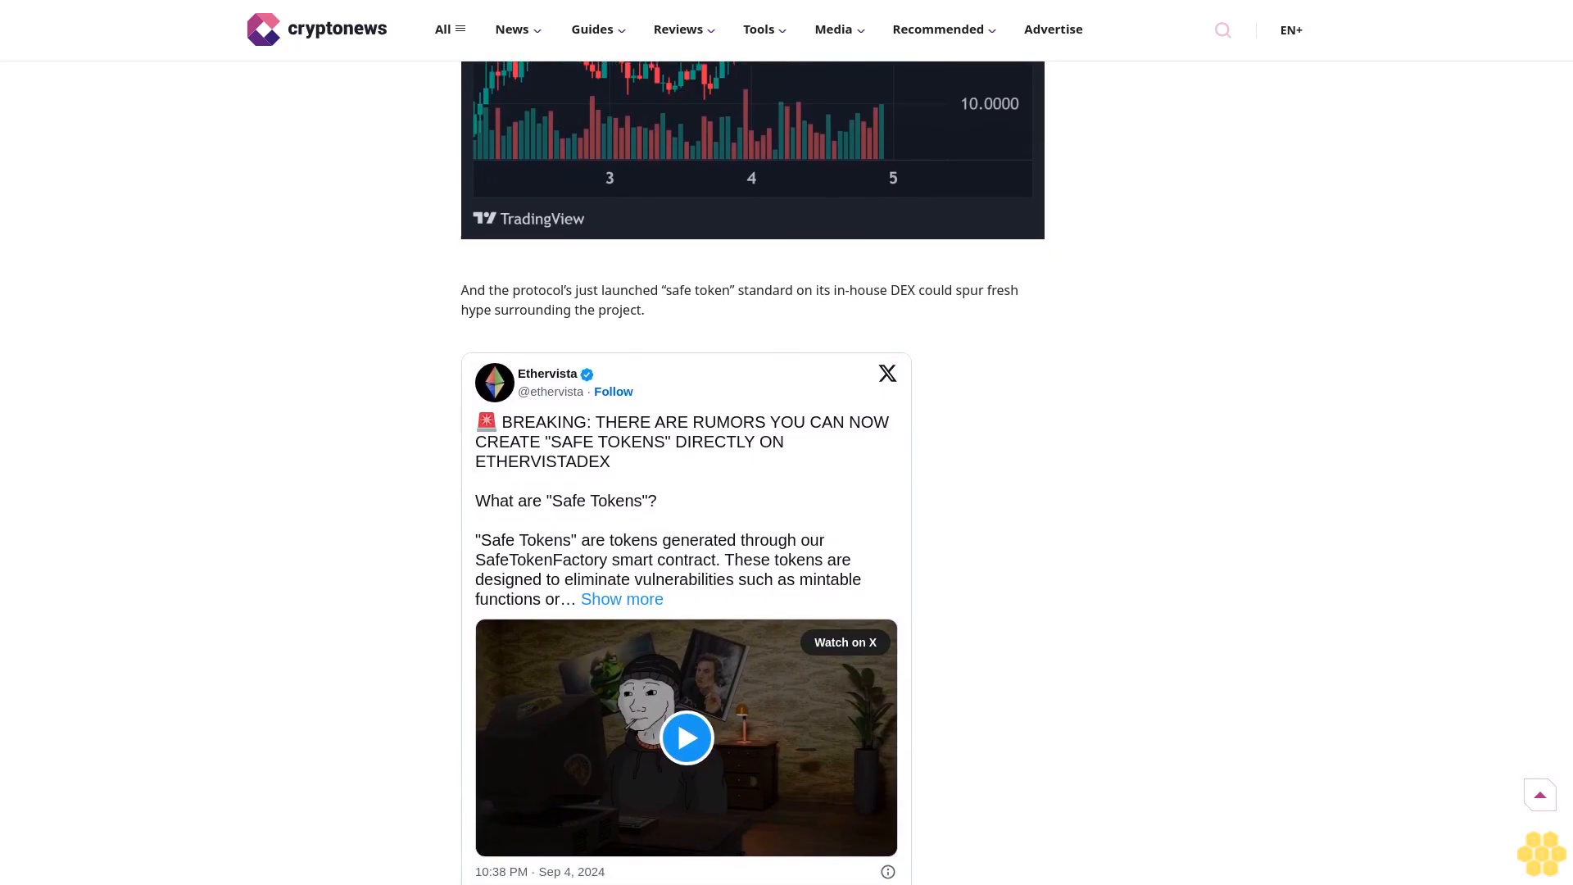
scroll("down", 3)
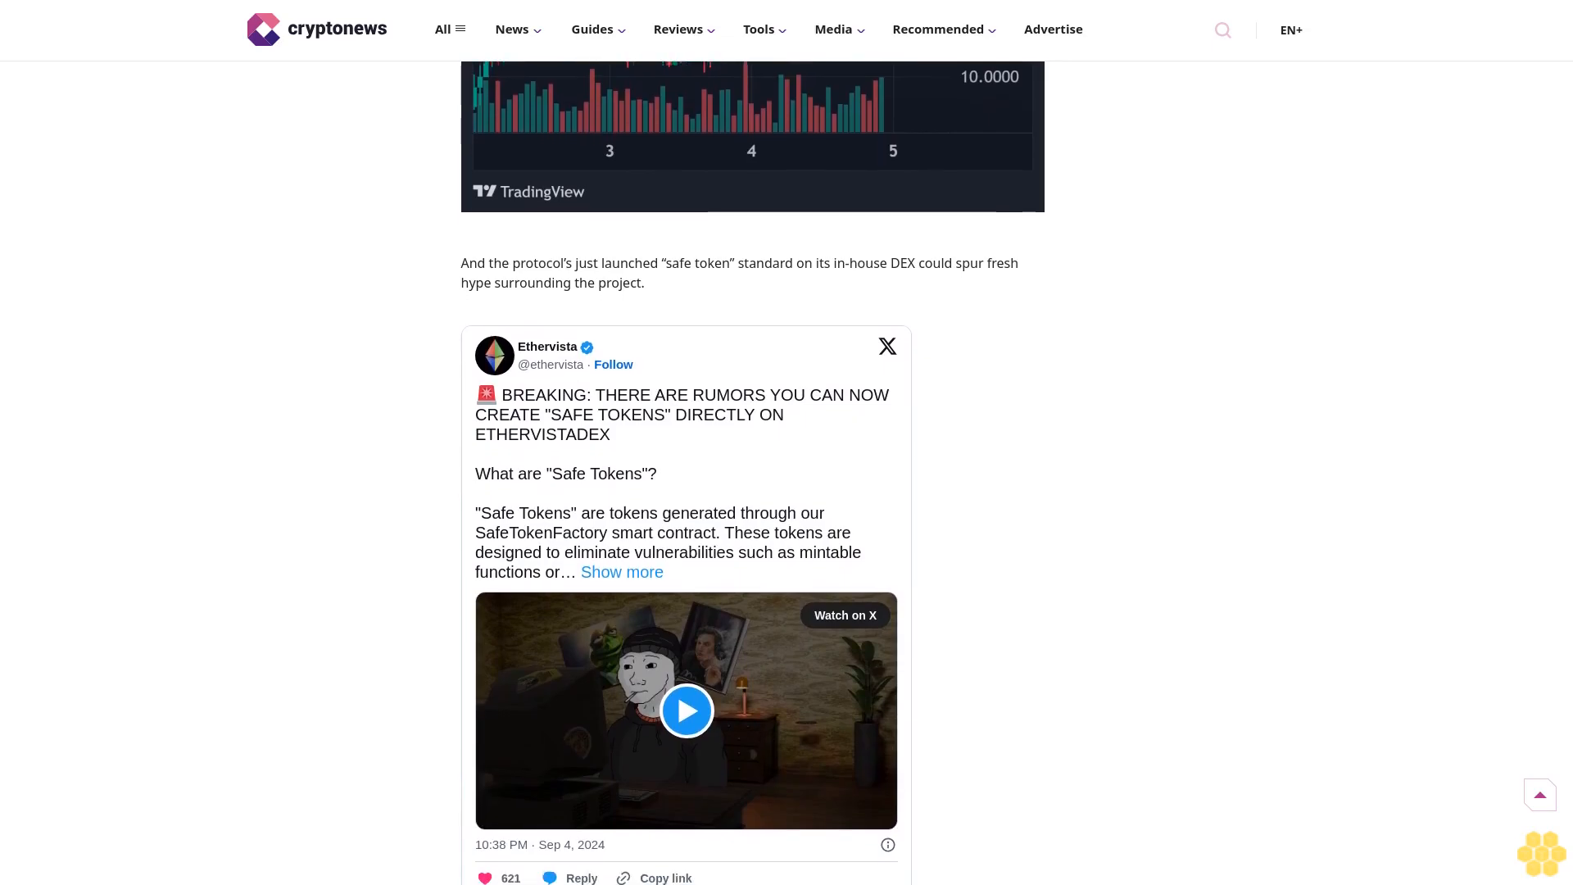